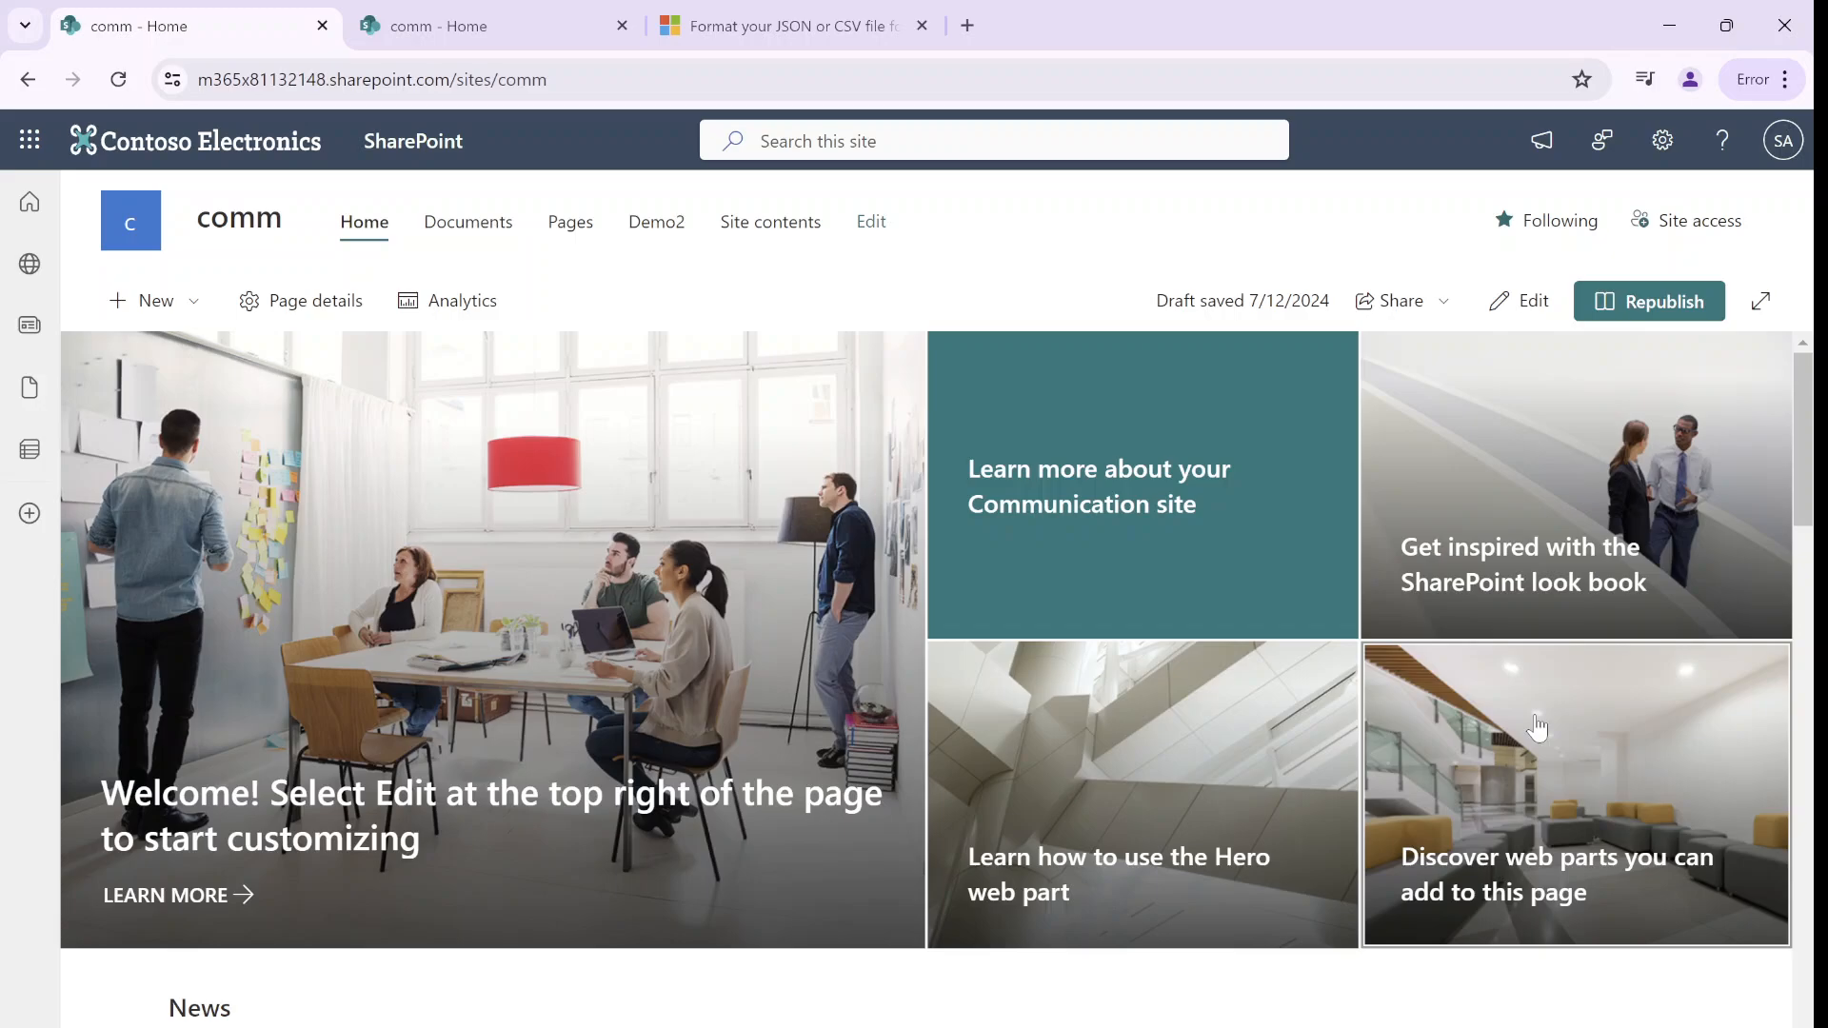
pyautogui.moveTo(140, 167)
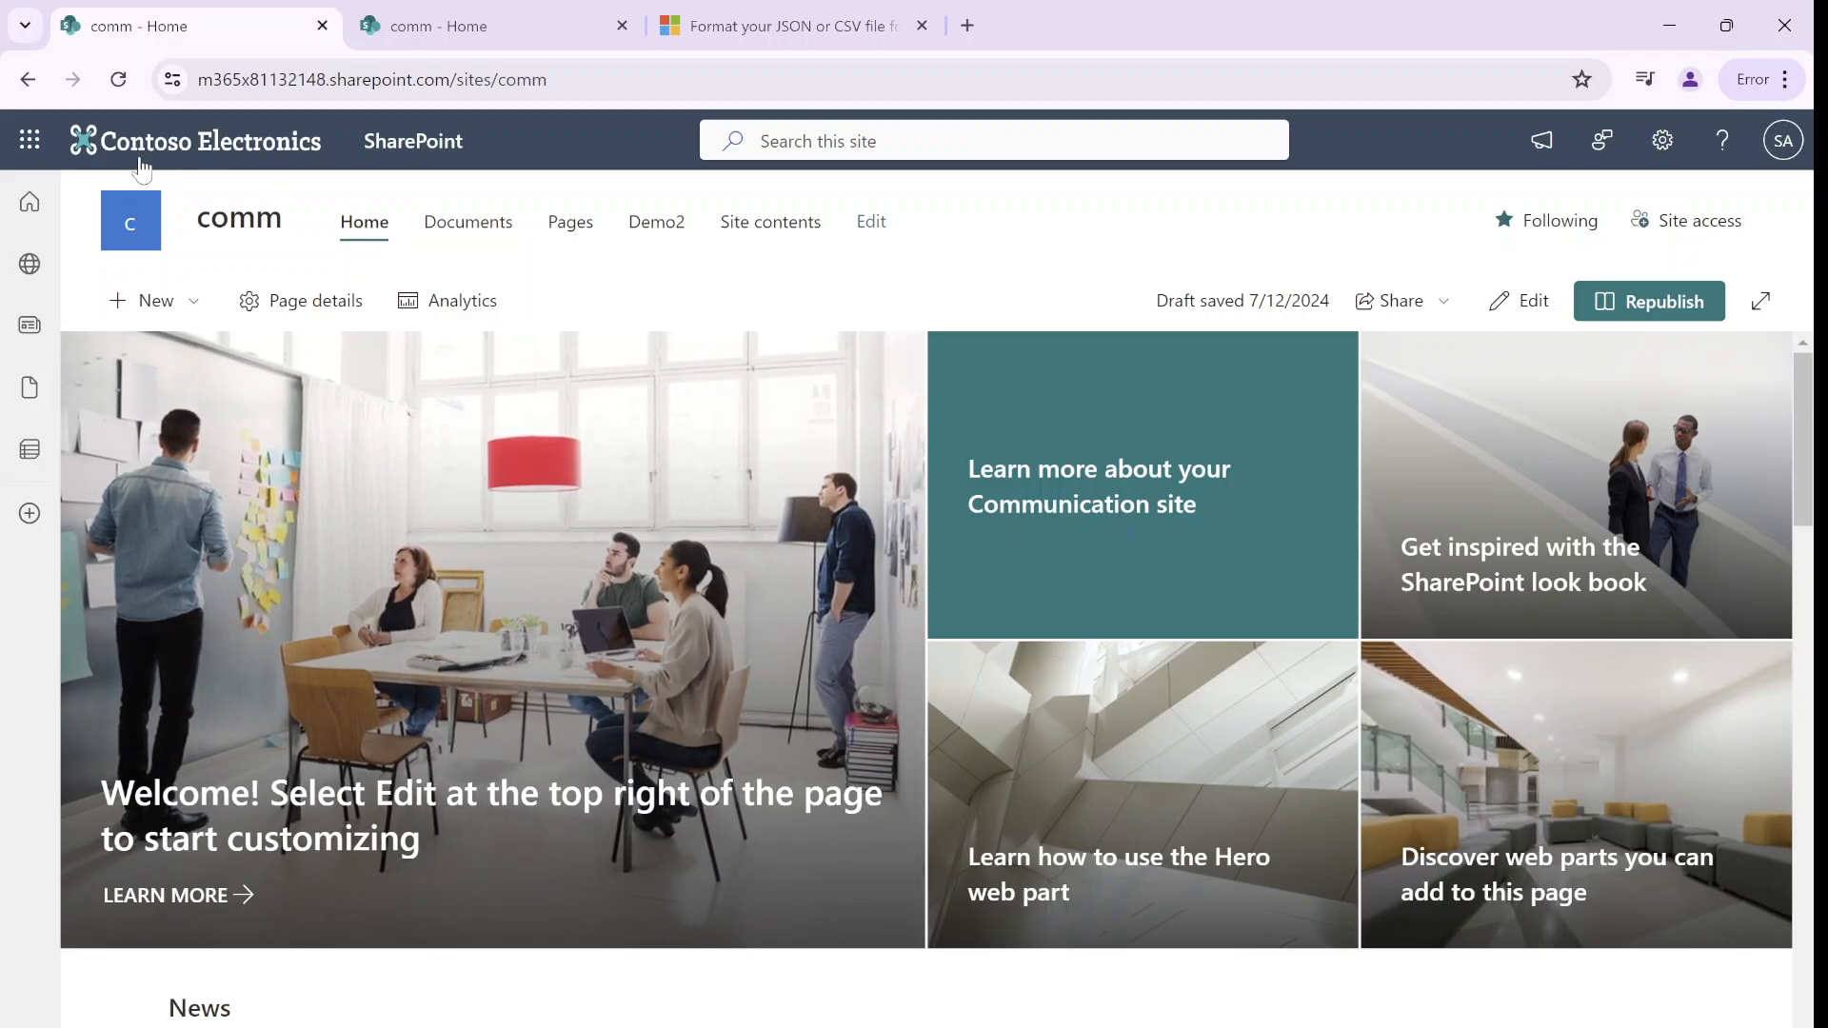
# Open the Microsoft 365 admin center from SharePoint's app launcher in a new tab
pyautogui.click(30, 140)
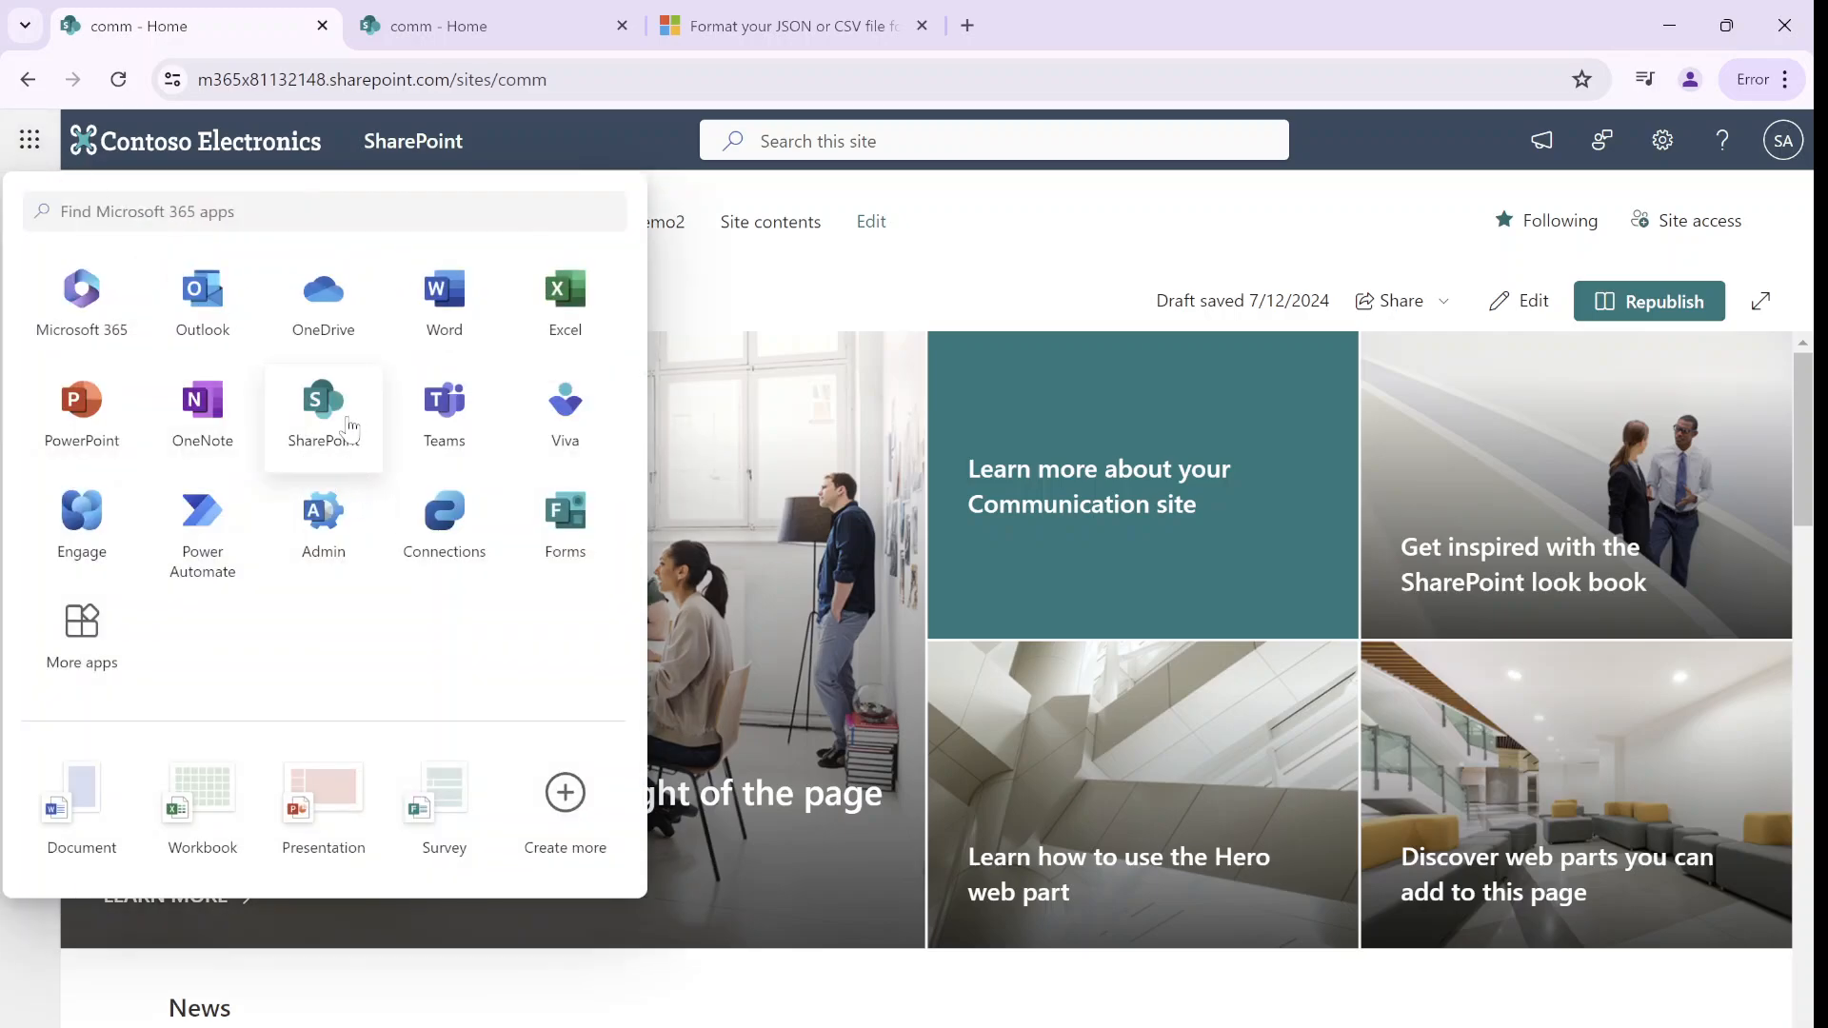
pyautogui.moveTo(323, 521)
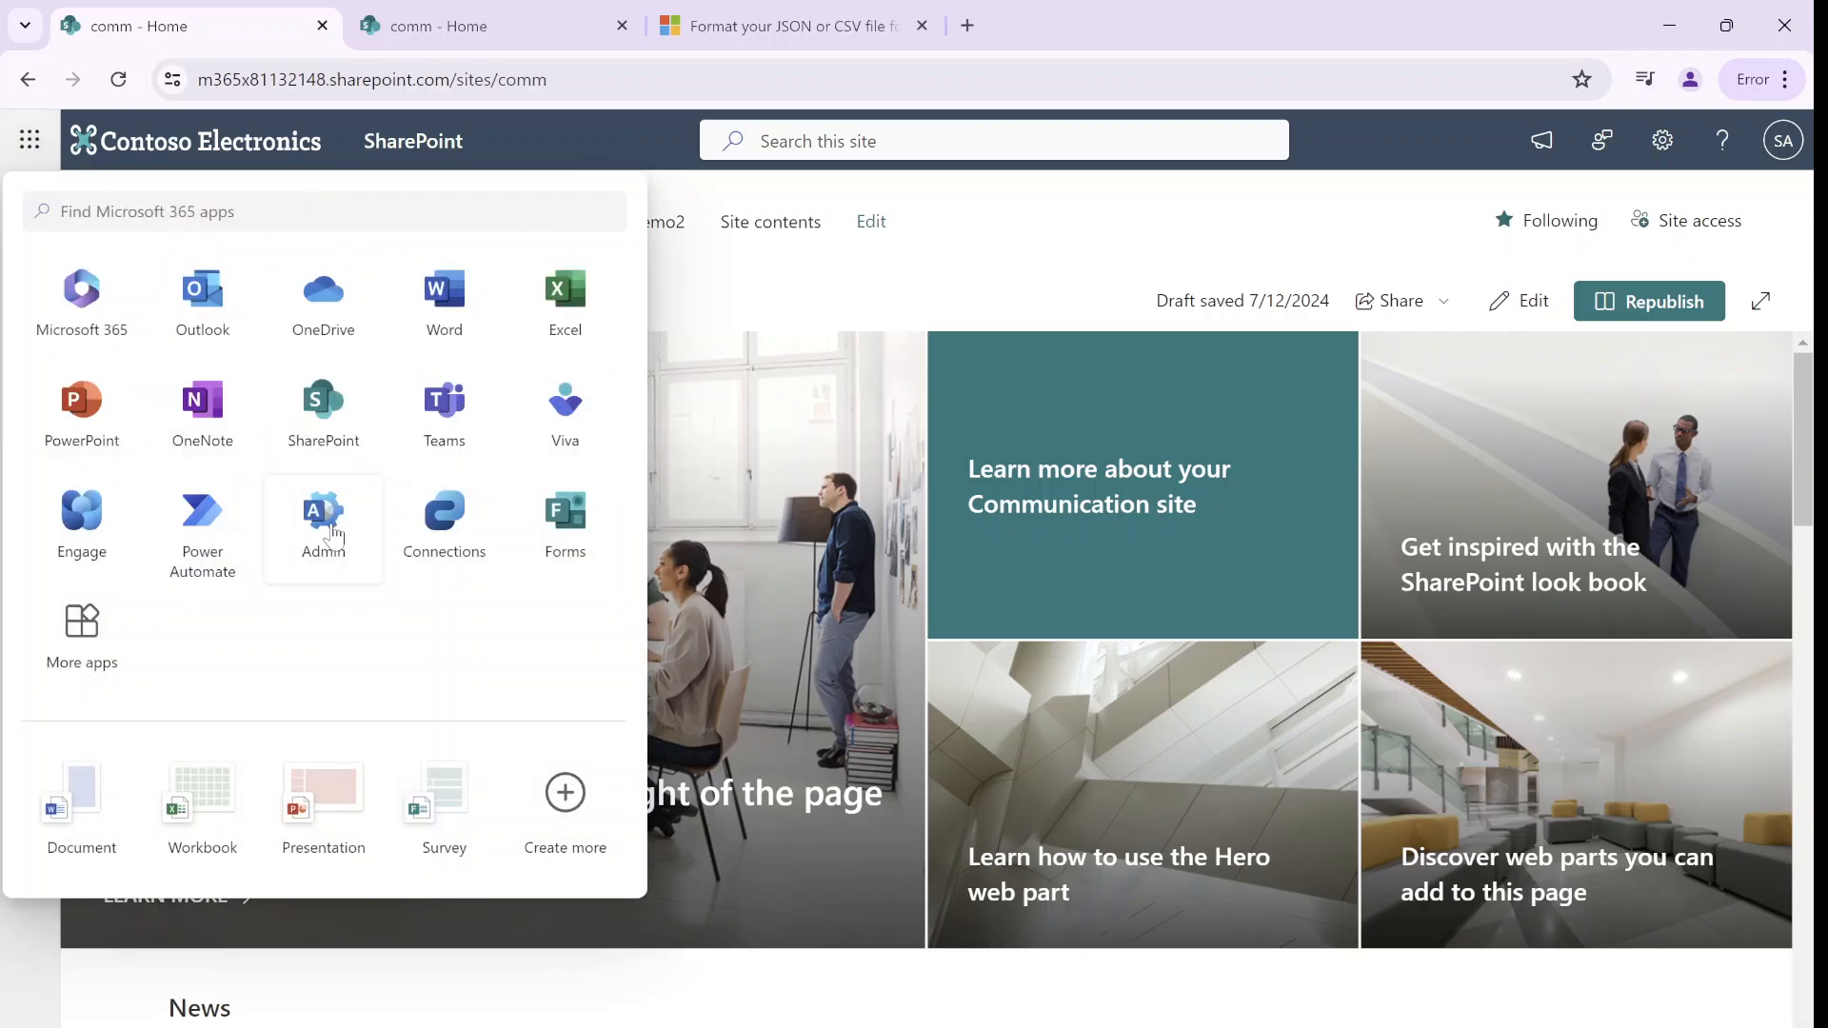
pyautogui.click(323, 520)
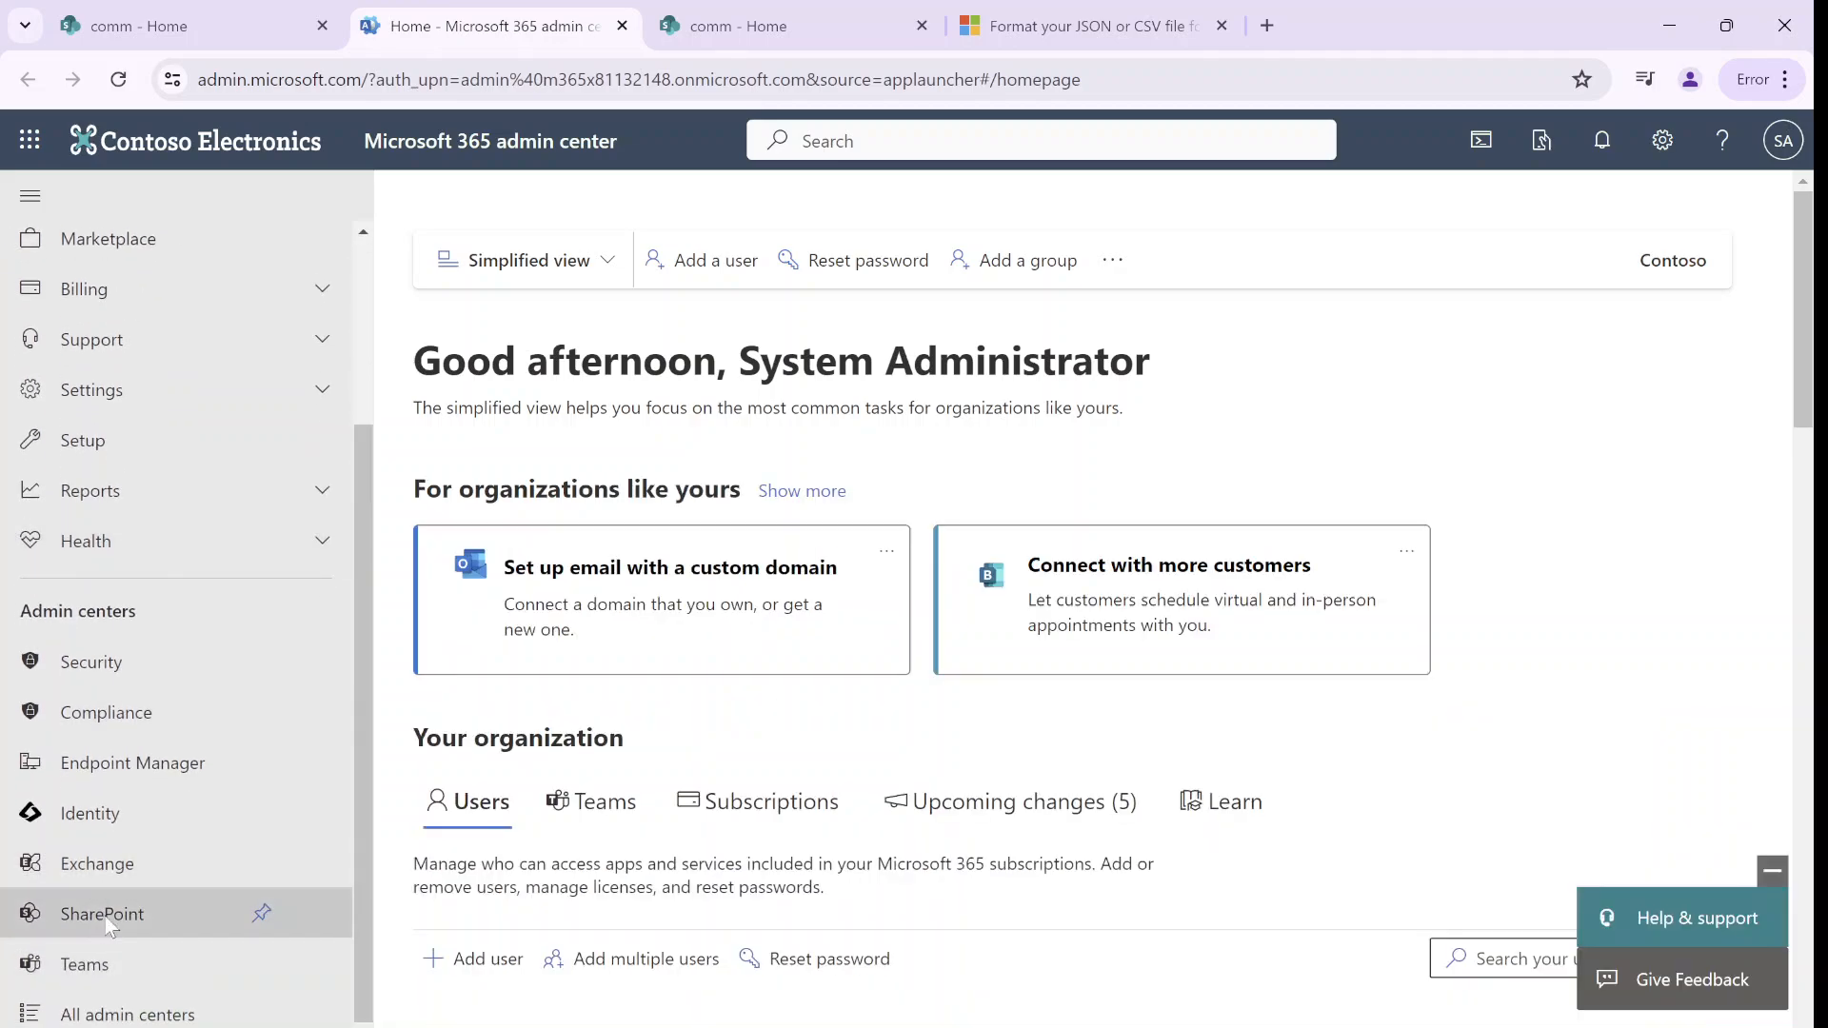
# Open the SharePoint admin center Migration page and scroll to the Migration Tool download
pyautogui.click(102, 914)
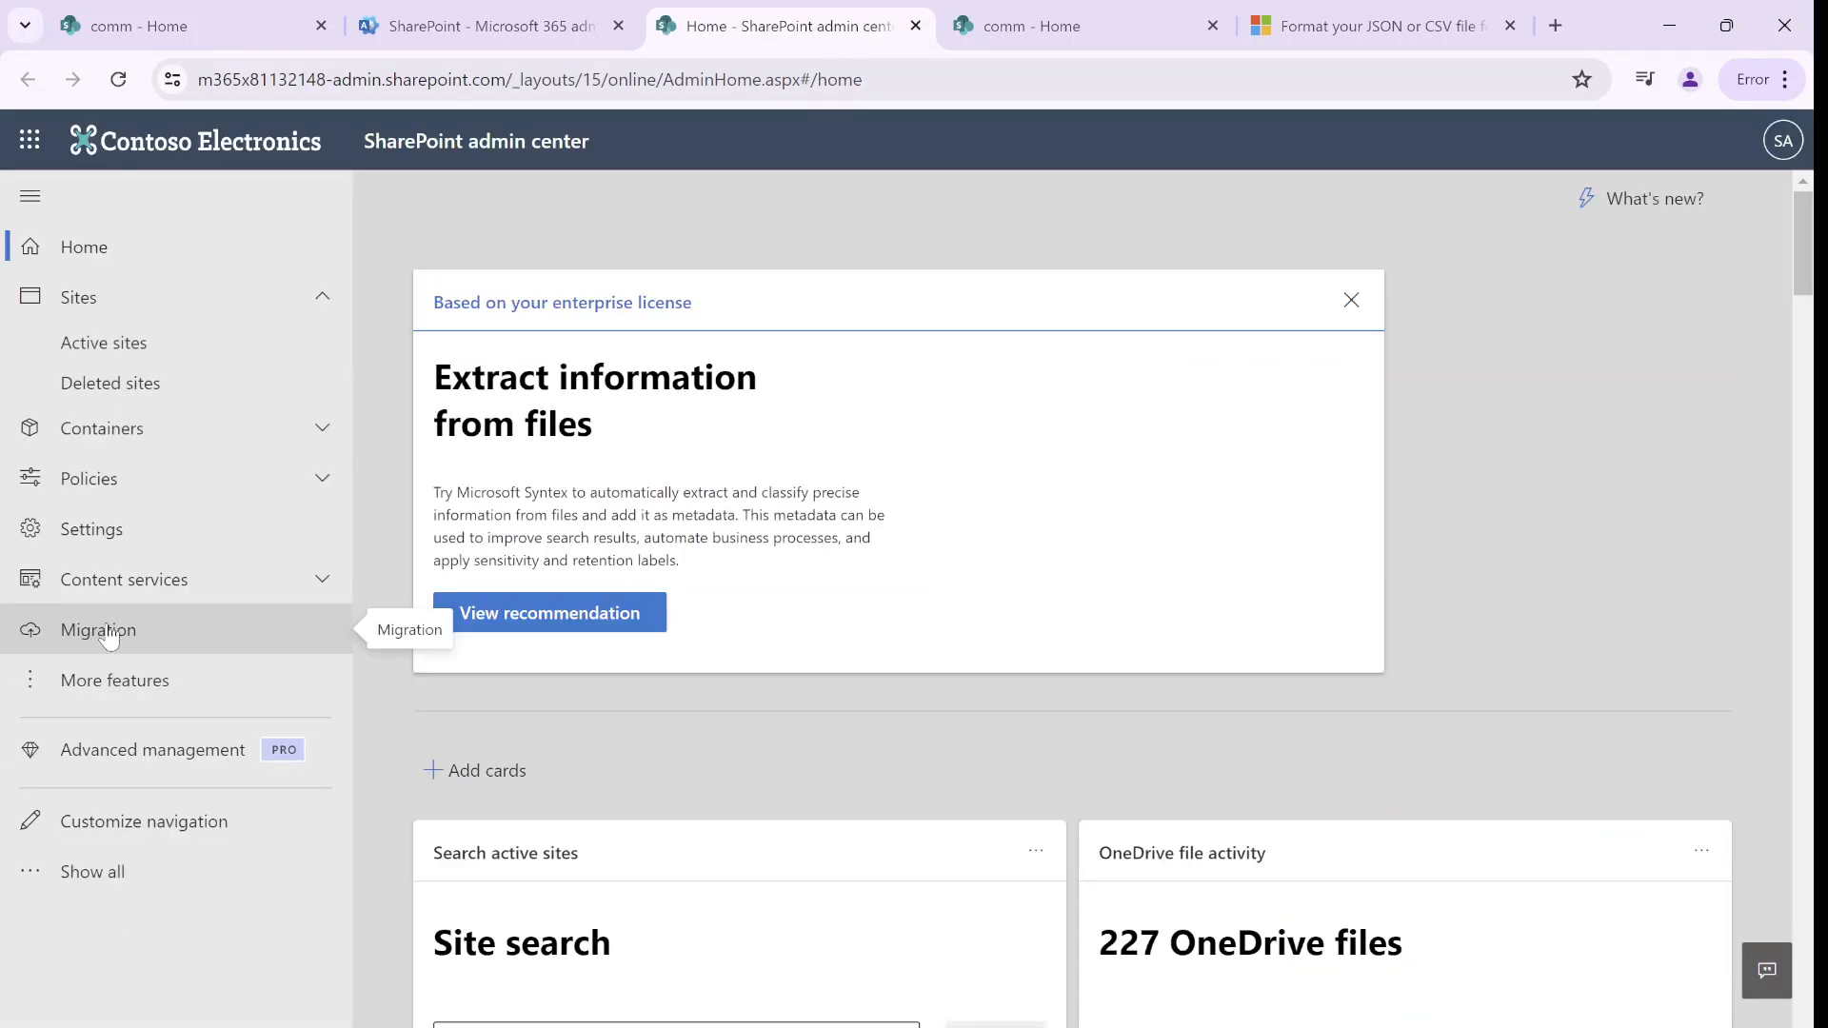
pyautogui.click(98, 630)
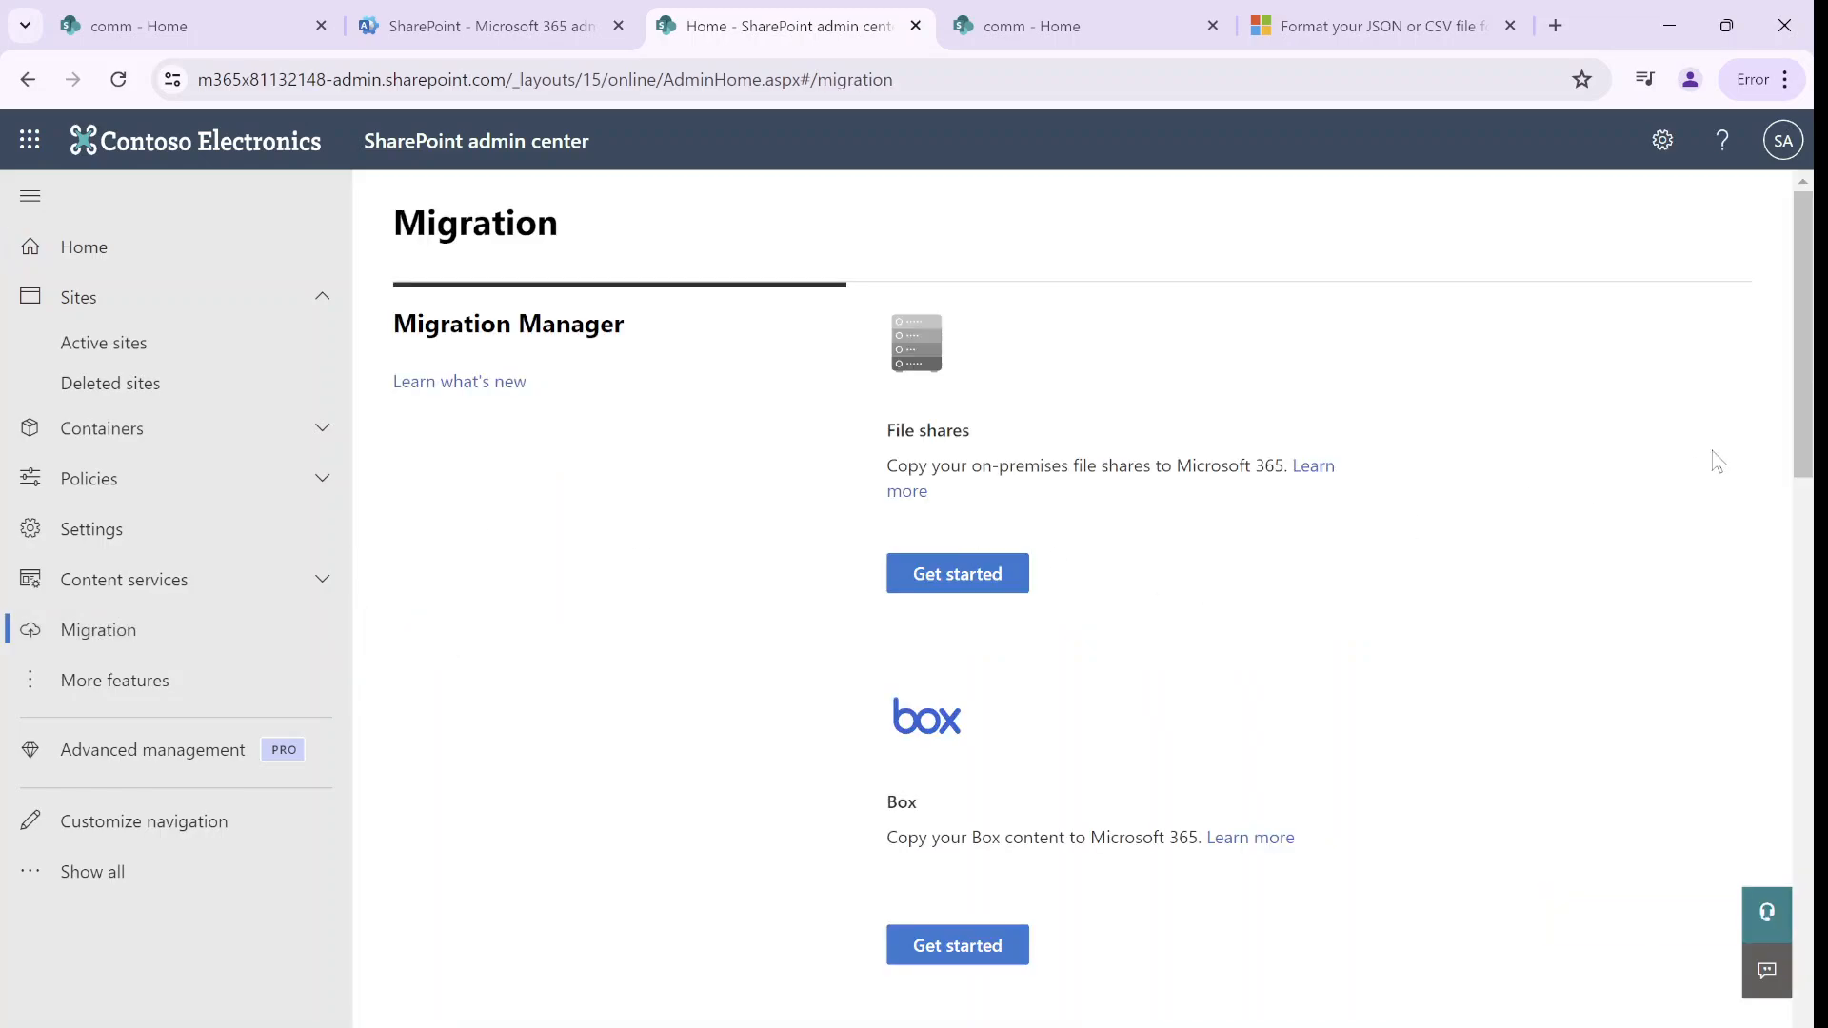
pyautogui.scroll(-3)
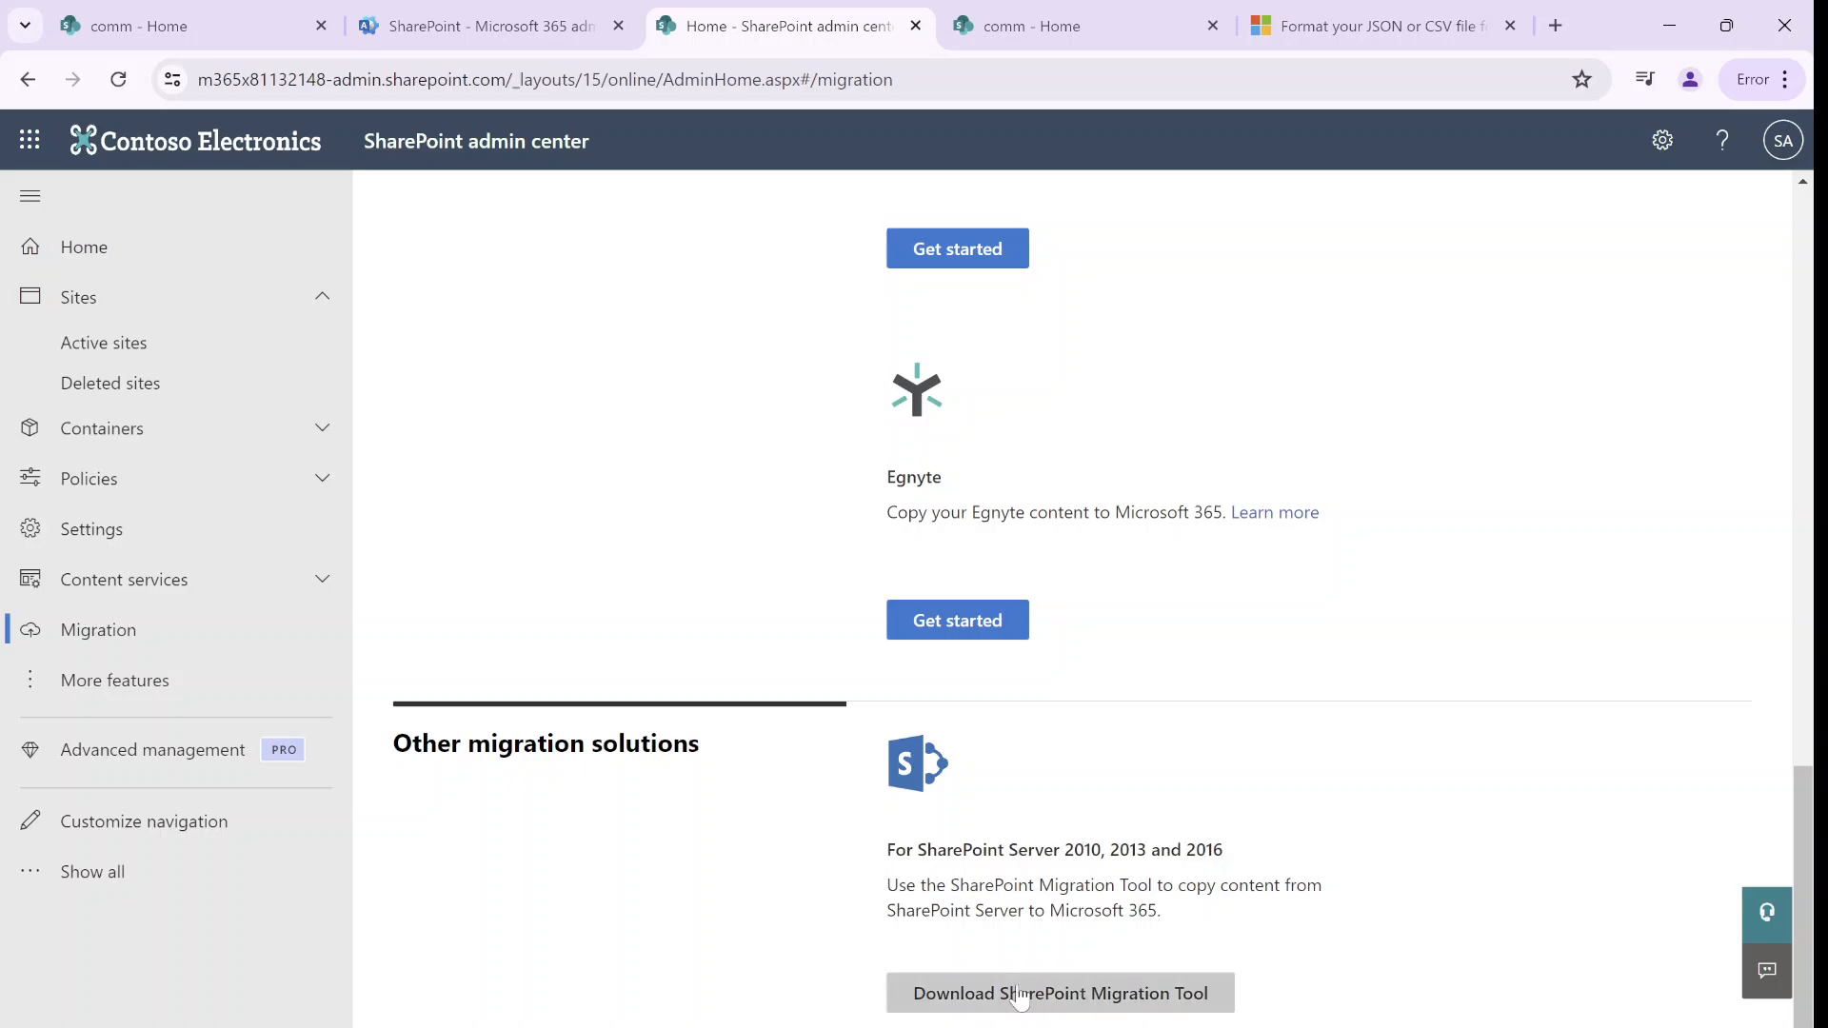
pyautogui.moveTo(1745, 145)
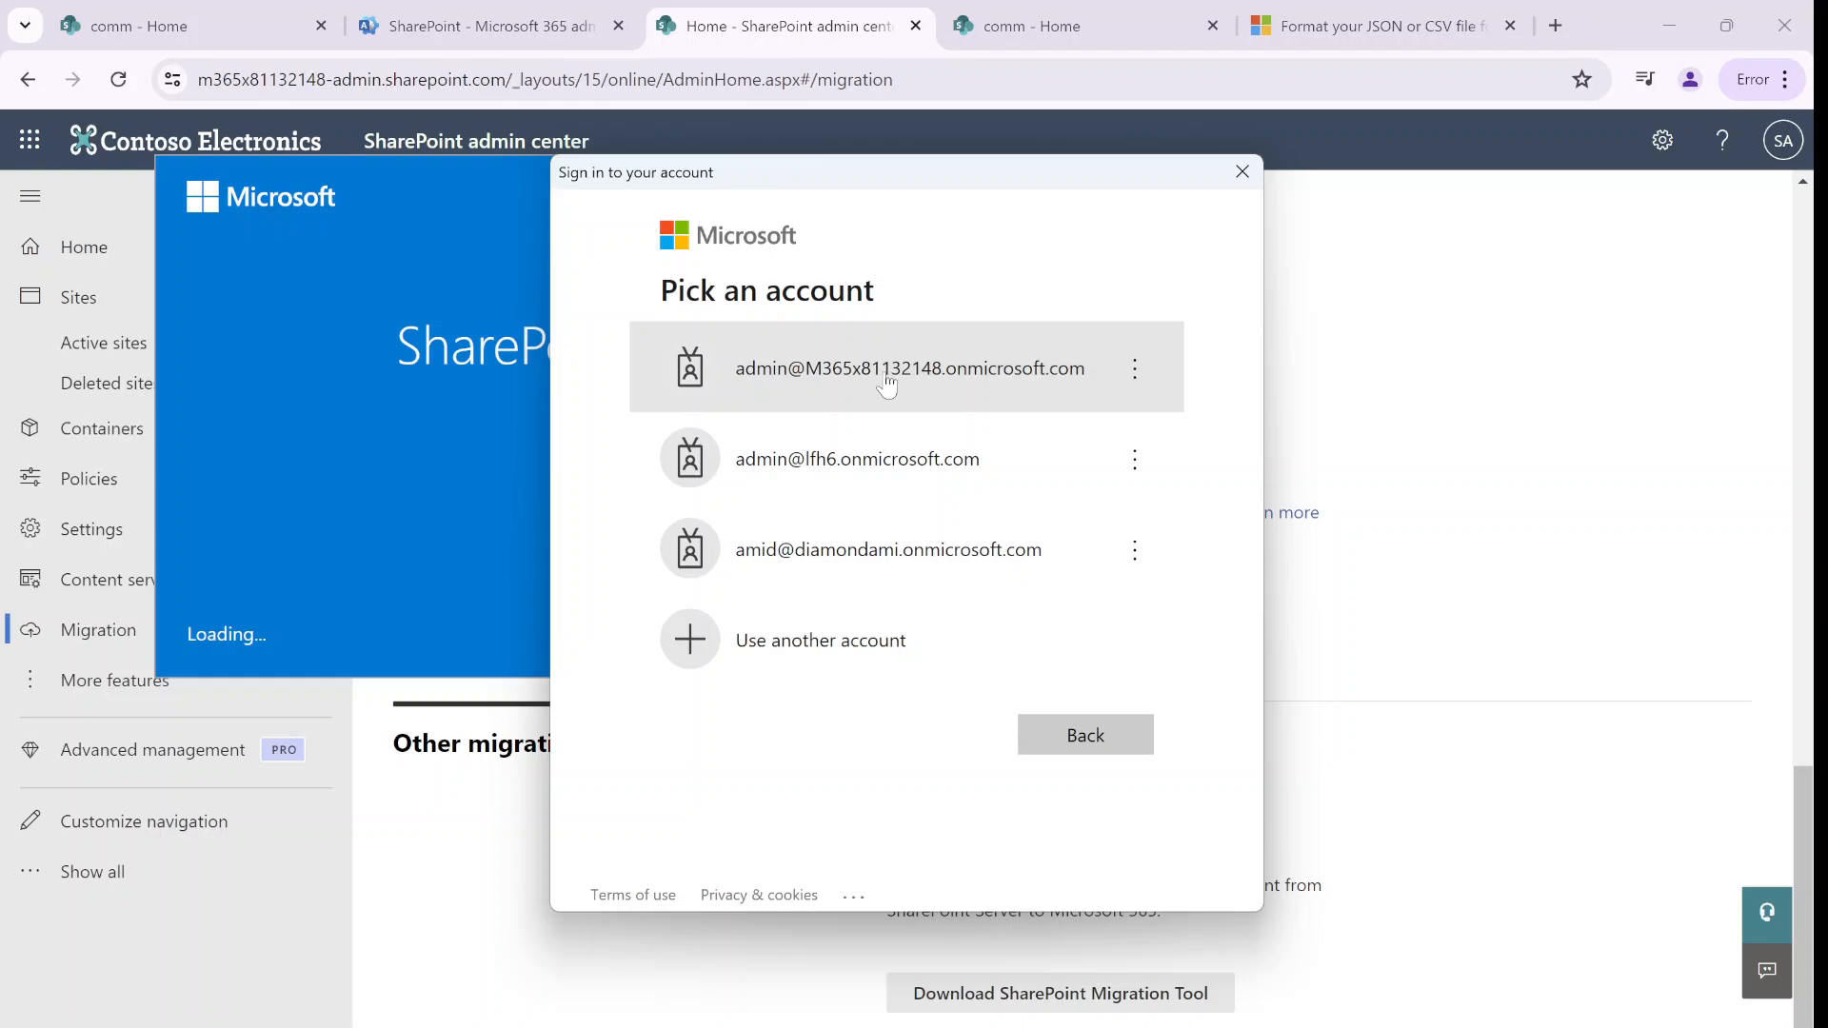
# Pick the tenant admin account and submit its password to sign in
pyautogui.click(909, 367)
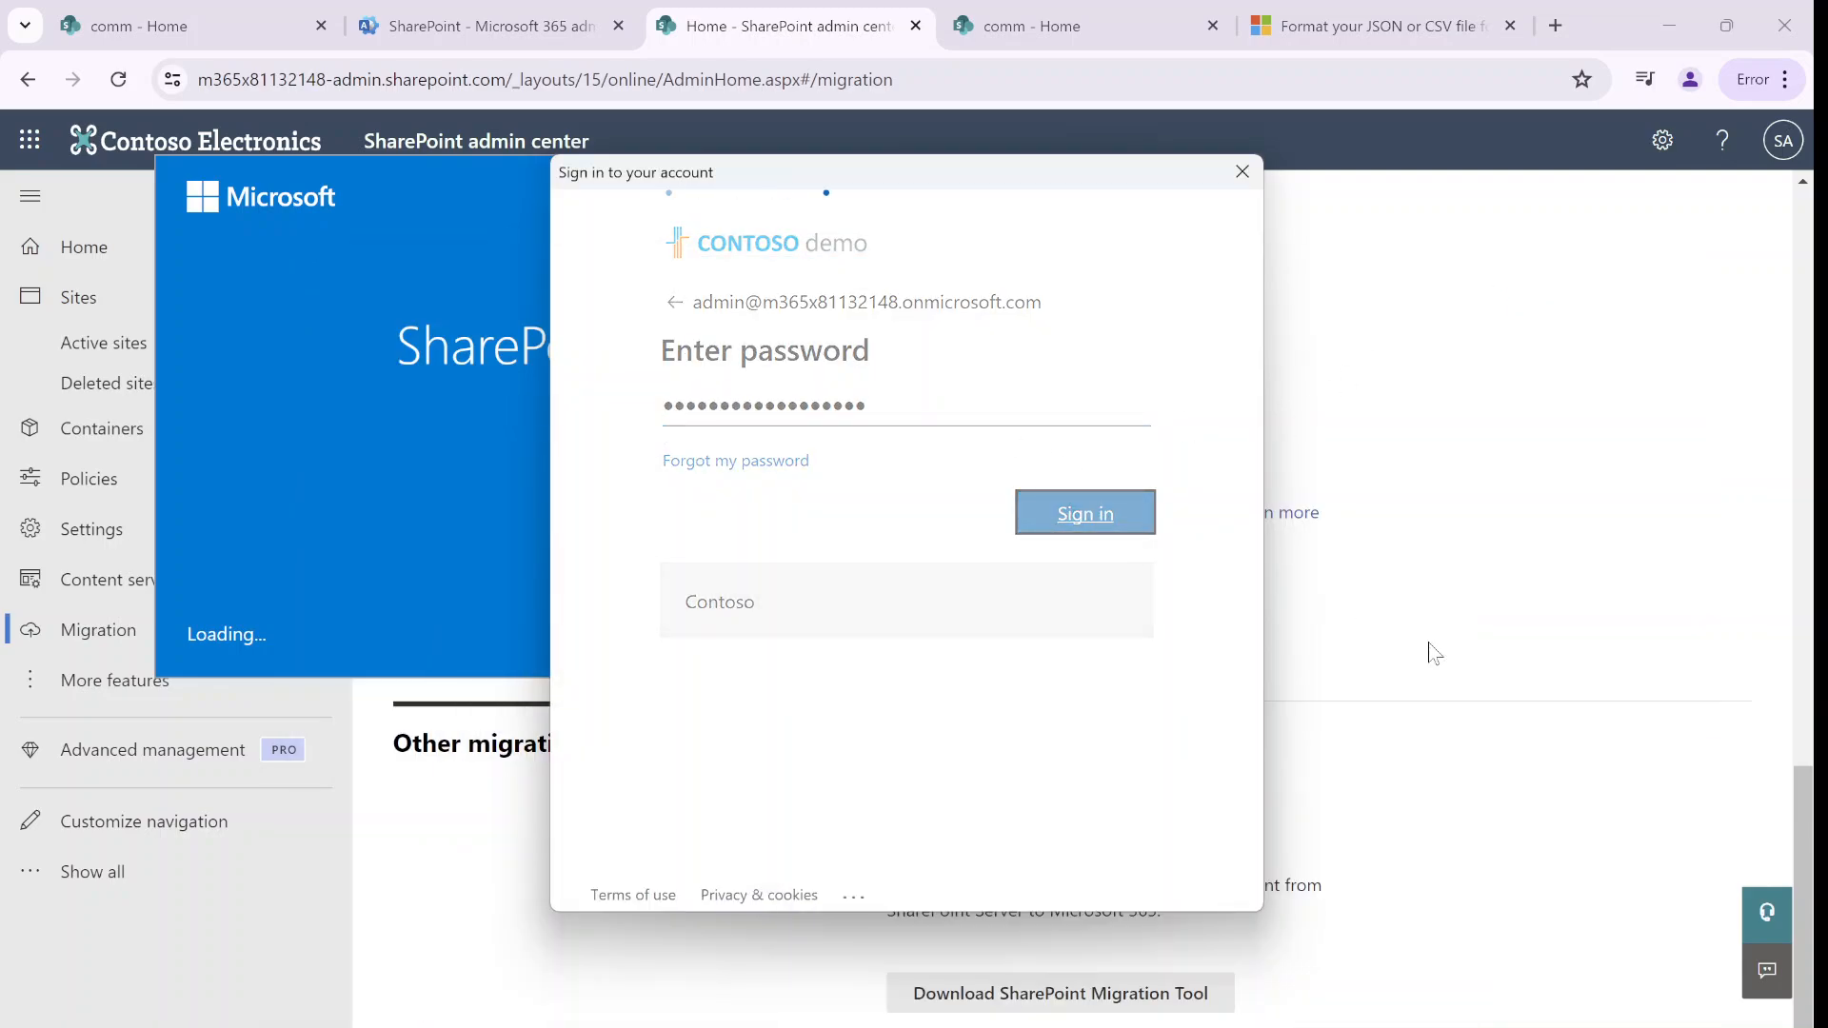
pyautogui.click(1083, 513)
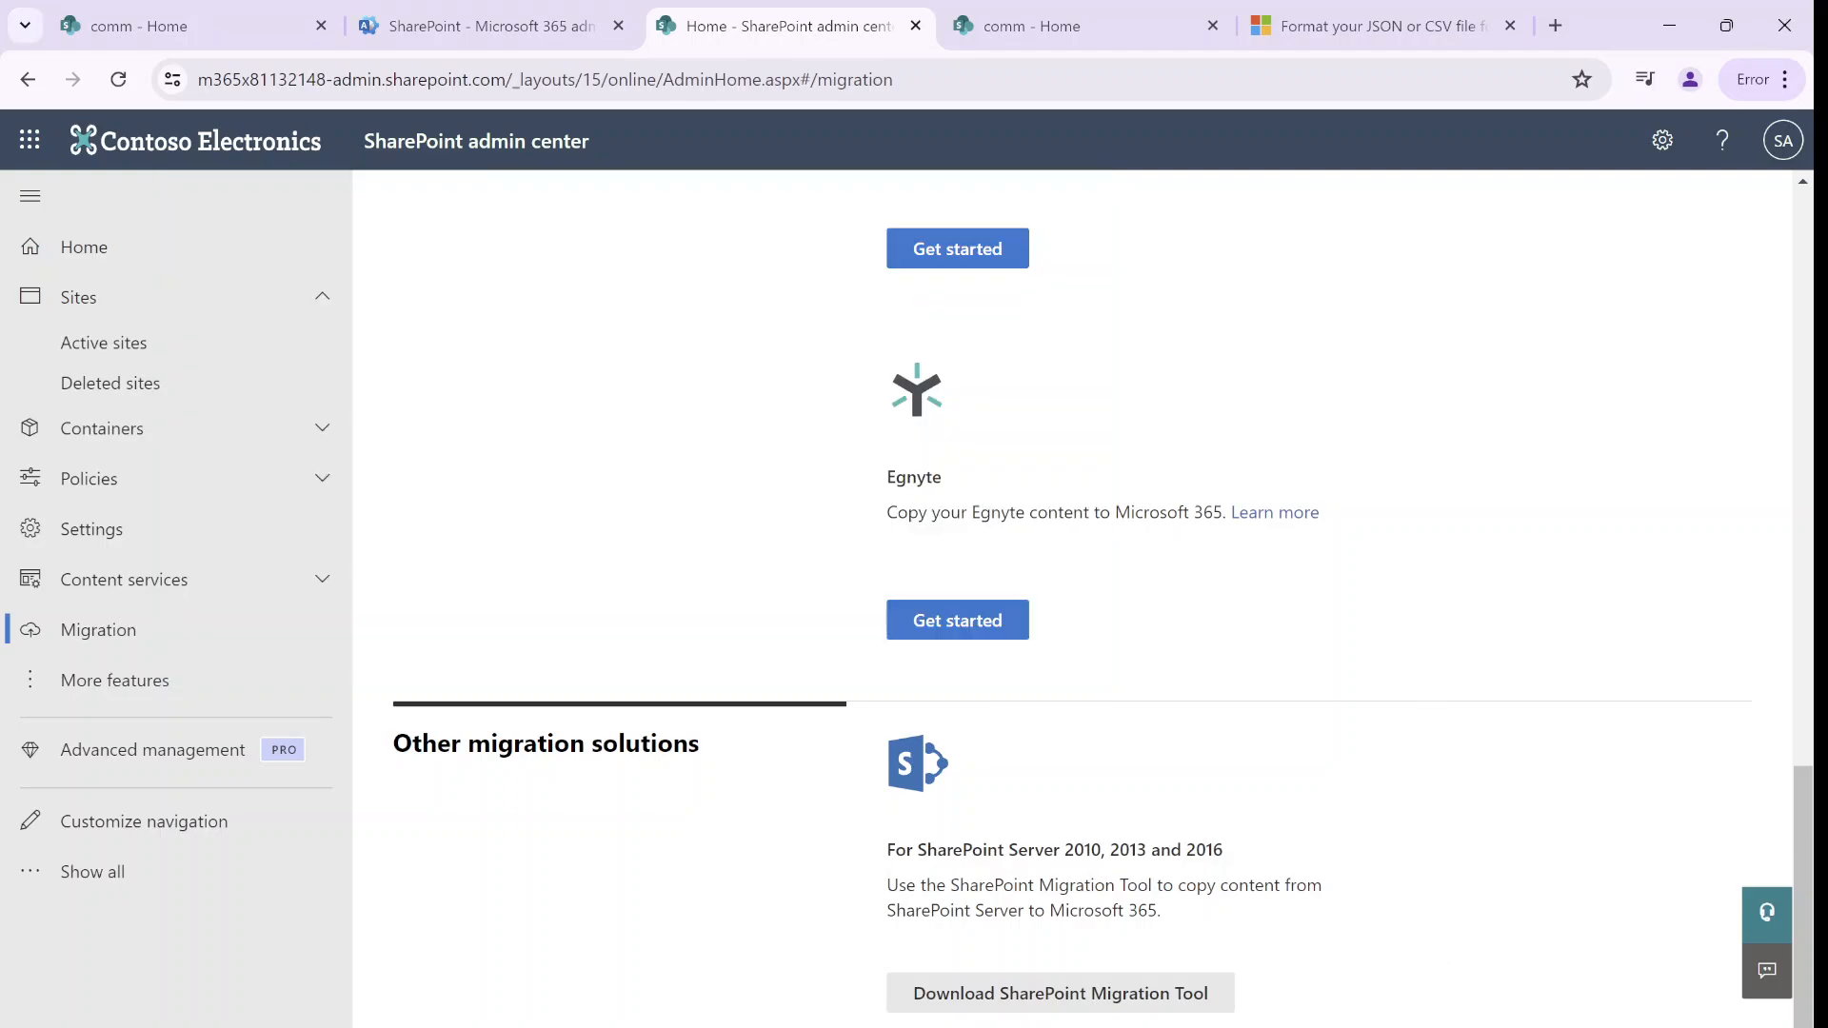
# Bring the Migration Tool window forward, showing SharePoint and file share migration options
pyautogui.click(956, 249)
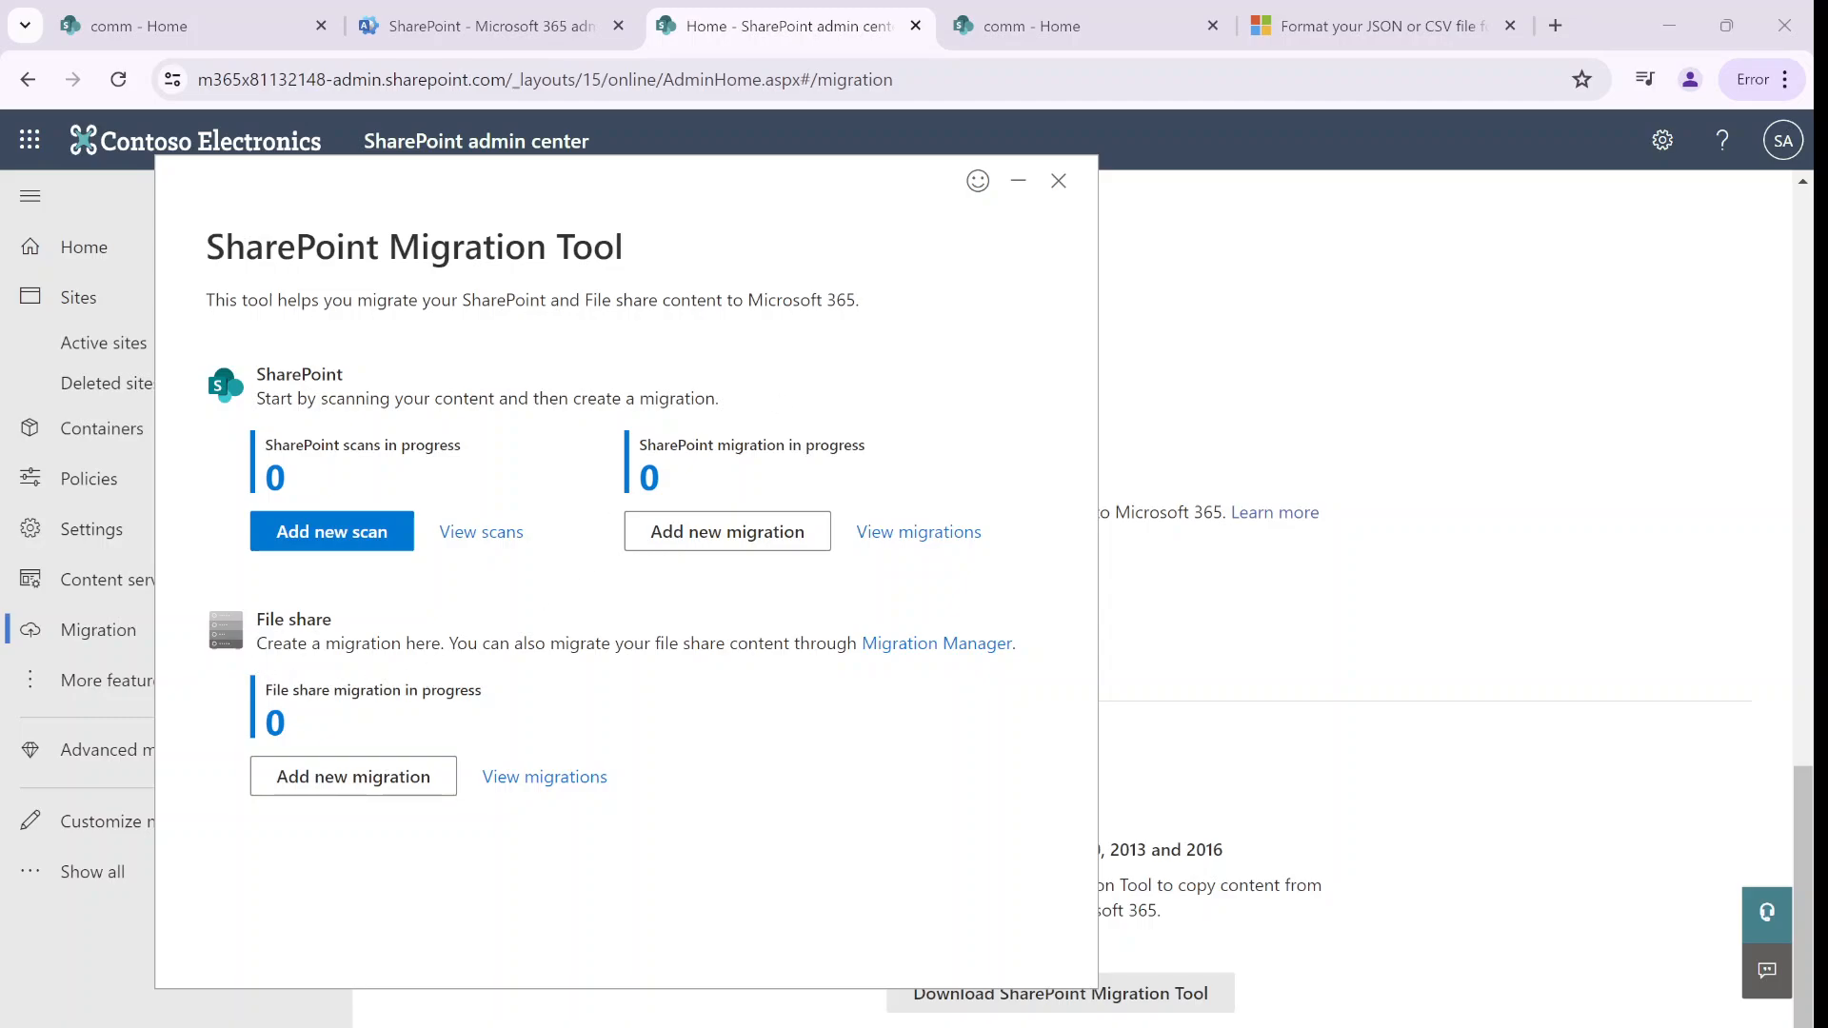
pyautogui.moveTo(737, 727)
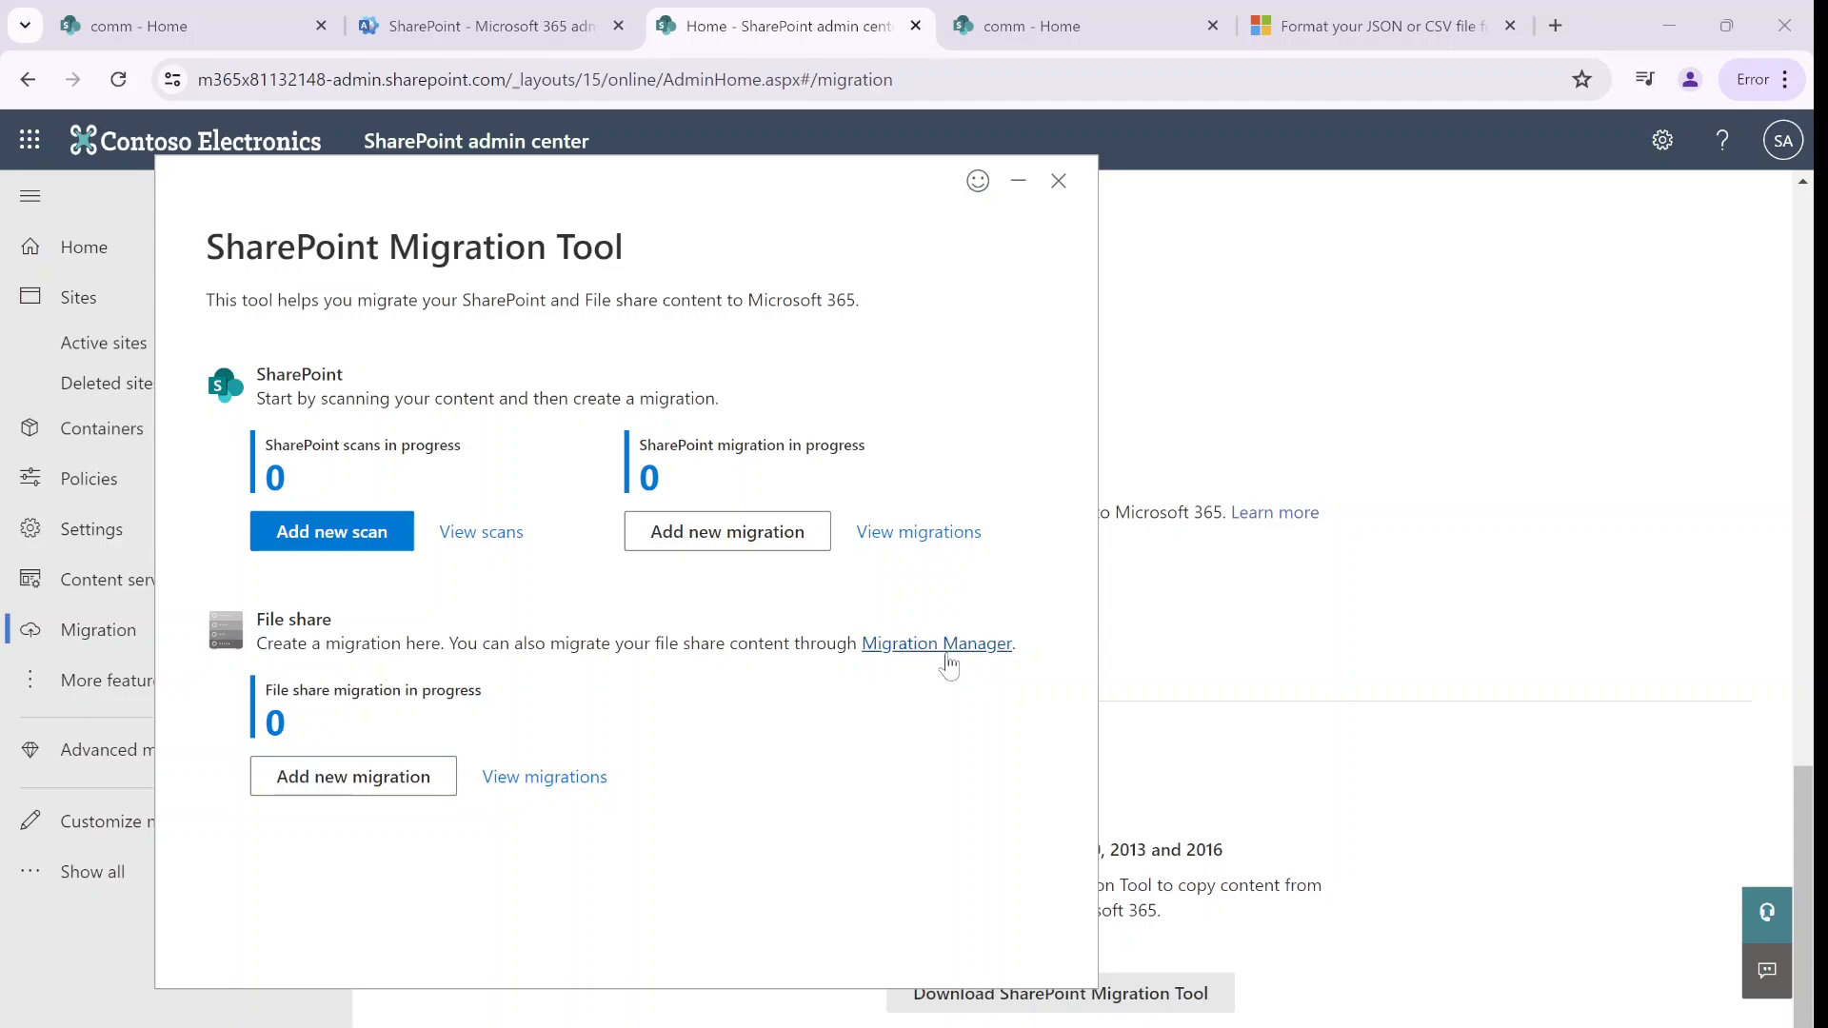
pyautogui.moveTo(353, 776)
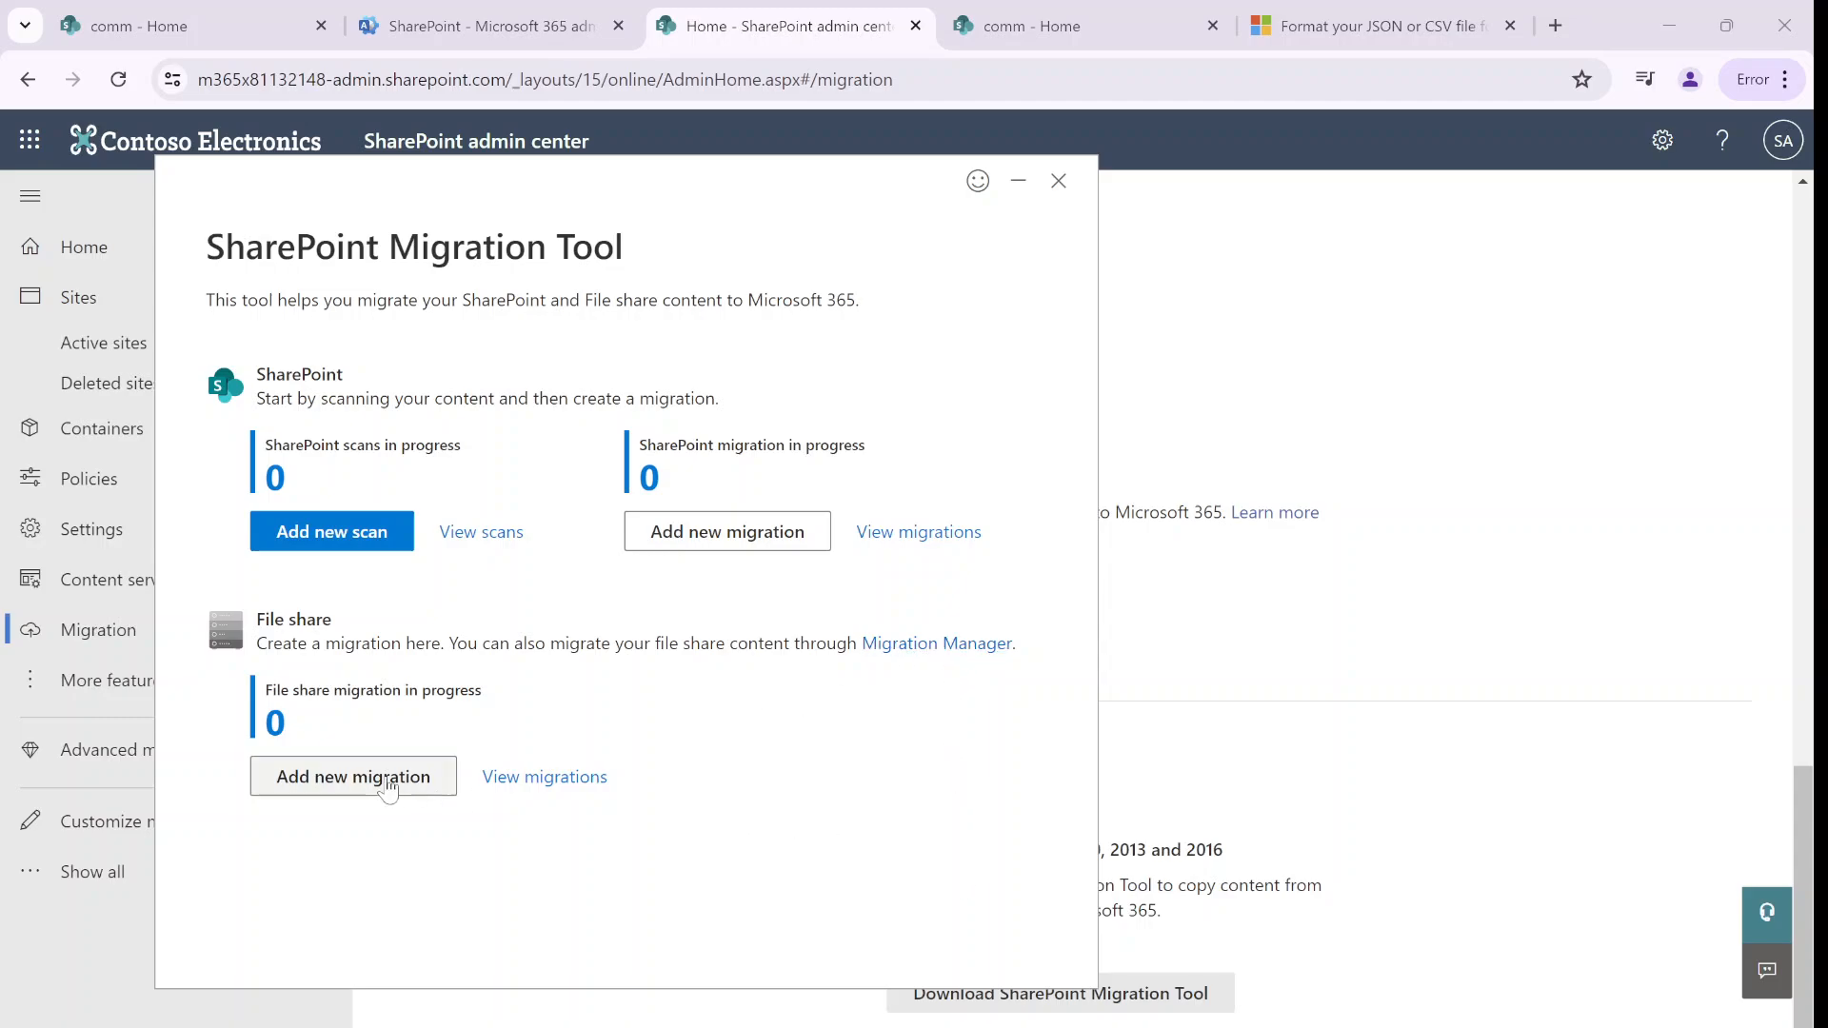
# Add a new migration under File share to reach Select a method
pyautogui.click(352, 777)
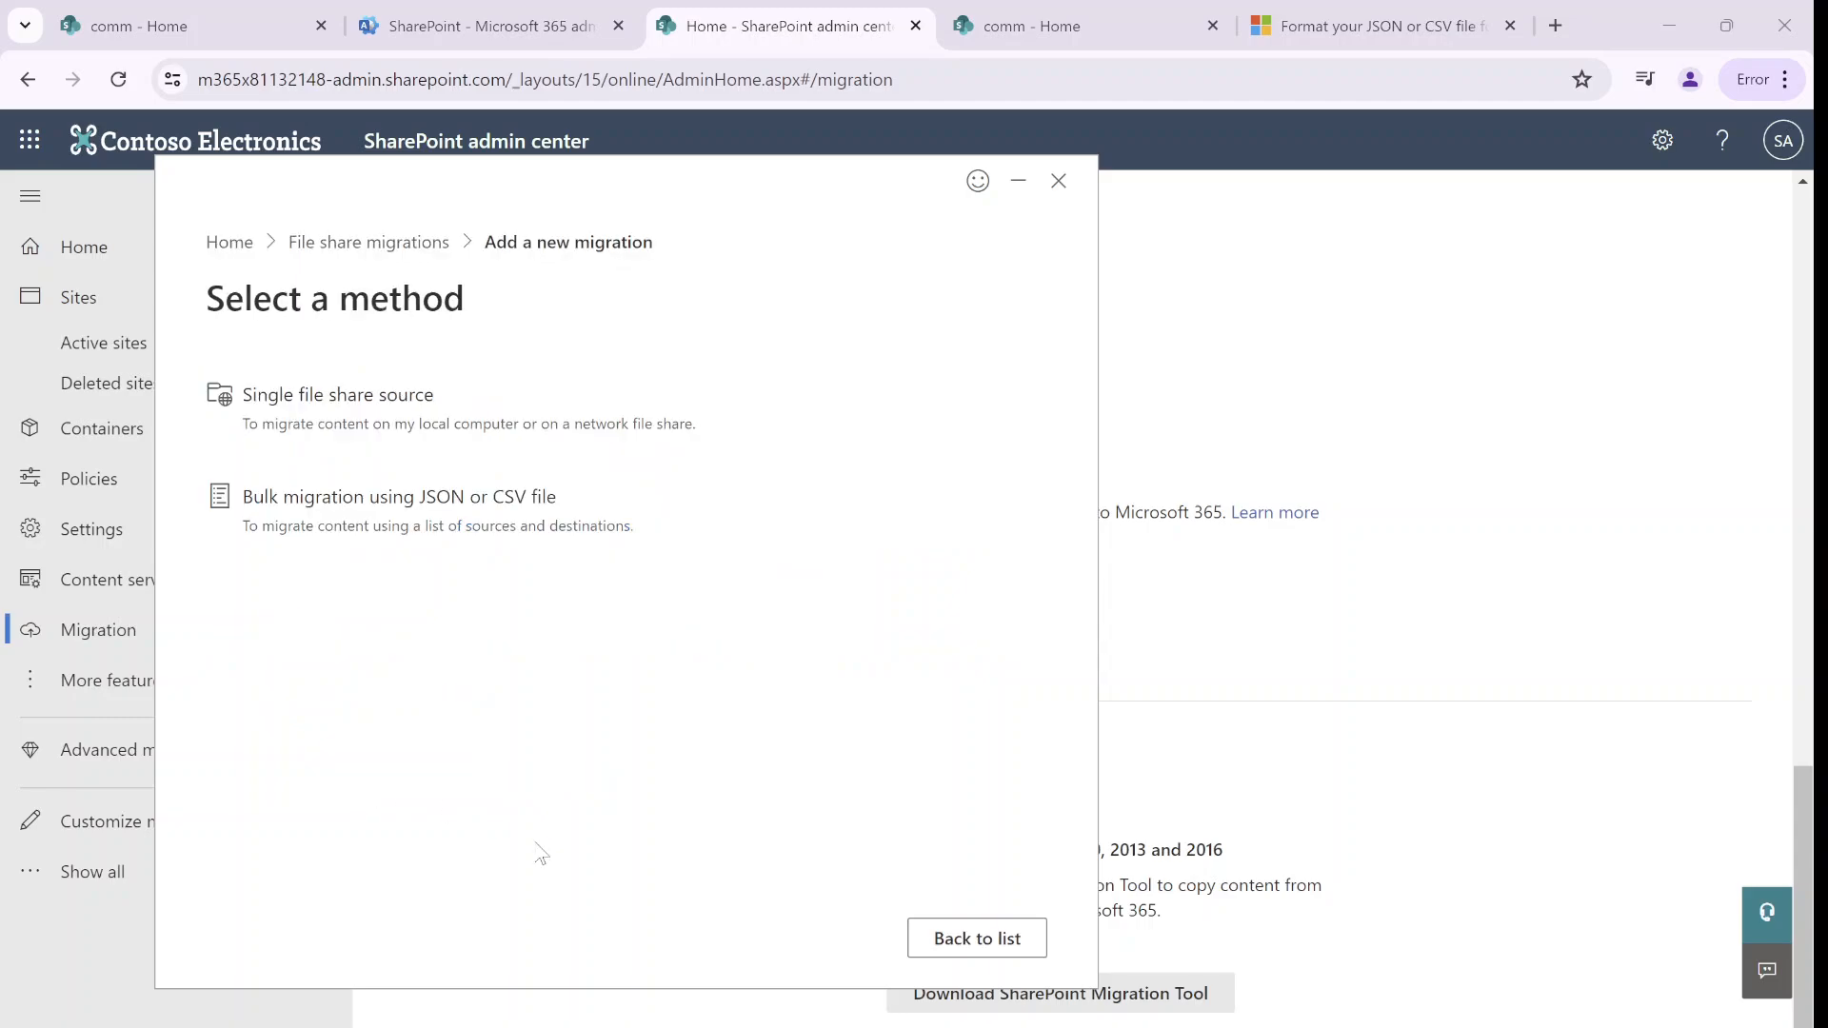
pyautogui.moveTo(562, 612)
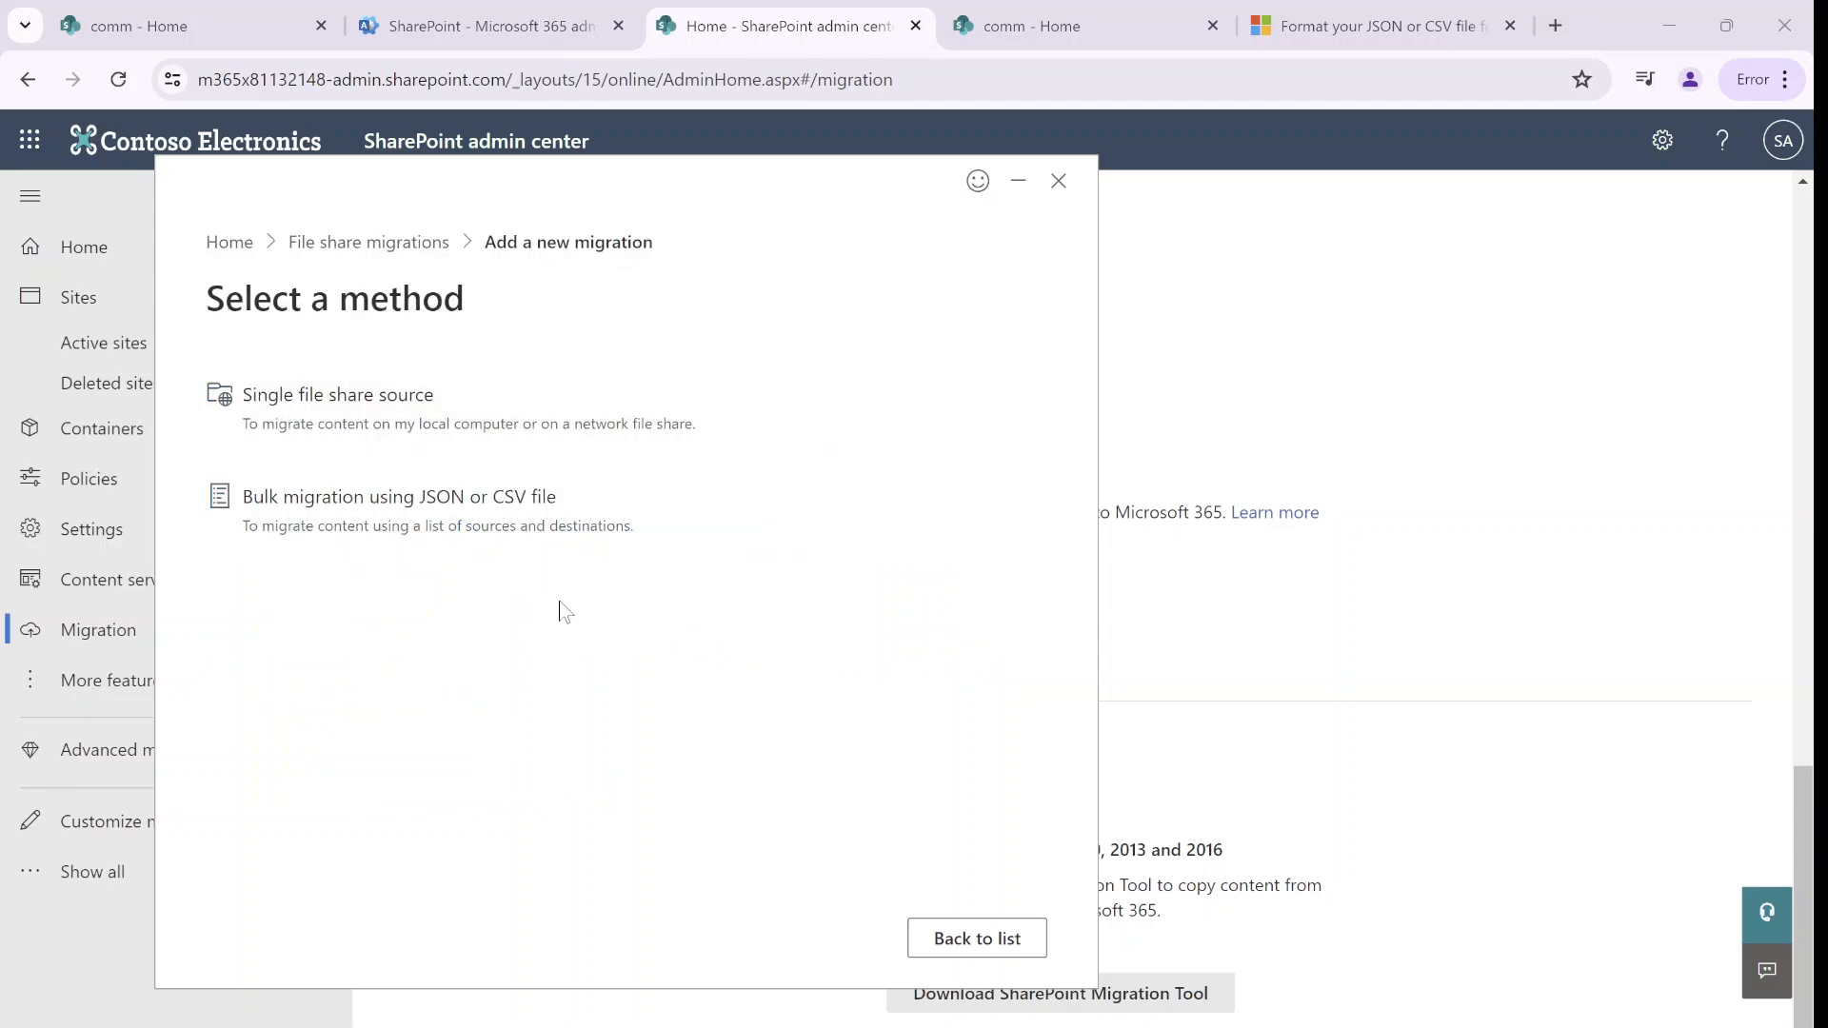
pyautogui.moveTo(583, 408)
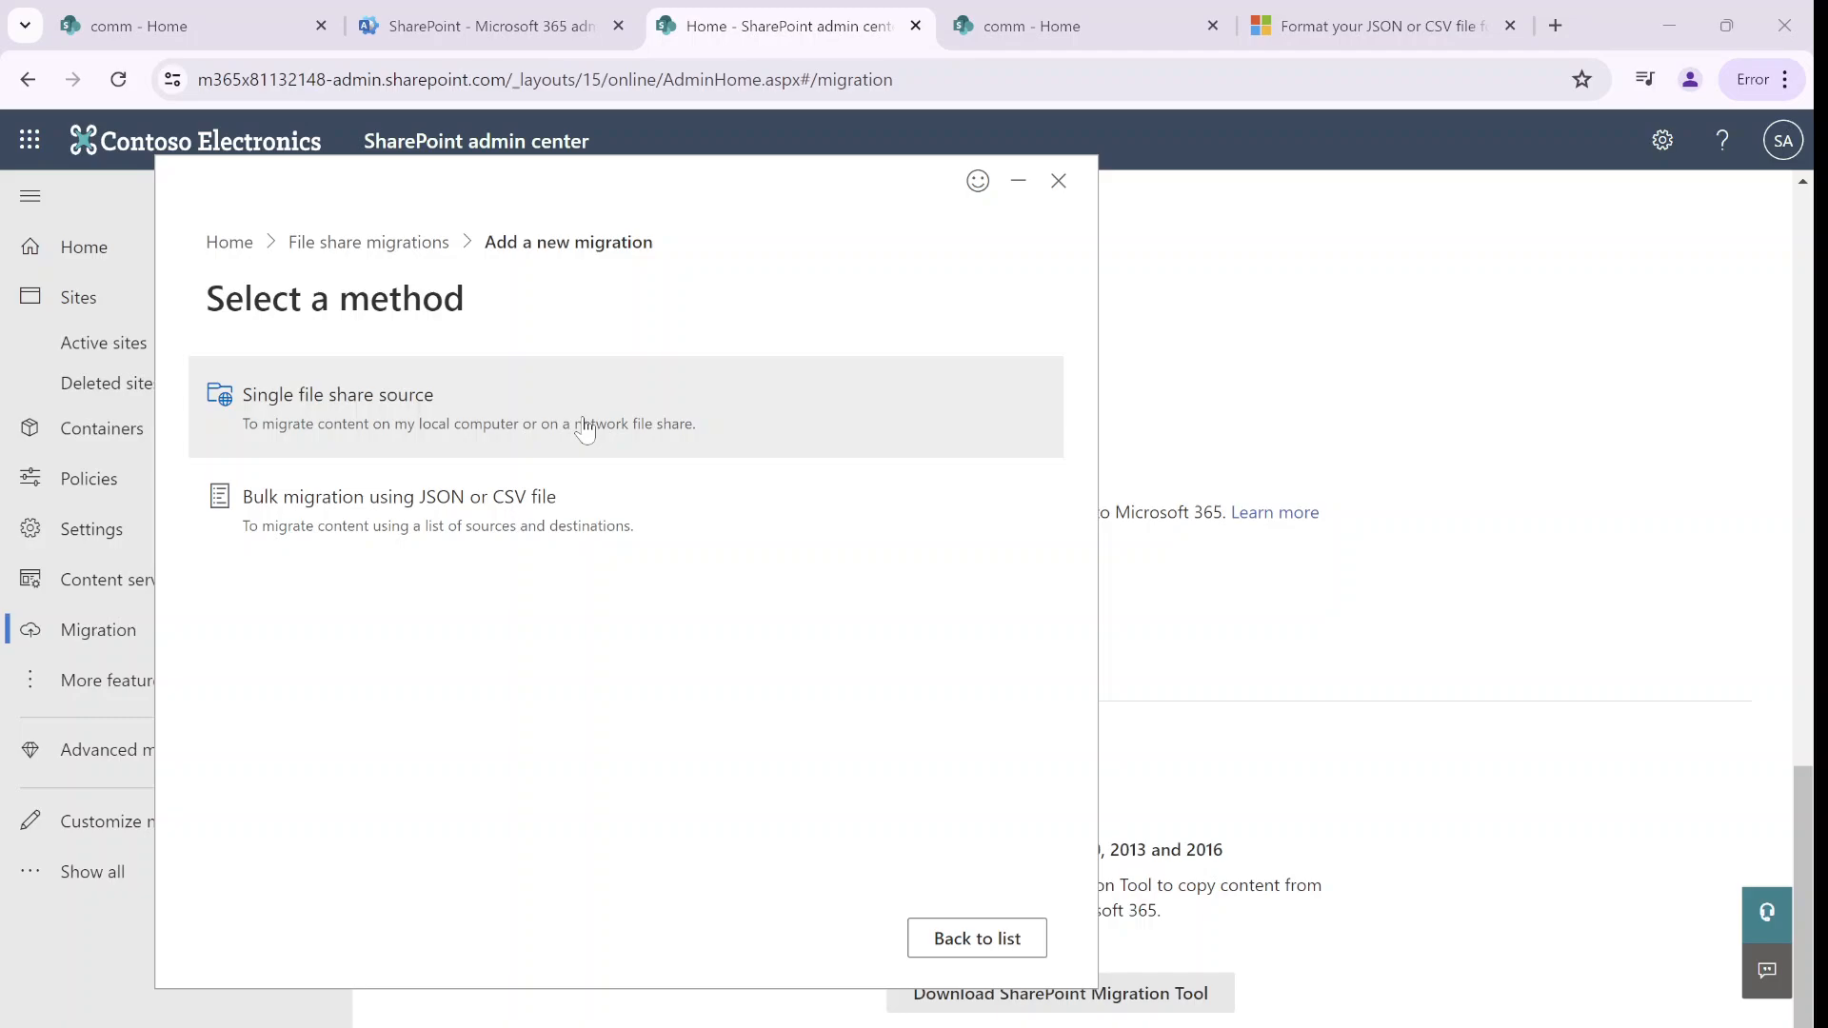
# Choose Single file share source and select the banner folder as the source
pyautogui.click(338, 394)
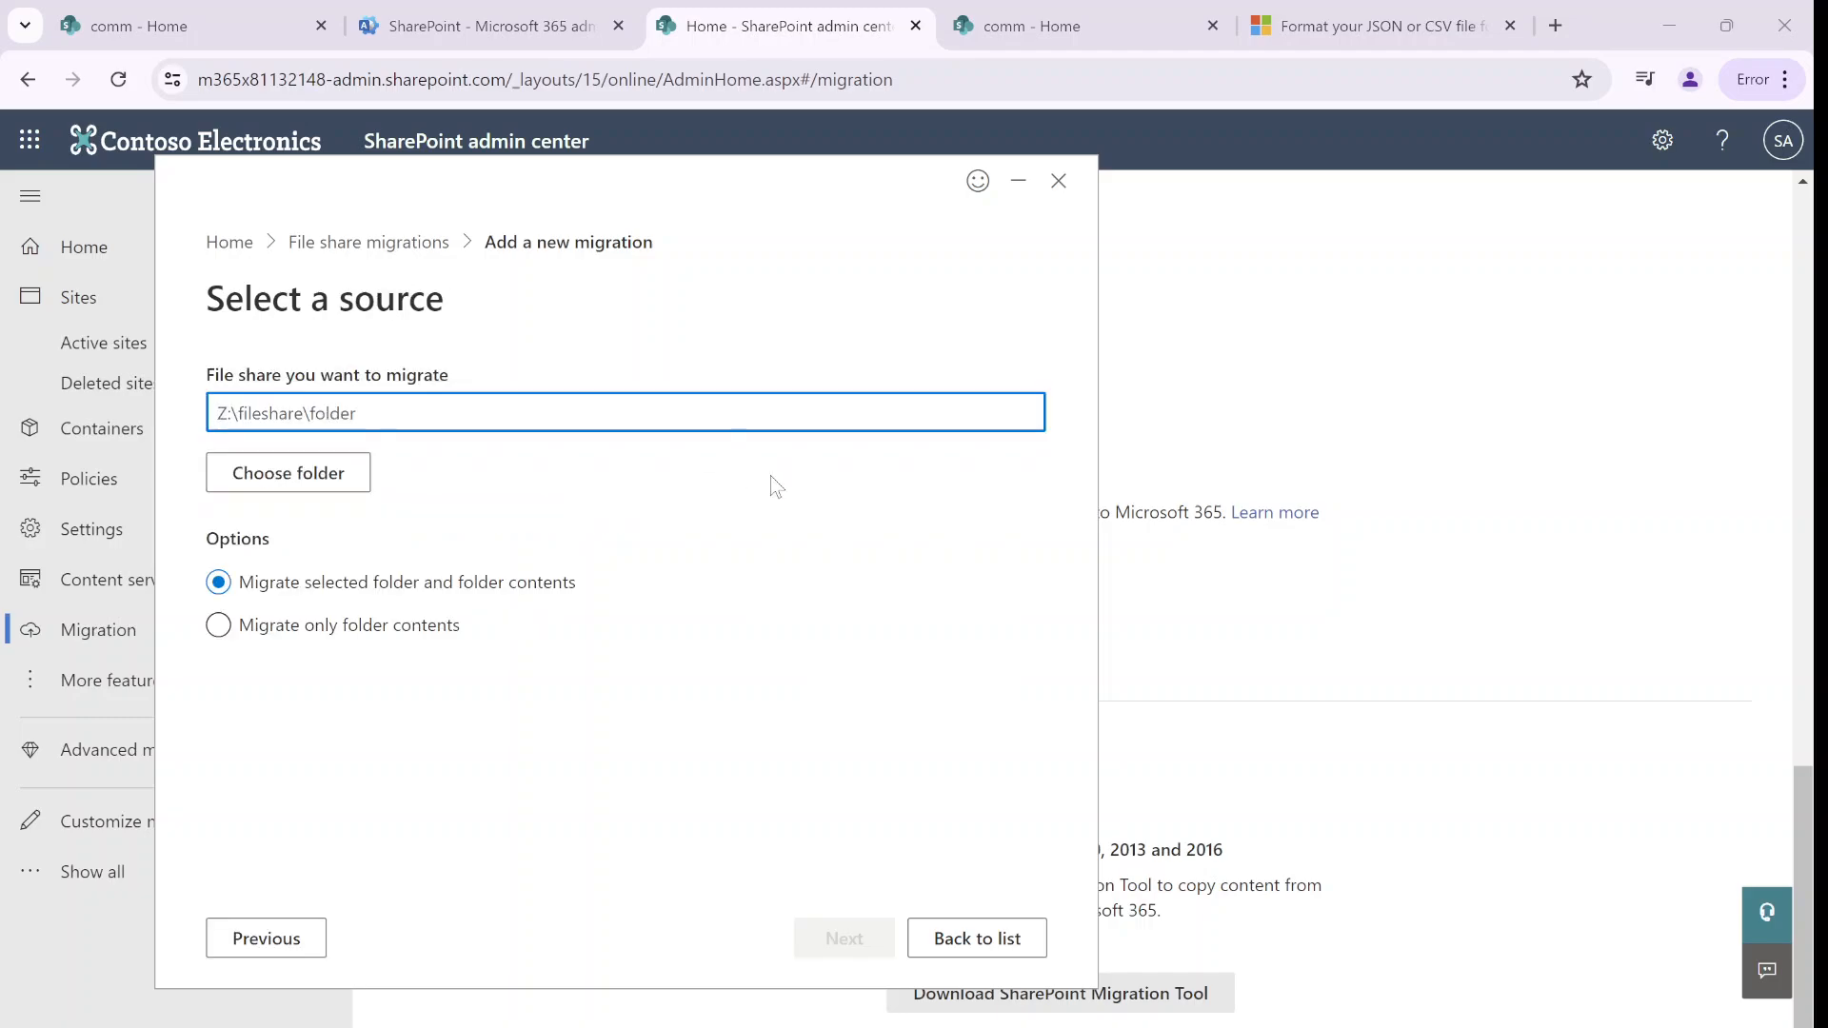
pyautogui.click(287, 472)
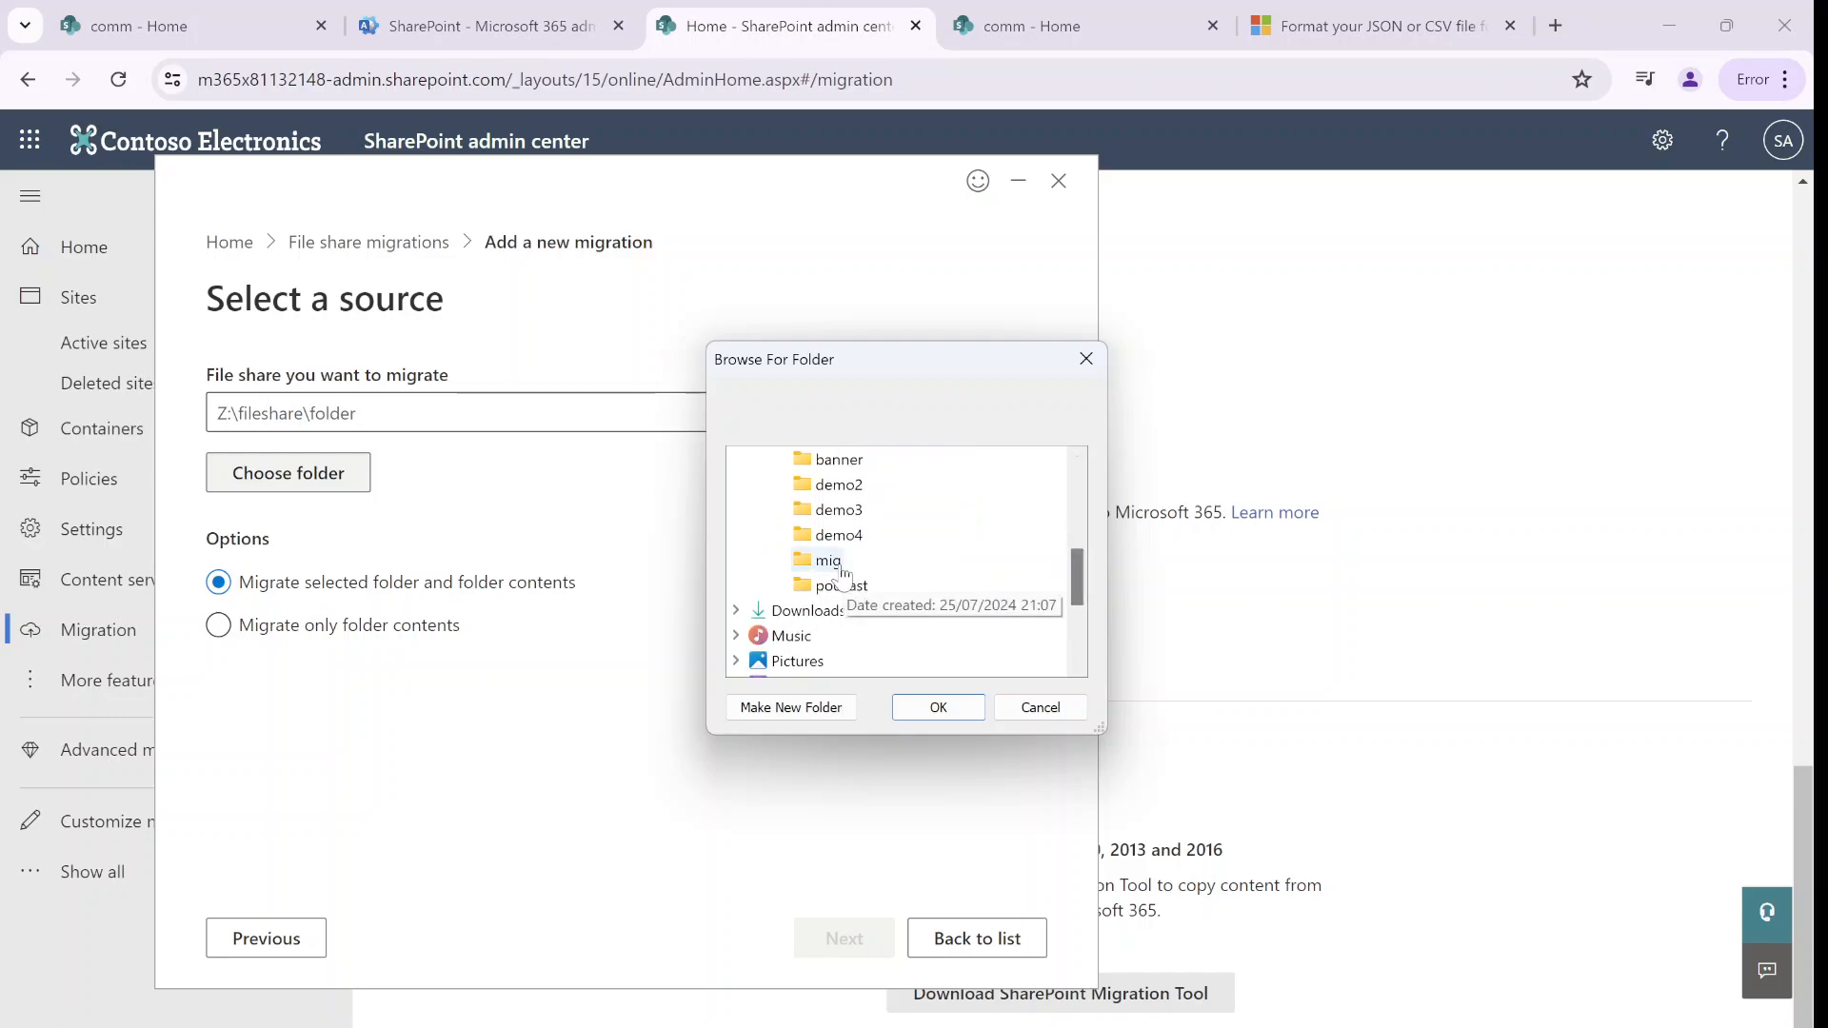
pyautogui.click(836, 458)
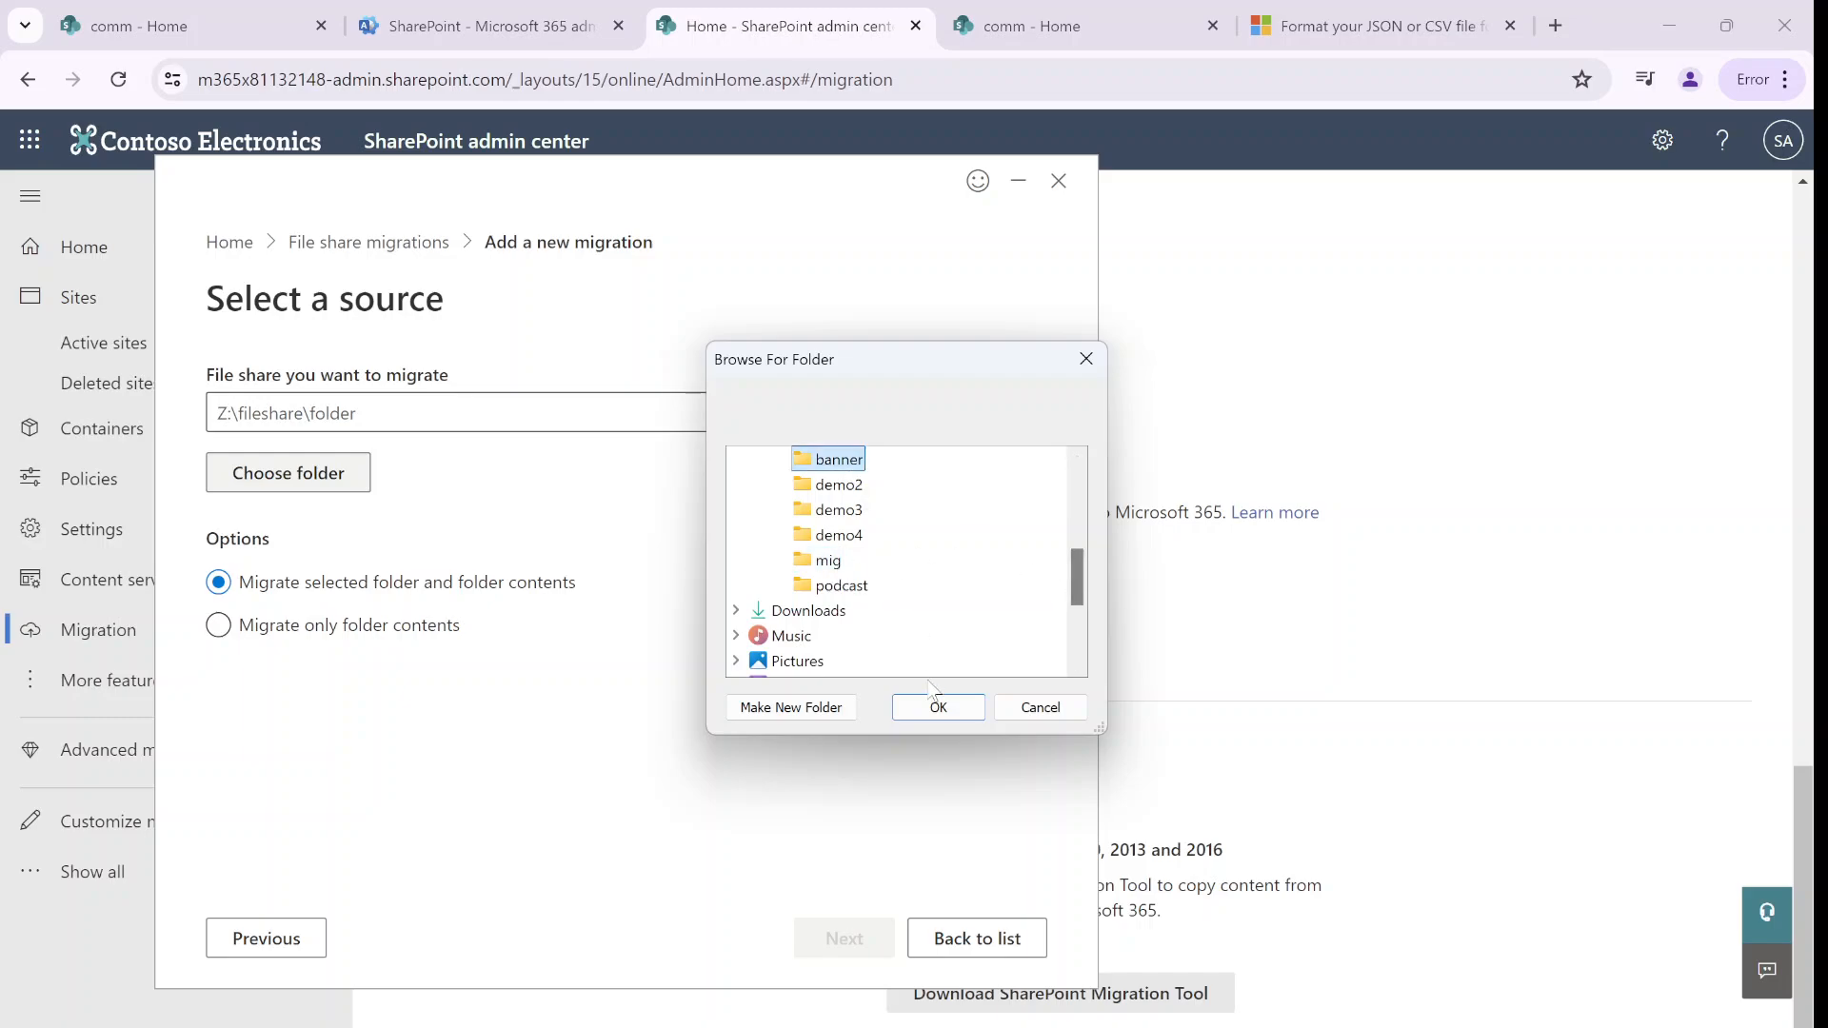
pyautogui.click(936, 707)
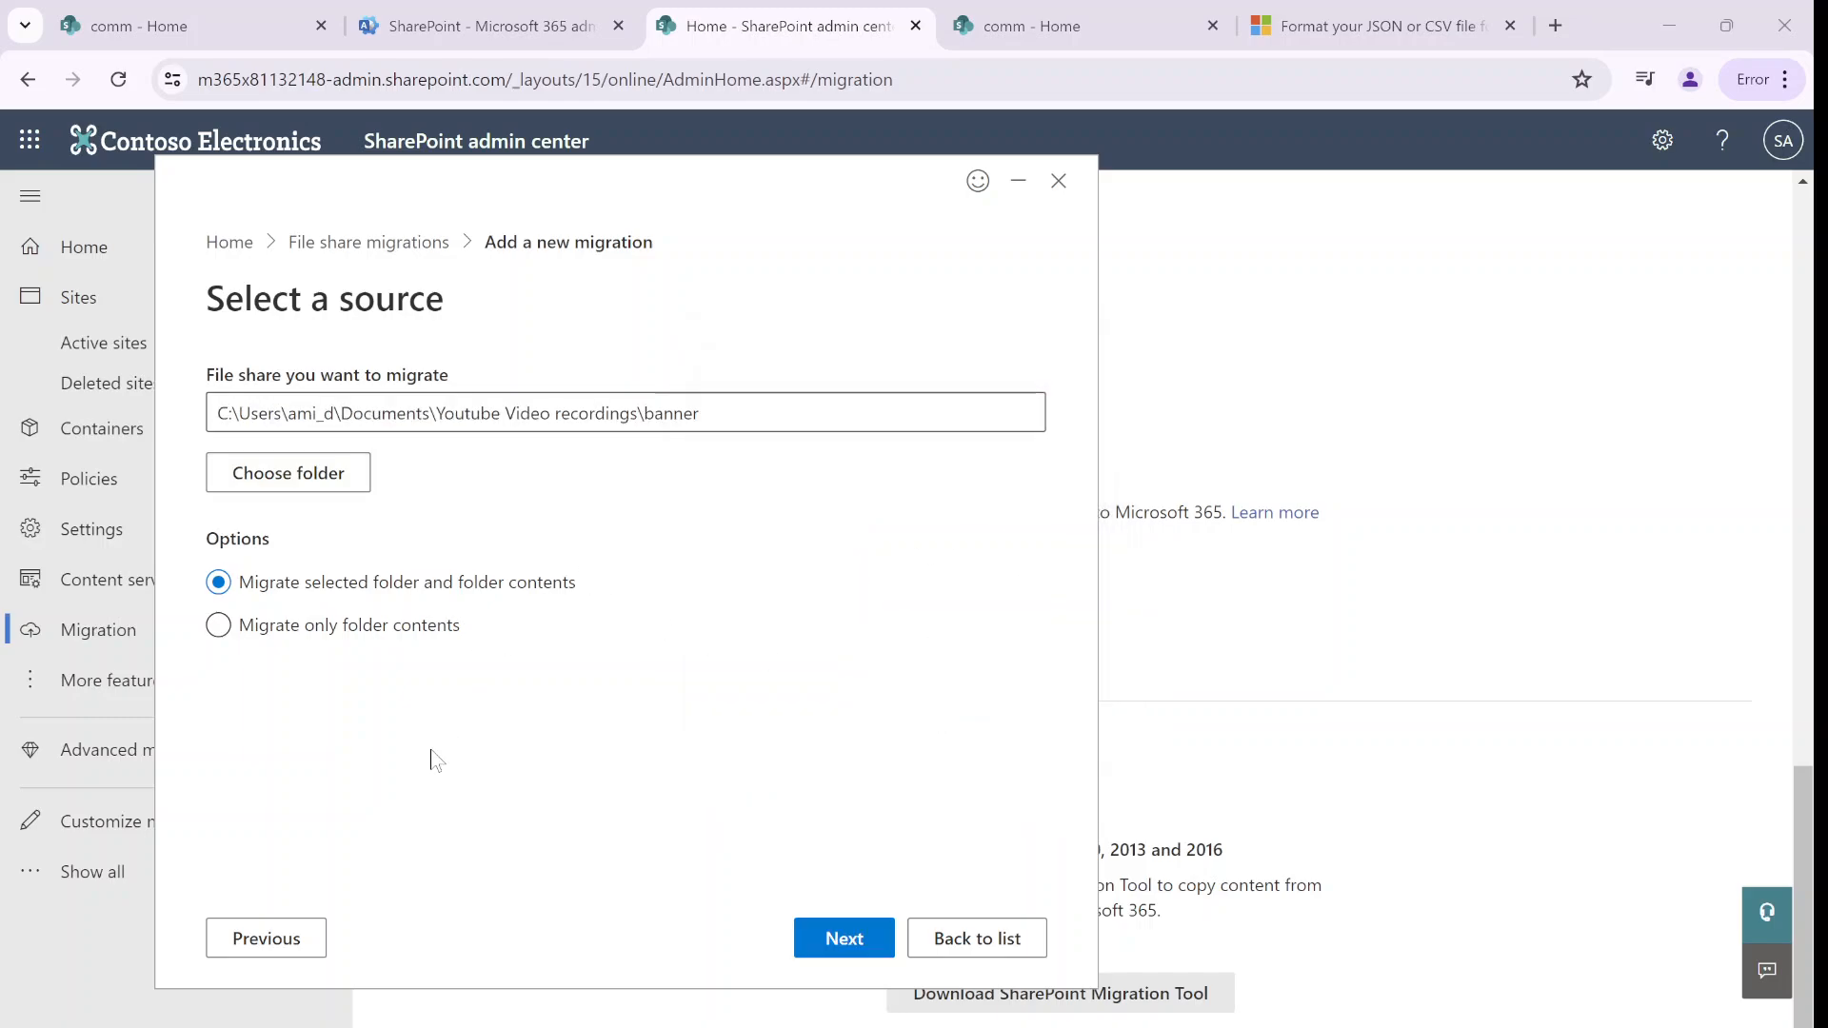
pyautogui.moveTo(594, 767)
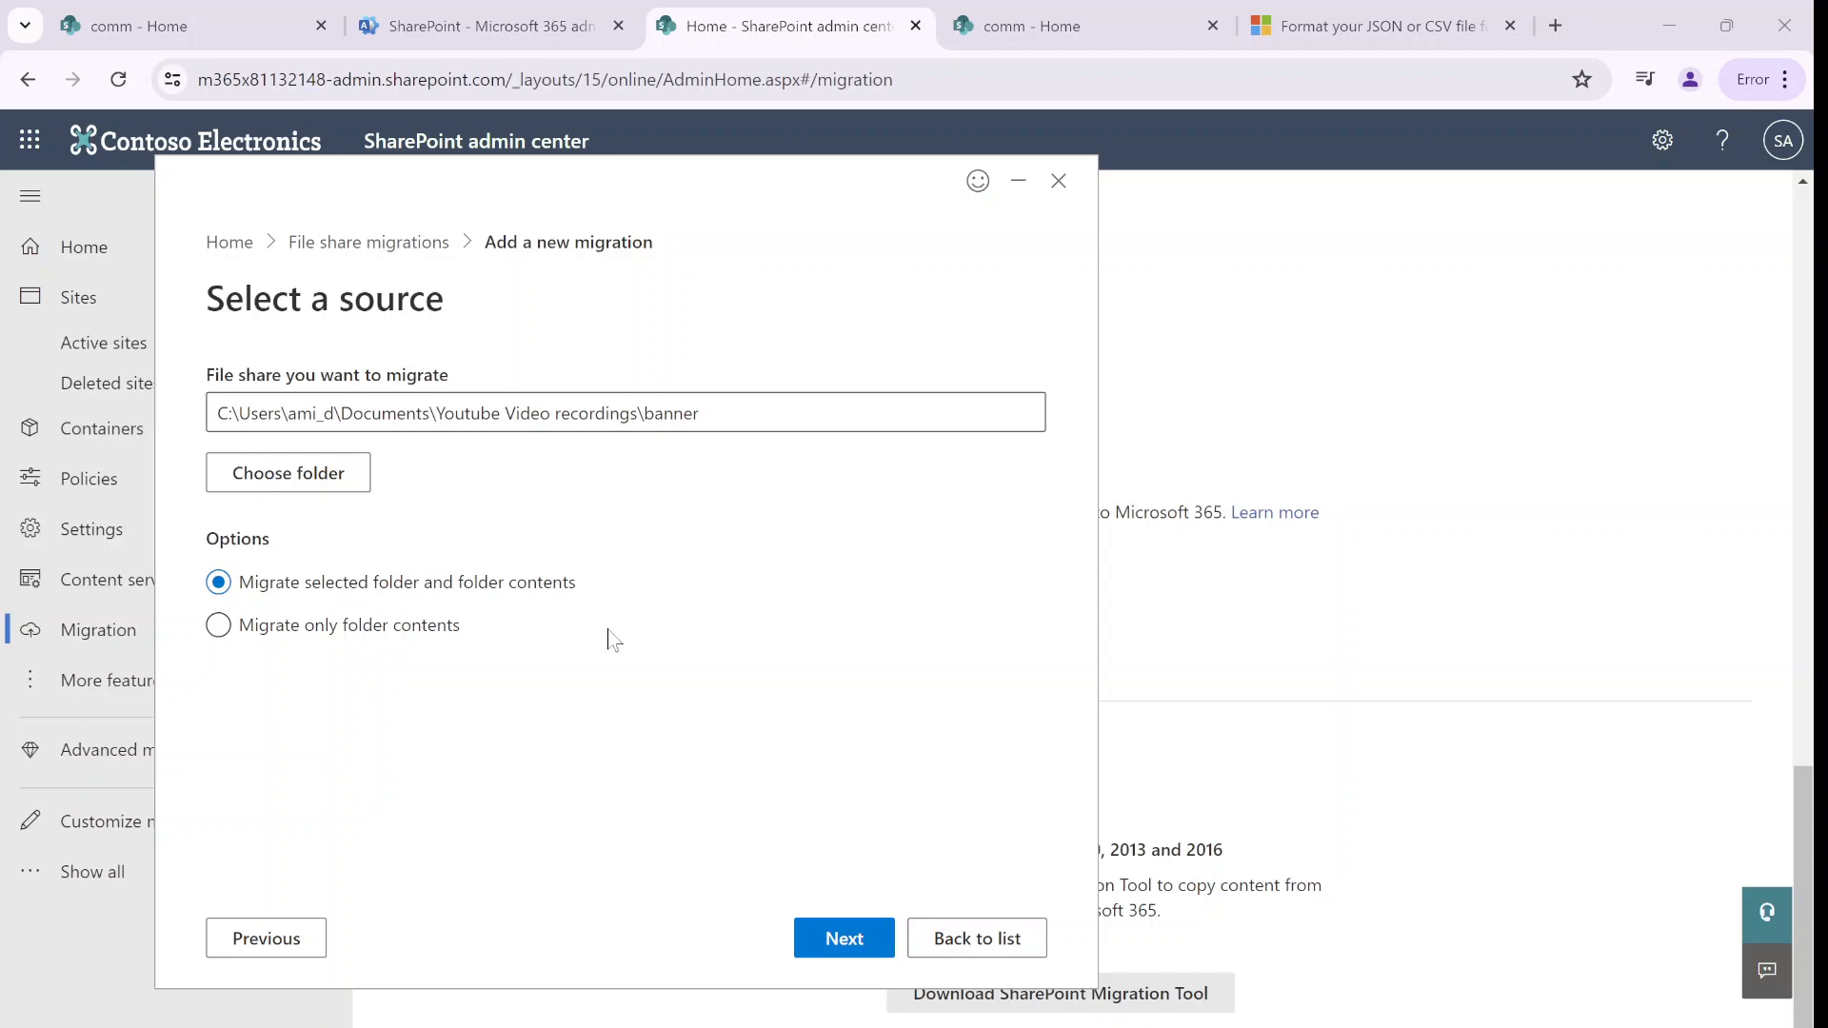
pyautogui.moveTo(1023, 697)
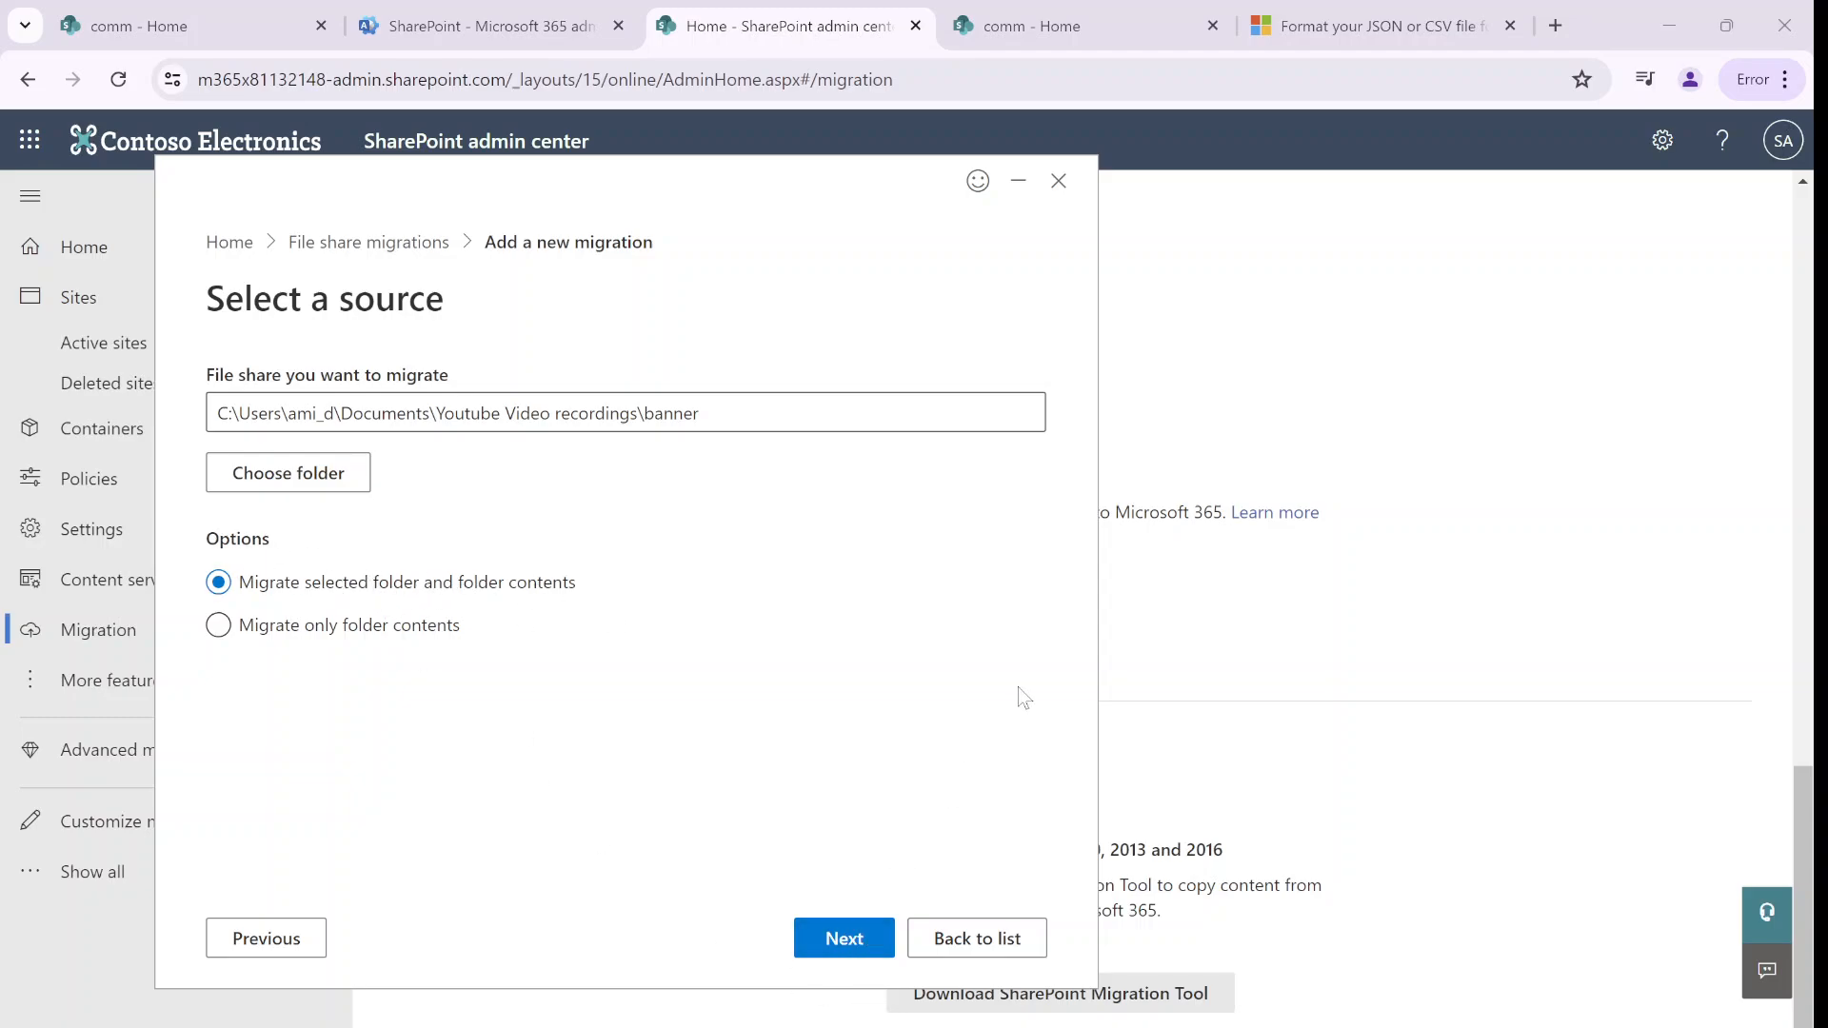
pyautogui.moveTo(845, 938)
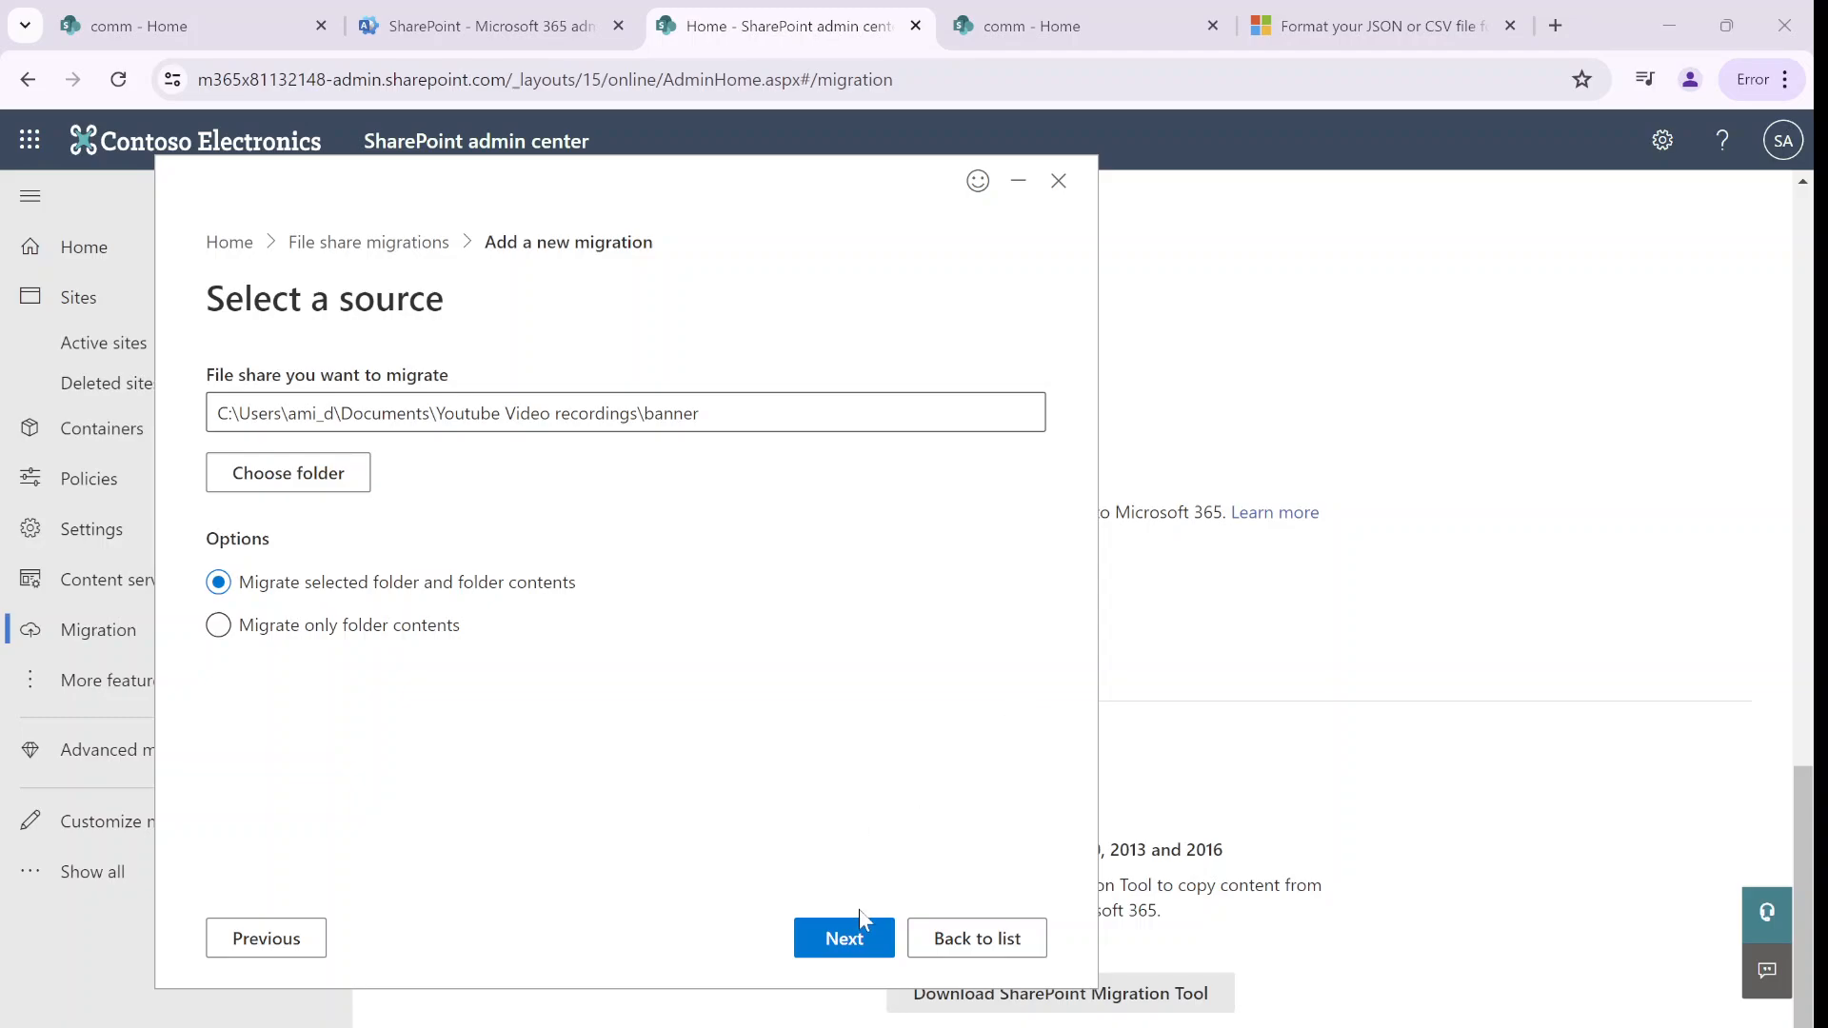
pyautogui.click(843, 937)
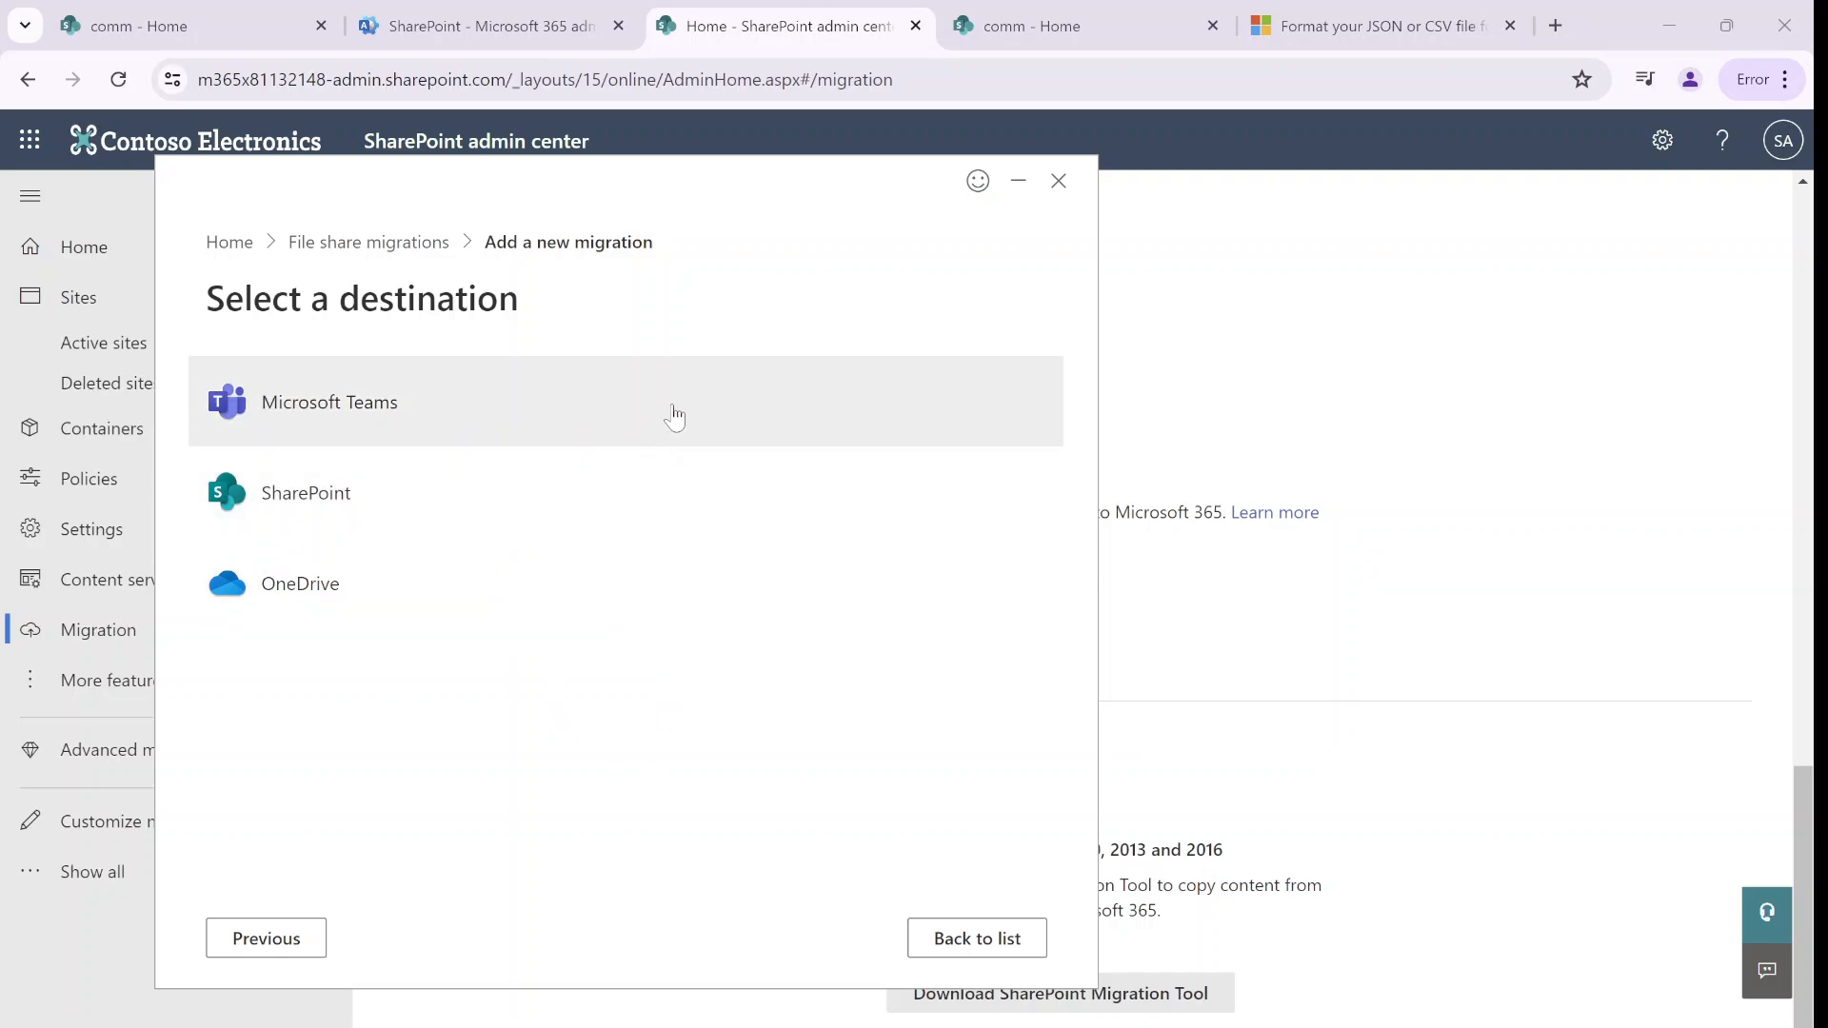
pyautogui.moveTo(560, 507)
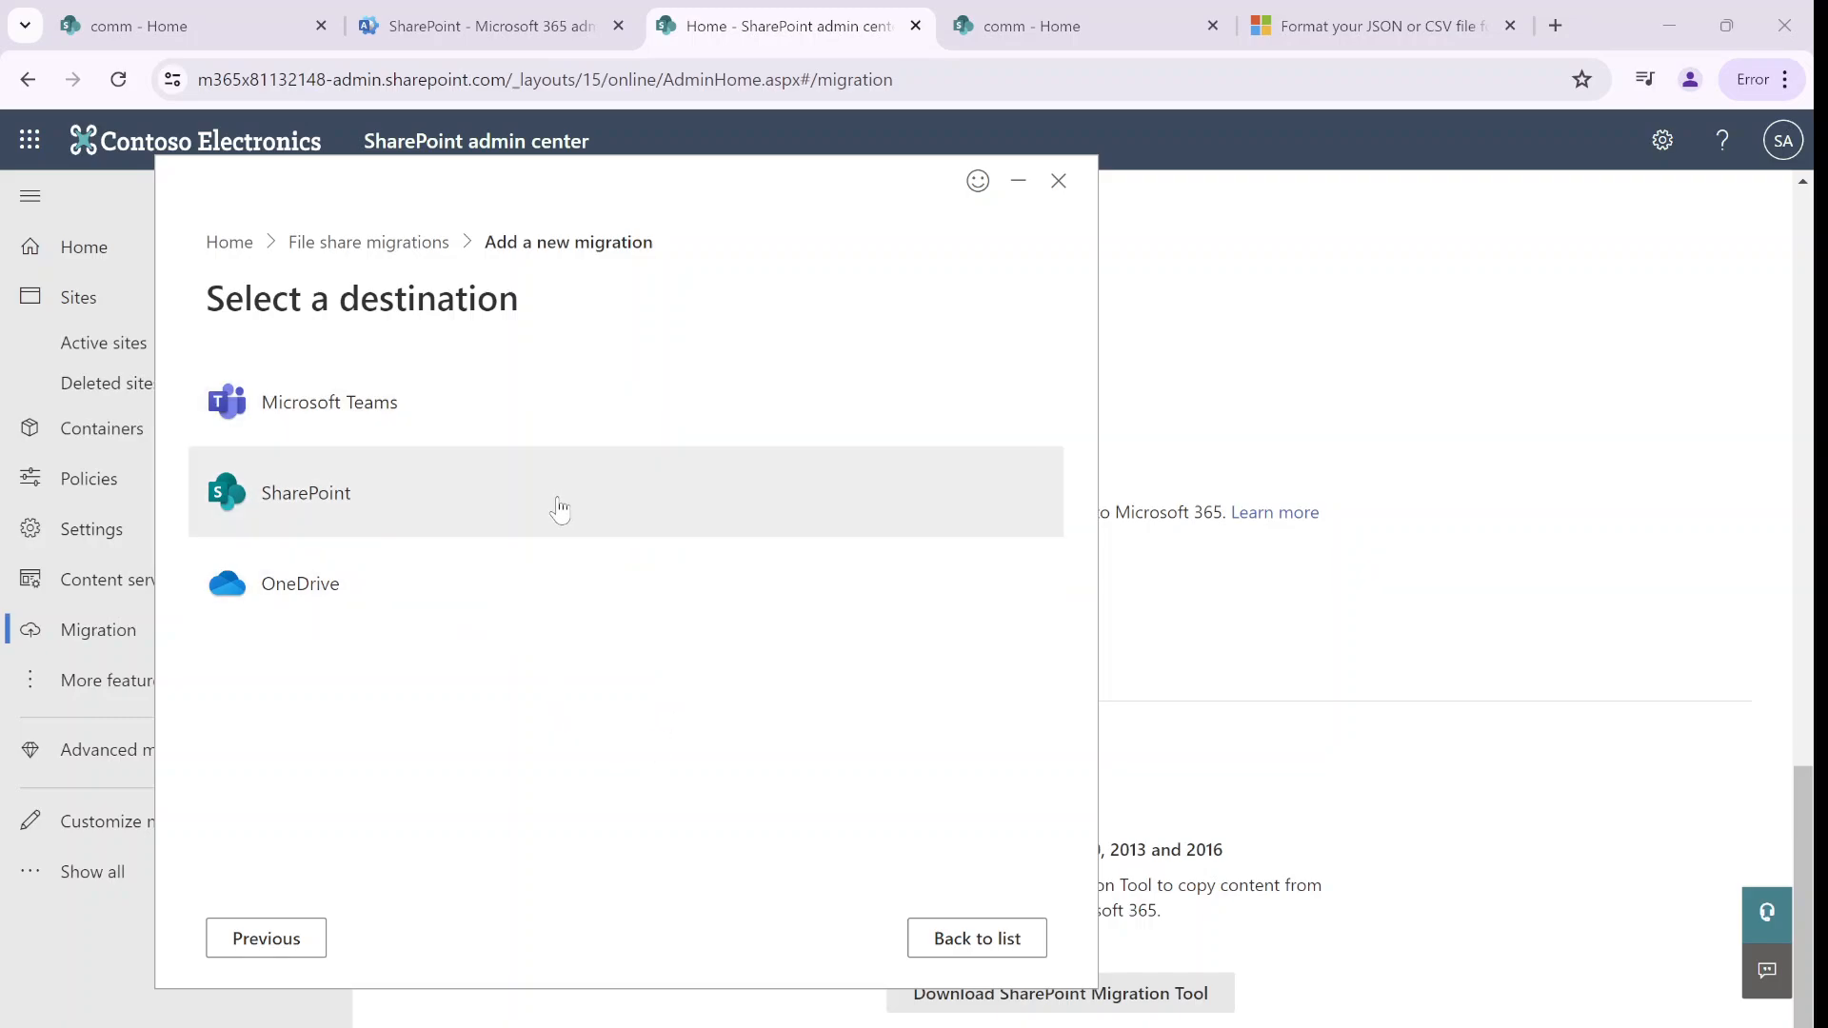
pyautogui.click(305, 492)
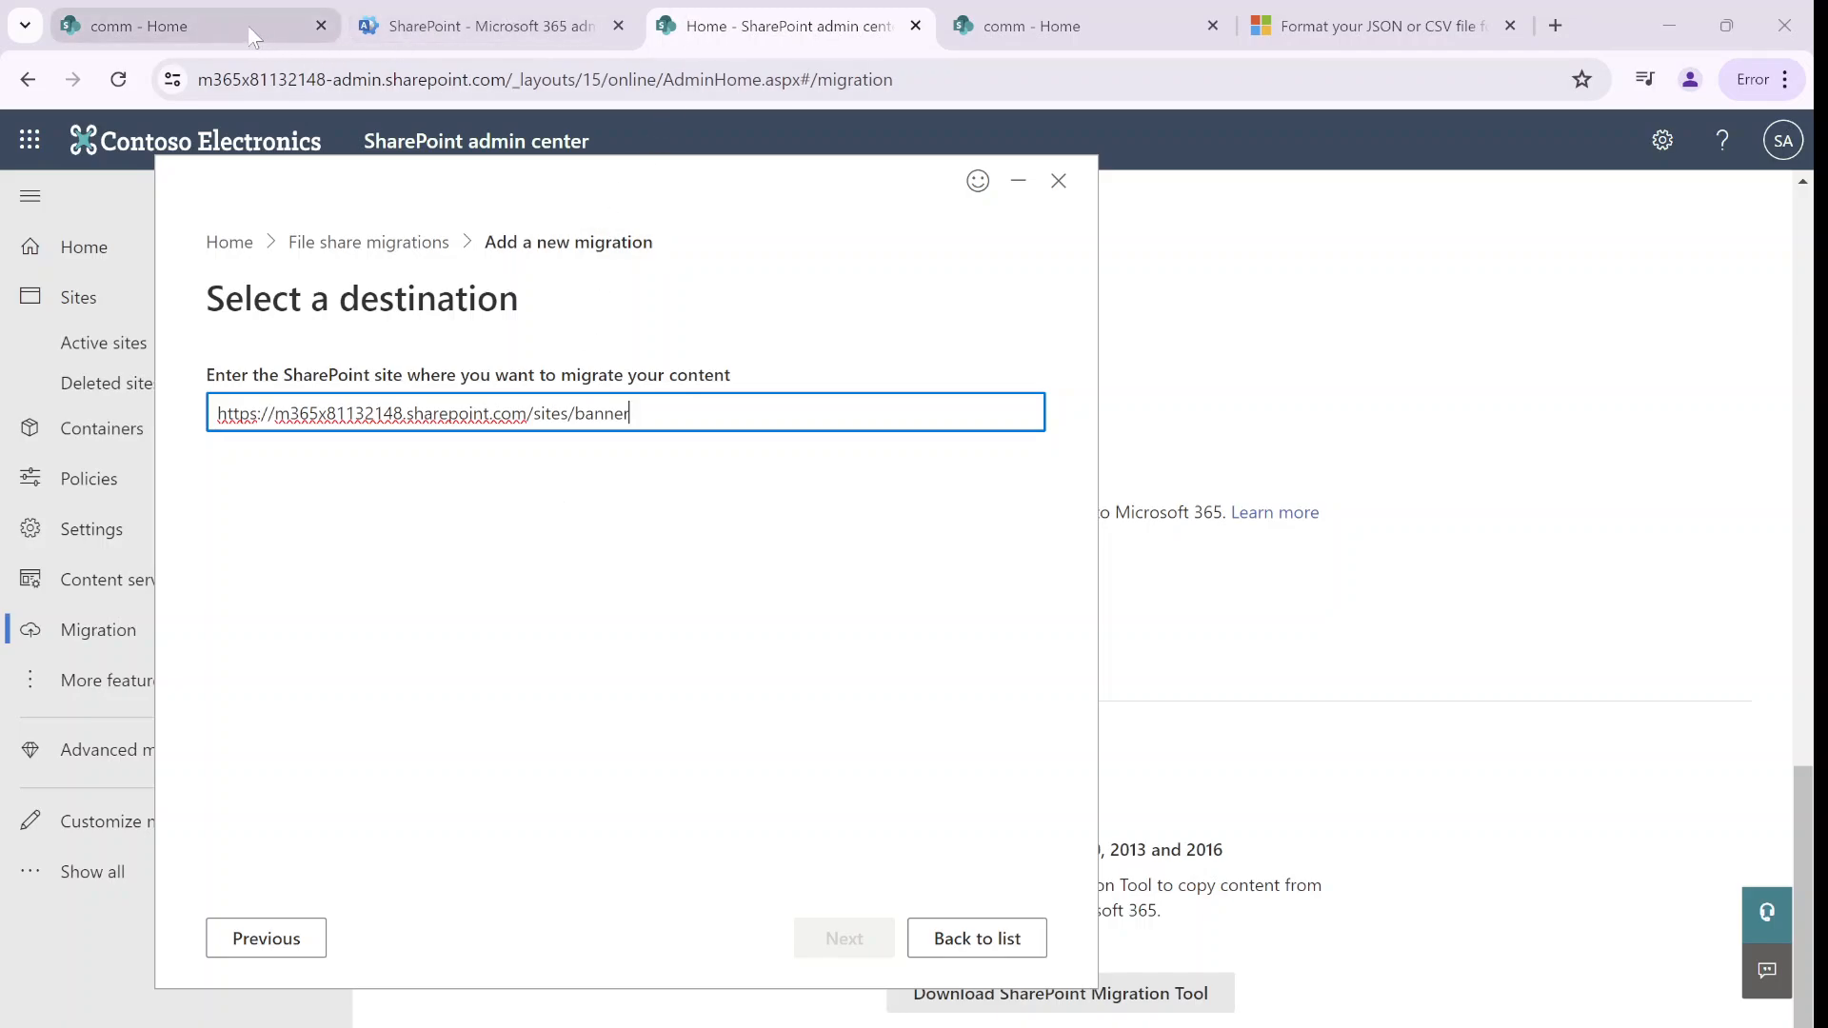
pyautogui.click(175, 26)
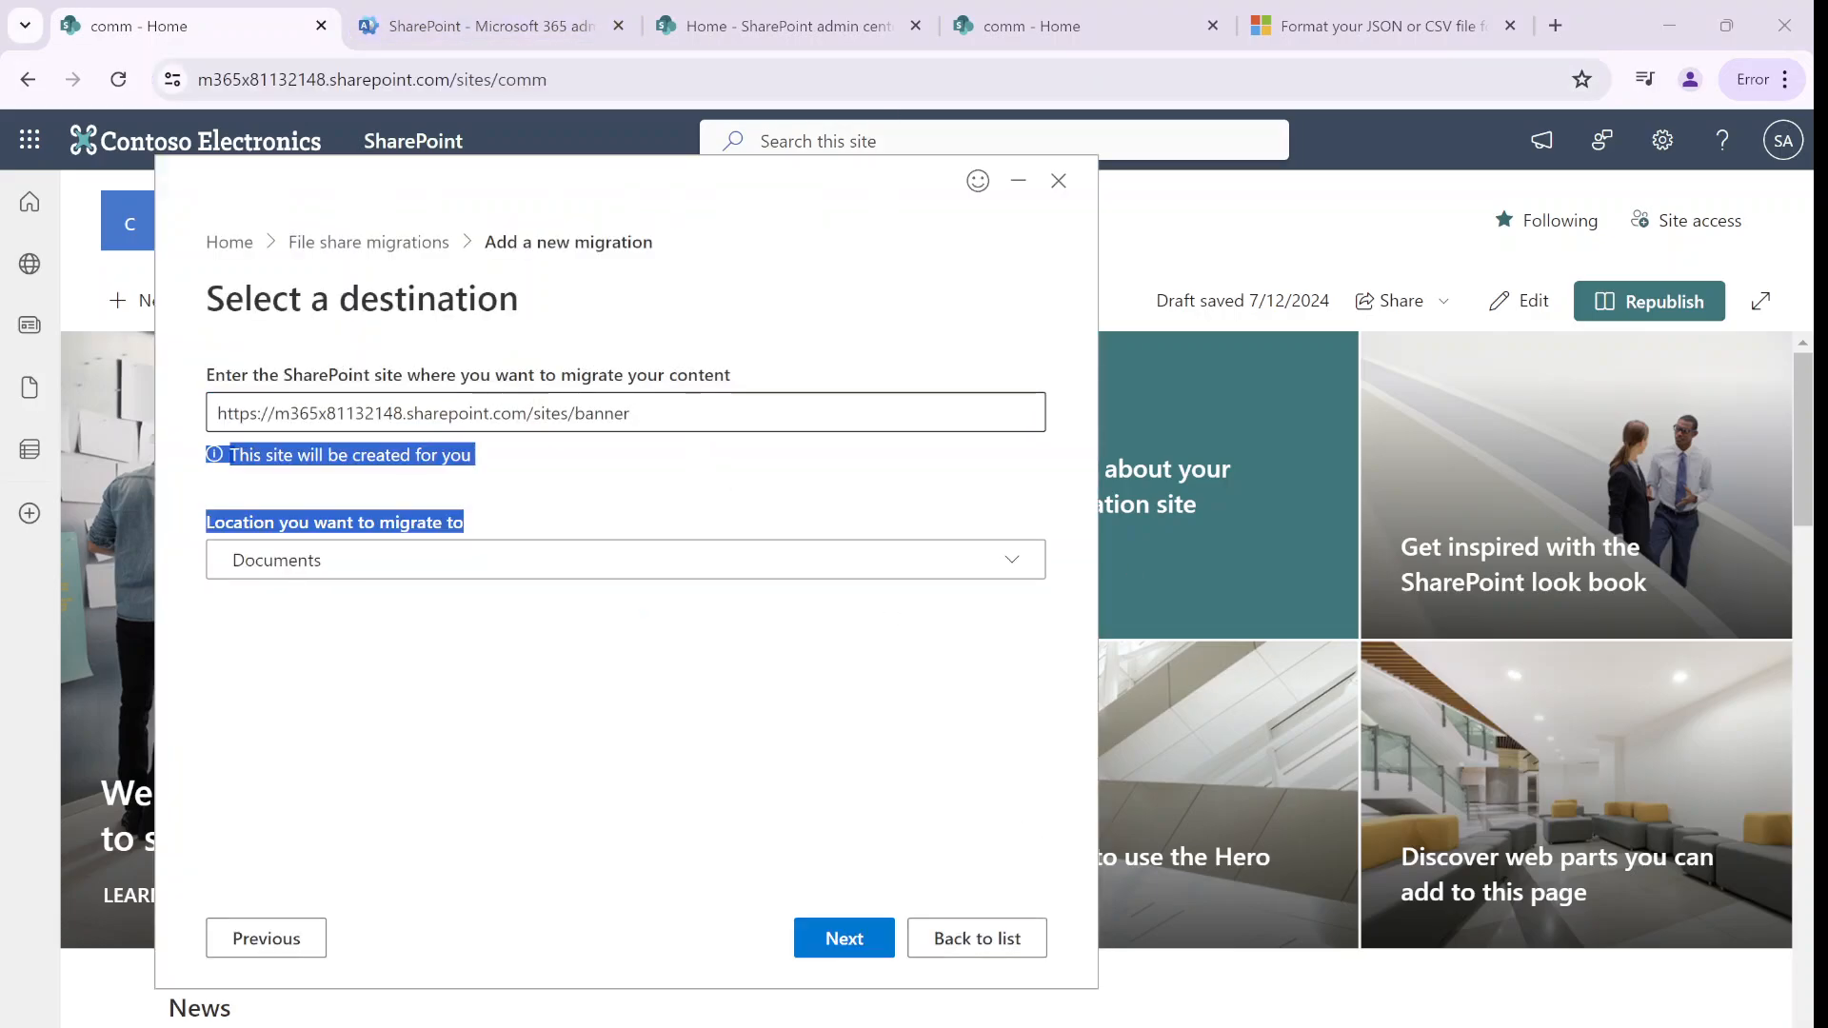
pyautogui.click(626, 412)
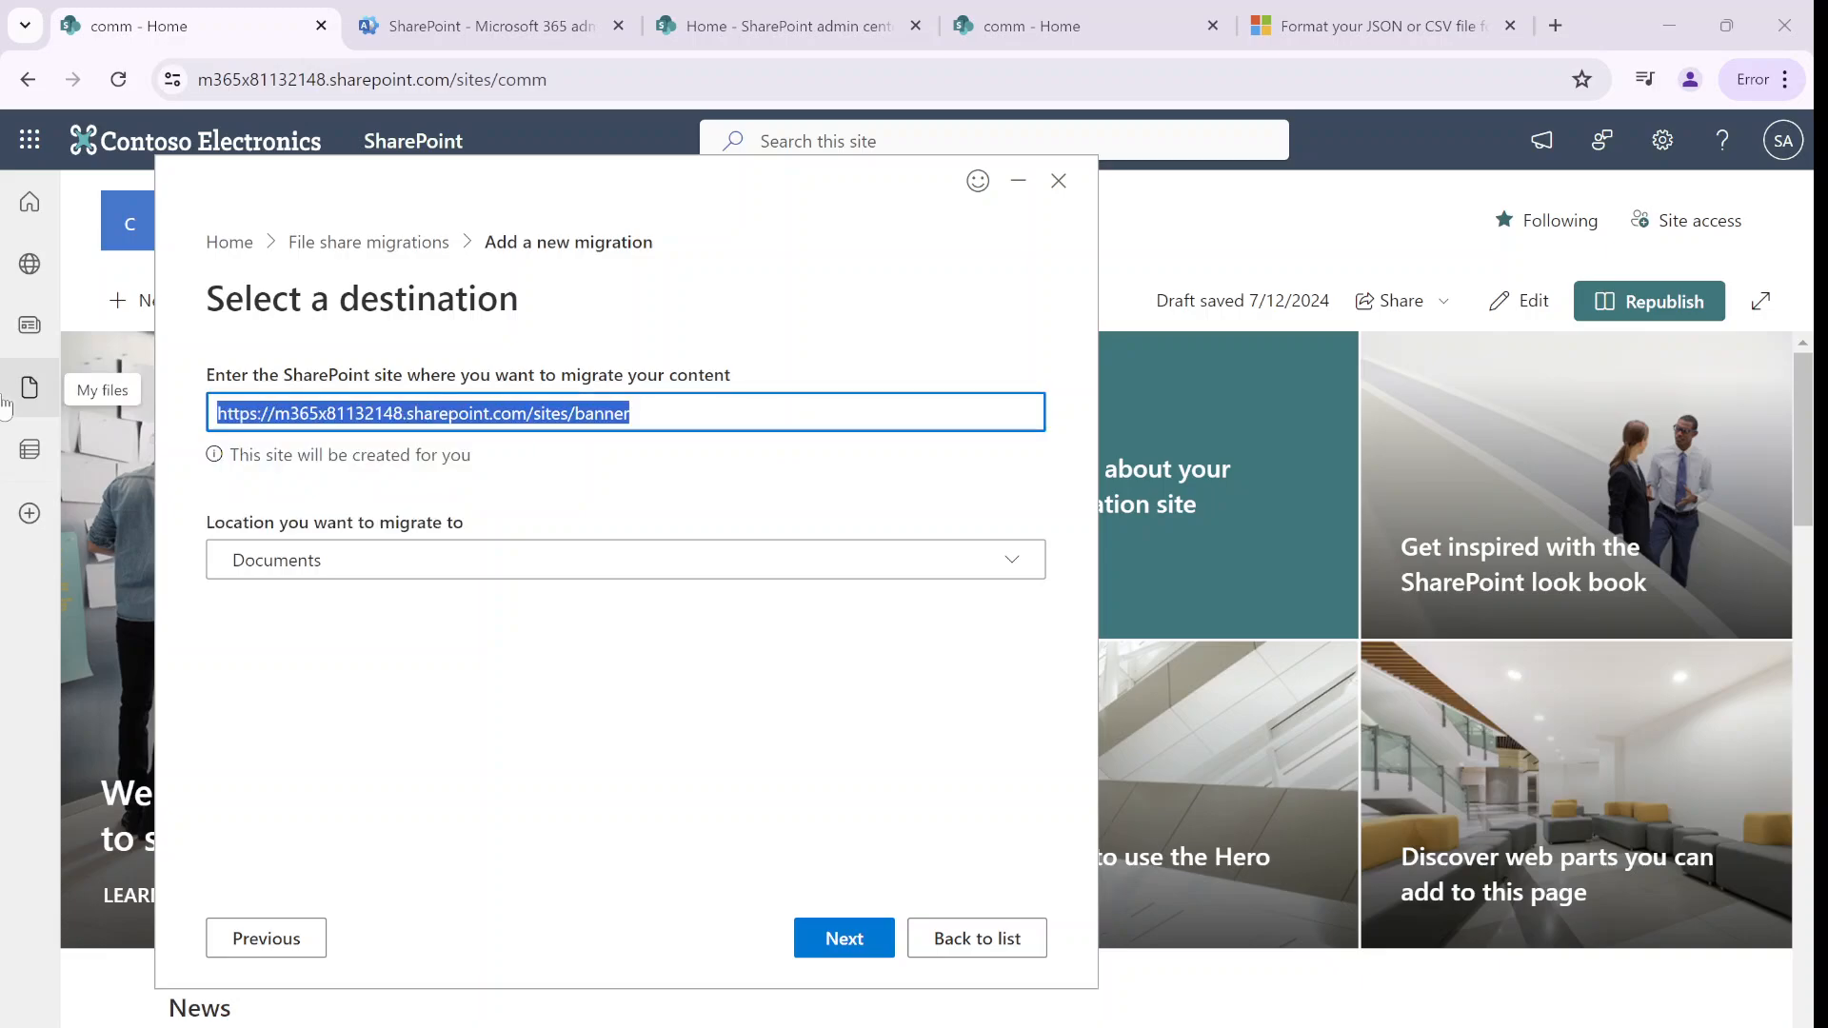
pyautogui.write('https://m365x81132148.sharepoint.com/sites/comm')
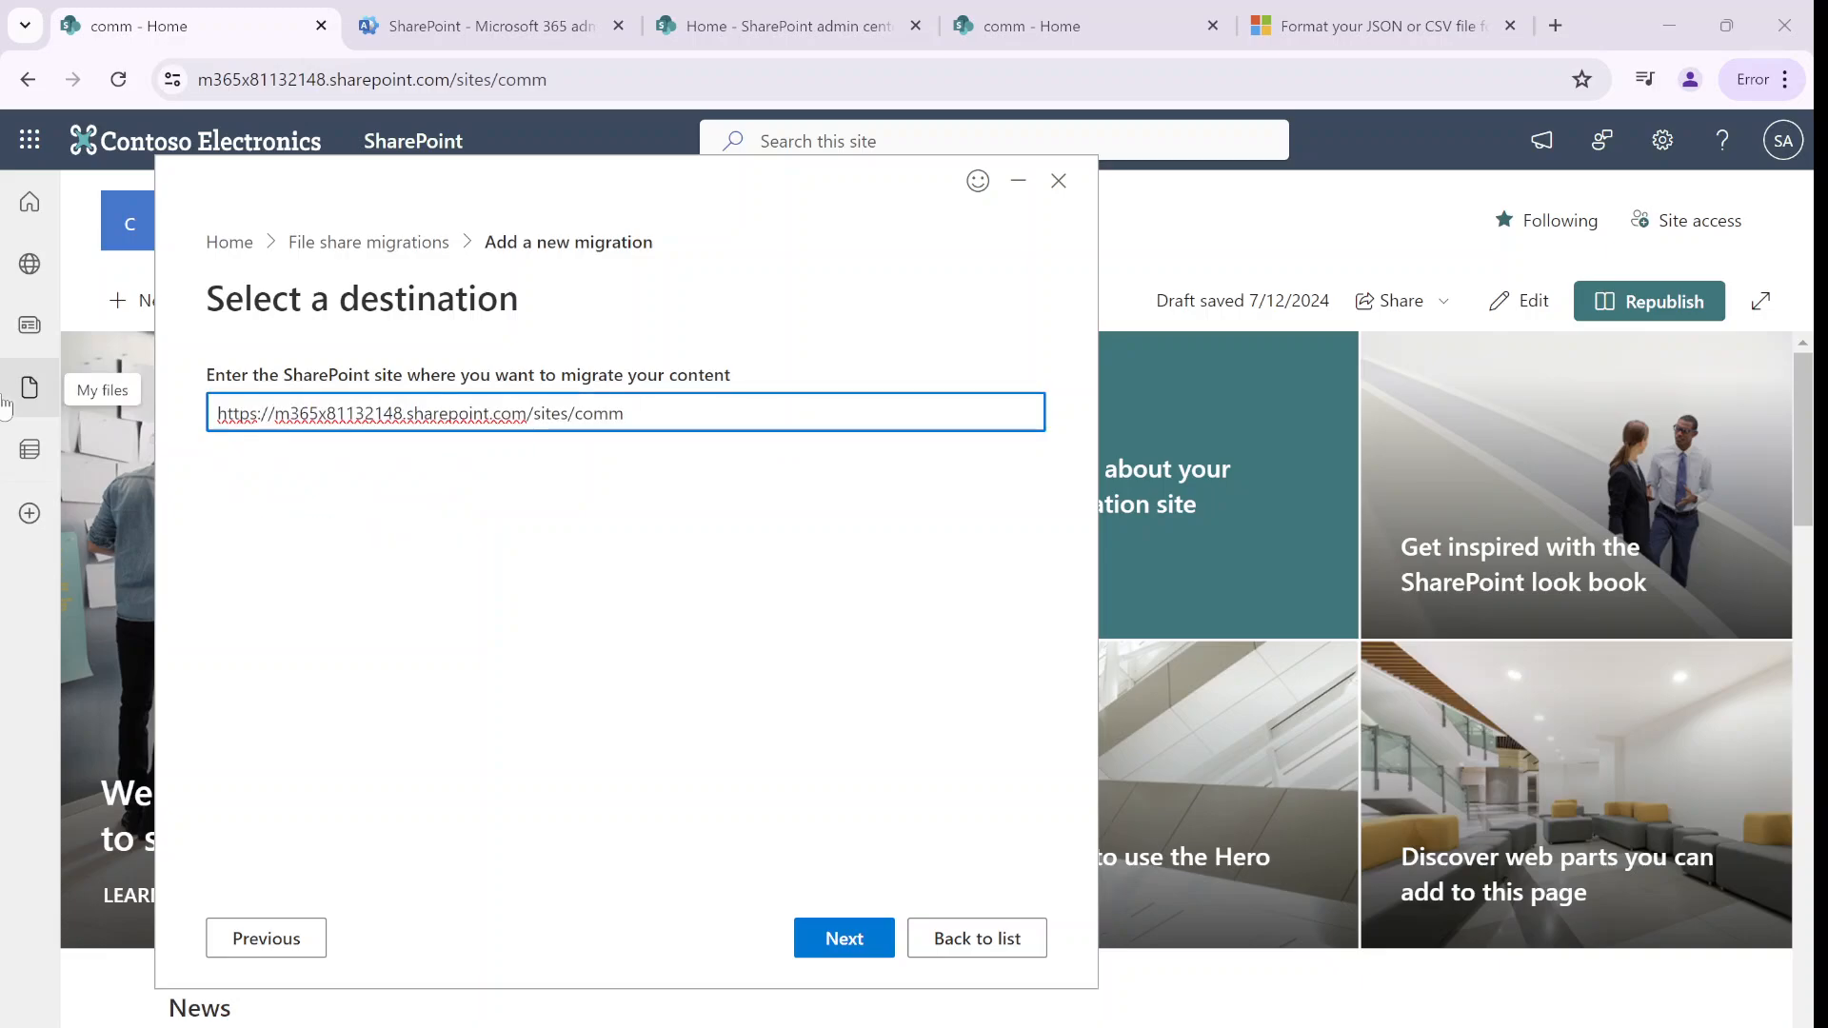
pyautogui.click(843, 938)
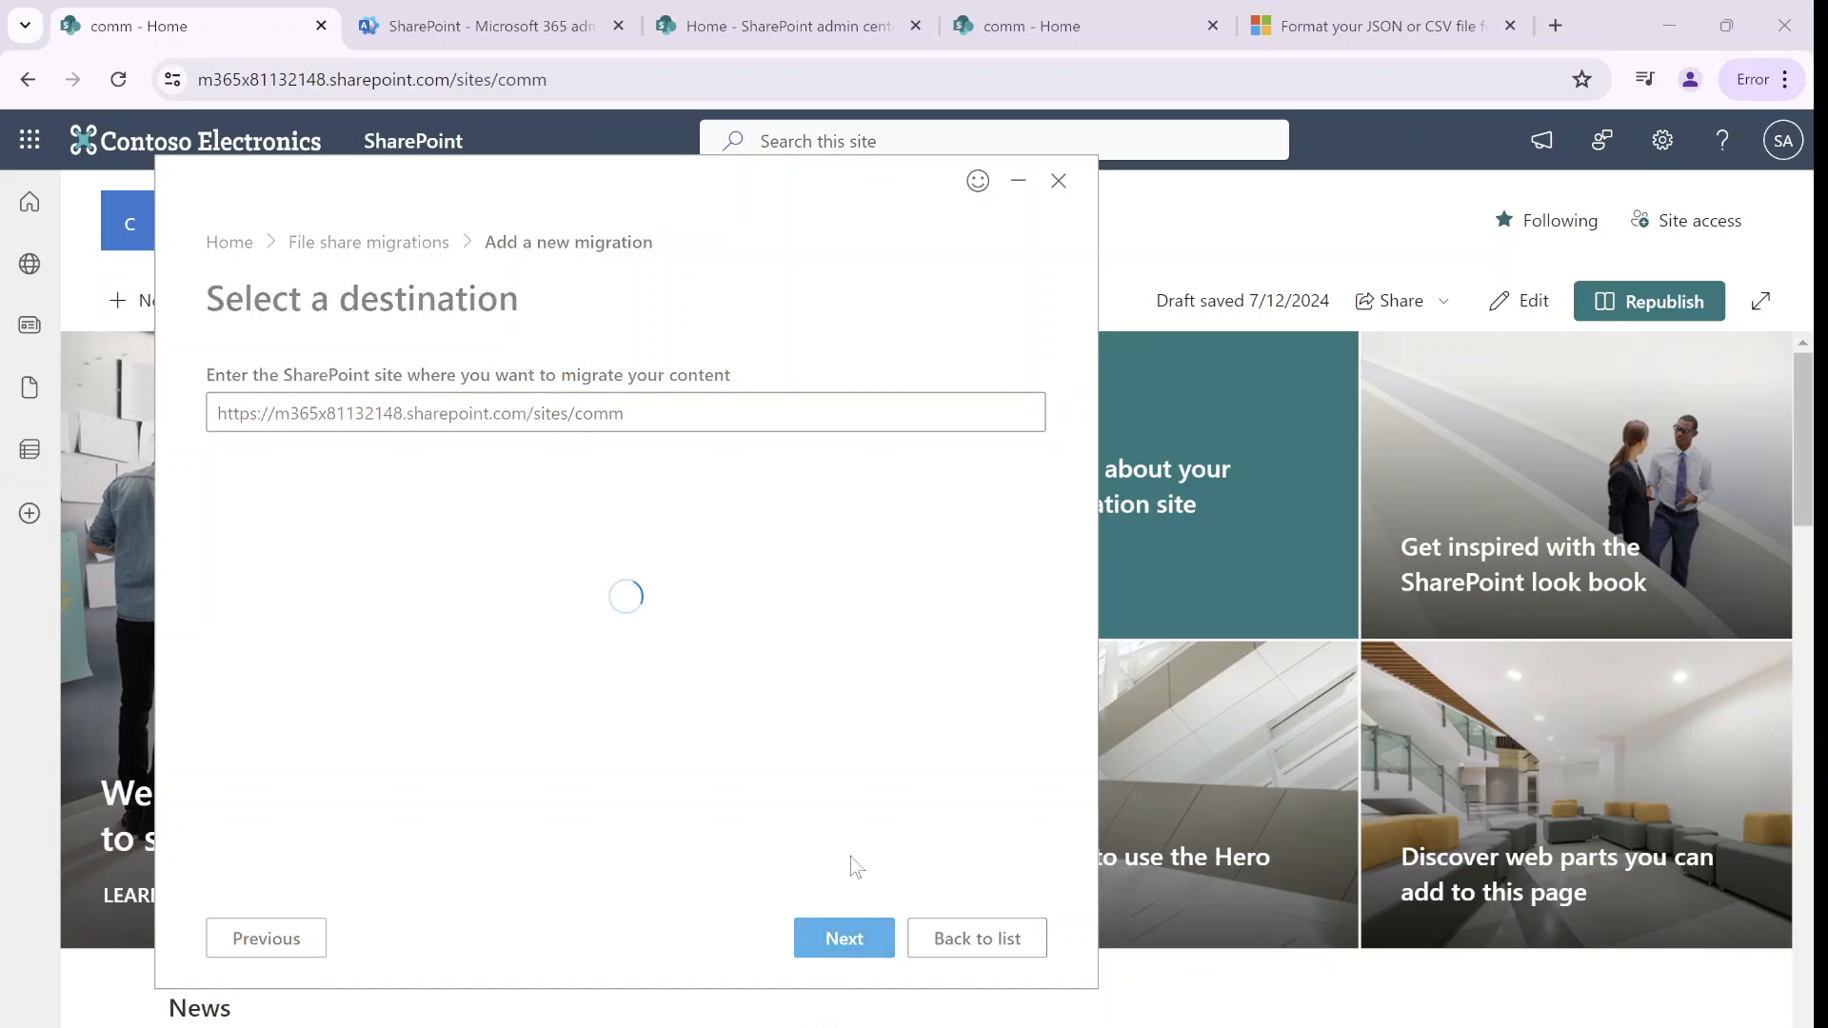
pyautogui.moveTo(877, 820)
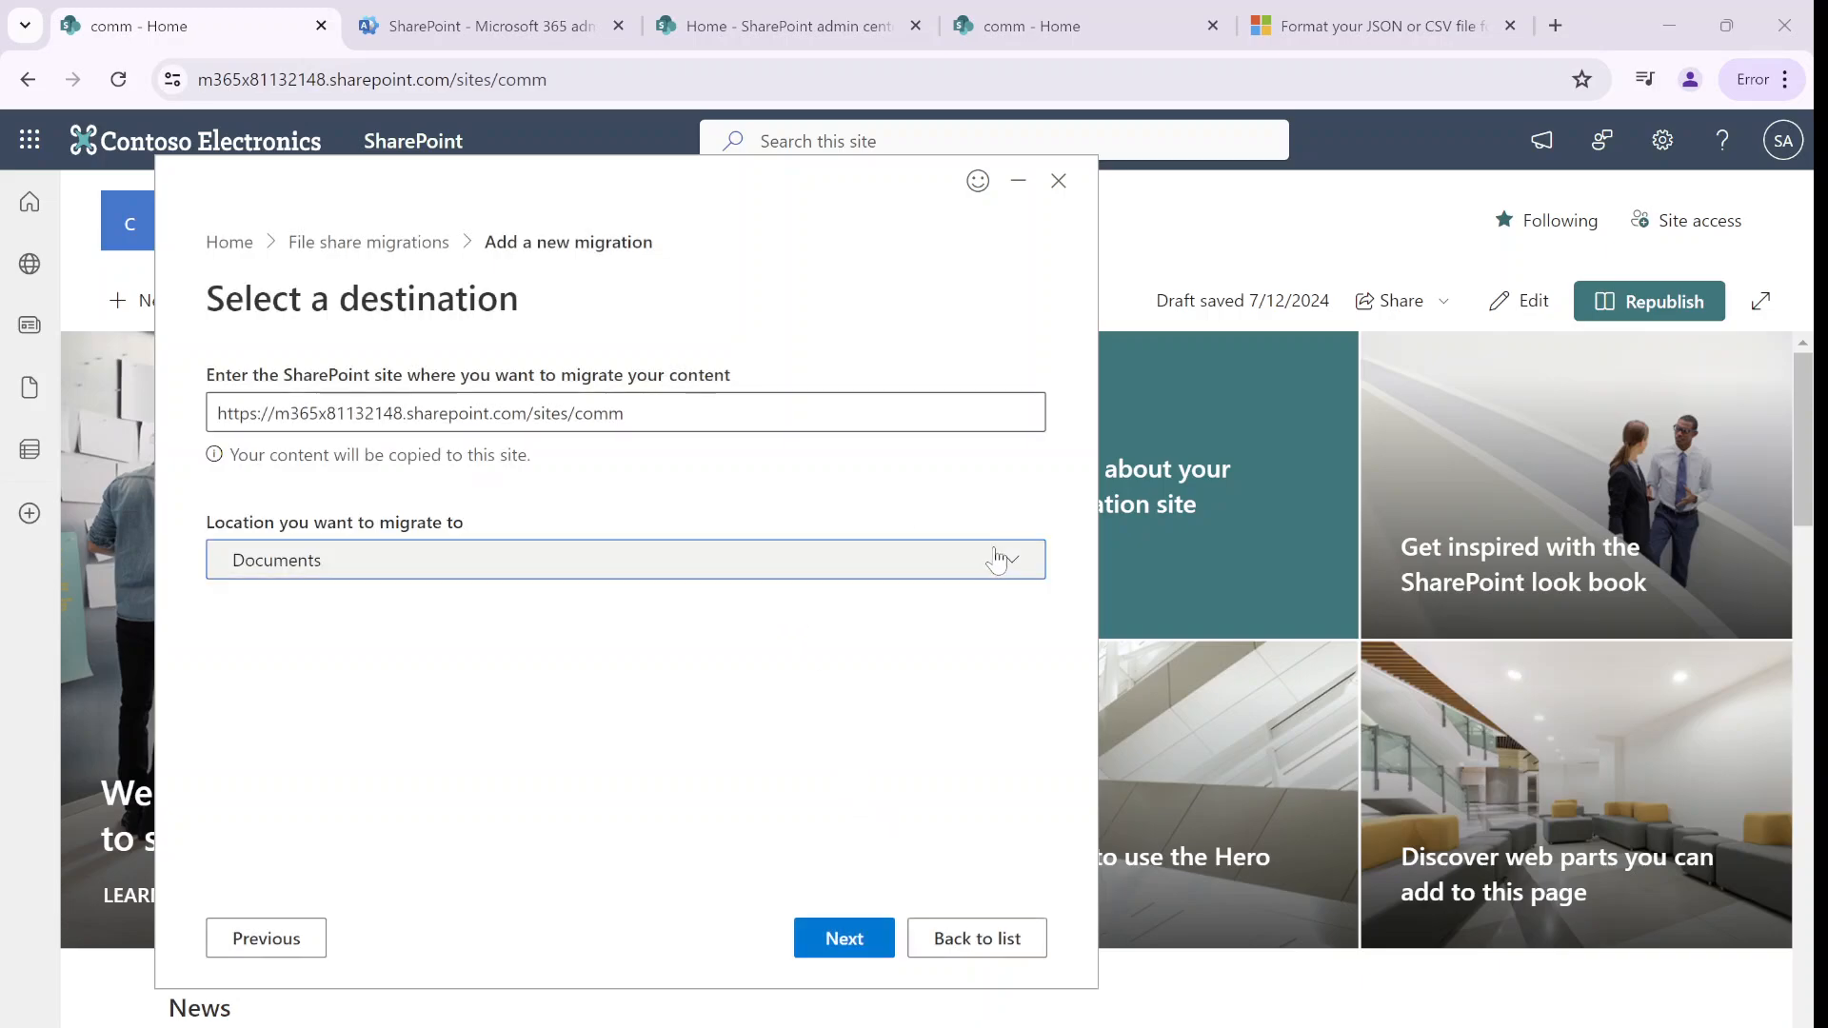
# Create folder 'ami' under Documents as the target location and continue
pyautogui.click(625, 560)
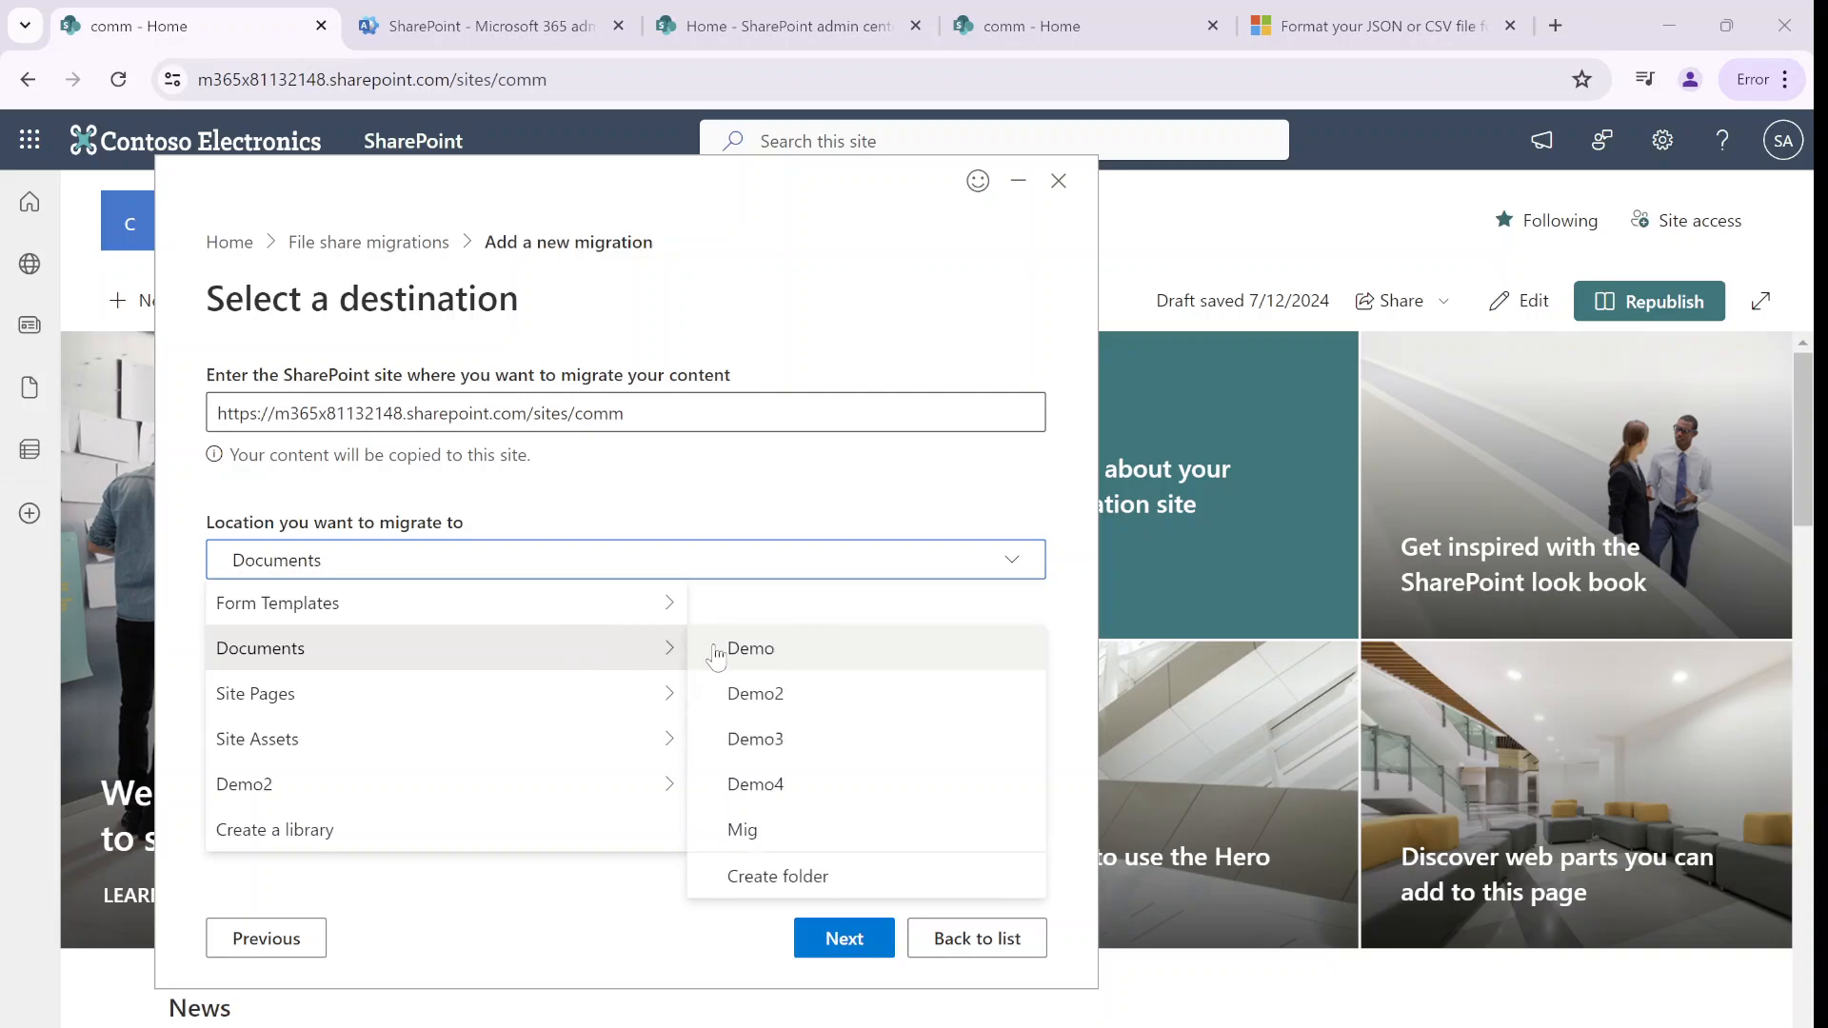
pyautogui.moveTo(822, 632)
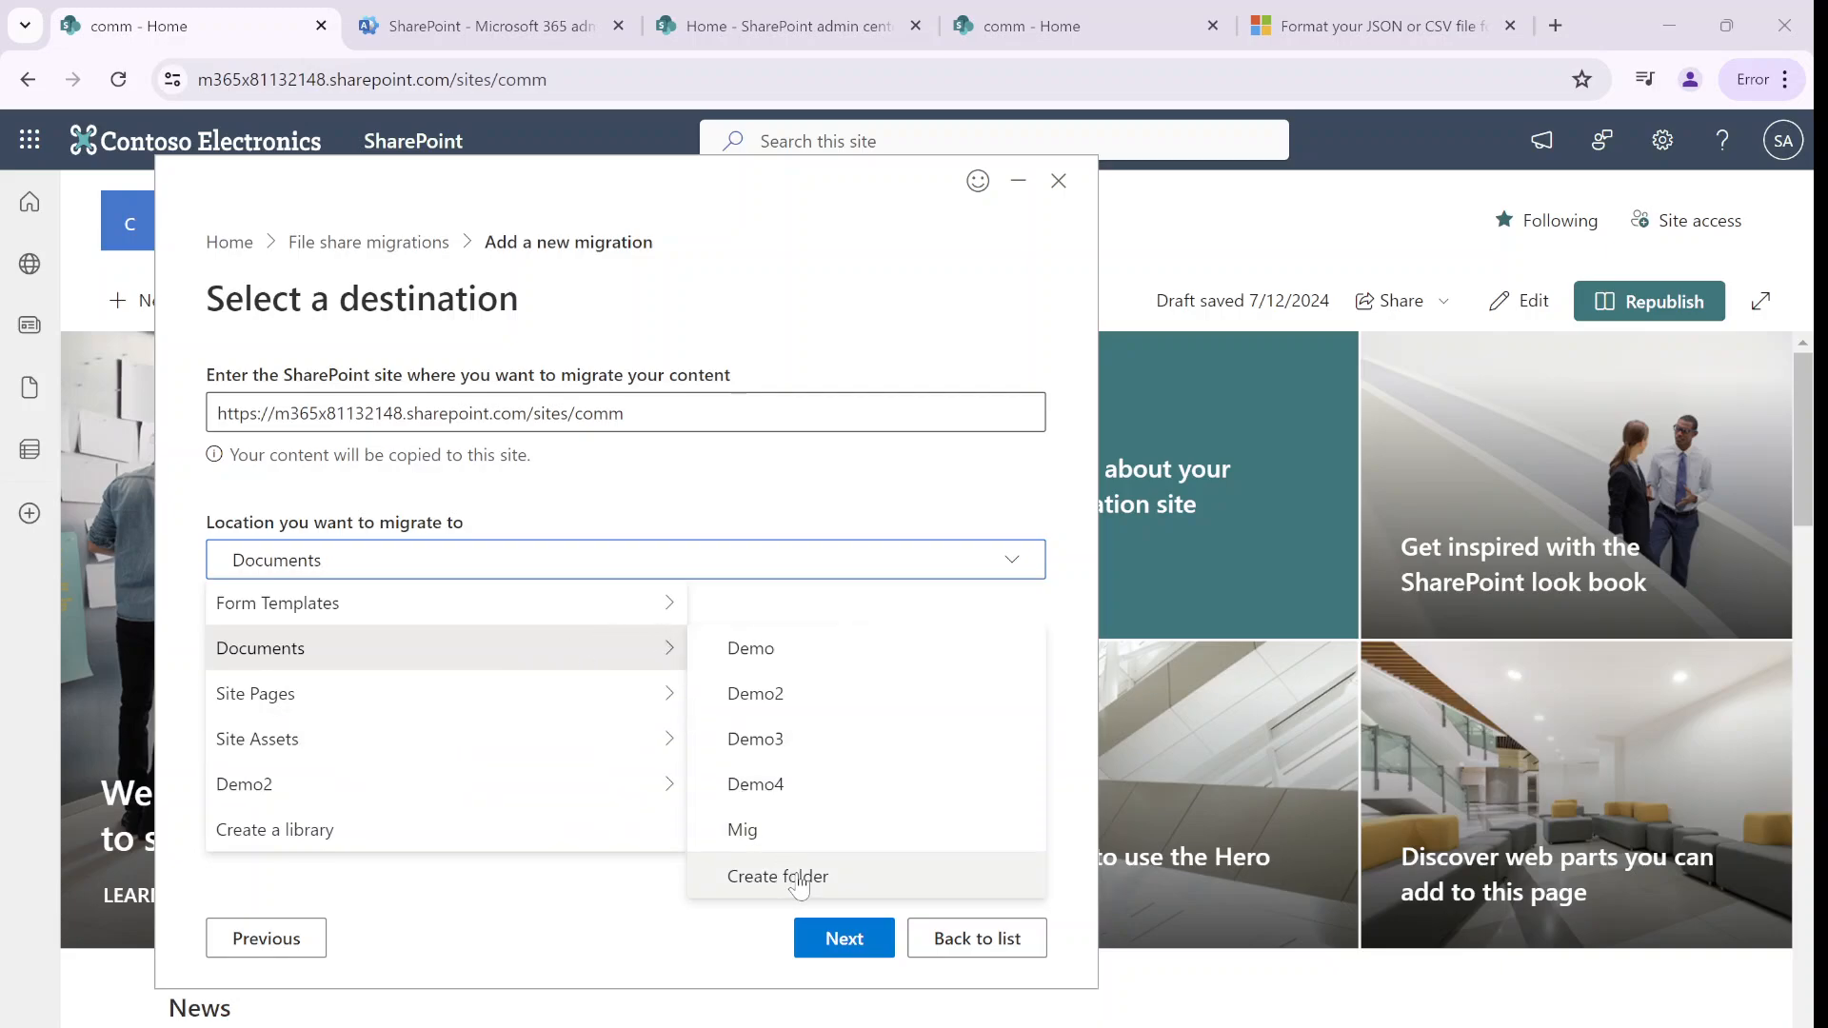
pyautogui.click(778, 876)
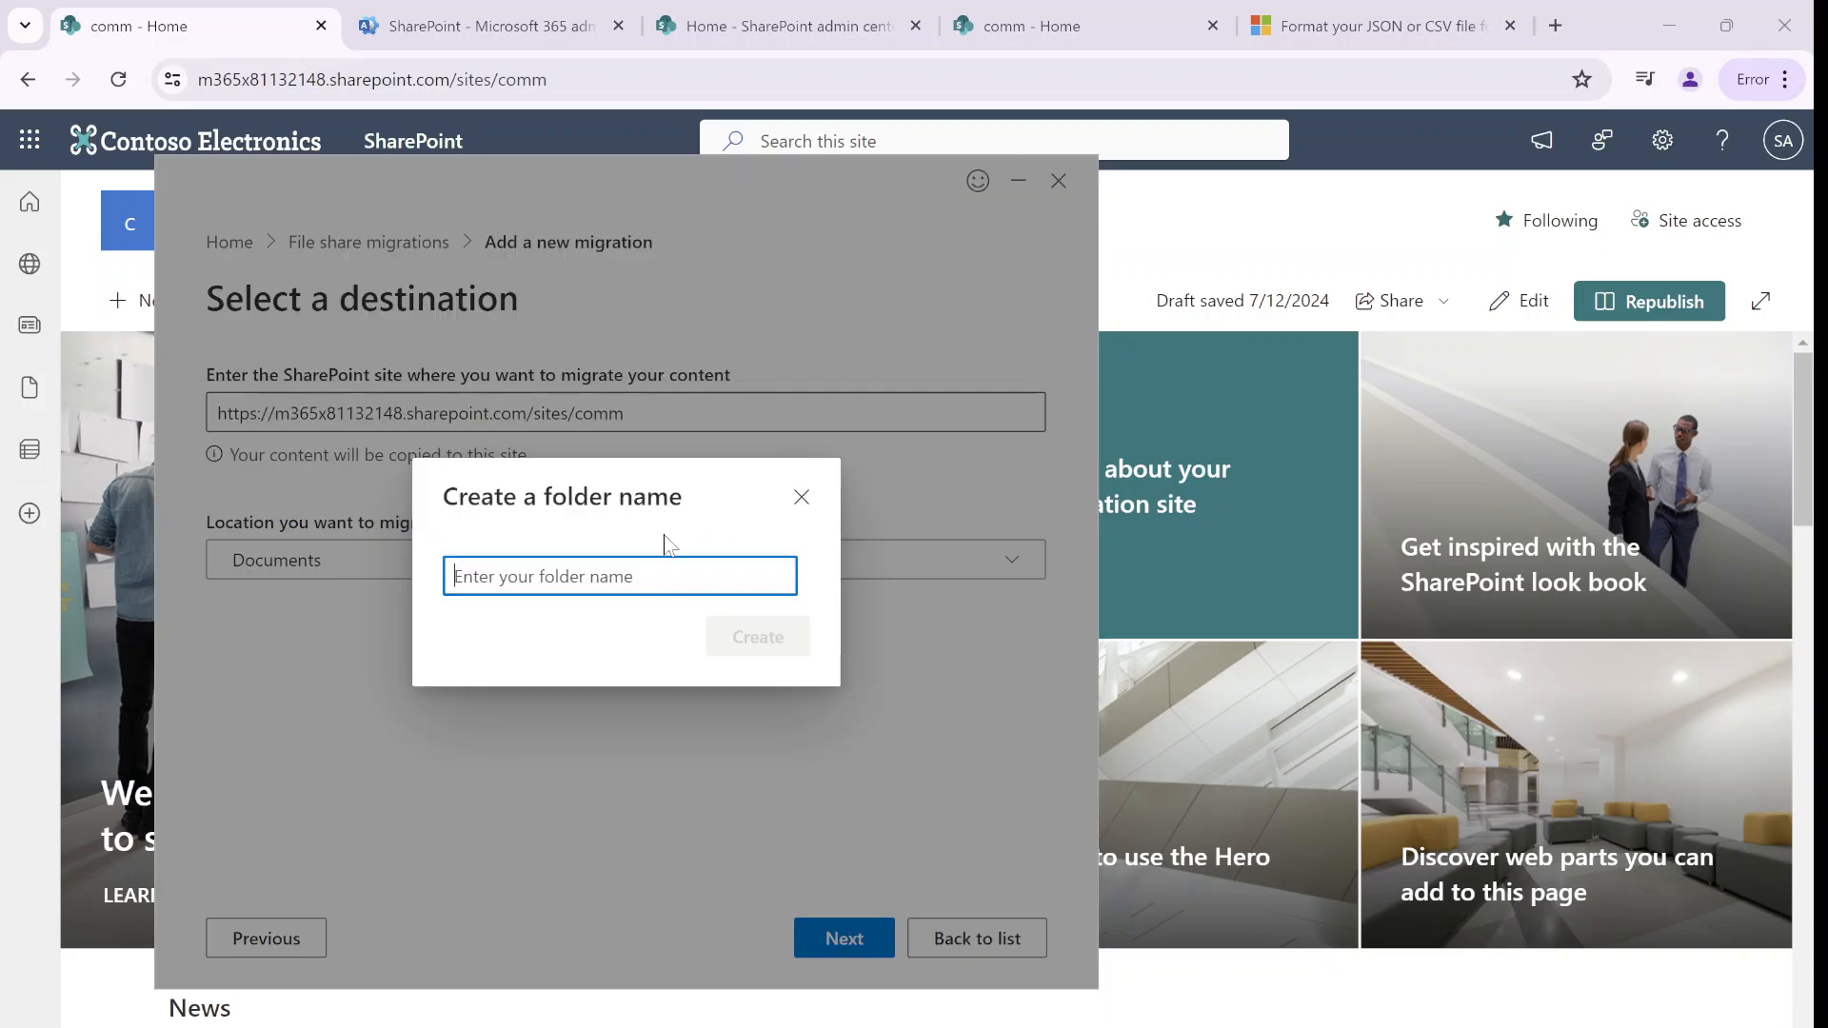
pyautogui.write('ami')
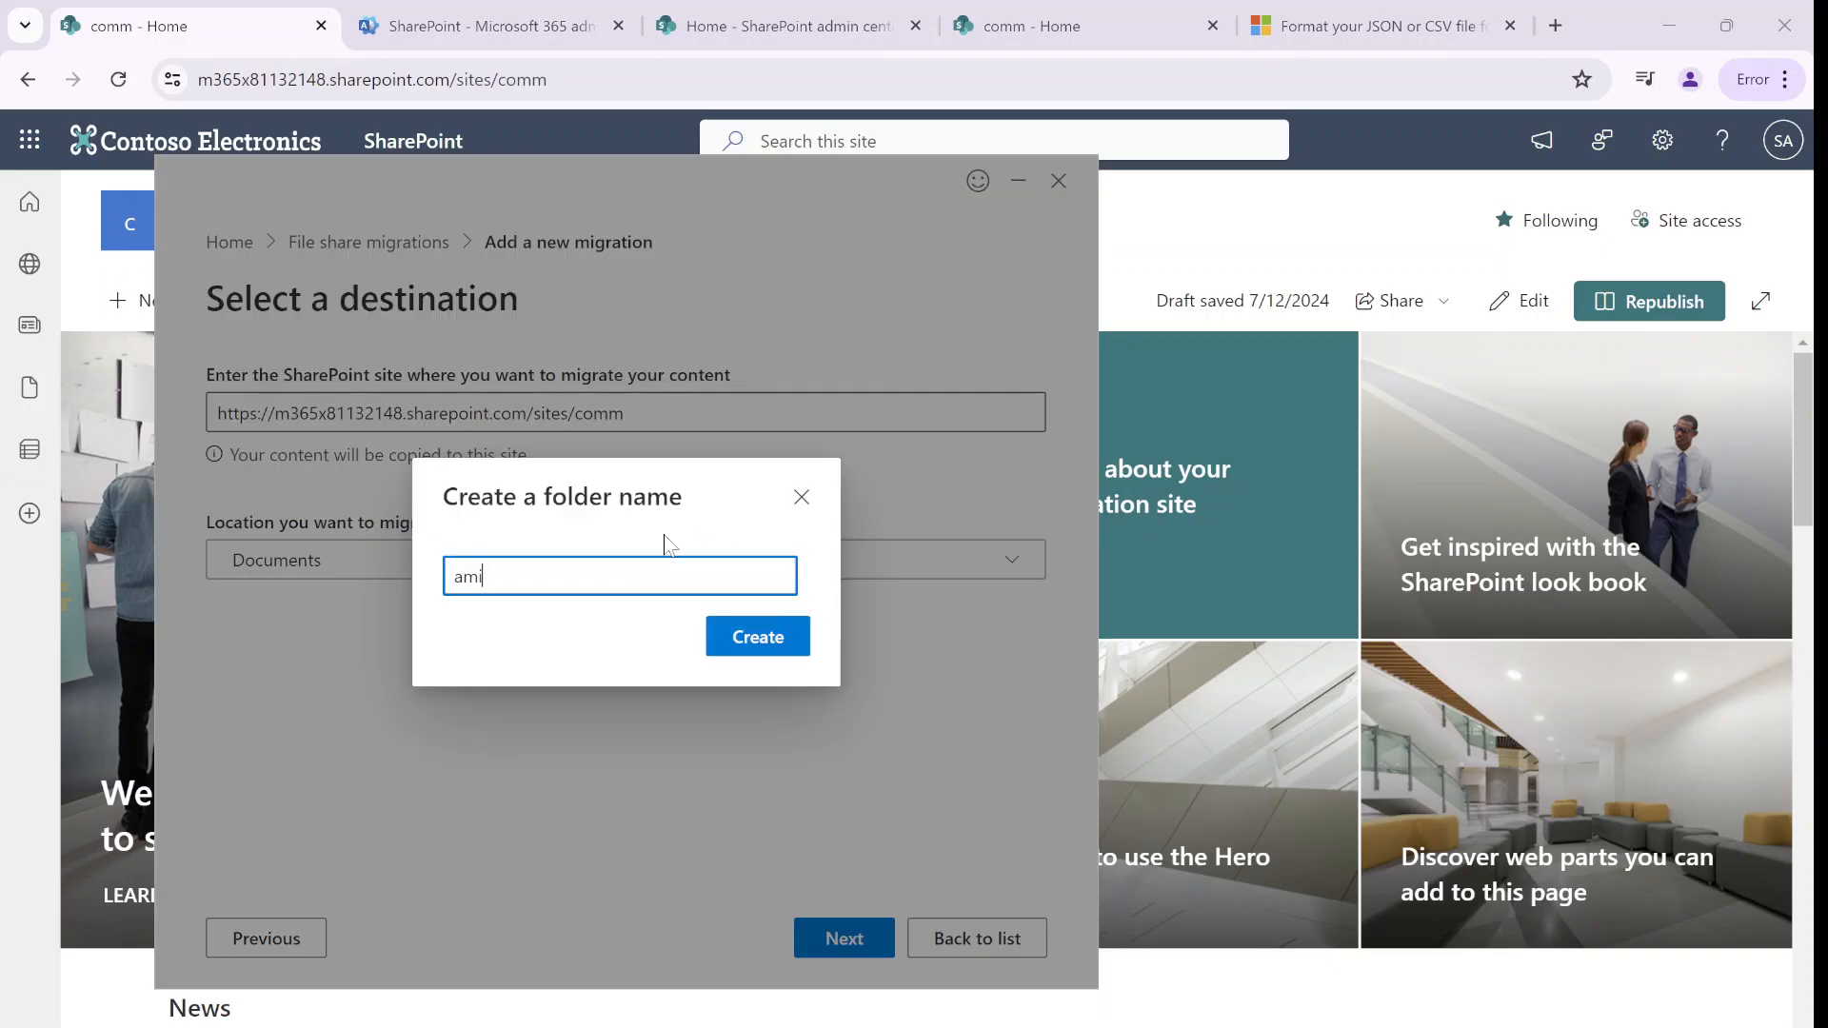
pyautogui.click(757, 635)
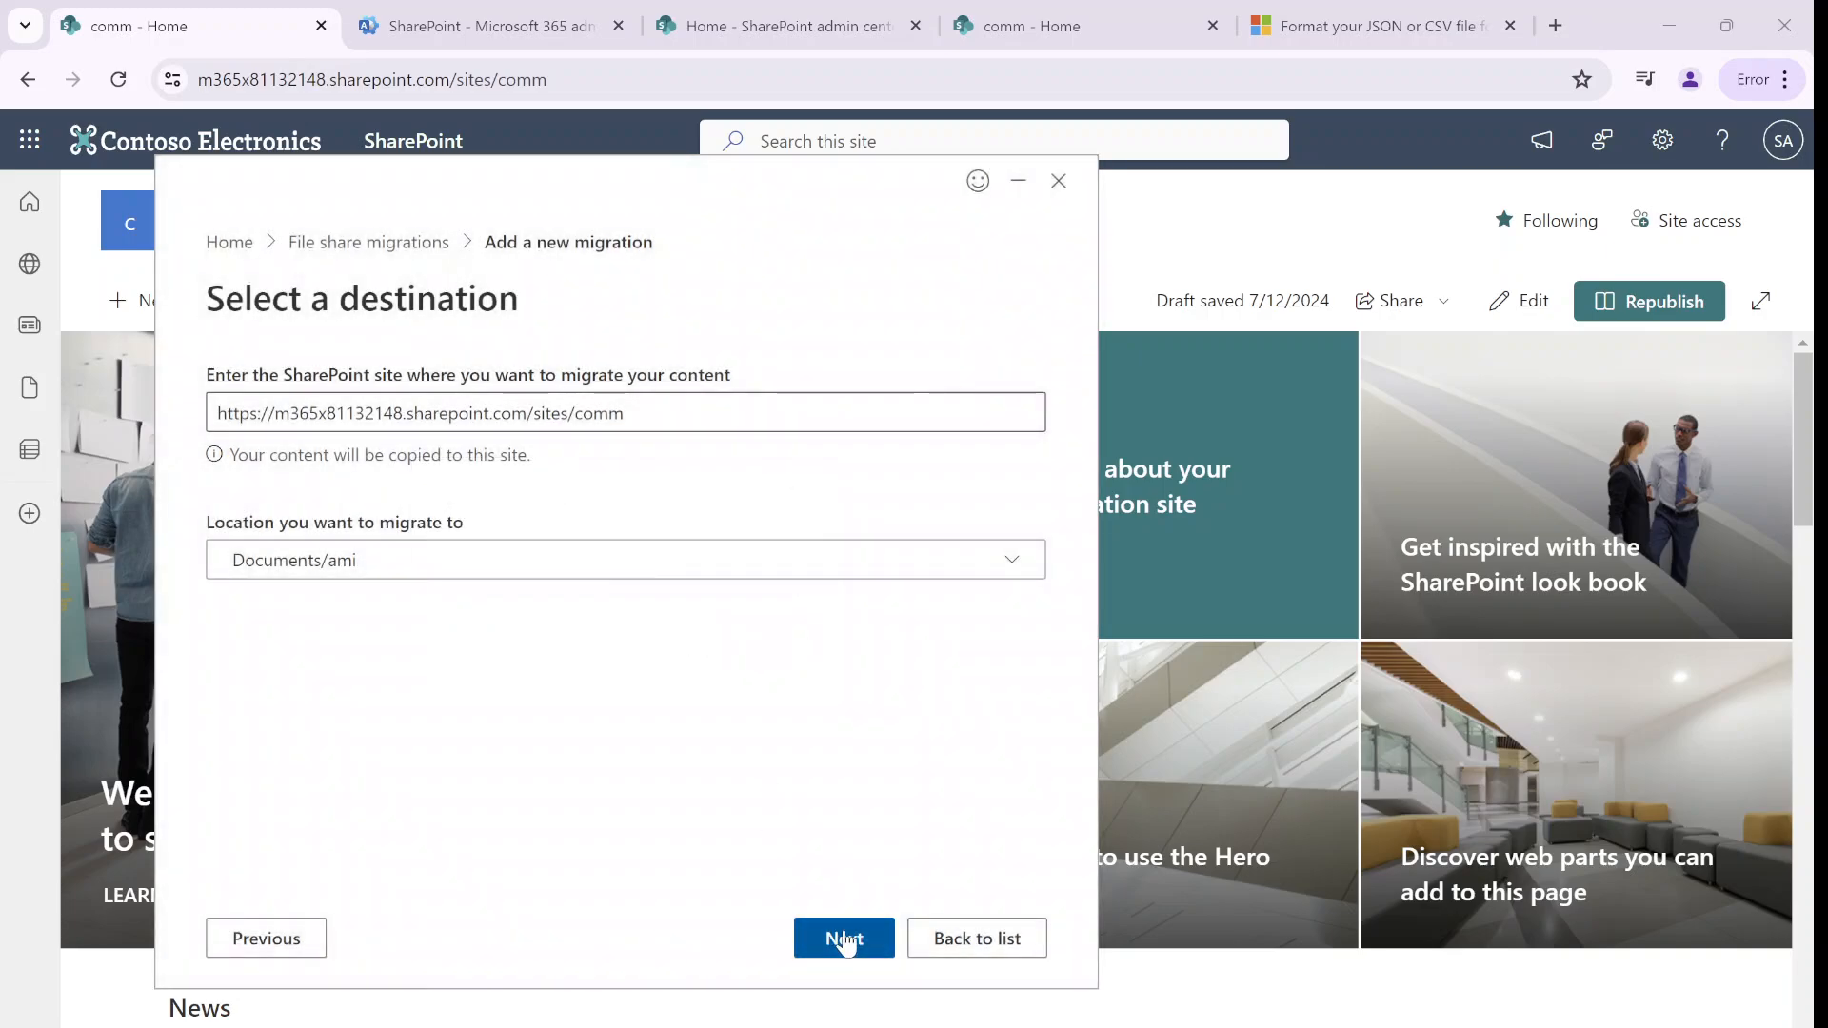
pyautogui.click(842, 937)
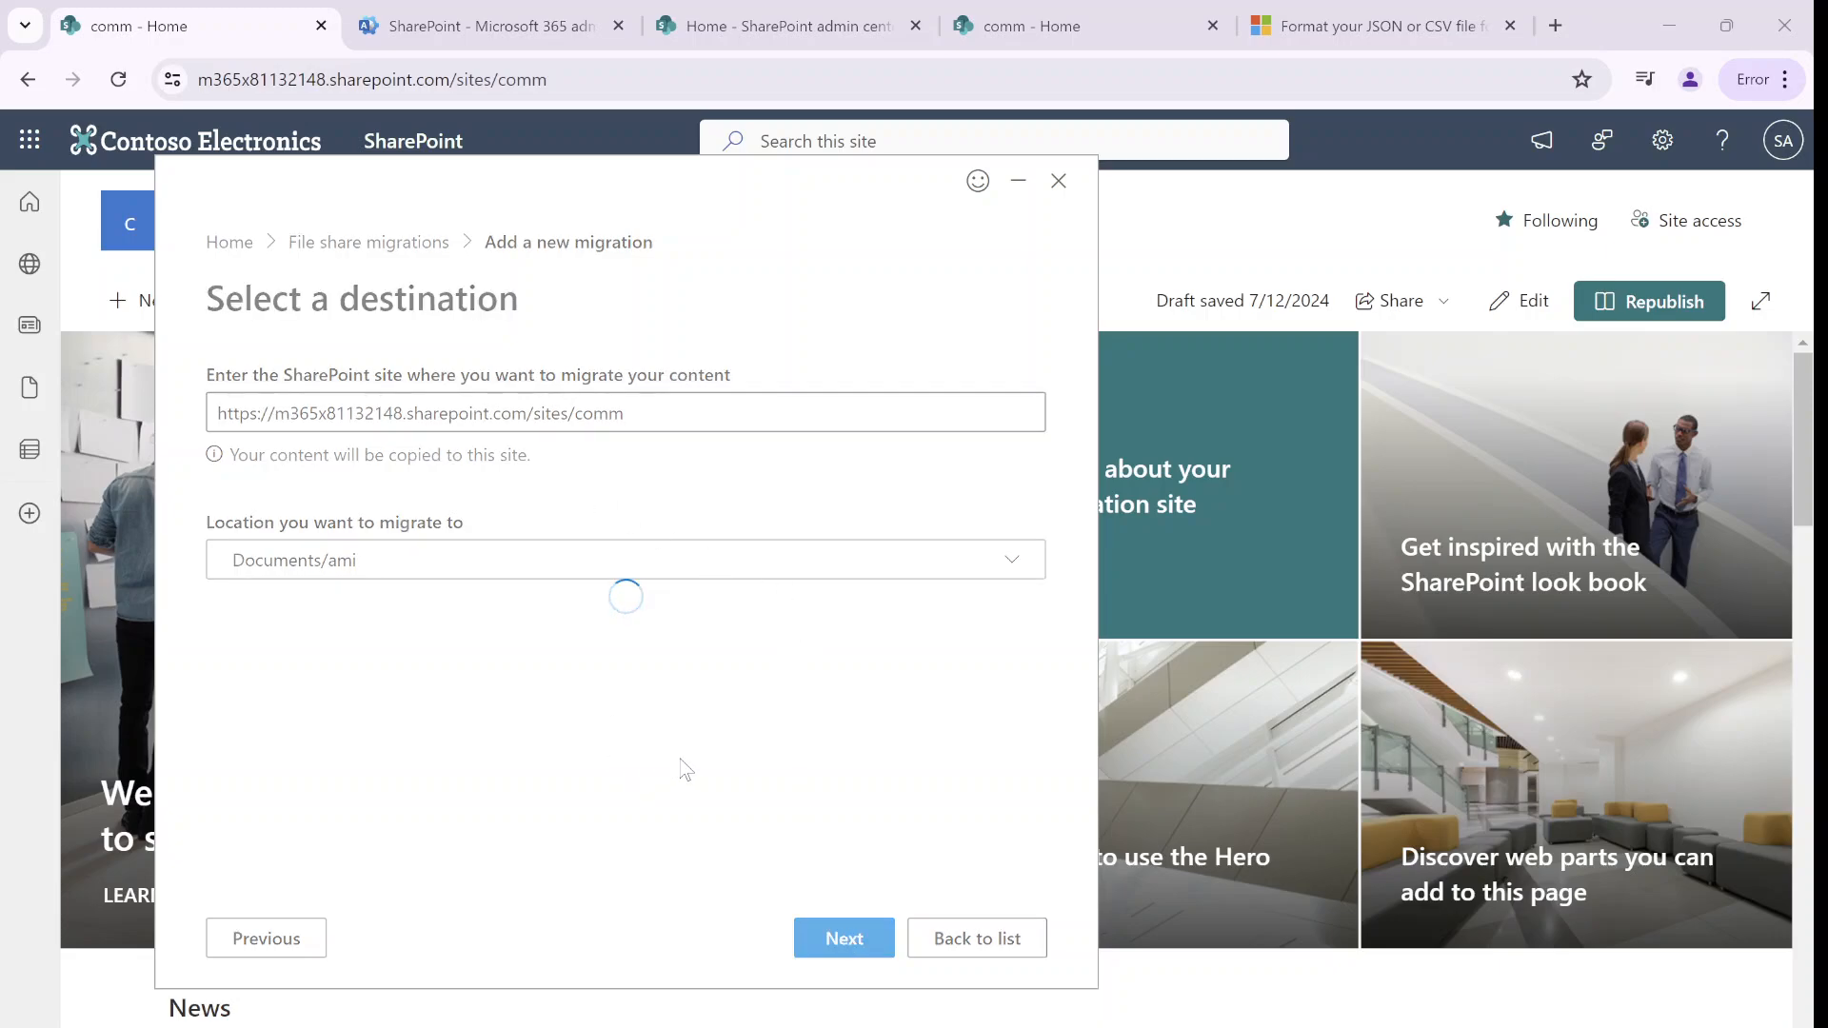
# Select Documents\Youtube Video recordings\mig as the source folder
pyautogui.click(843, 938)
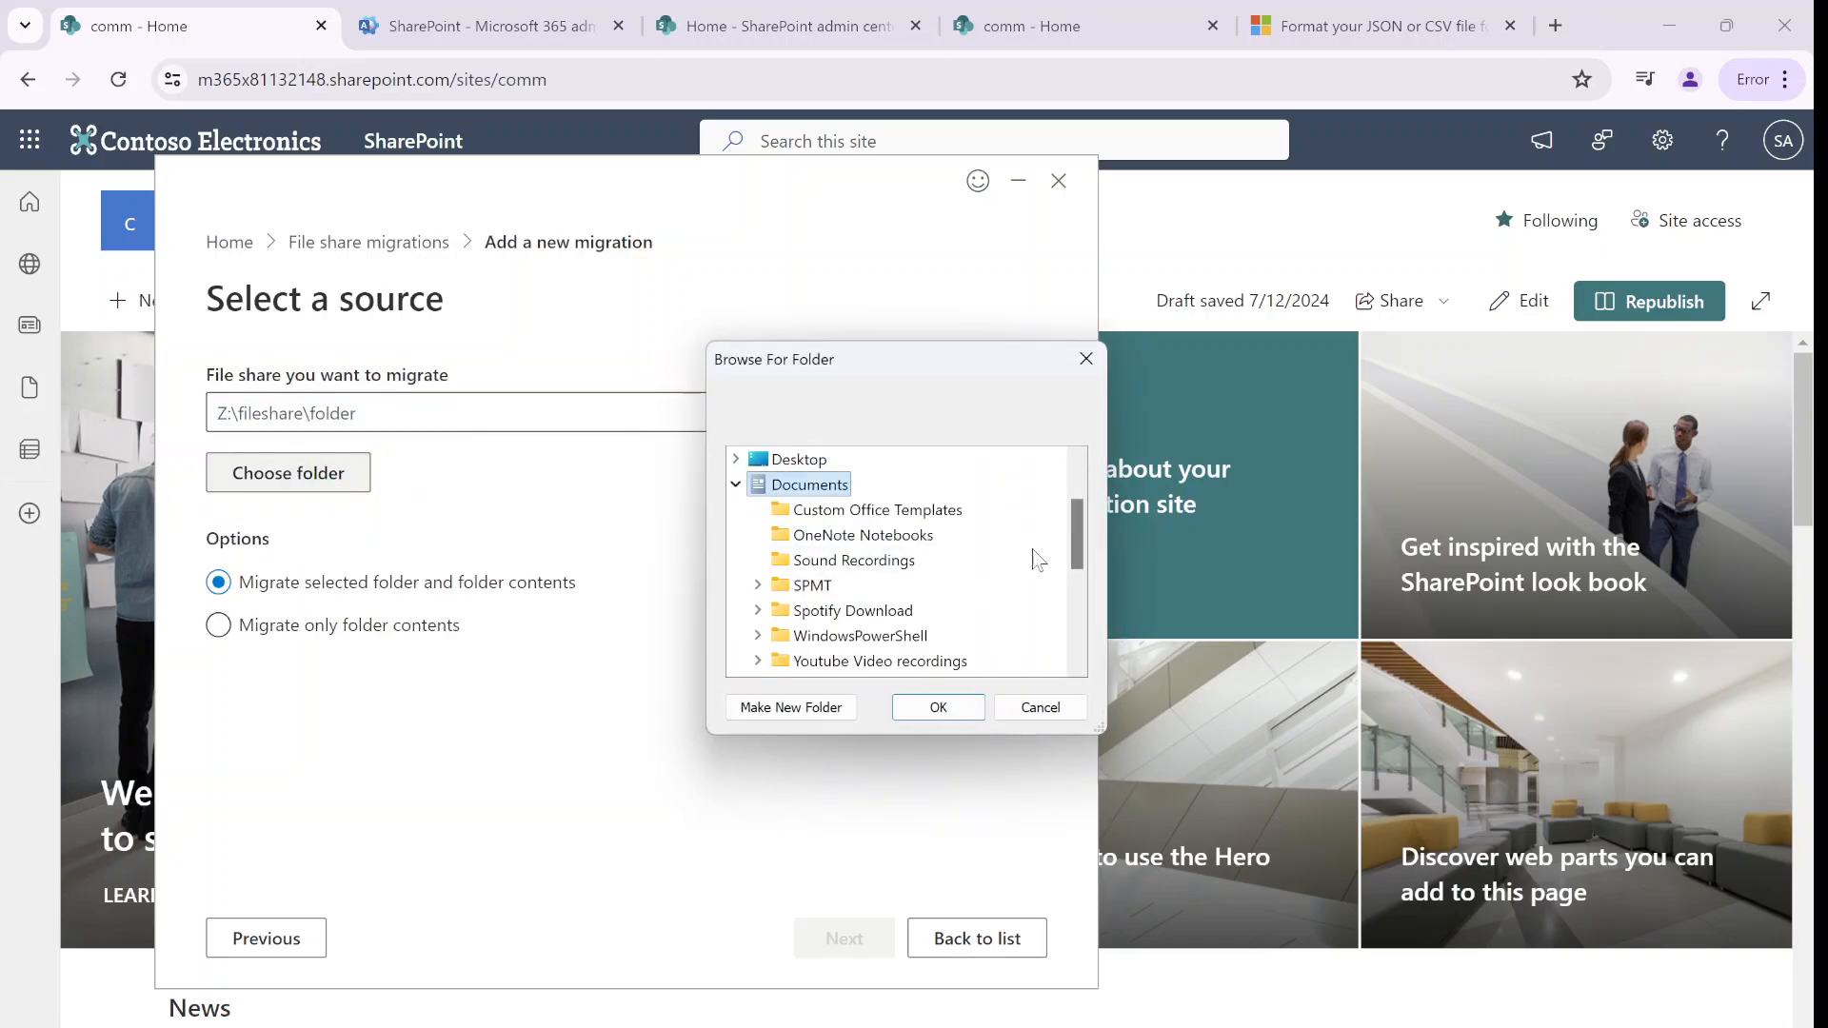
pyautogui.scroll(-3)
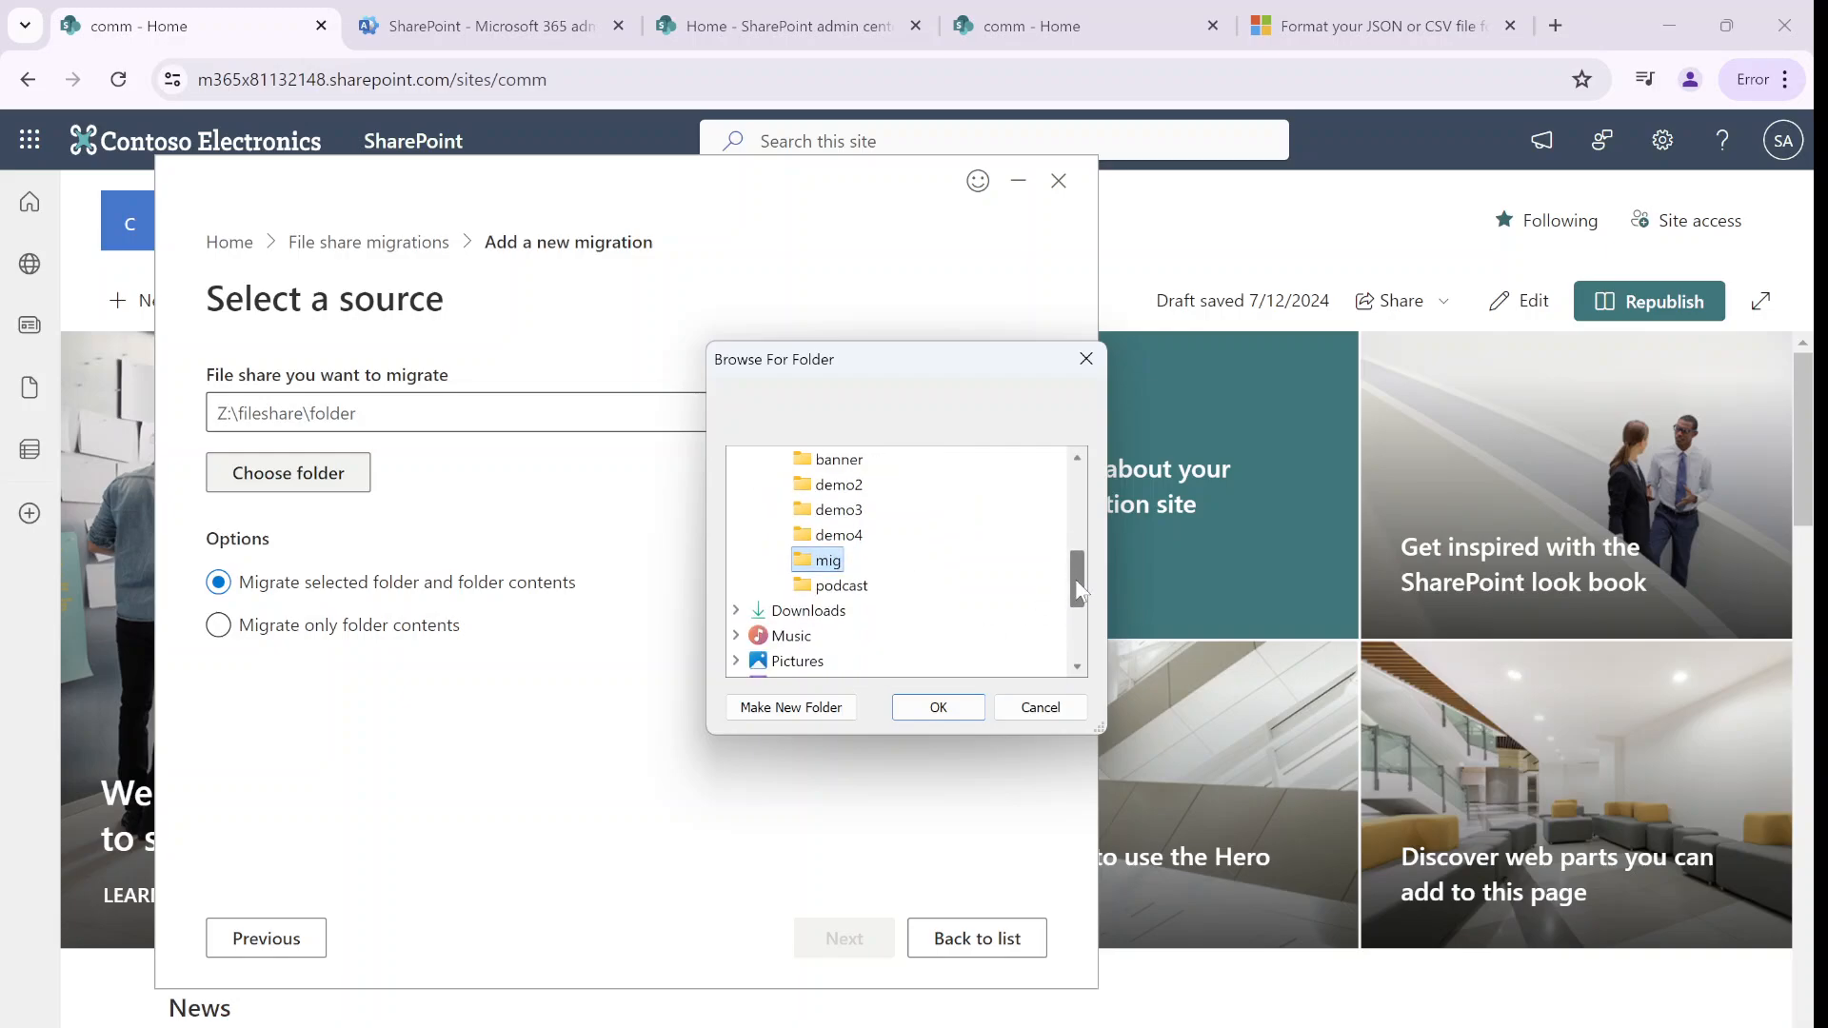
pyautogui.click(937, 707)
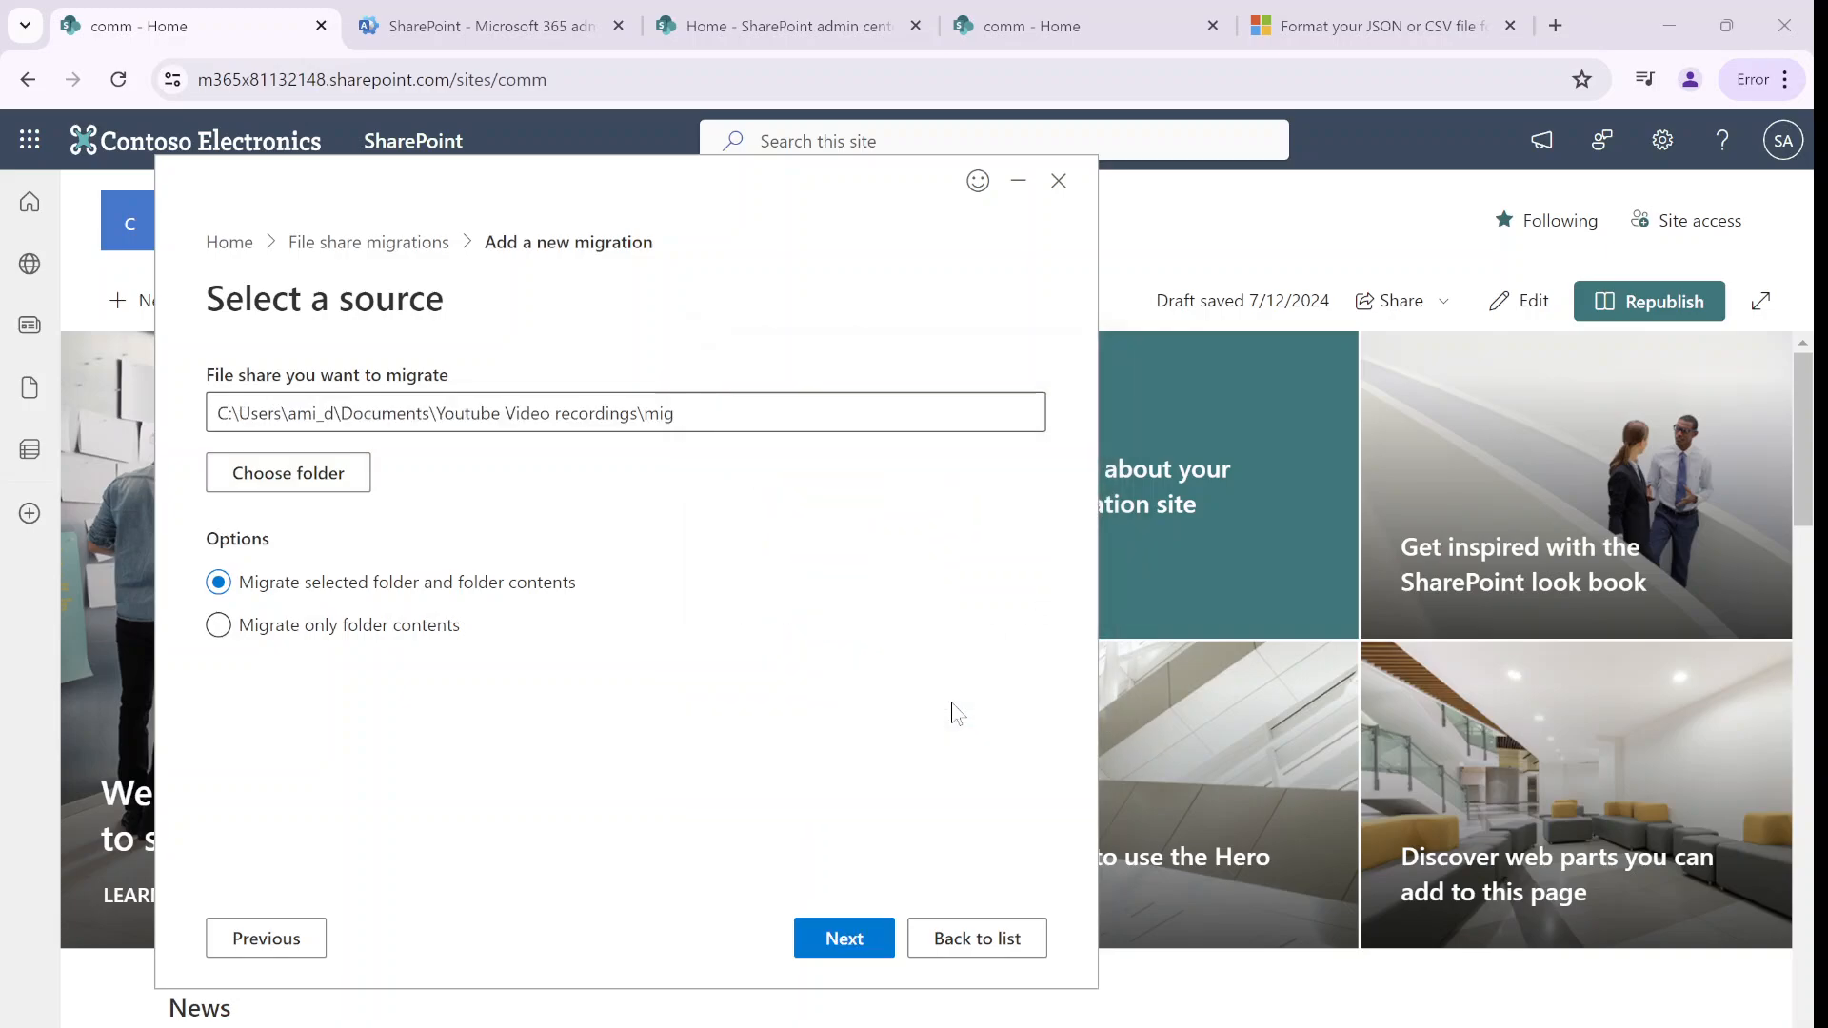
# Make SharePoint the destination, pasting and validating the comm site address
pyautogui.click(843, 937)
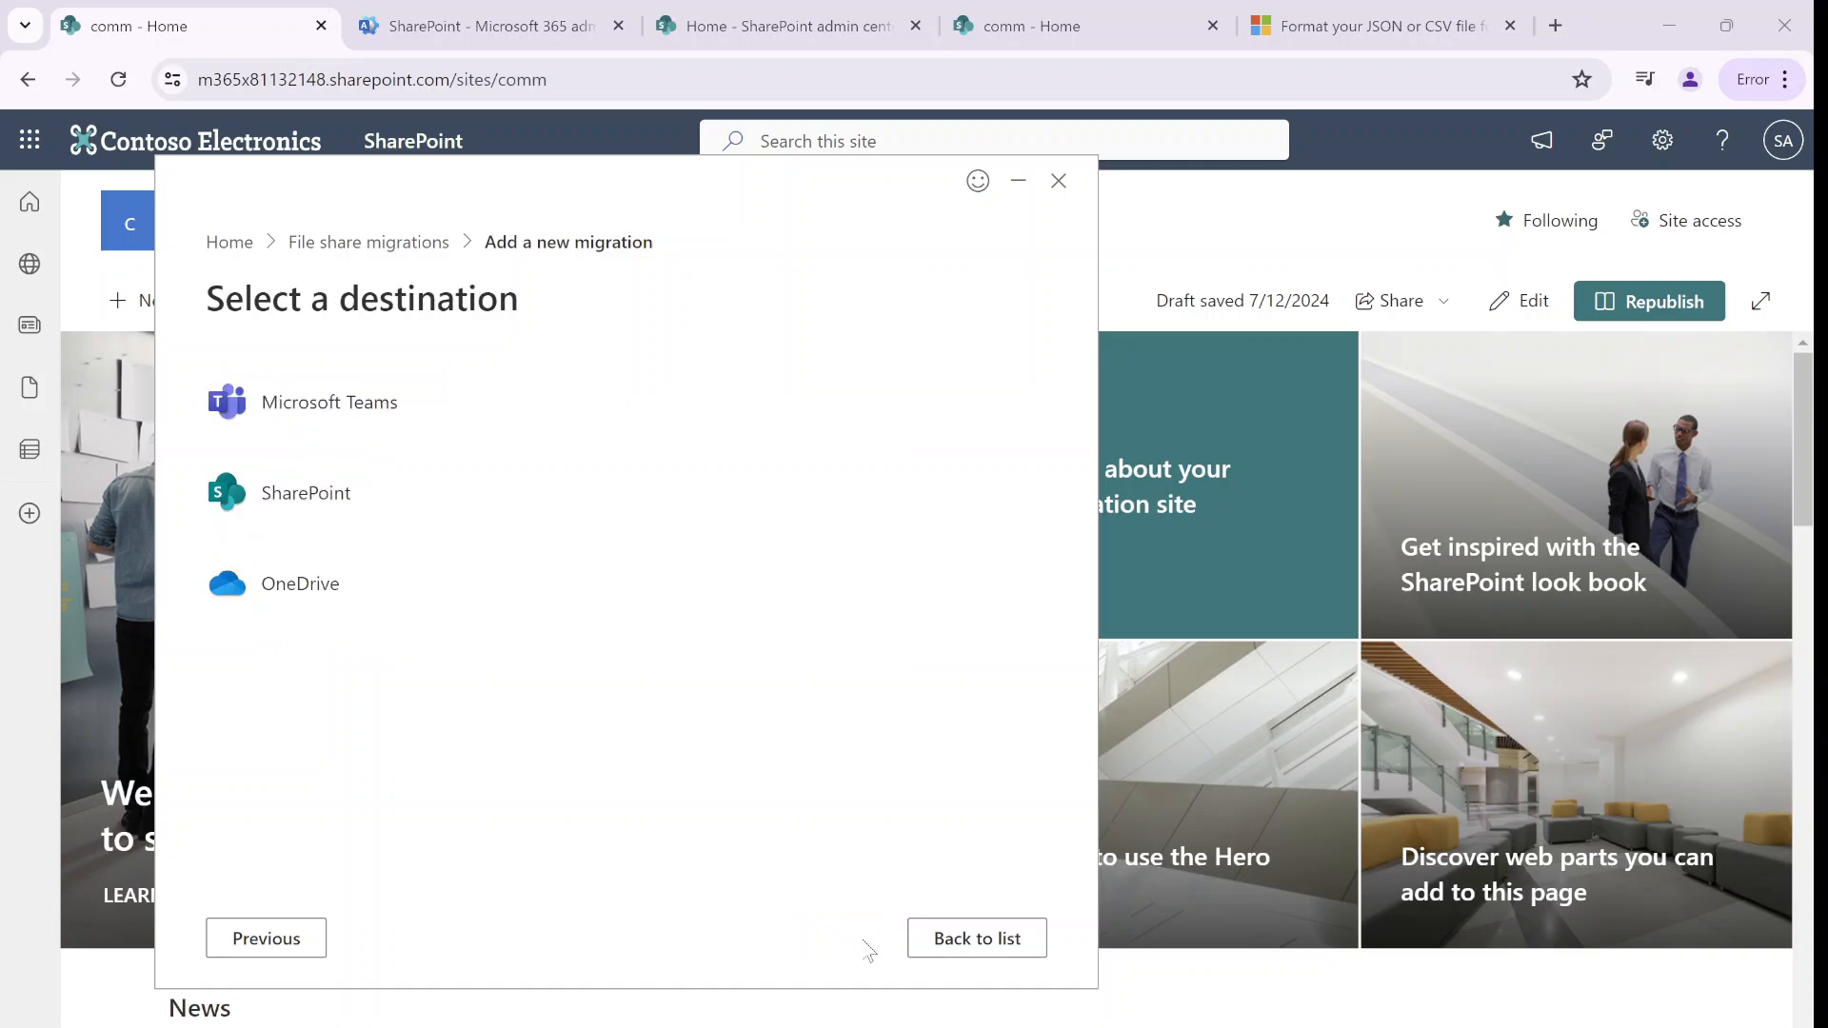
pyautogui.click(306, 492)
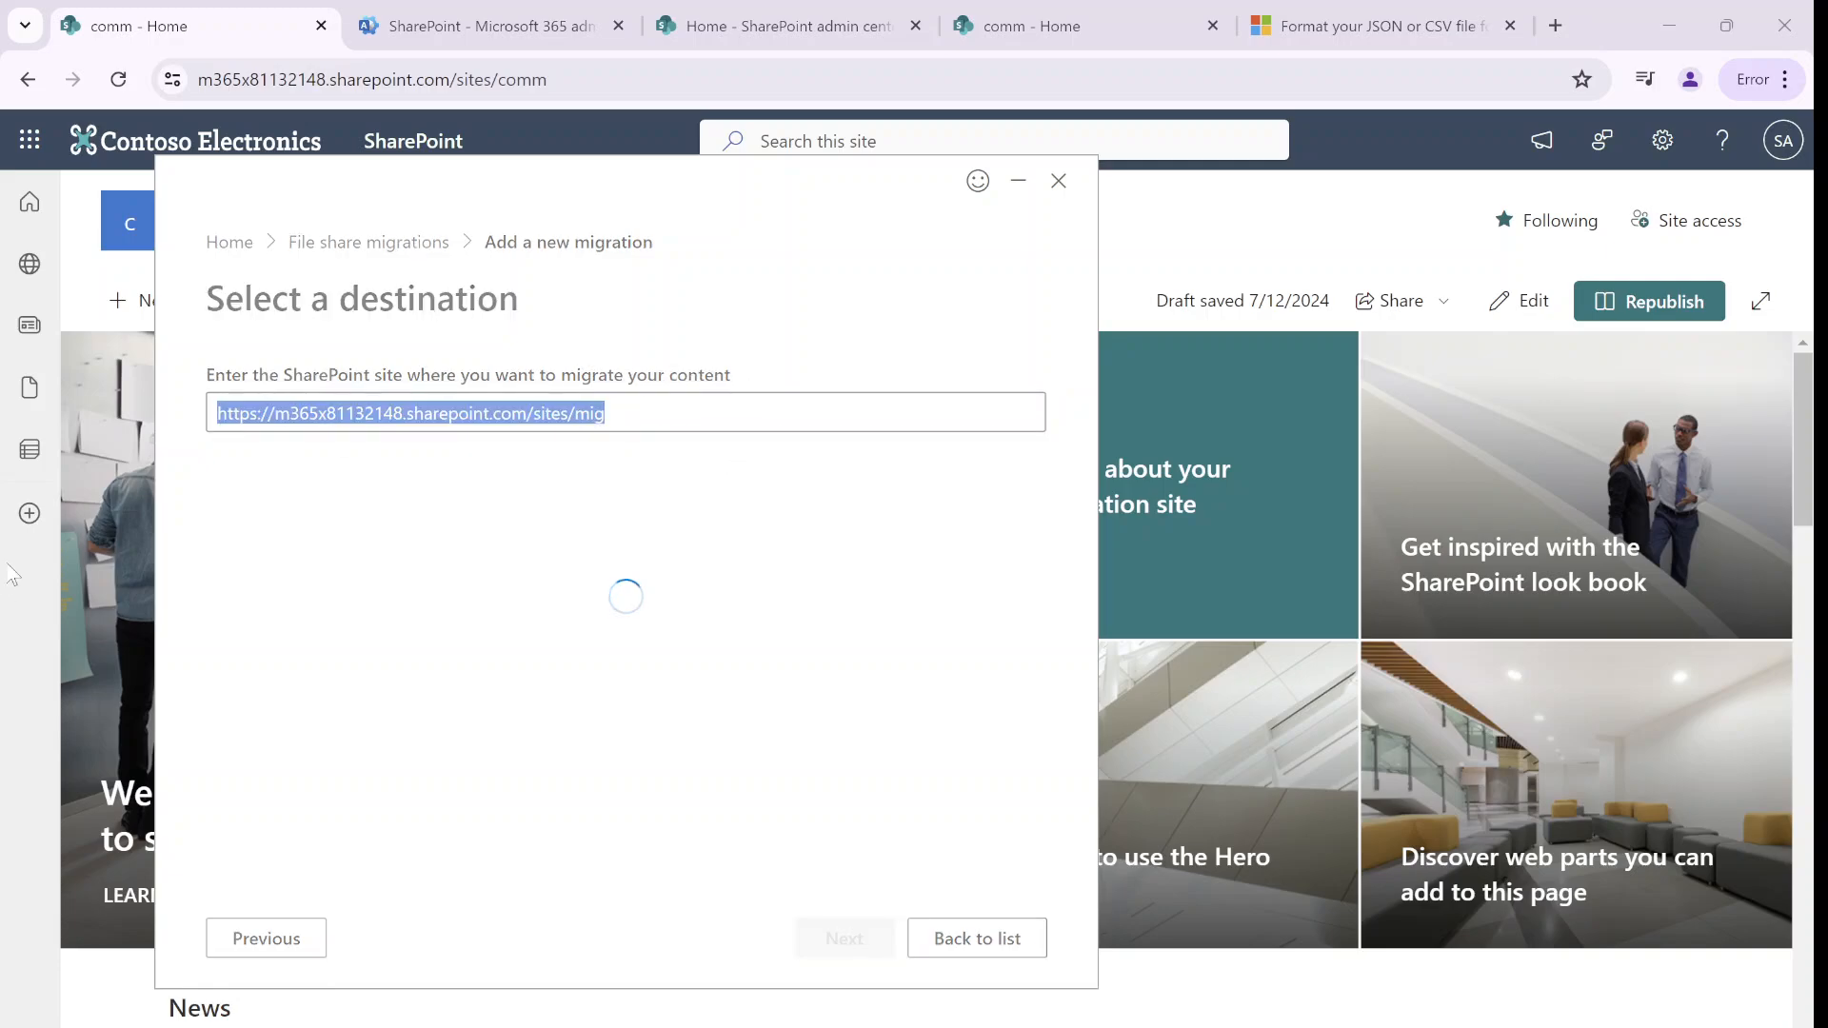
pyautogui.click(627, 412)
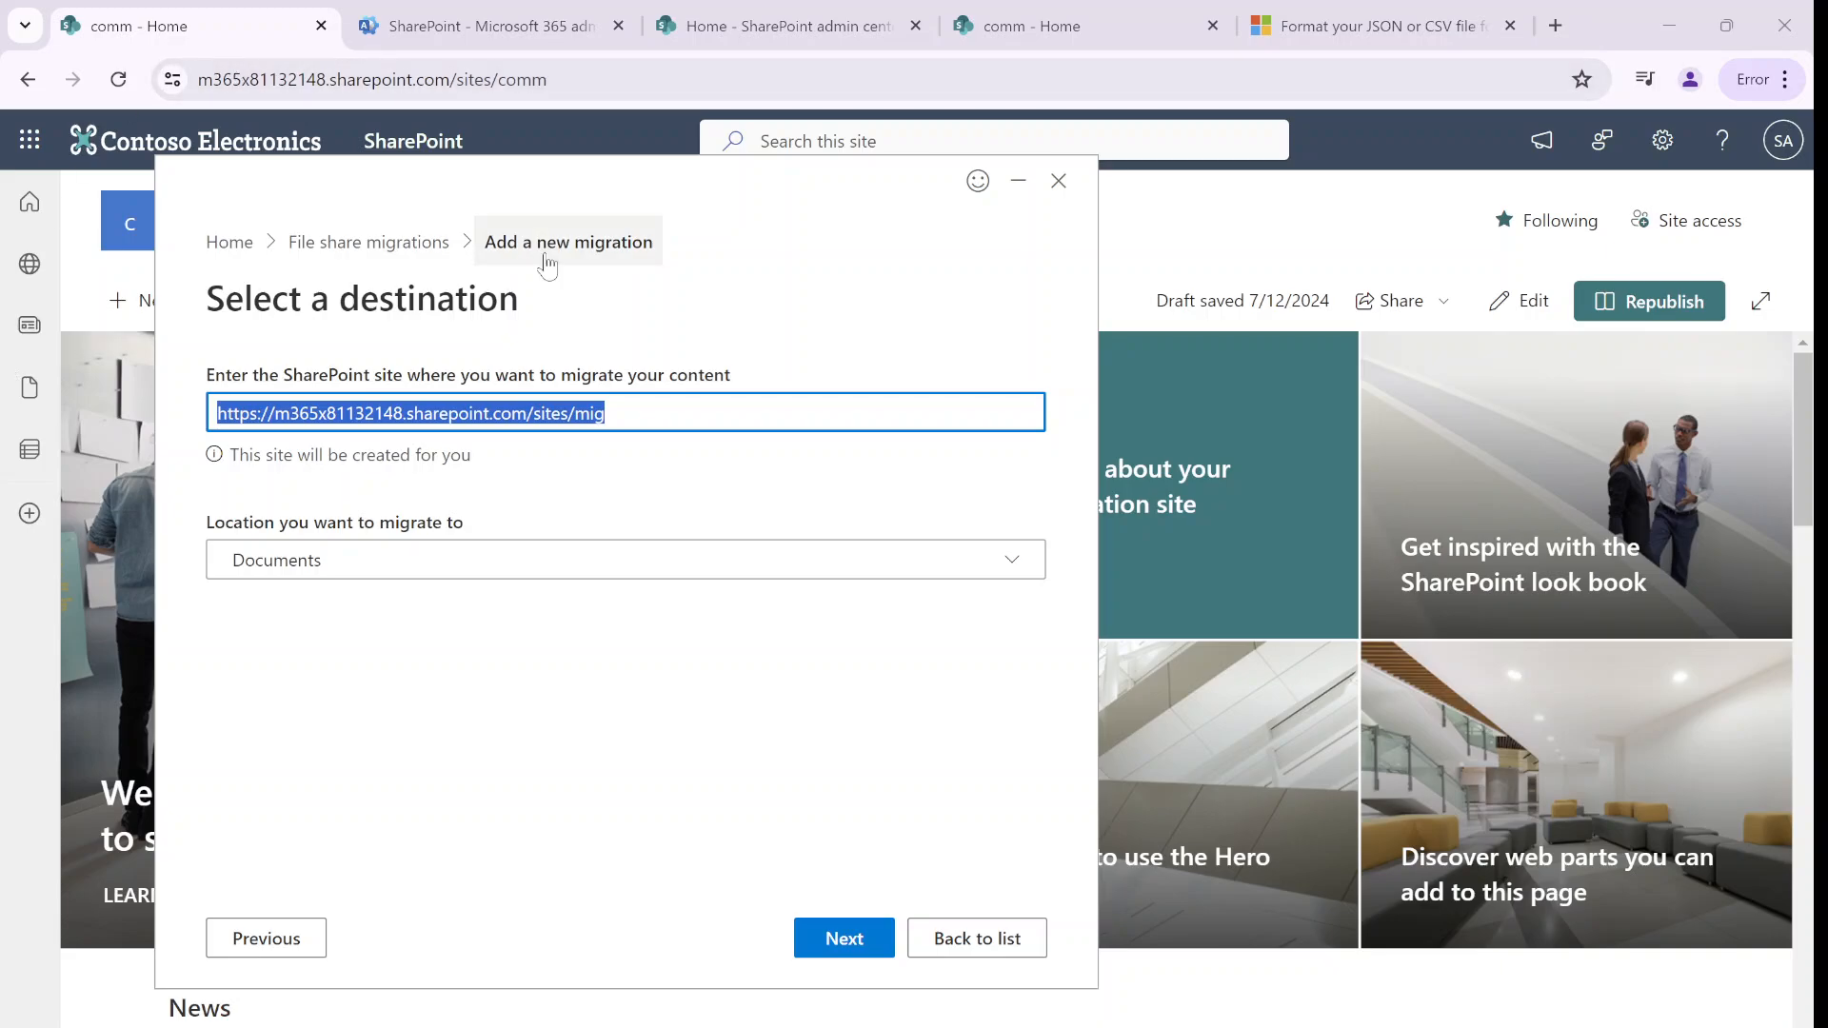
pyautogui.click(1057, 181)
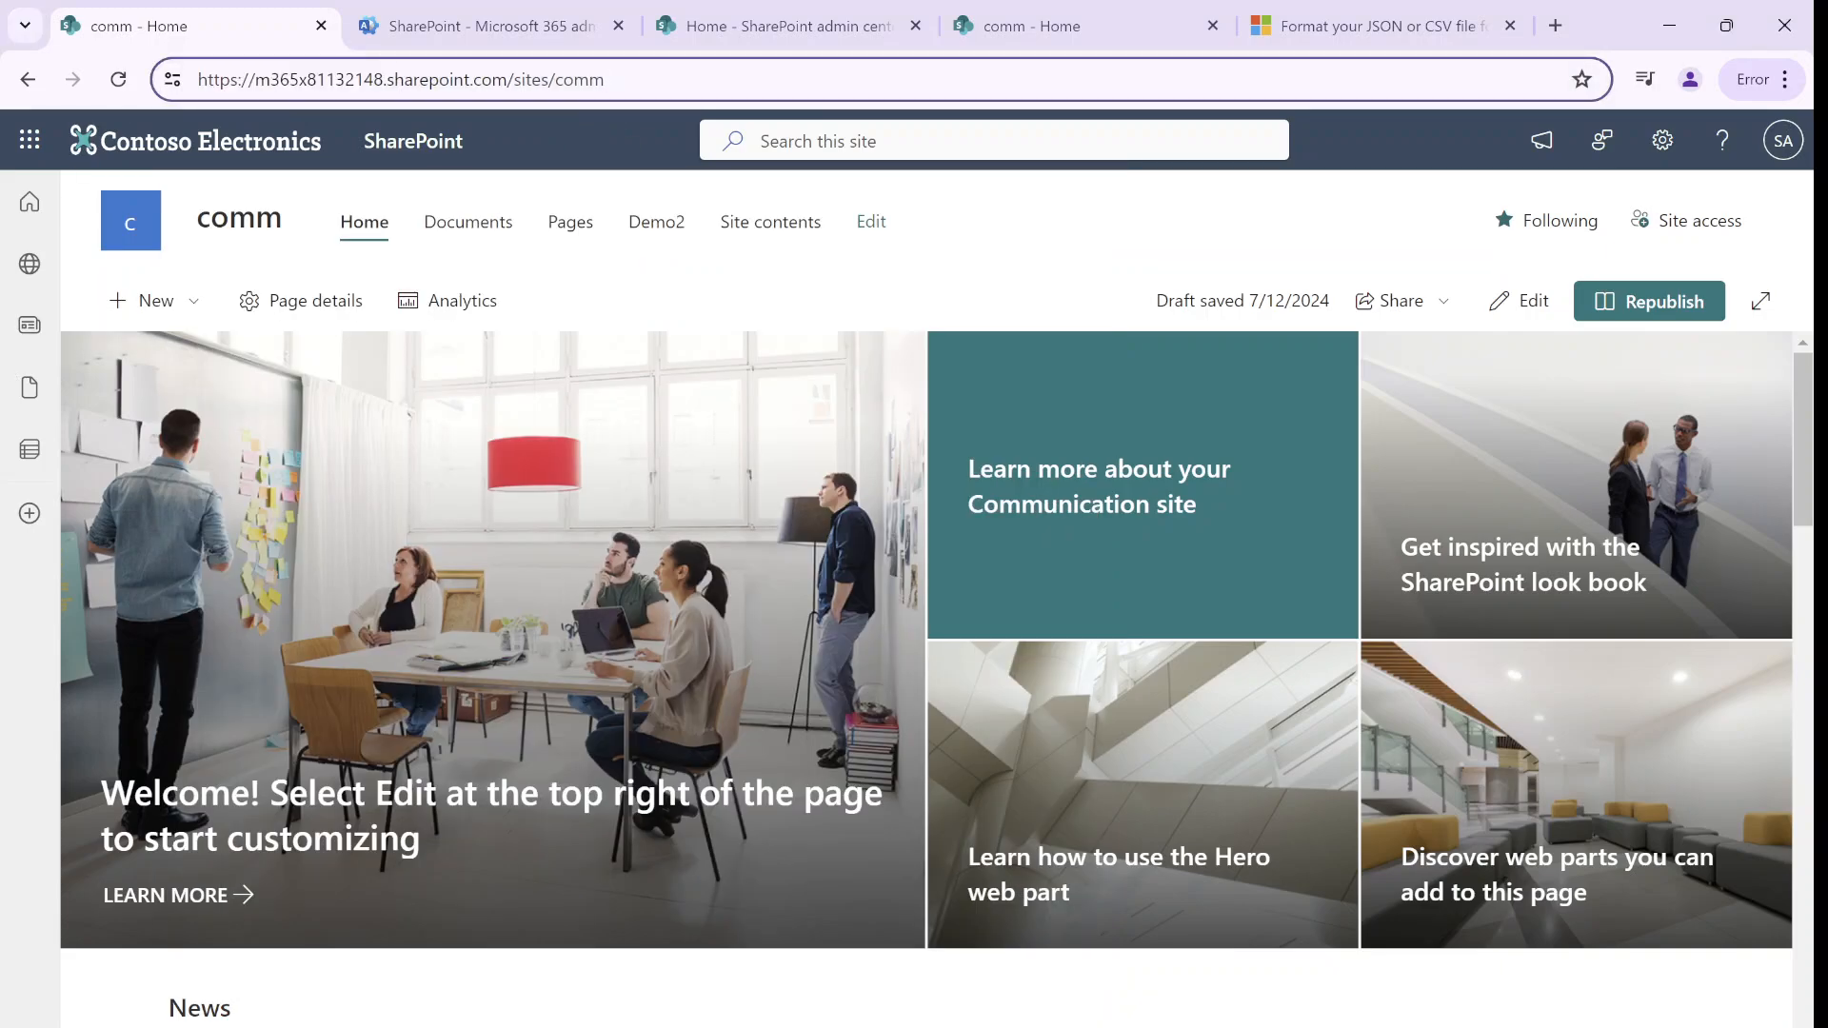
pyautogui.click(400, 79)
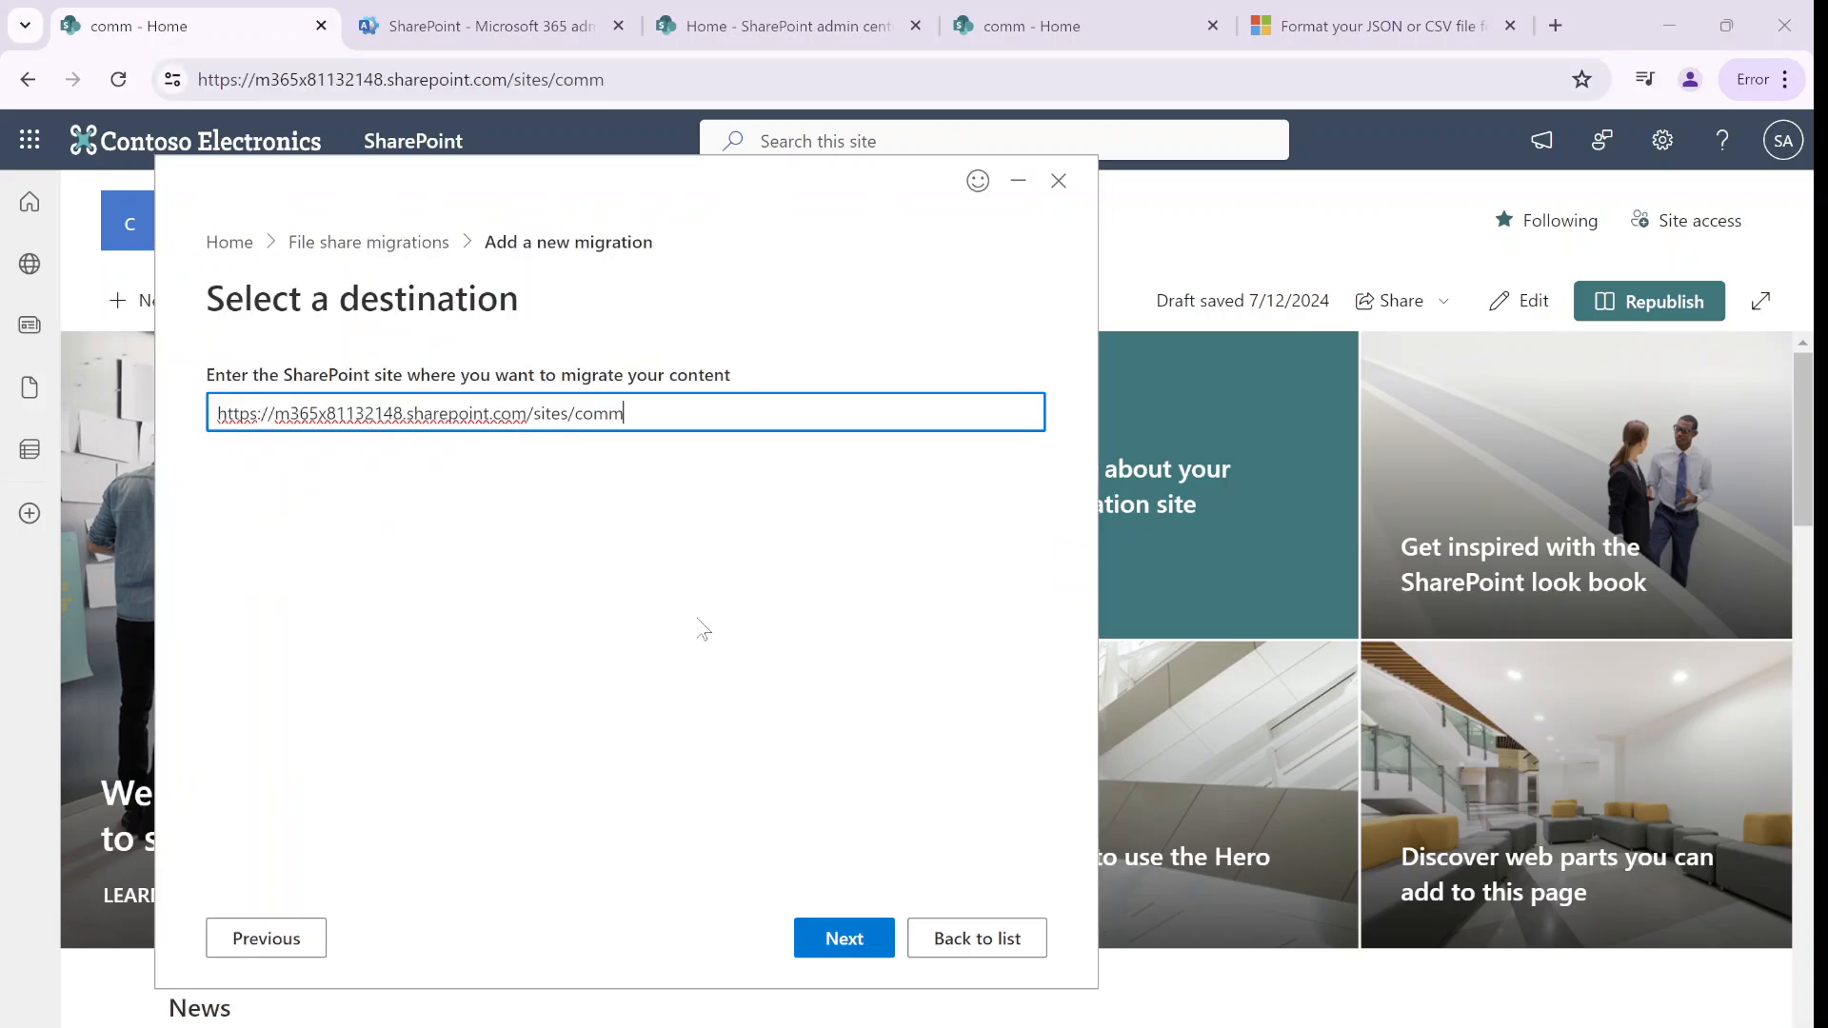
pyautogui.click(843, 937)
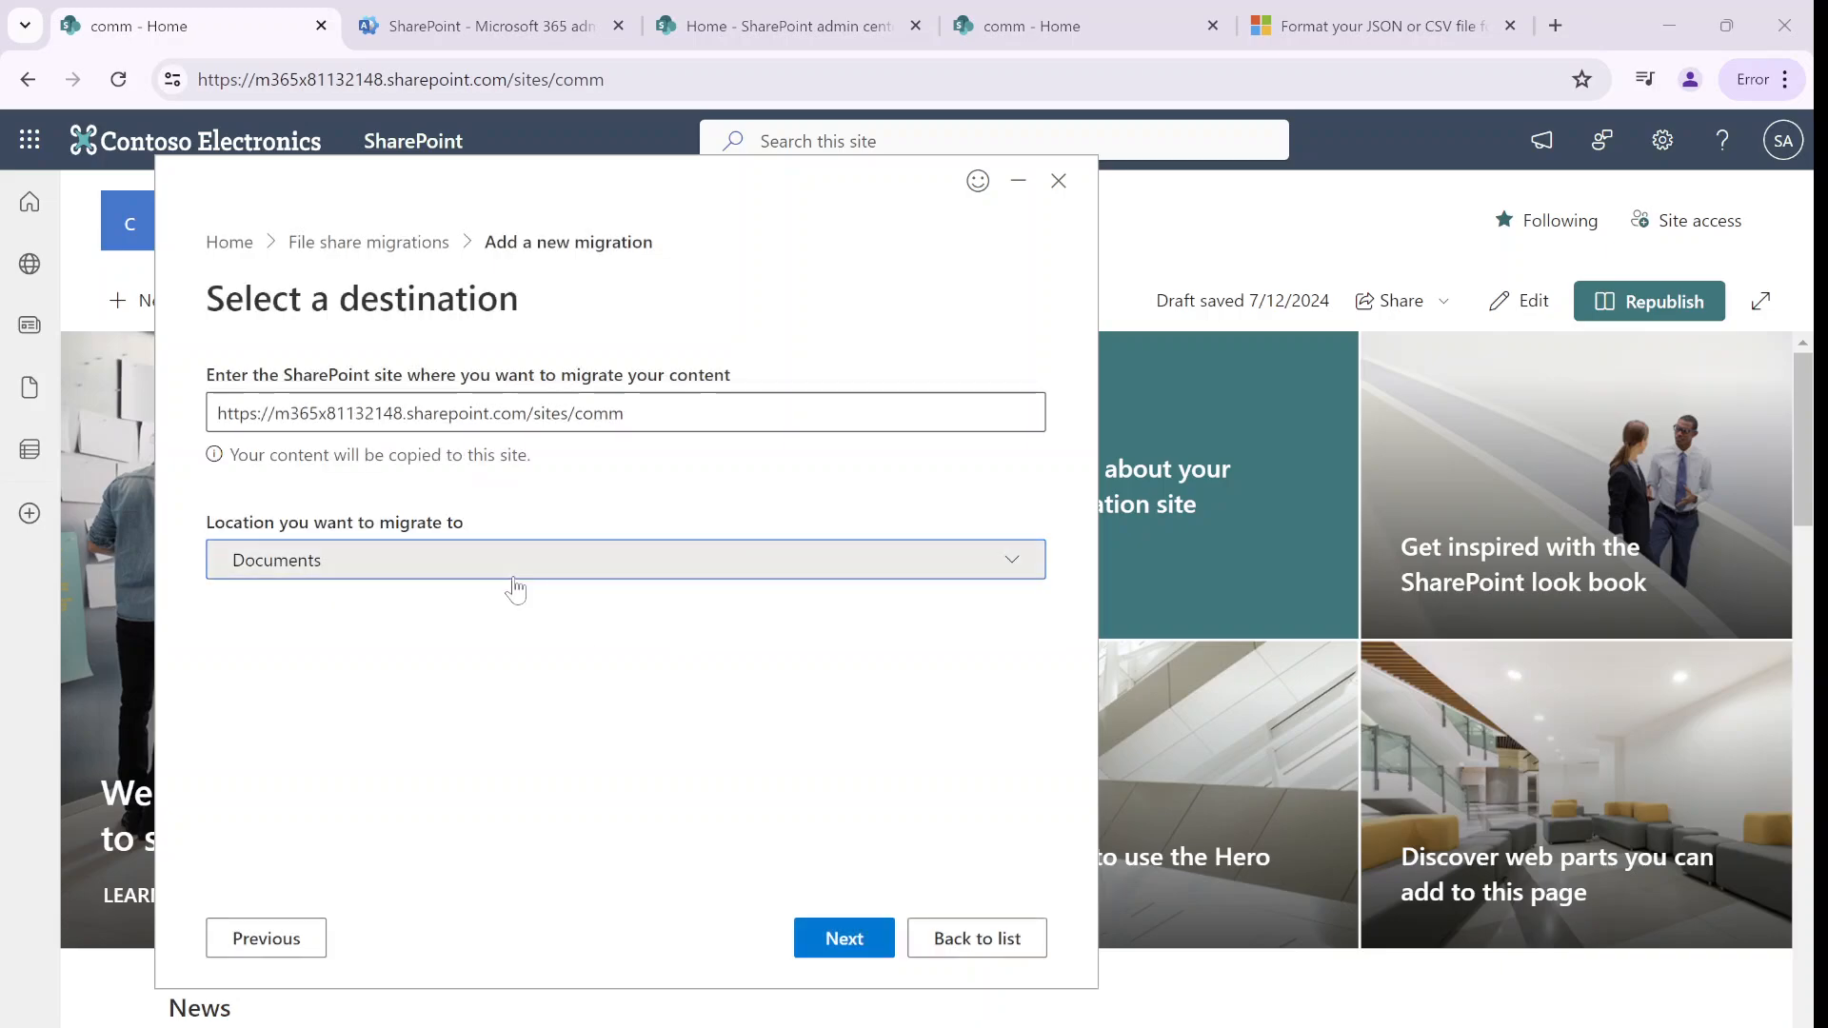
# Choose Documents > Mig as the location and proceed to Review migration
pyautogui.click(624, 560)
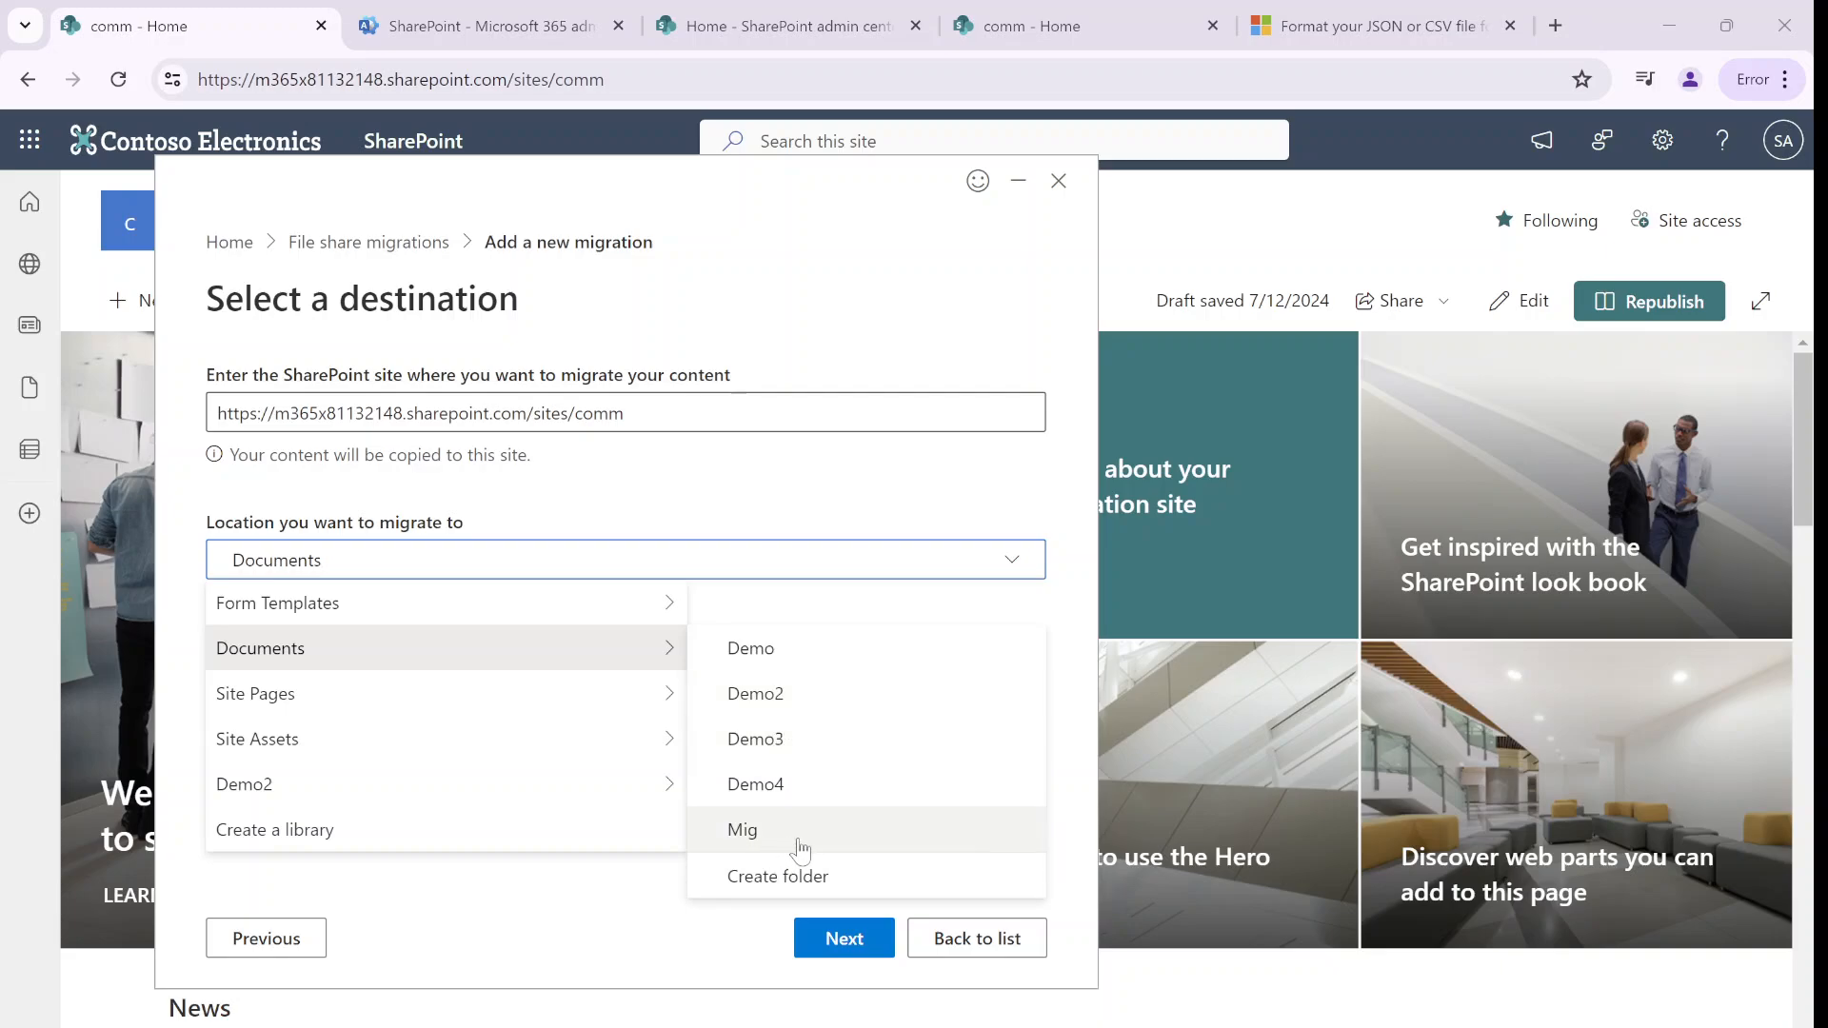
pyautogui.click(743, 829)
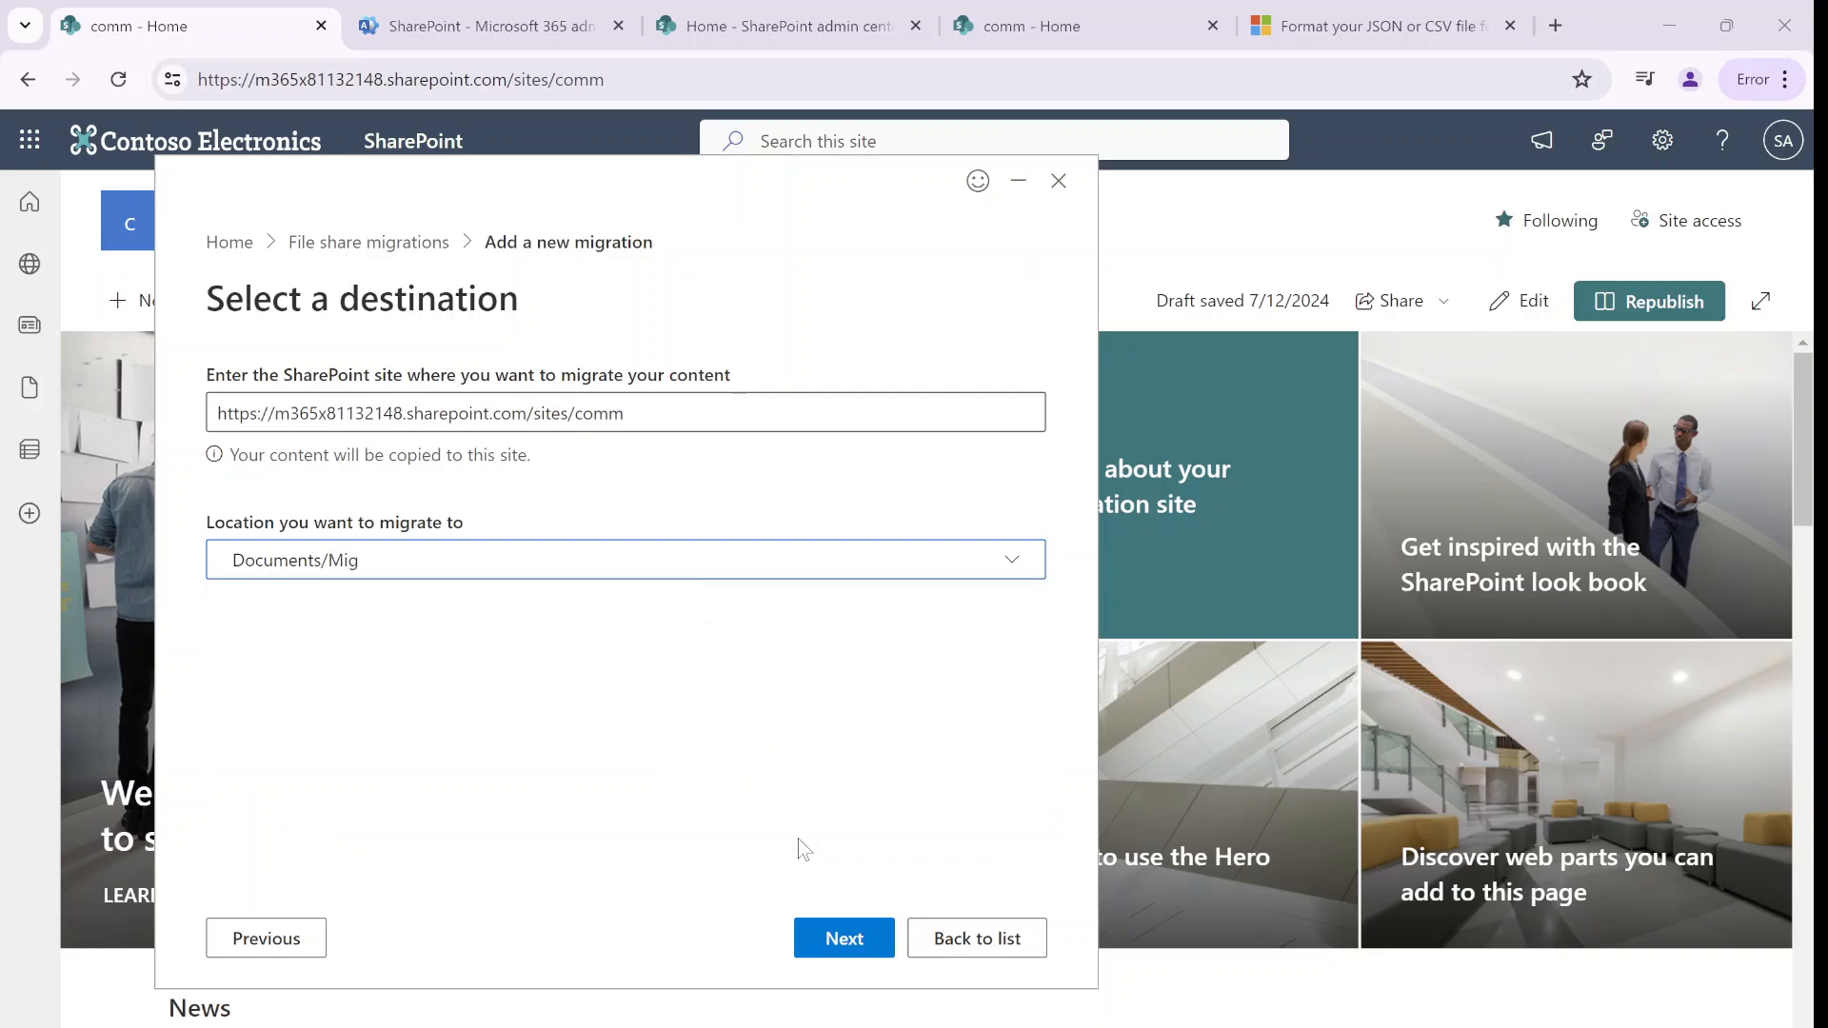
pyautogui.click(843, 936)
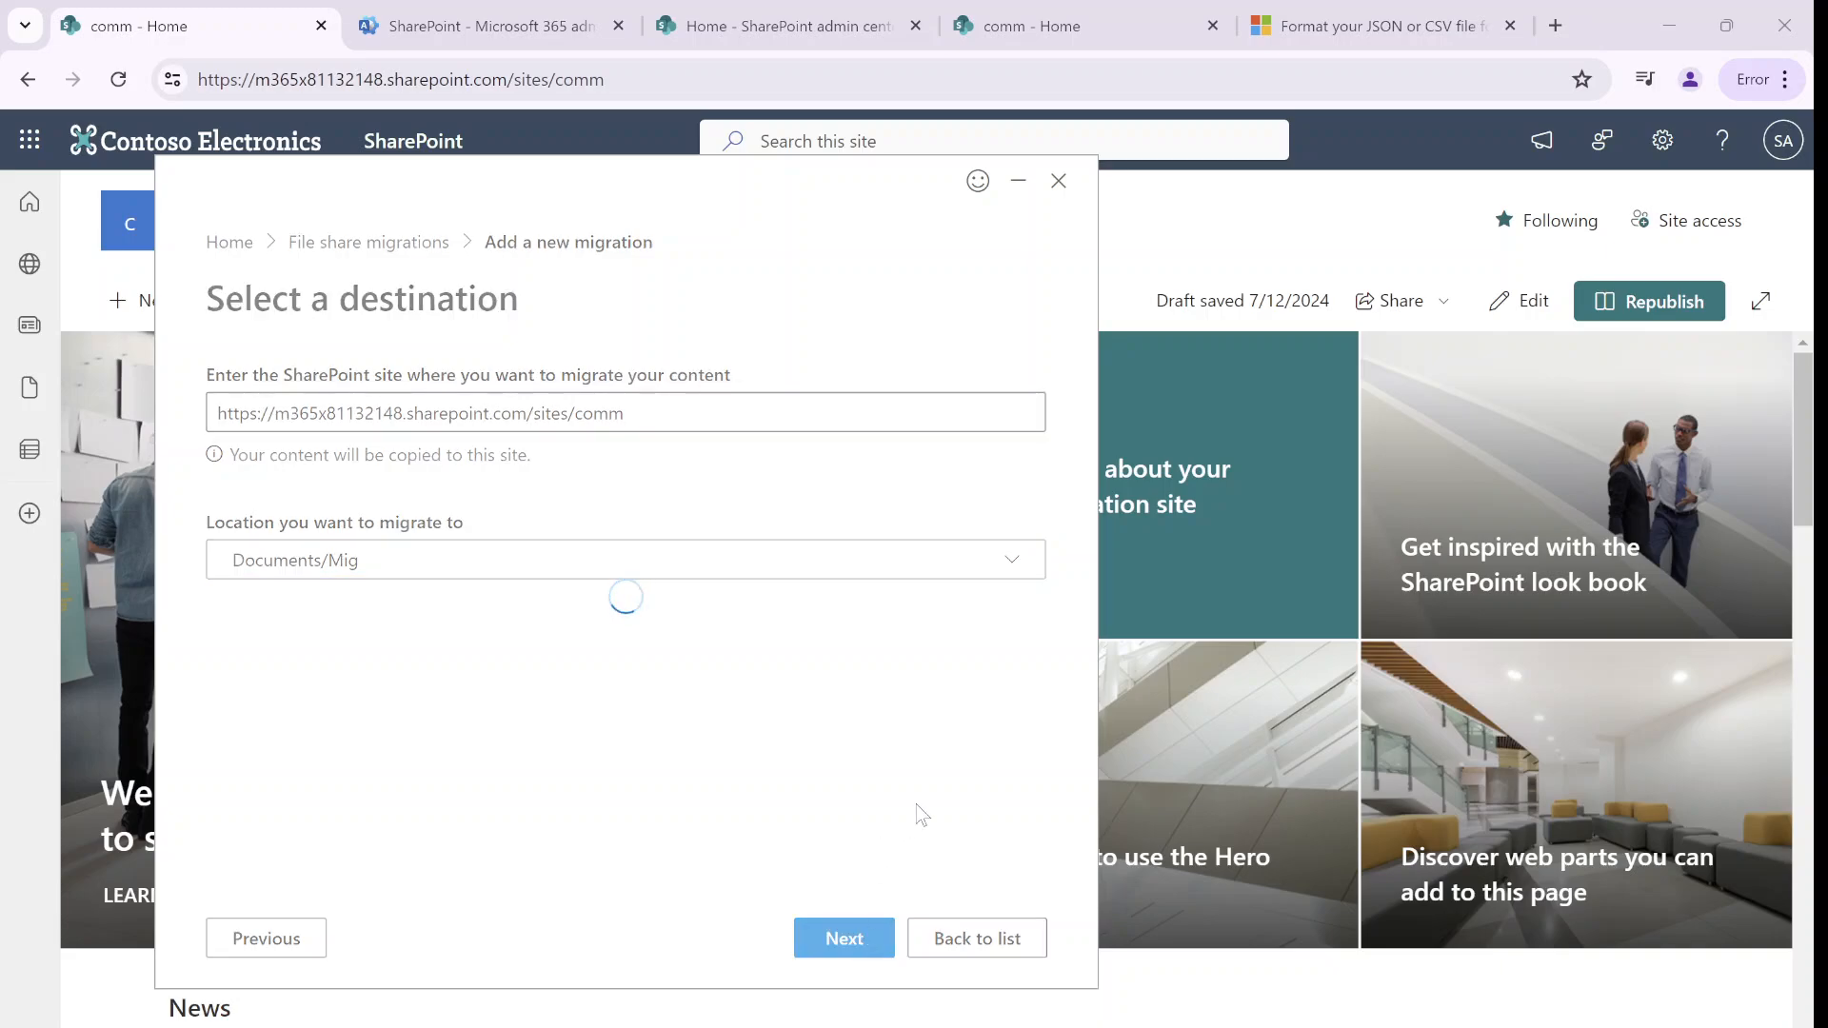
pyautogui.click(843, 937)
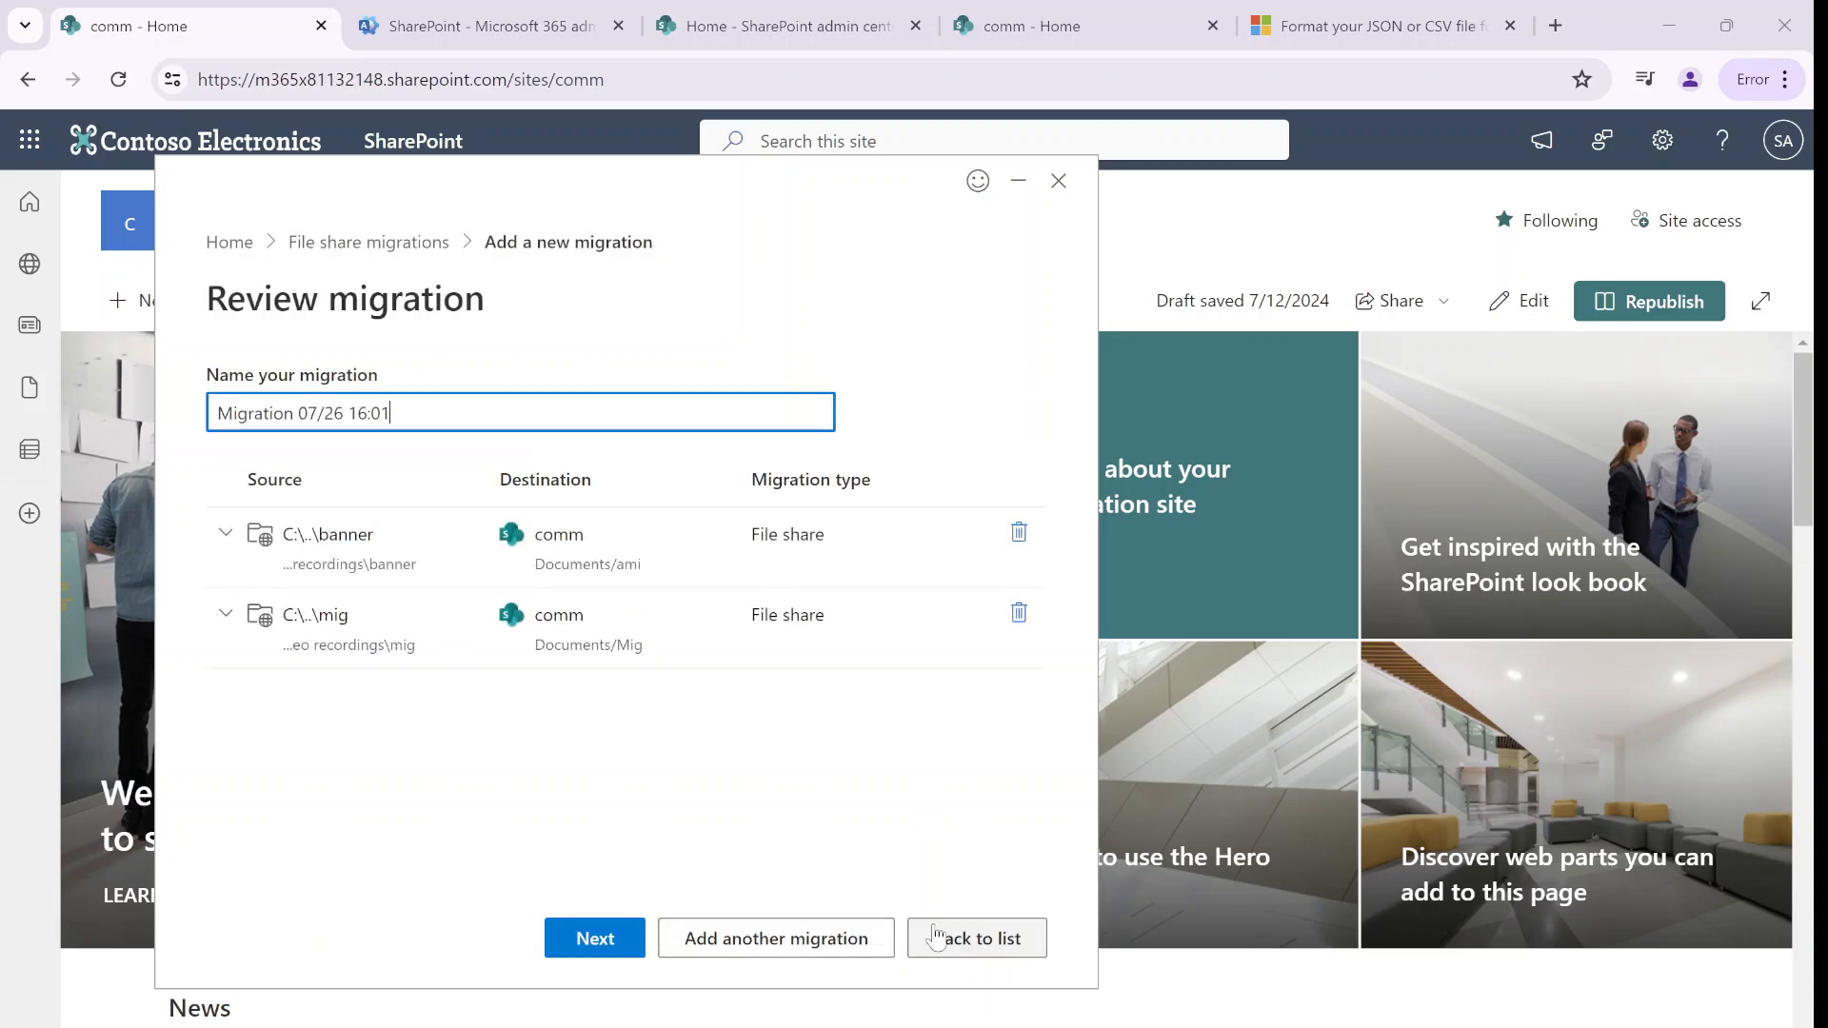
# Continue to Review settings and open the All migration settings panel
pyautogui.click(593, 937)
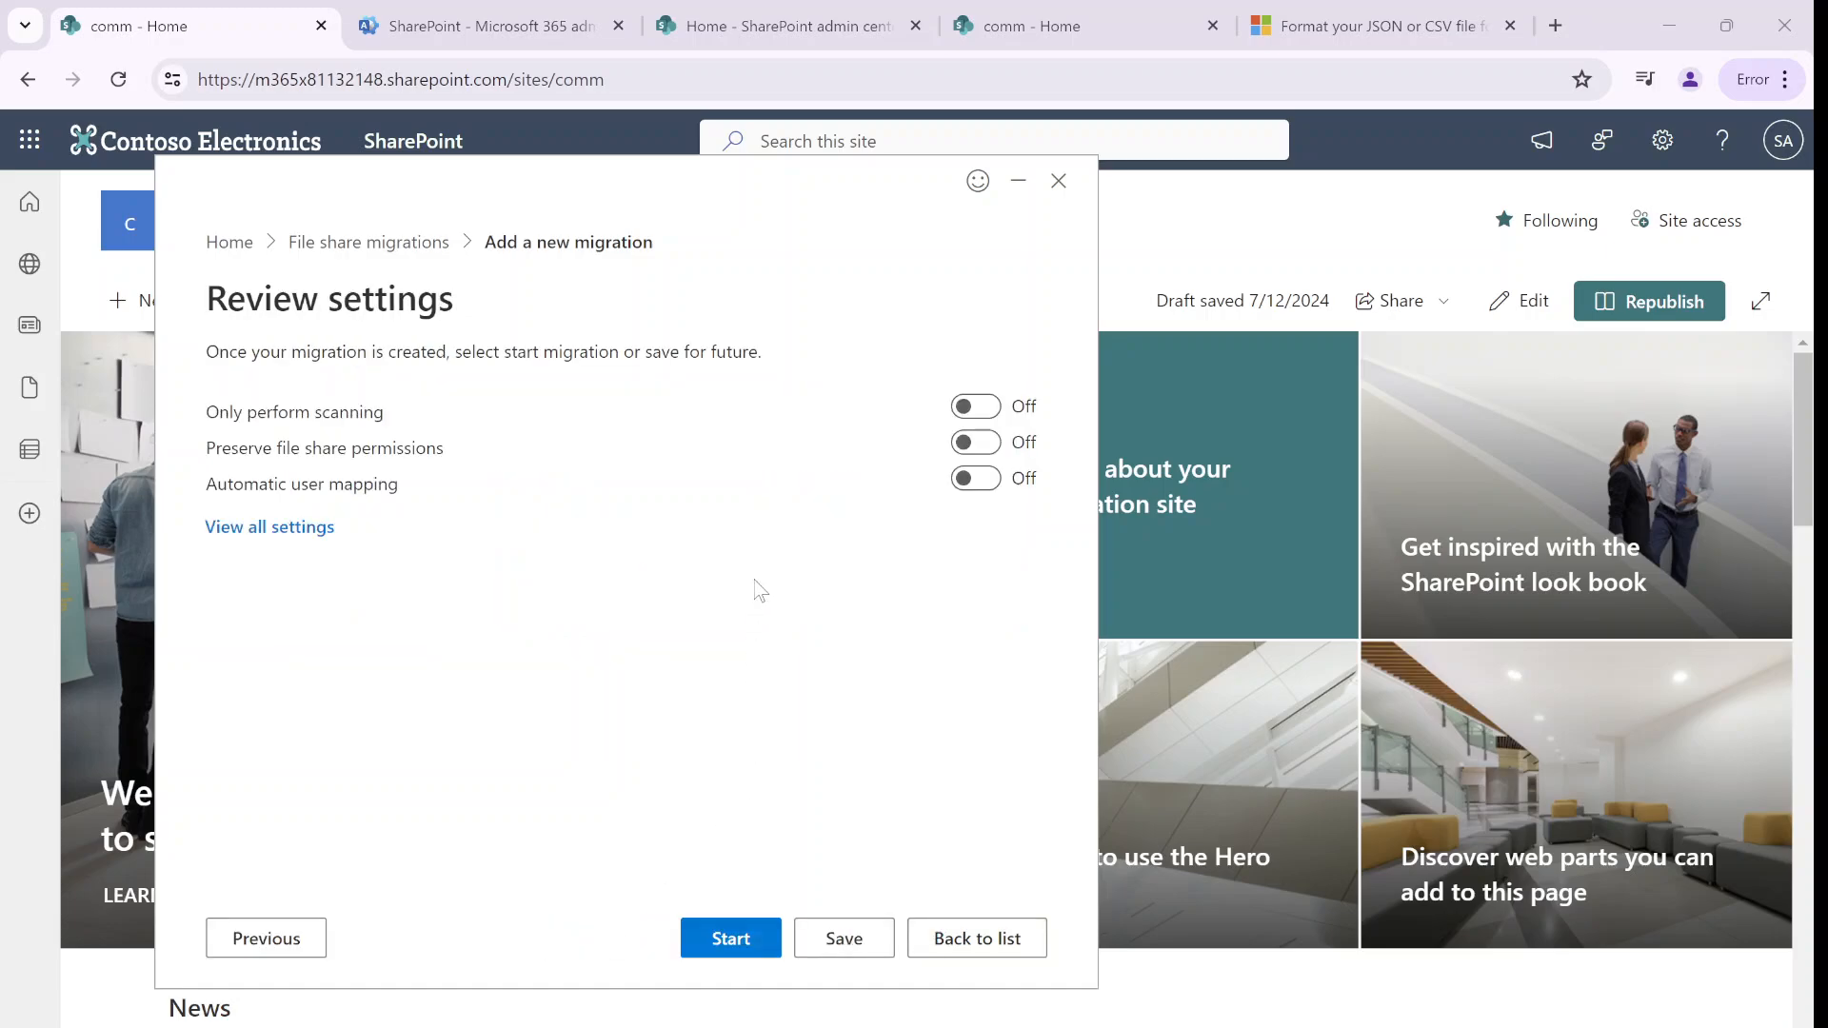
pyautogui.moveTo(770, 581)
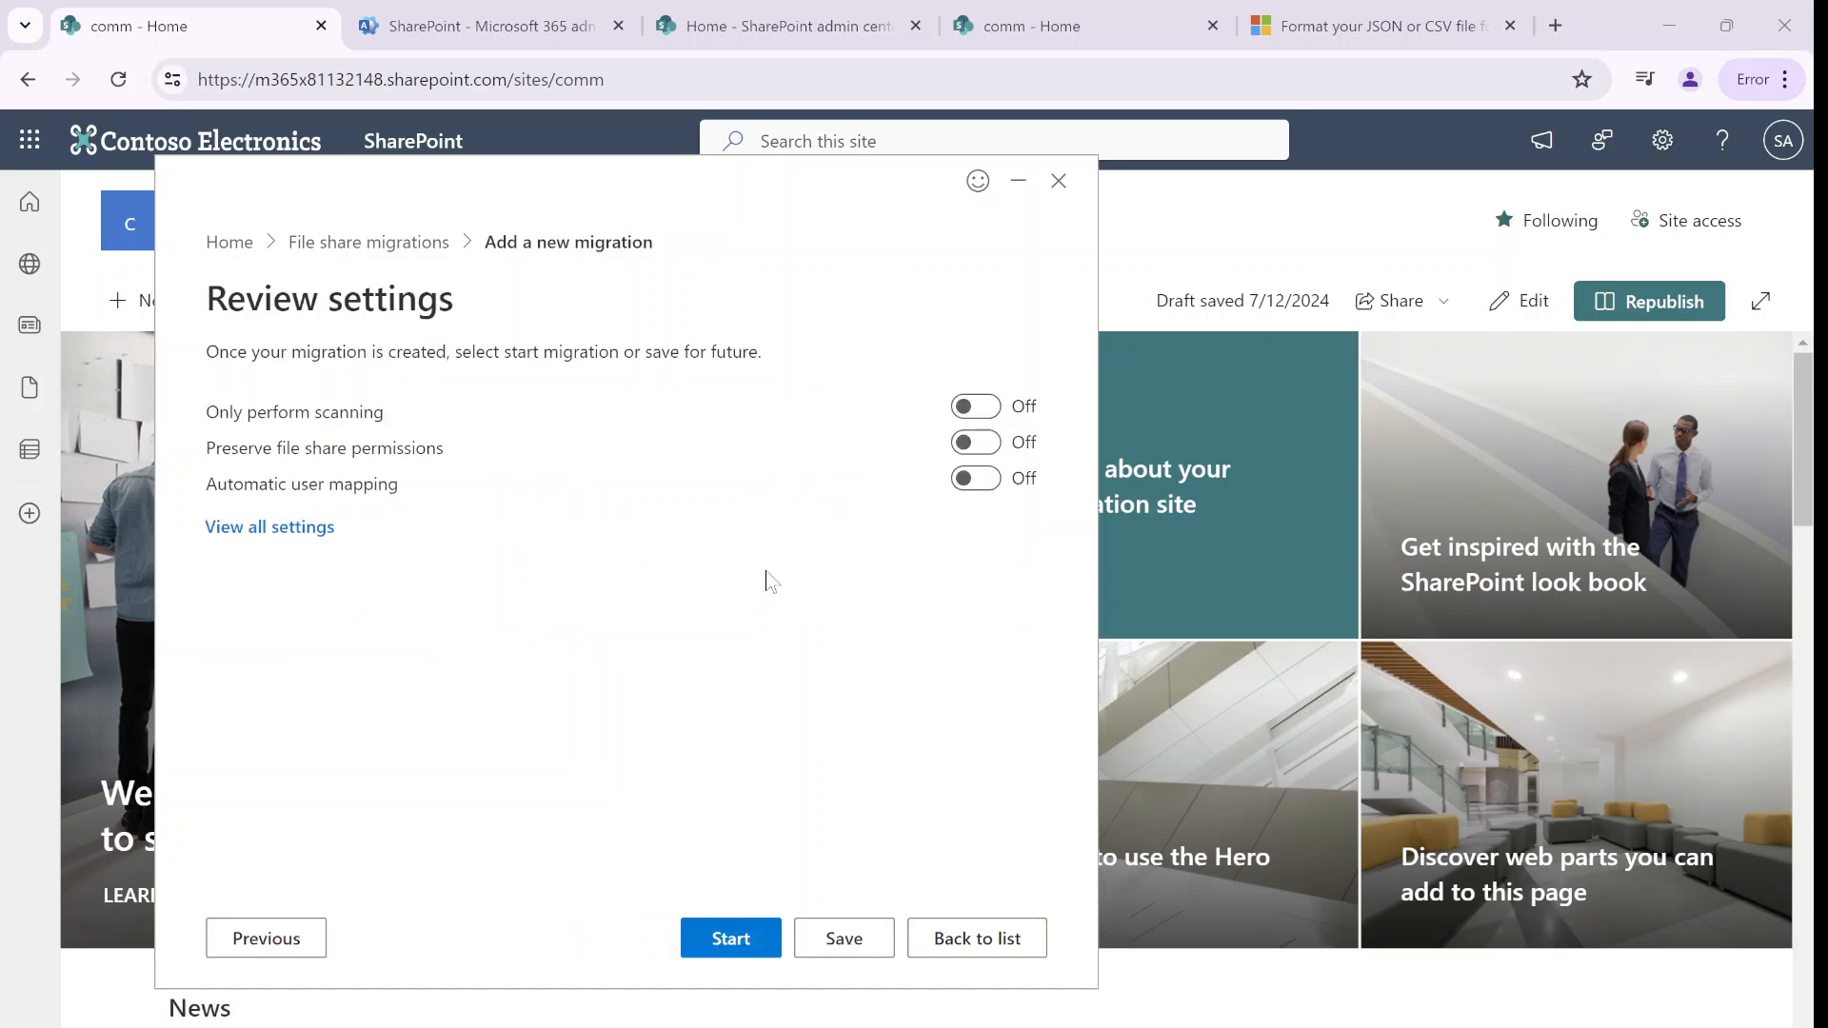
pyautogui.moveTo(880, 277)
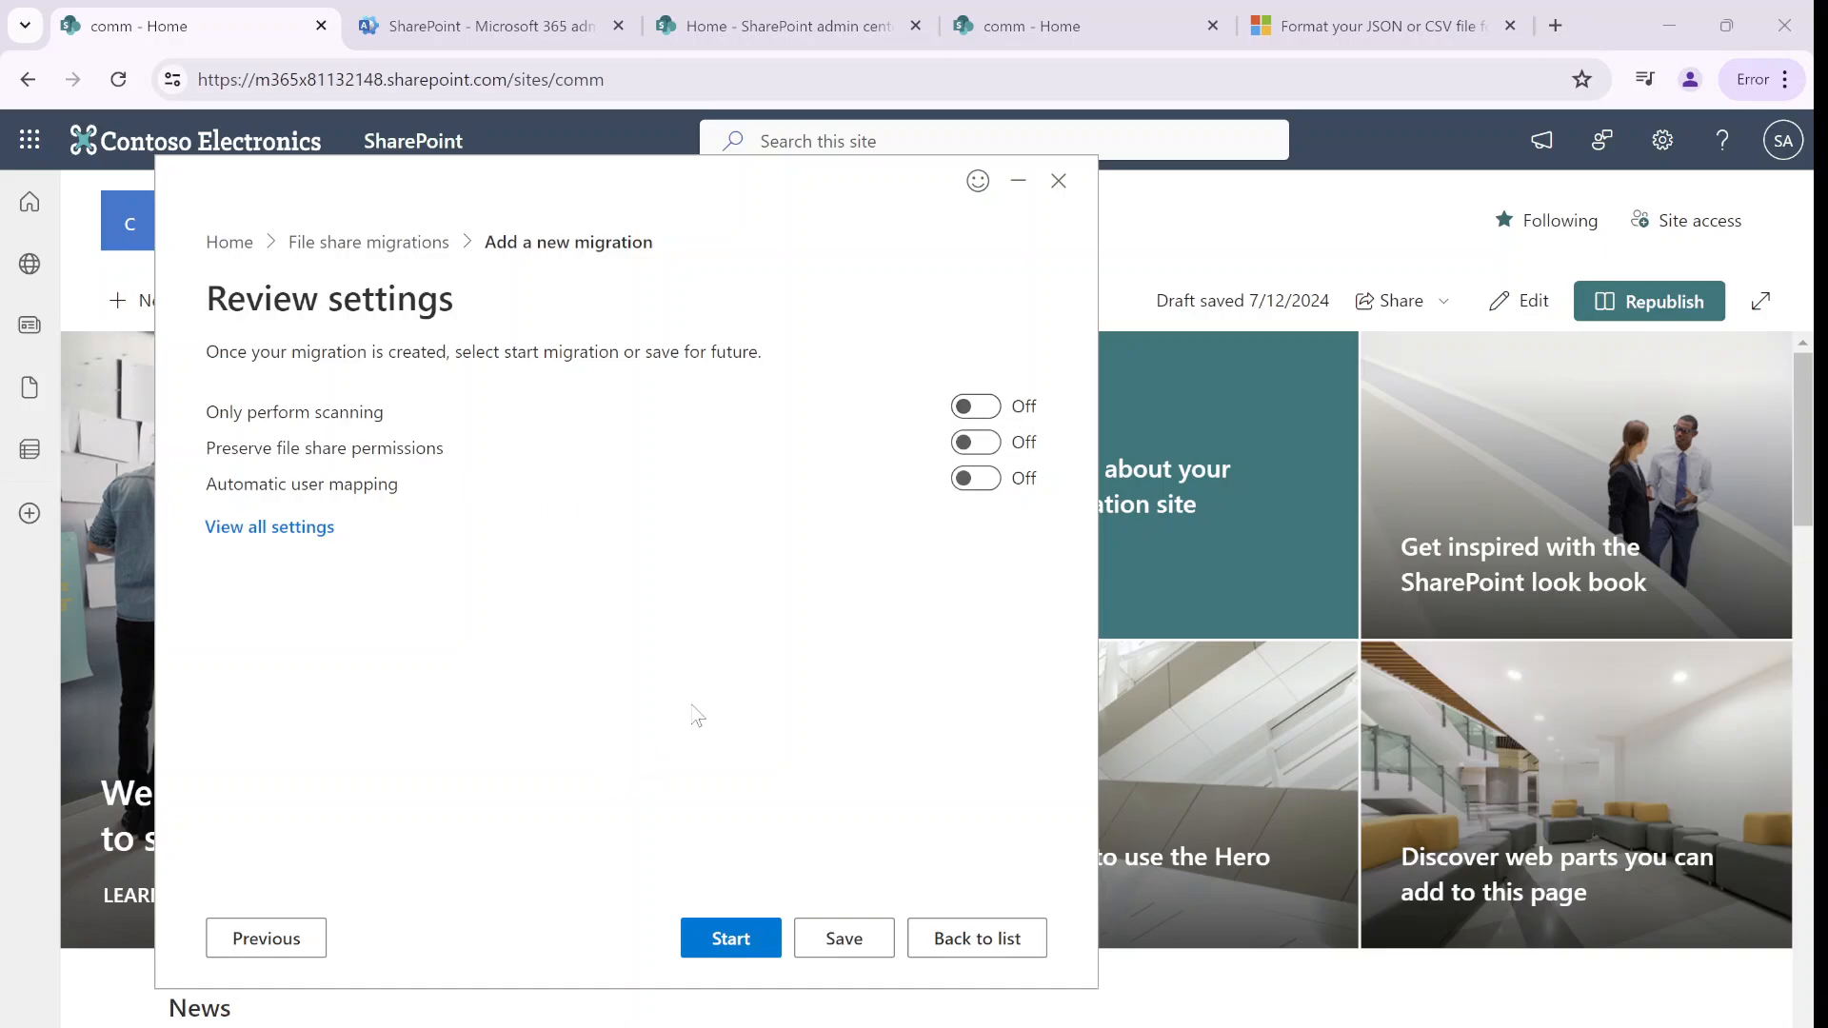
pyautogui.moveTo(696, 820)
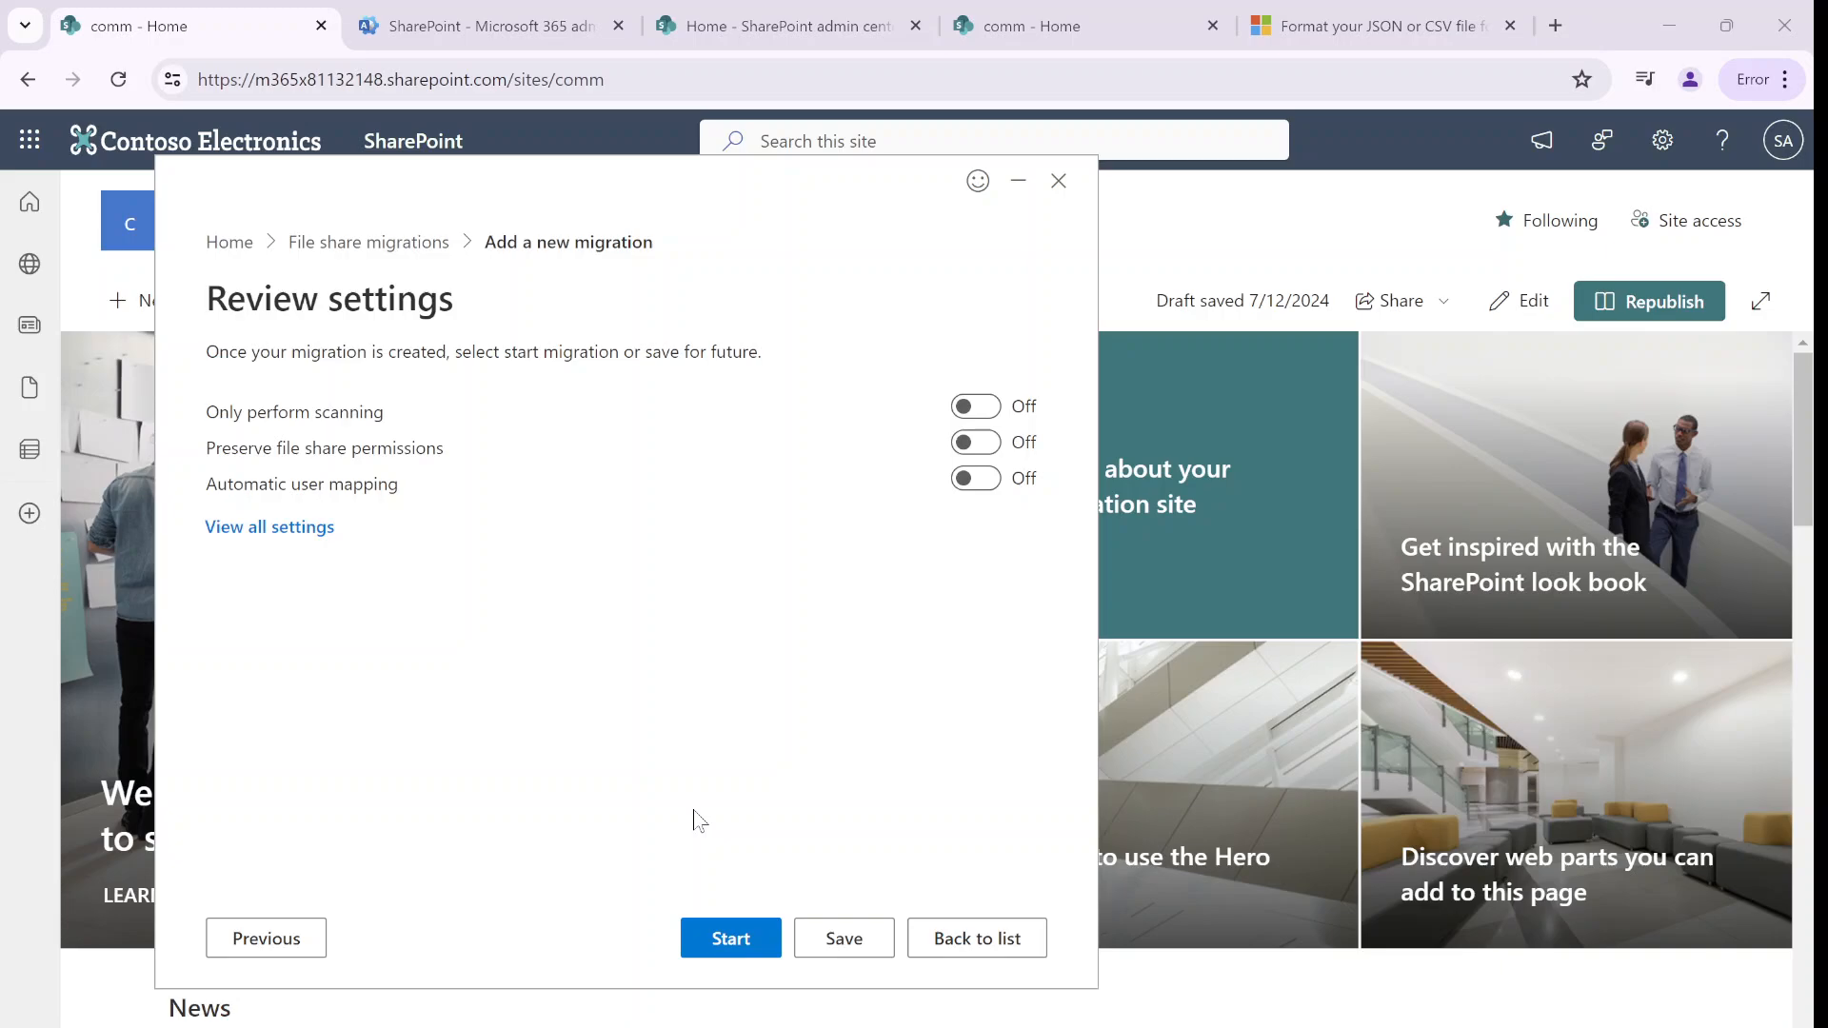
pyautogui.click(269, 526)
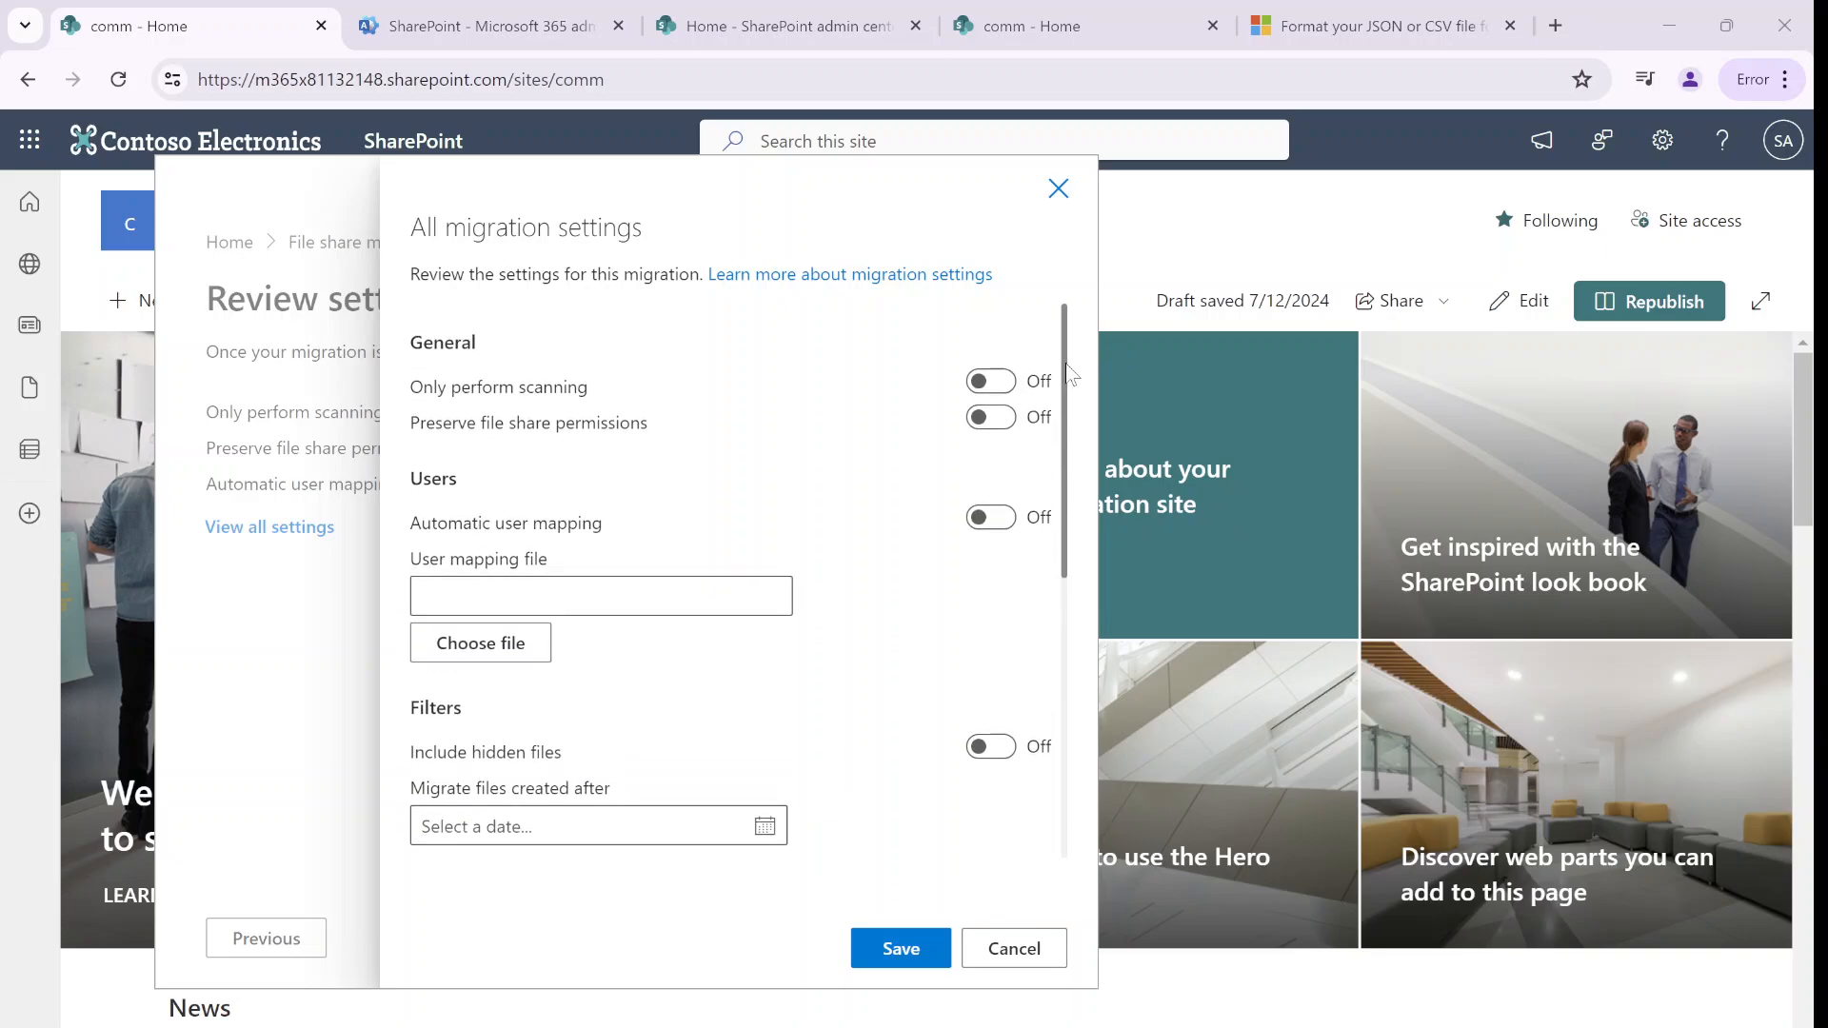
# Keep Run once and the default SPMT working folder under Documents, then save the settings
pyautogui.scroll(-3)
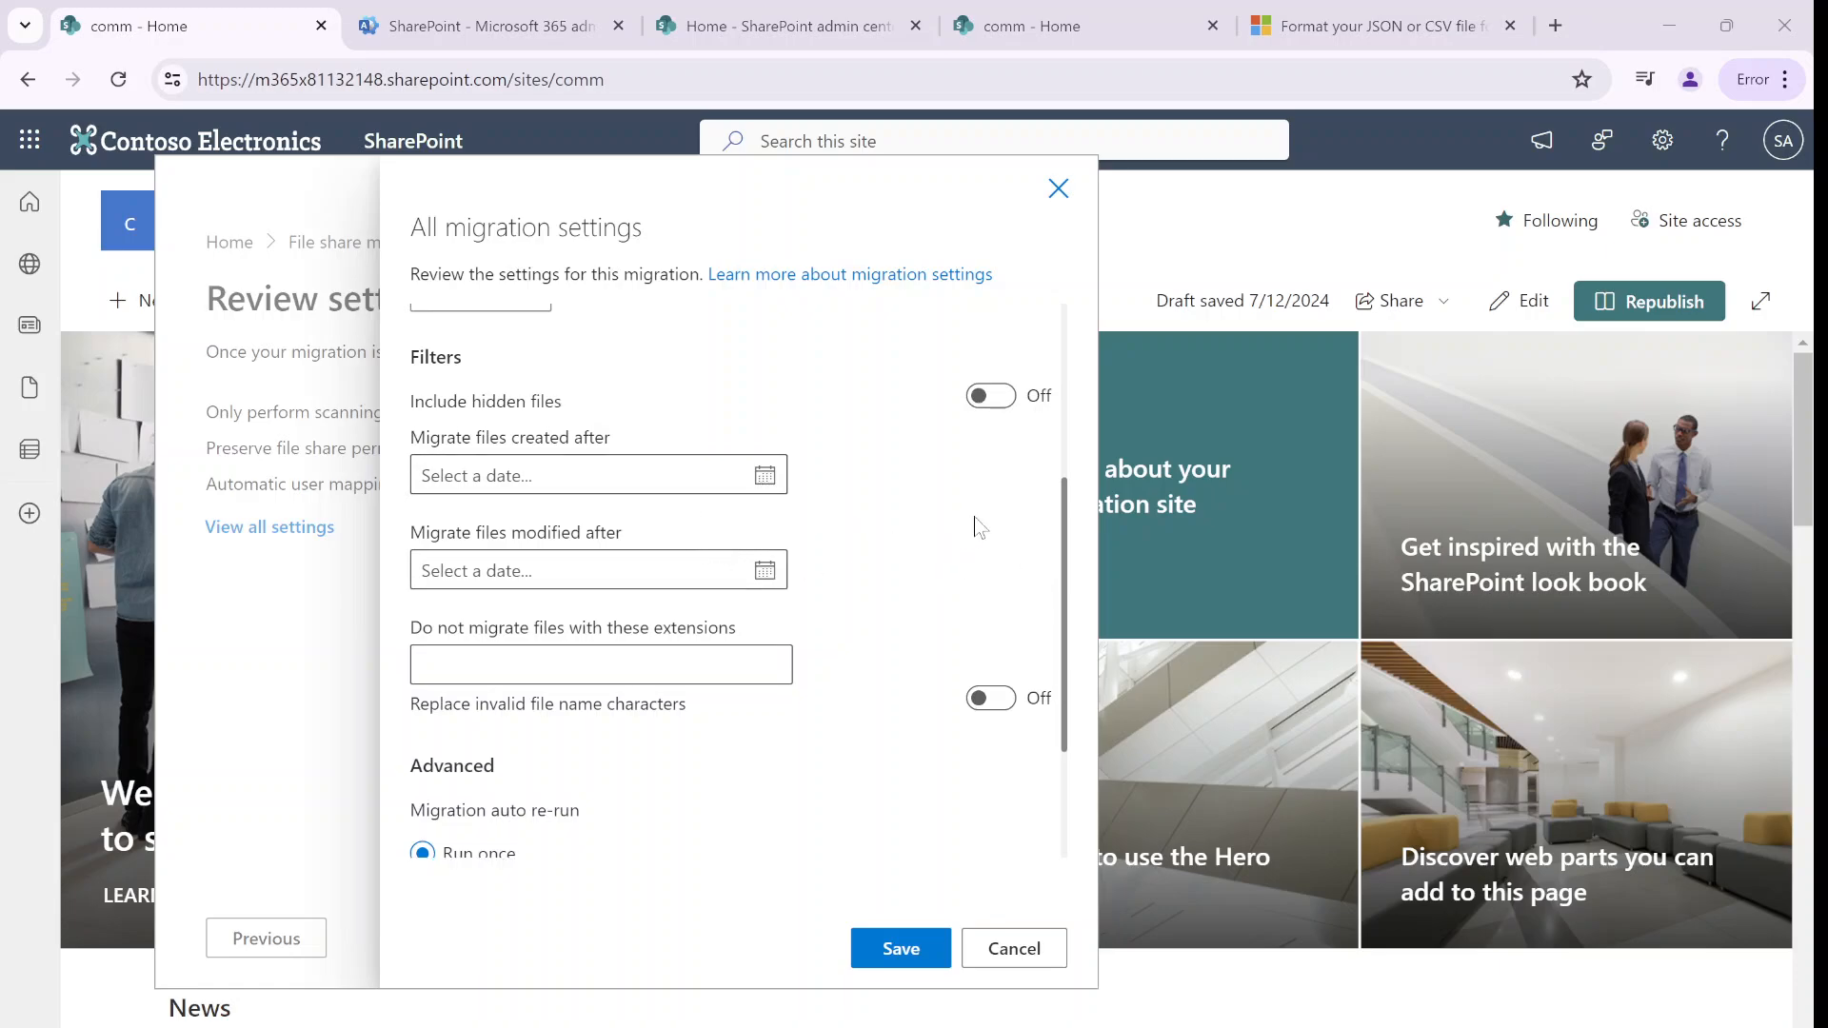
pyautogui.moveTo(857, 431)
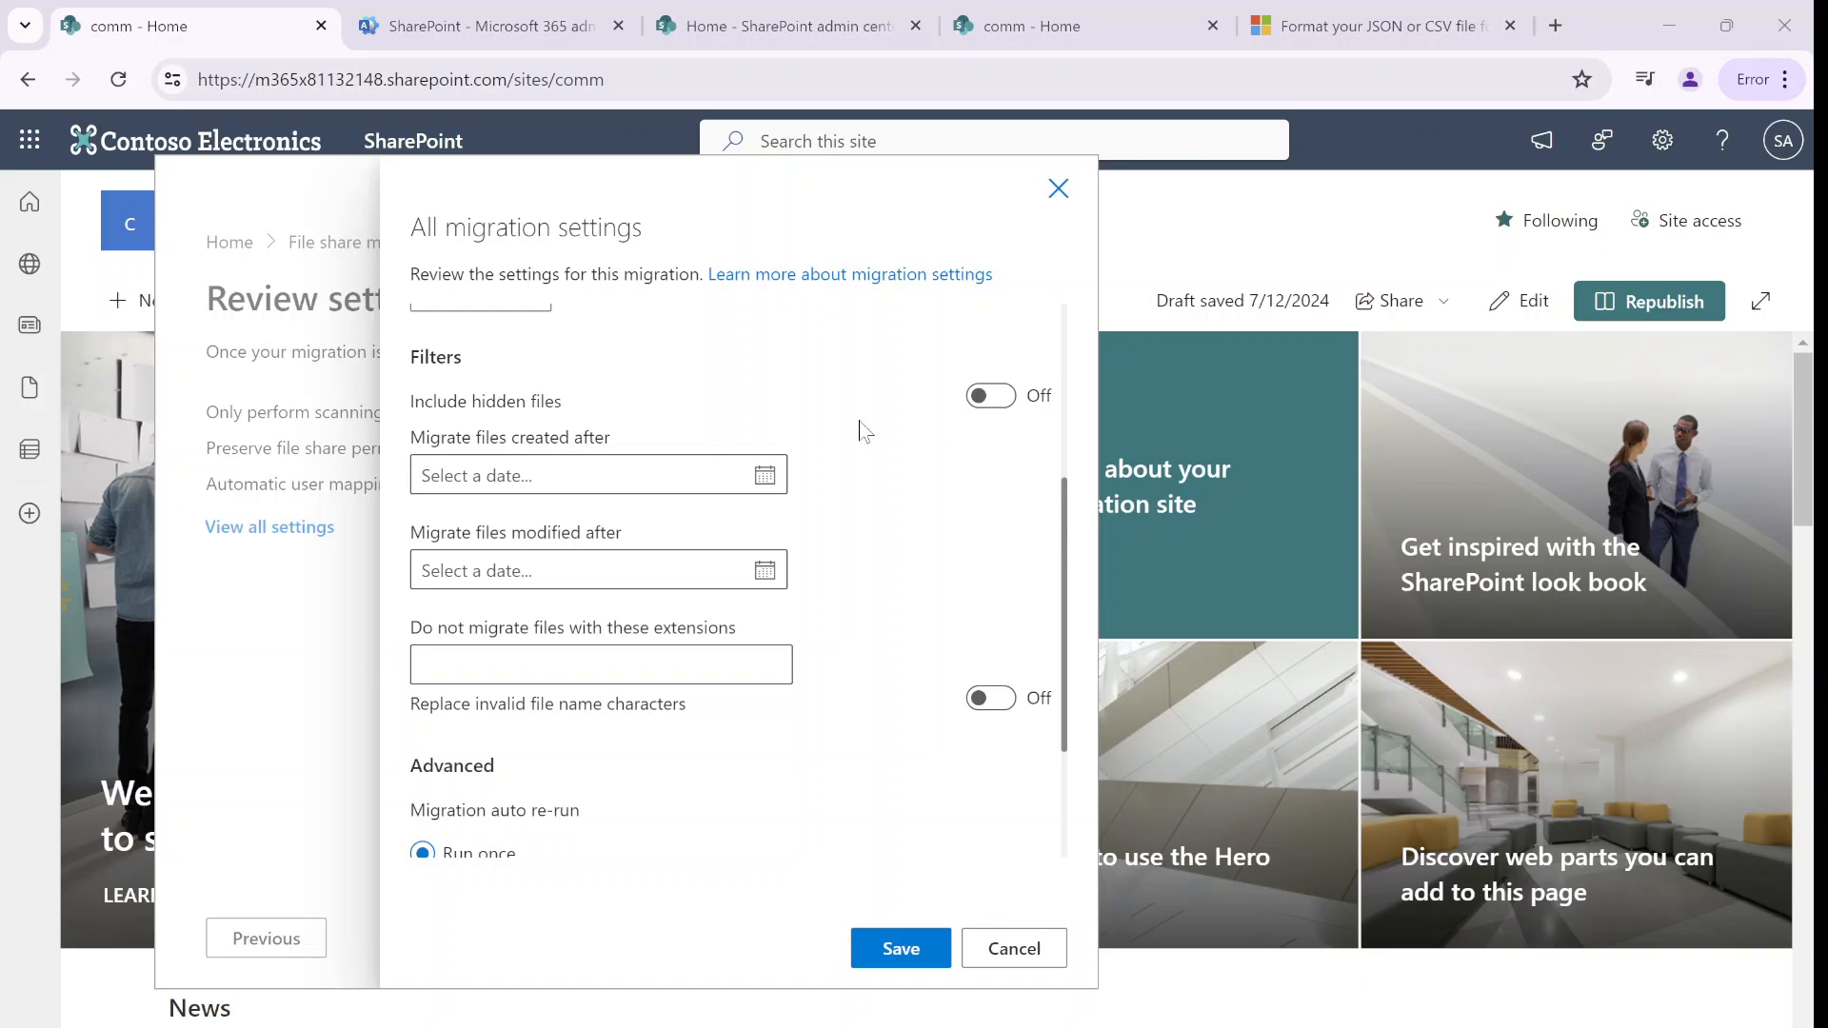
pyautogui.moveTo(1059, 563)
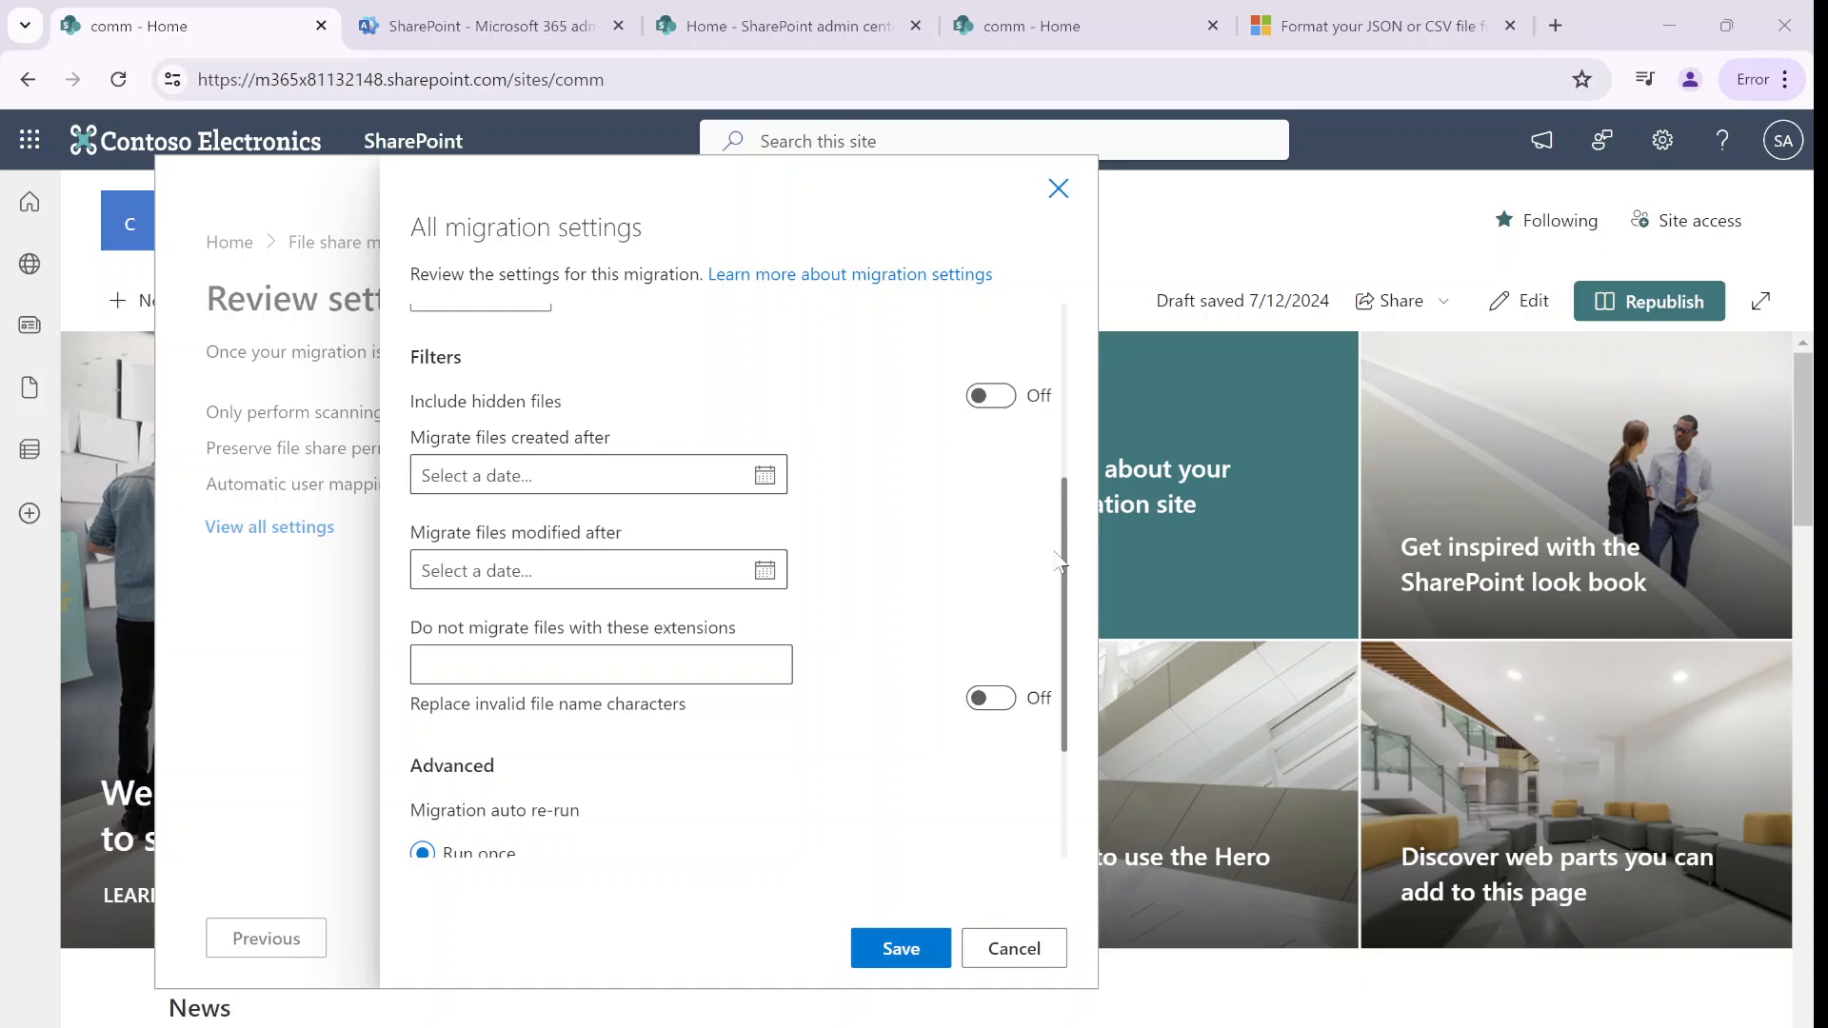
pyautogui.moveTo(1070, 592)
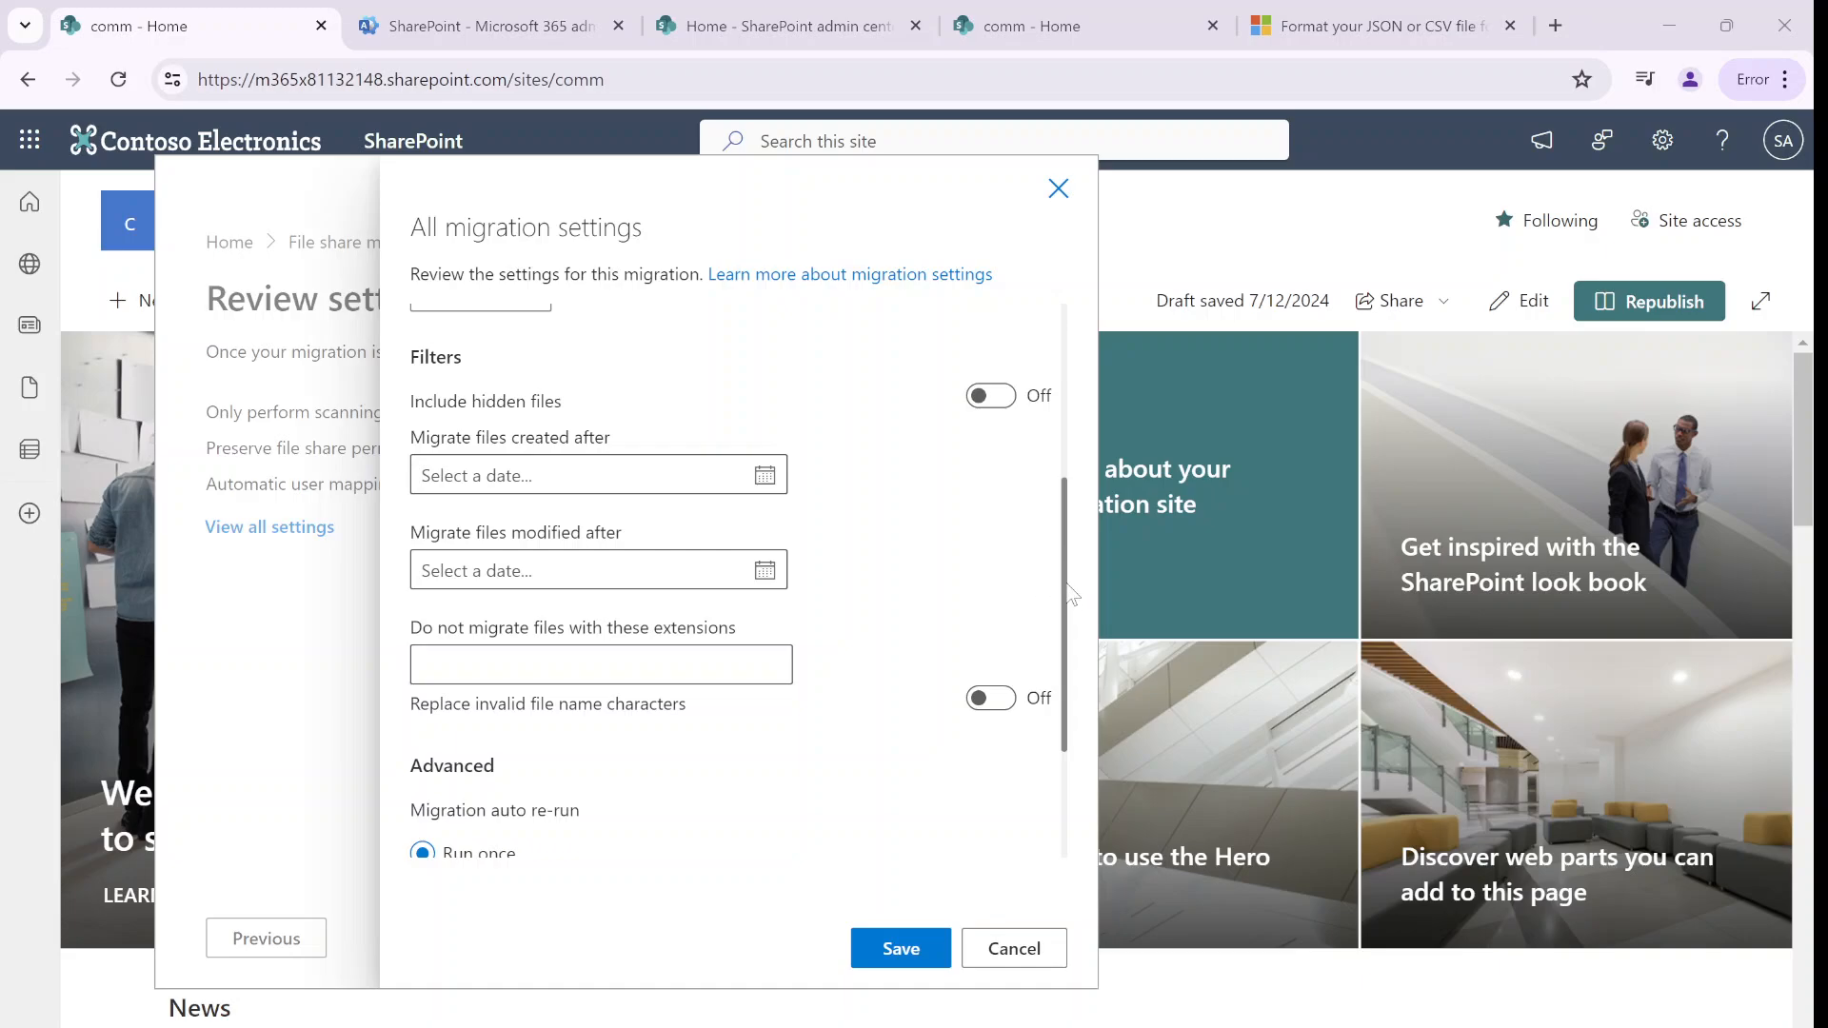
pyautogui.scroll(-3)
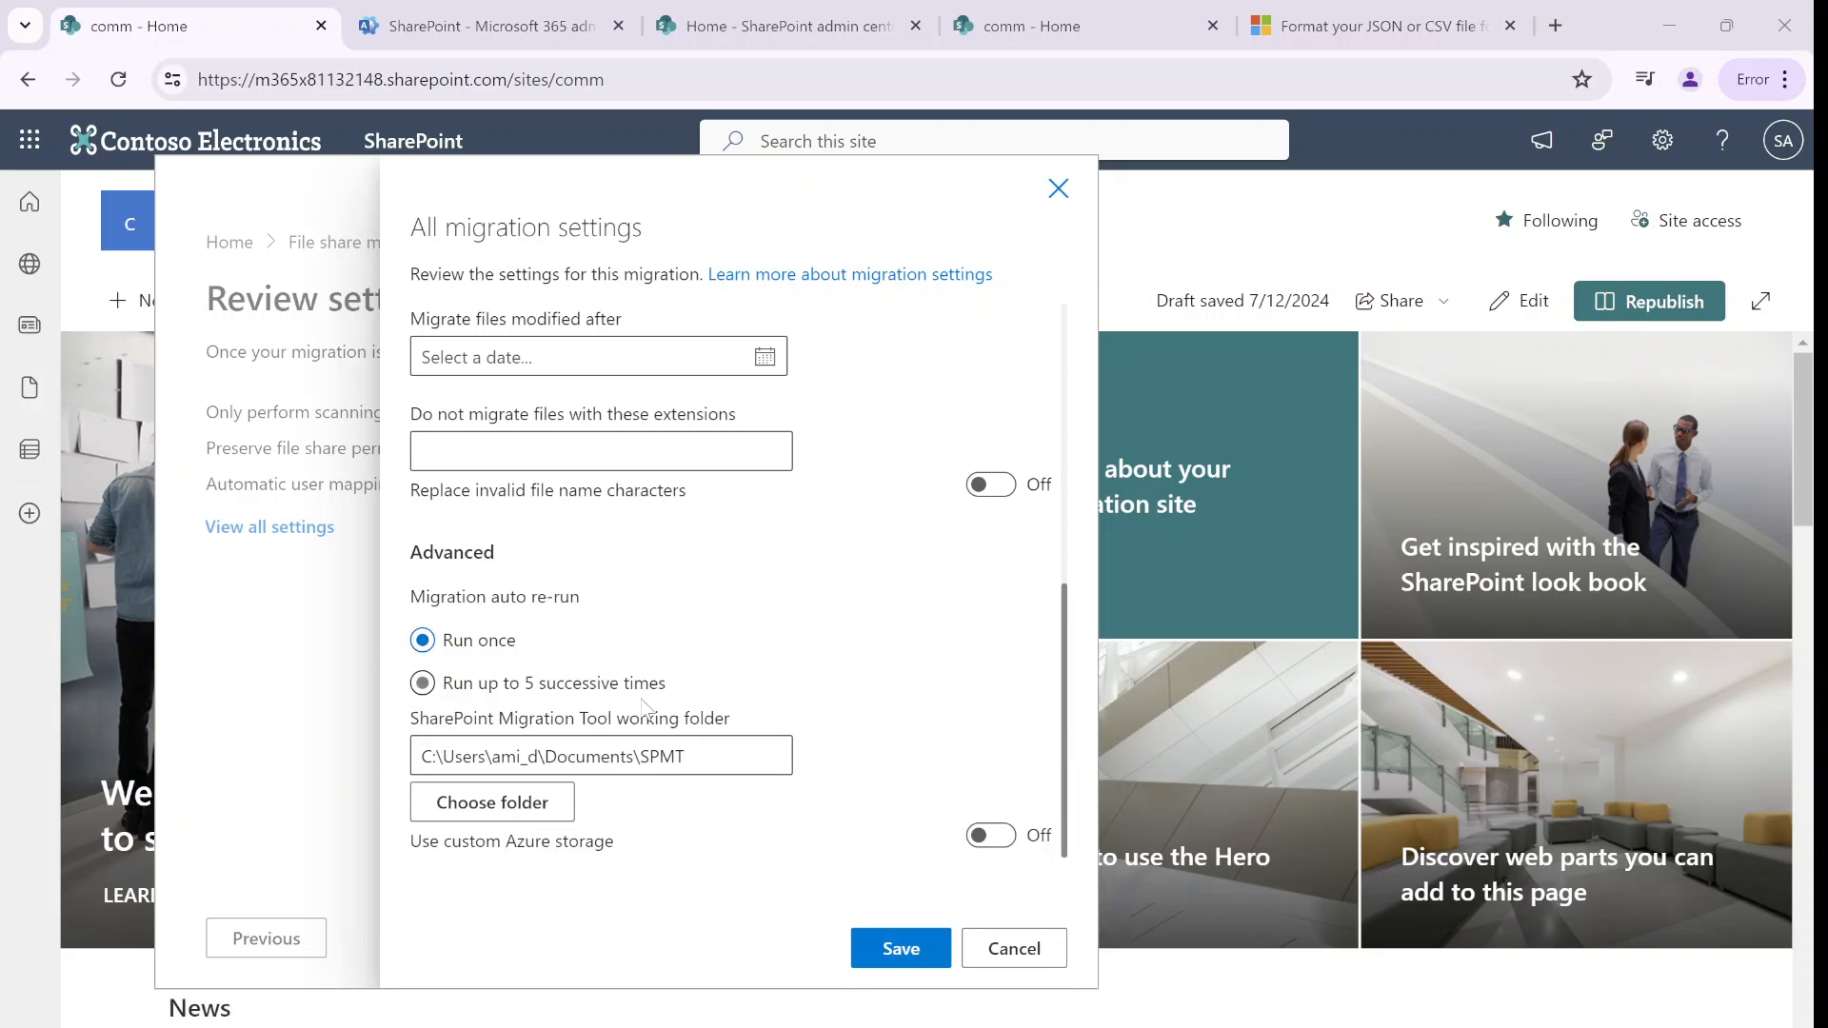
pyautogui.click(421, 640)
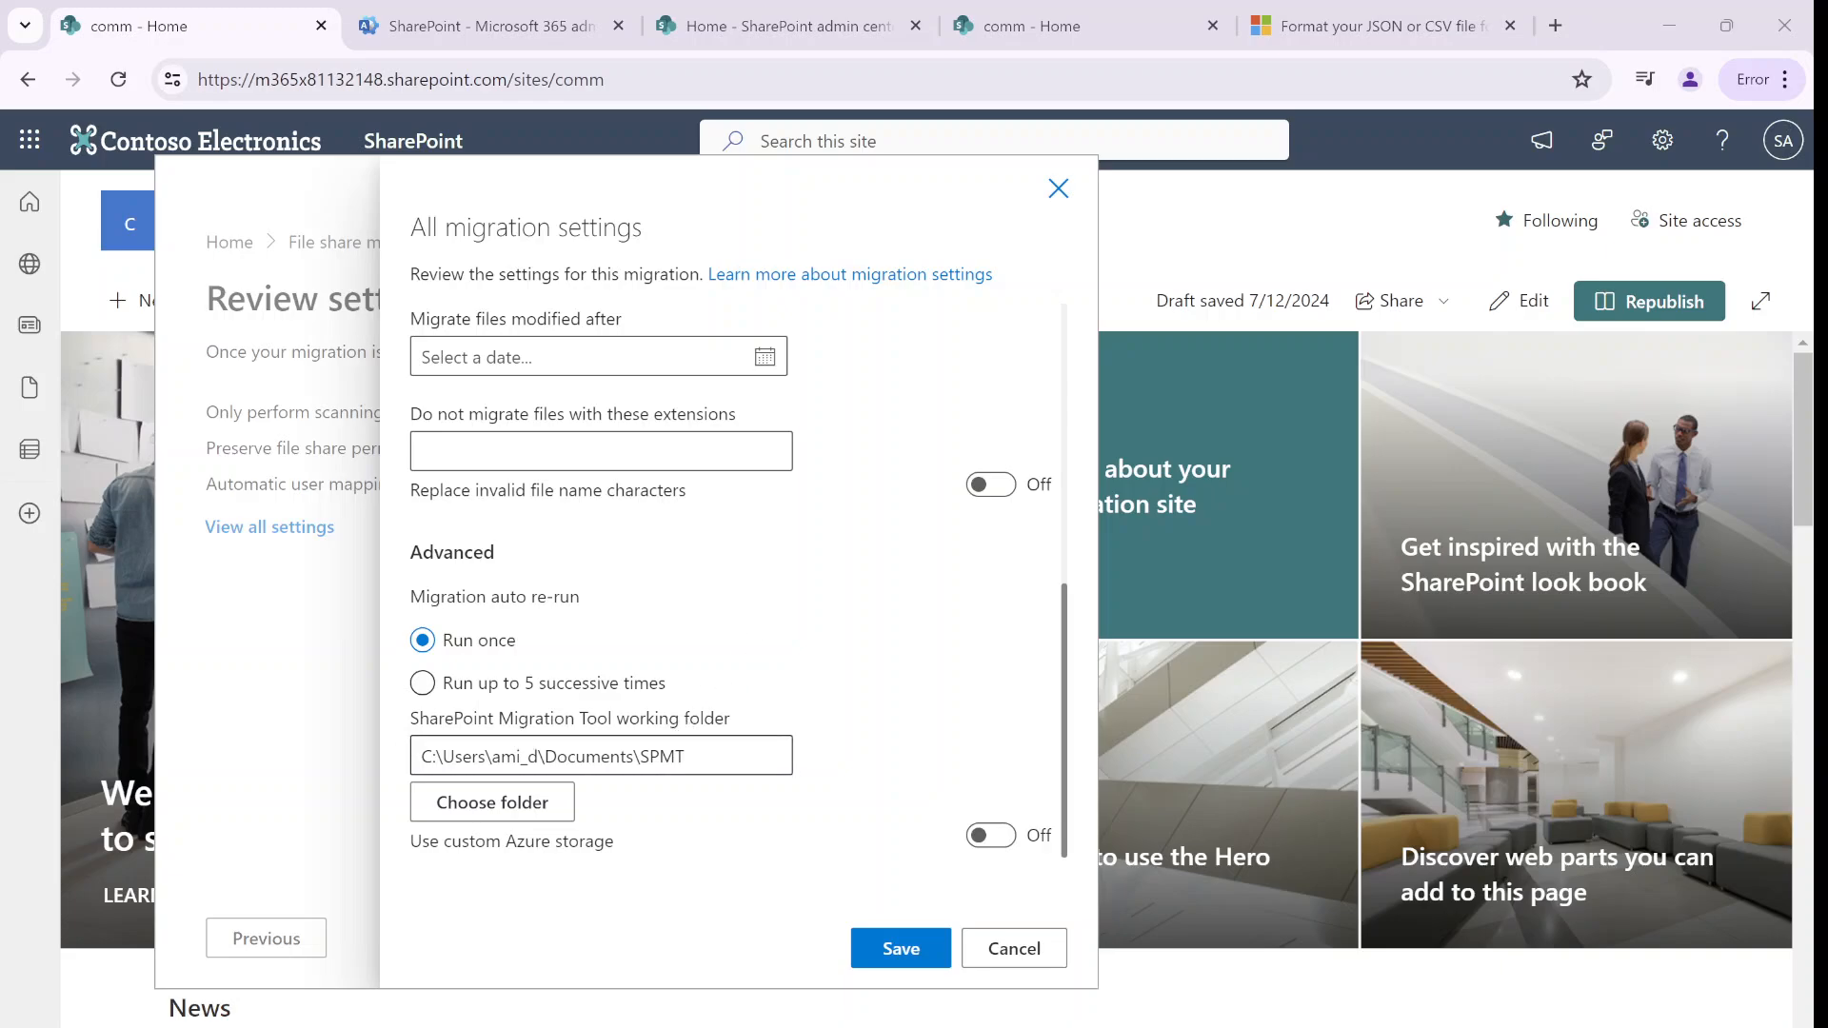
pyautogui.tripleClick(601, 755)
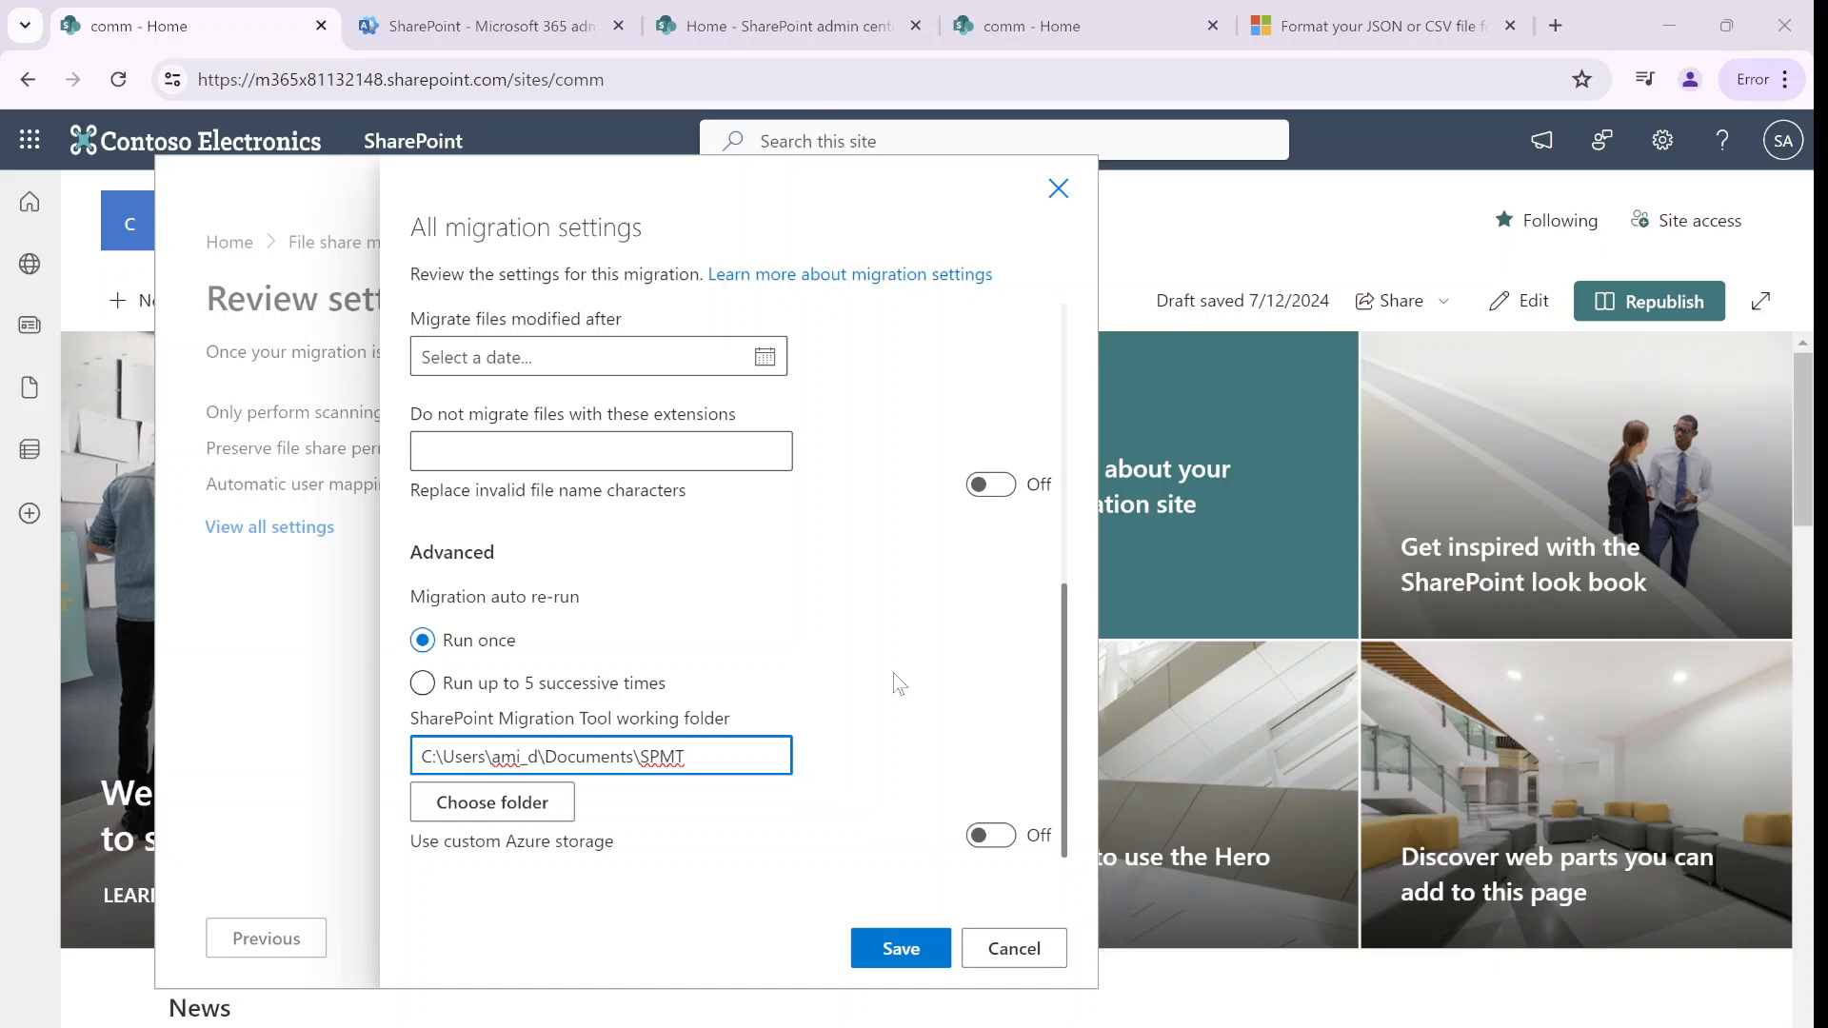
pyautogui.moveTo(344, 680)
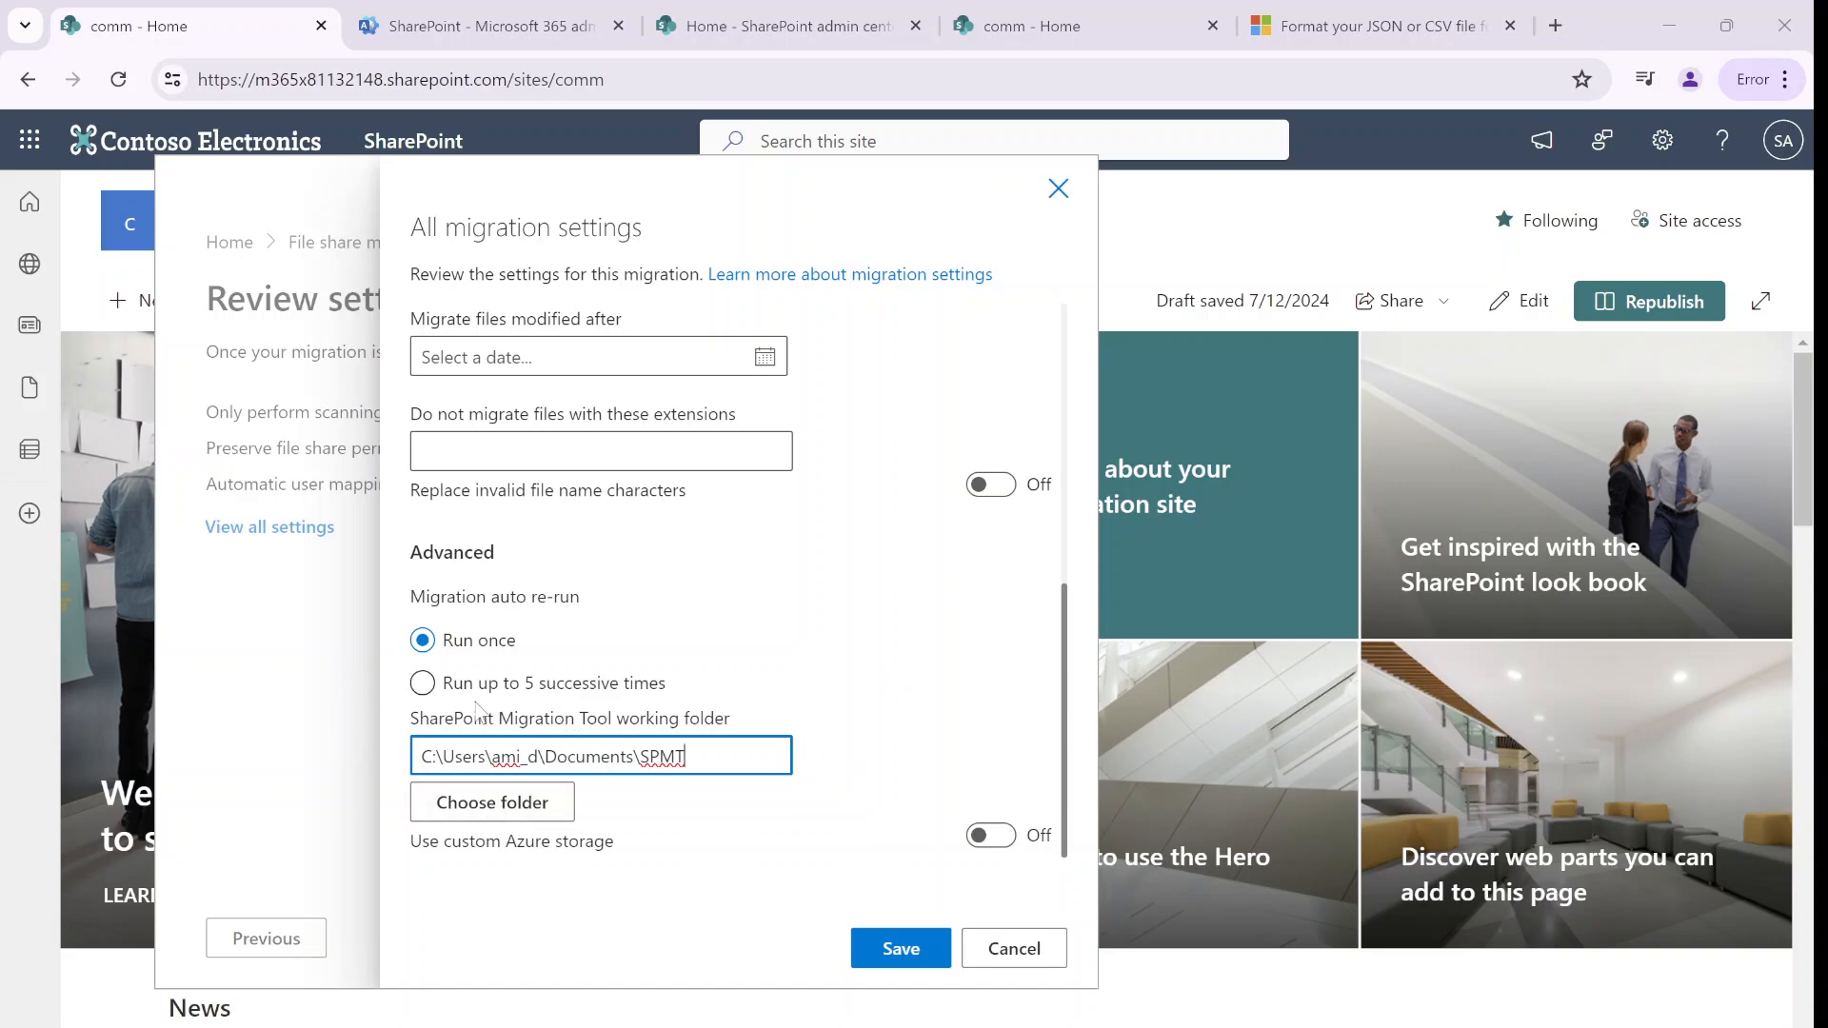
pyautogui.moveTo(825, 723)
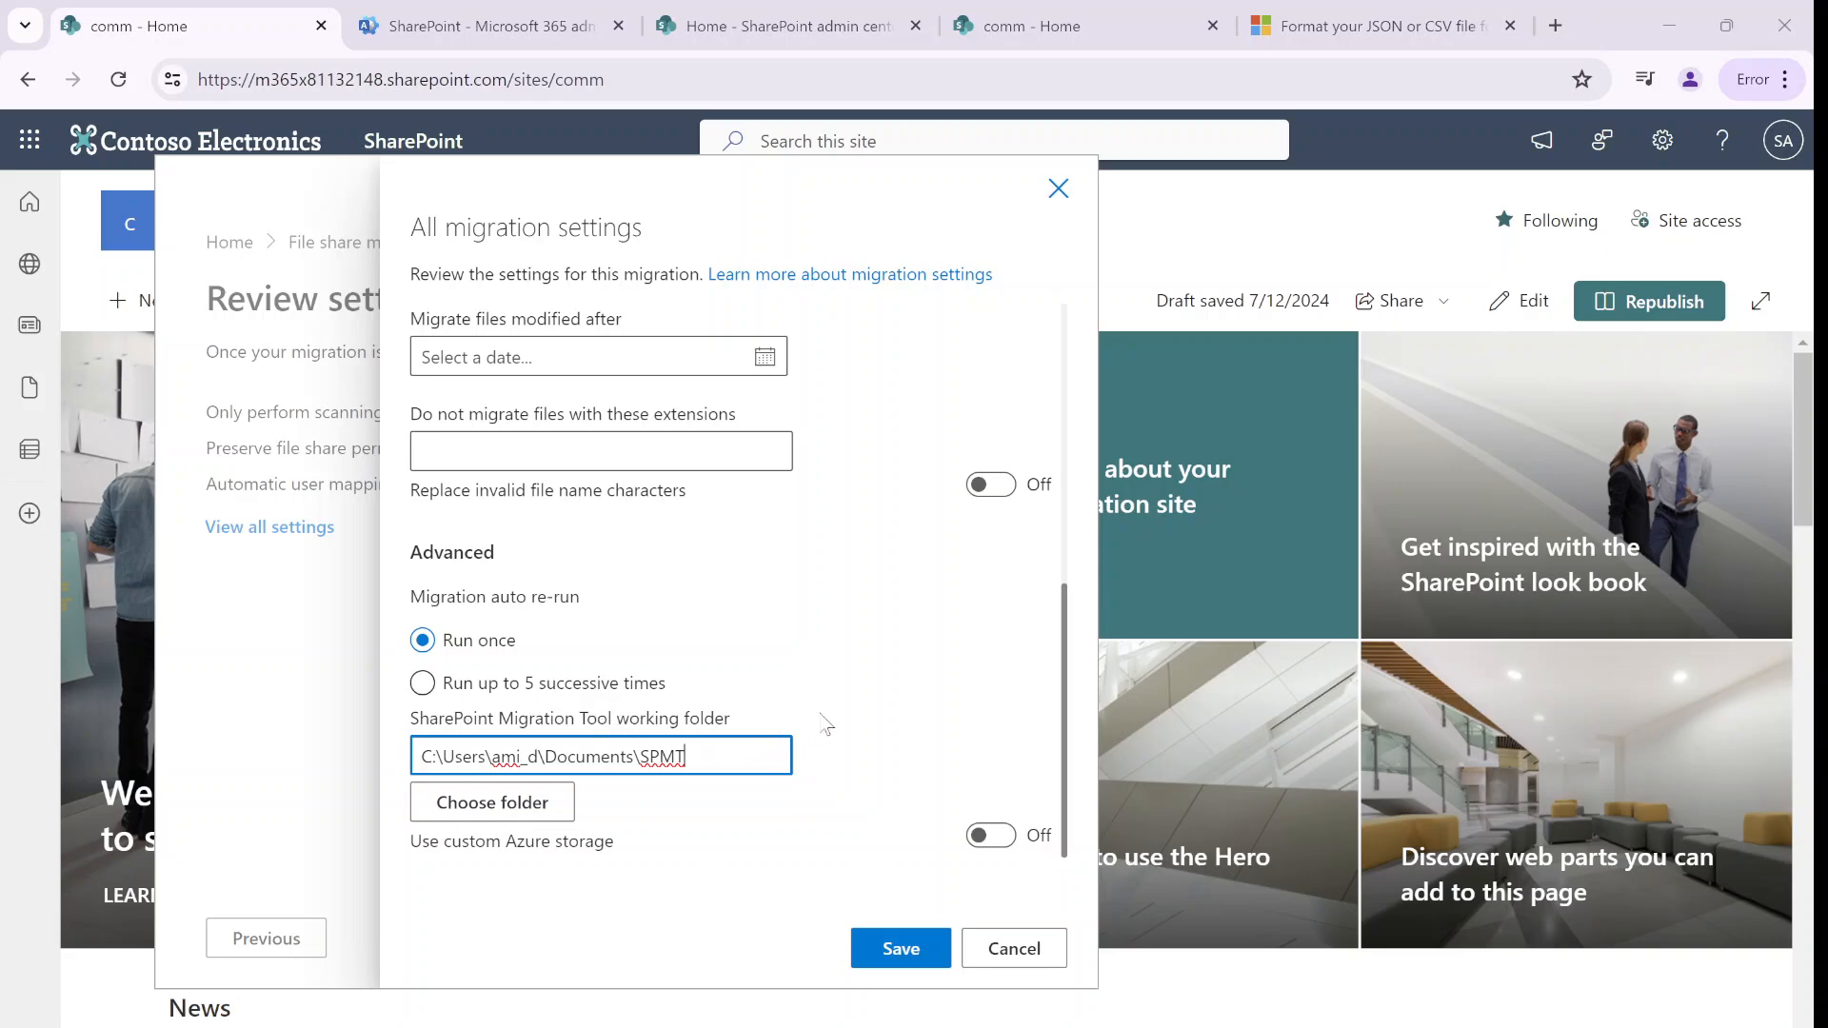
pyautogui.moveTo(1195, 883)
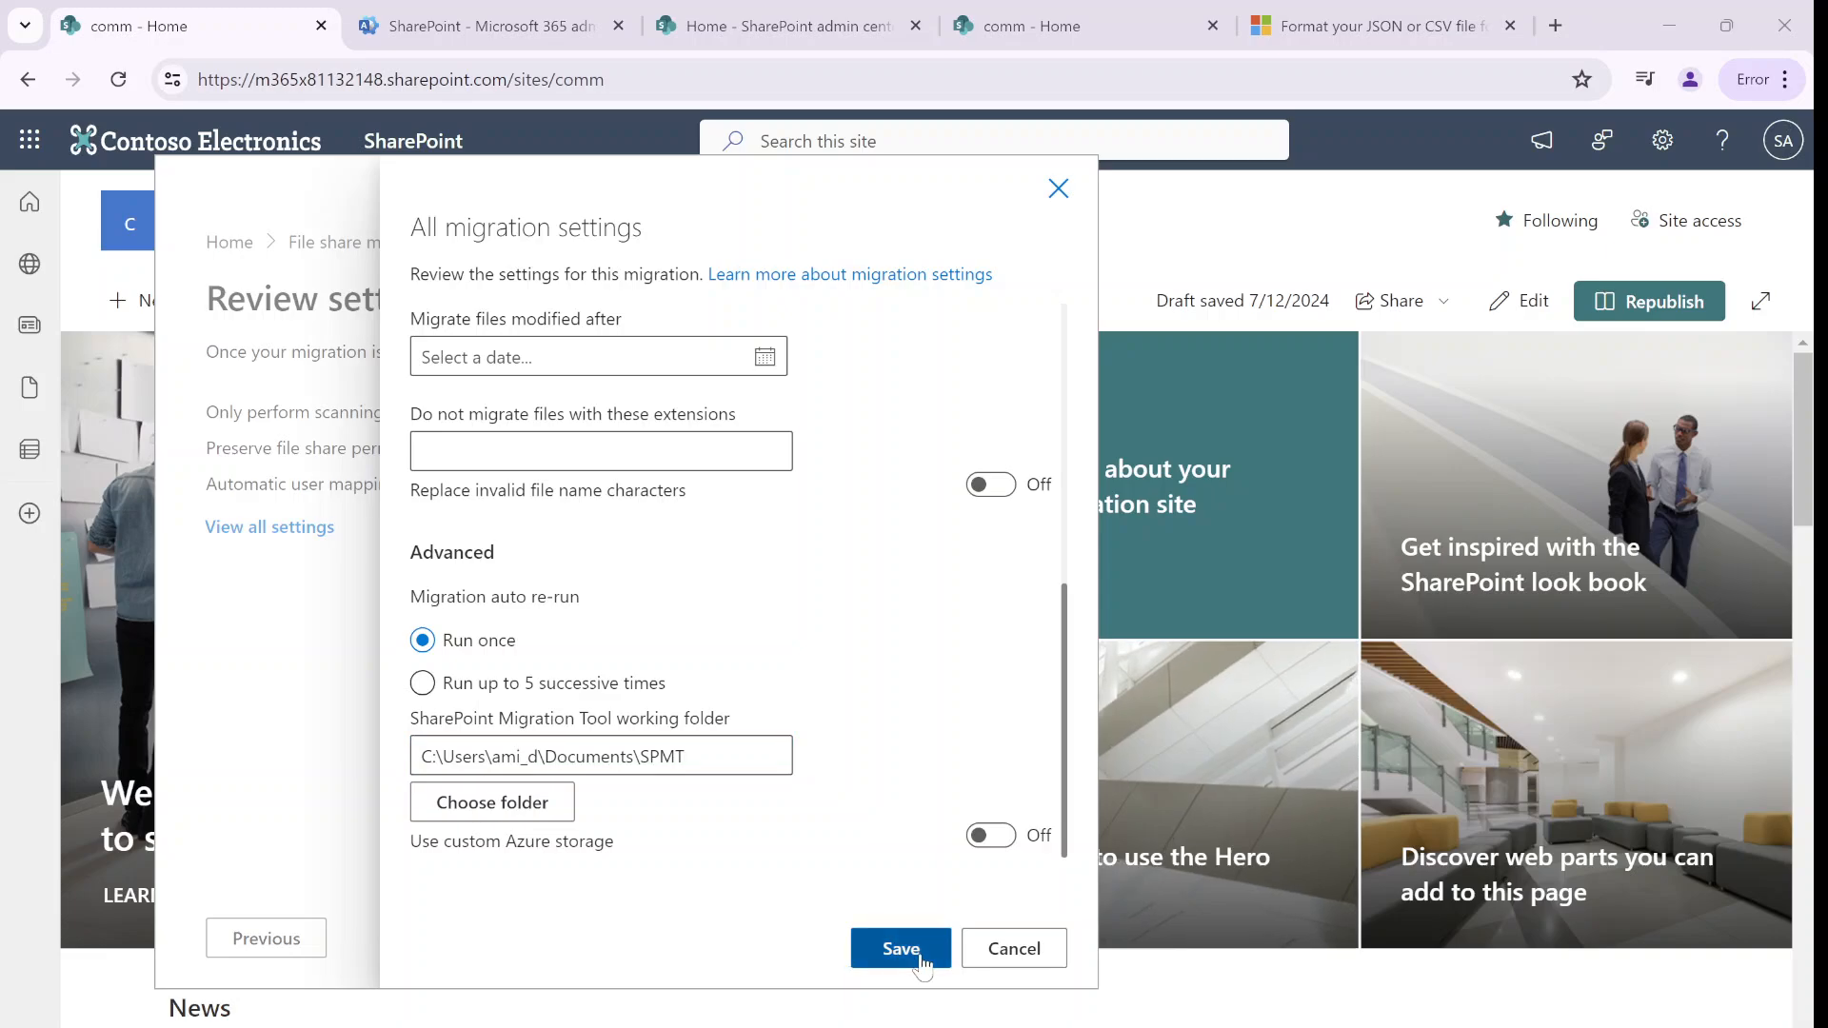
pyautogui.click(899, 949)
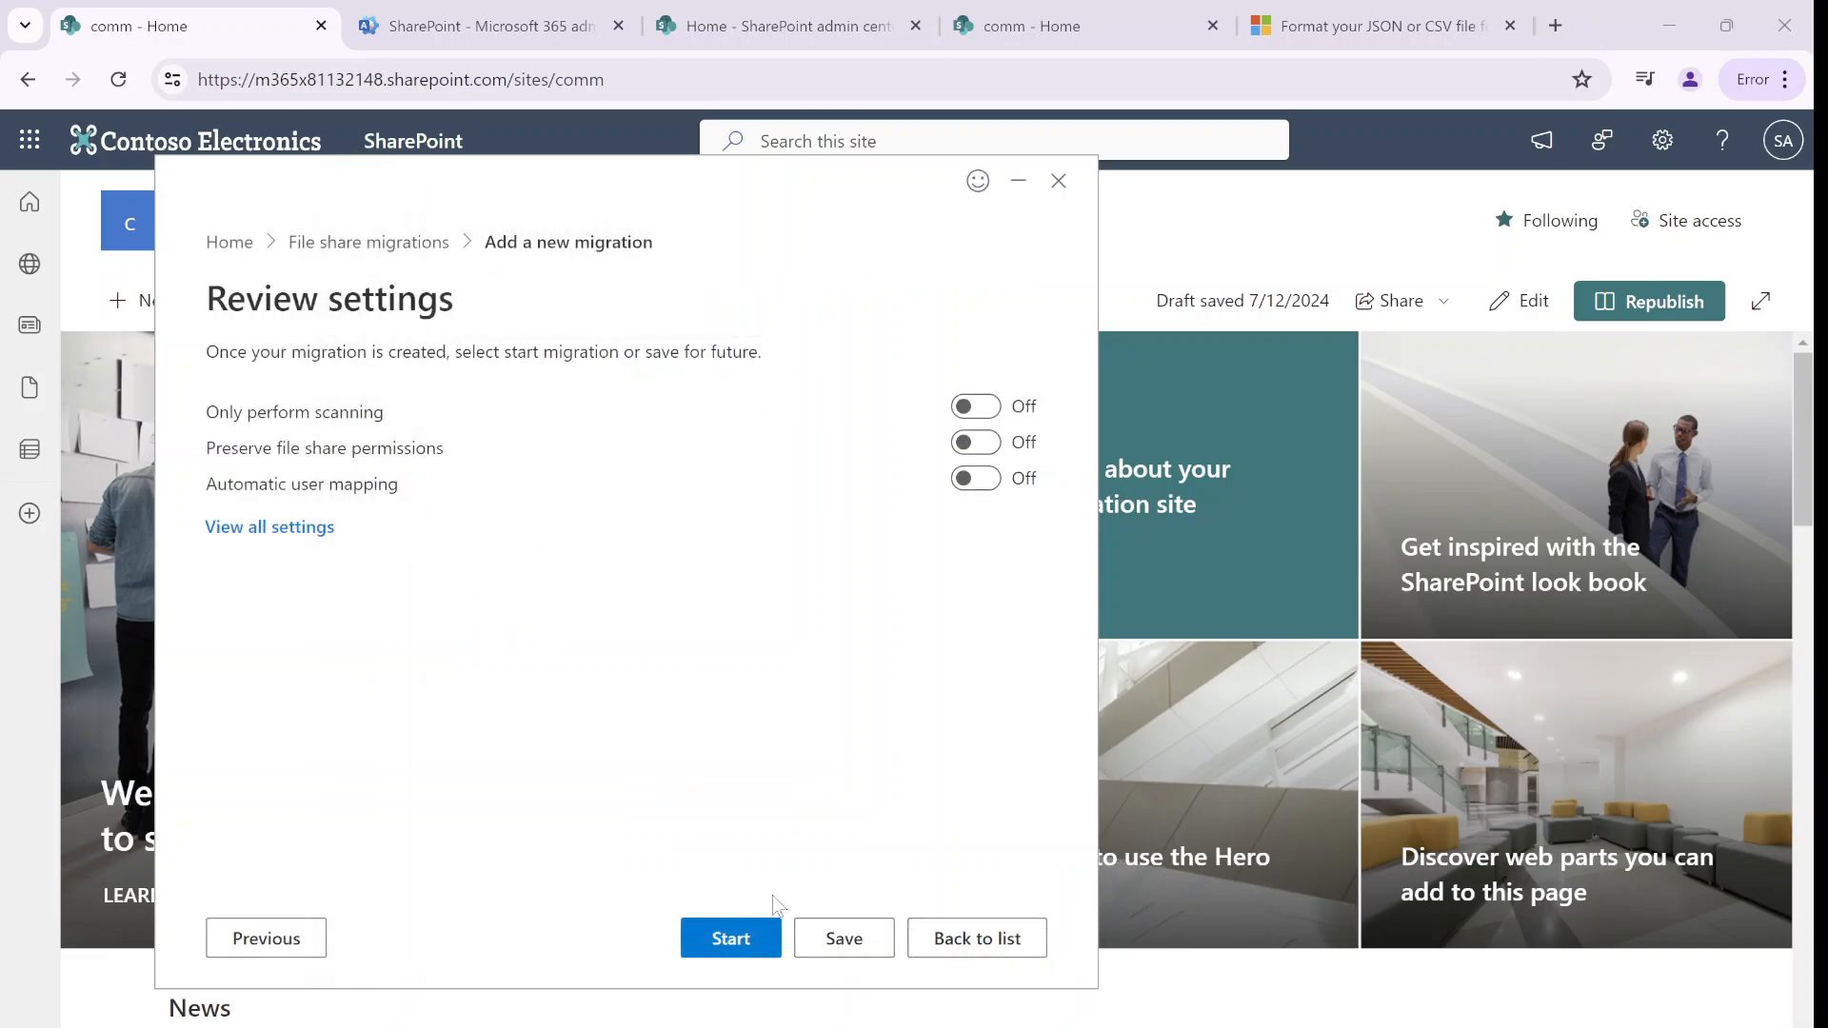
# Start migrating the banner and mig folders to comm and watch progress begin at 1%
pyautogui.click(730, 937)
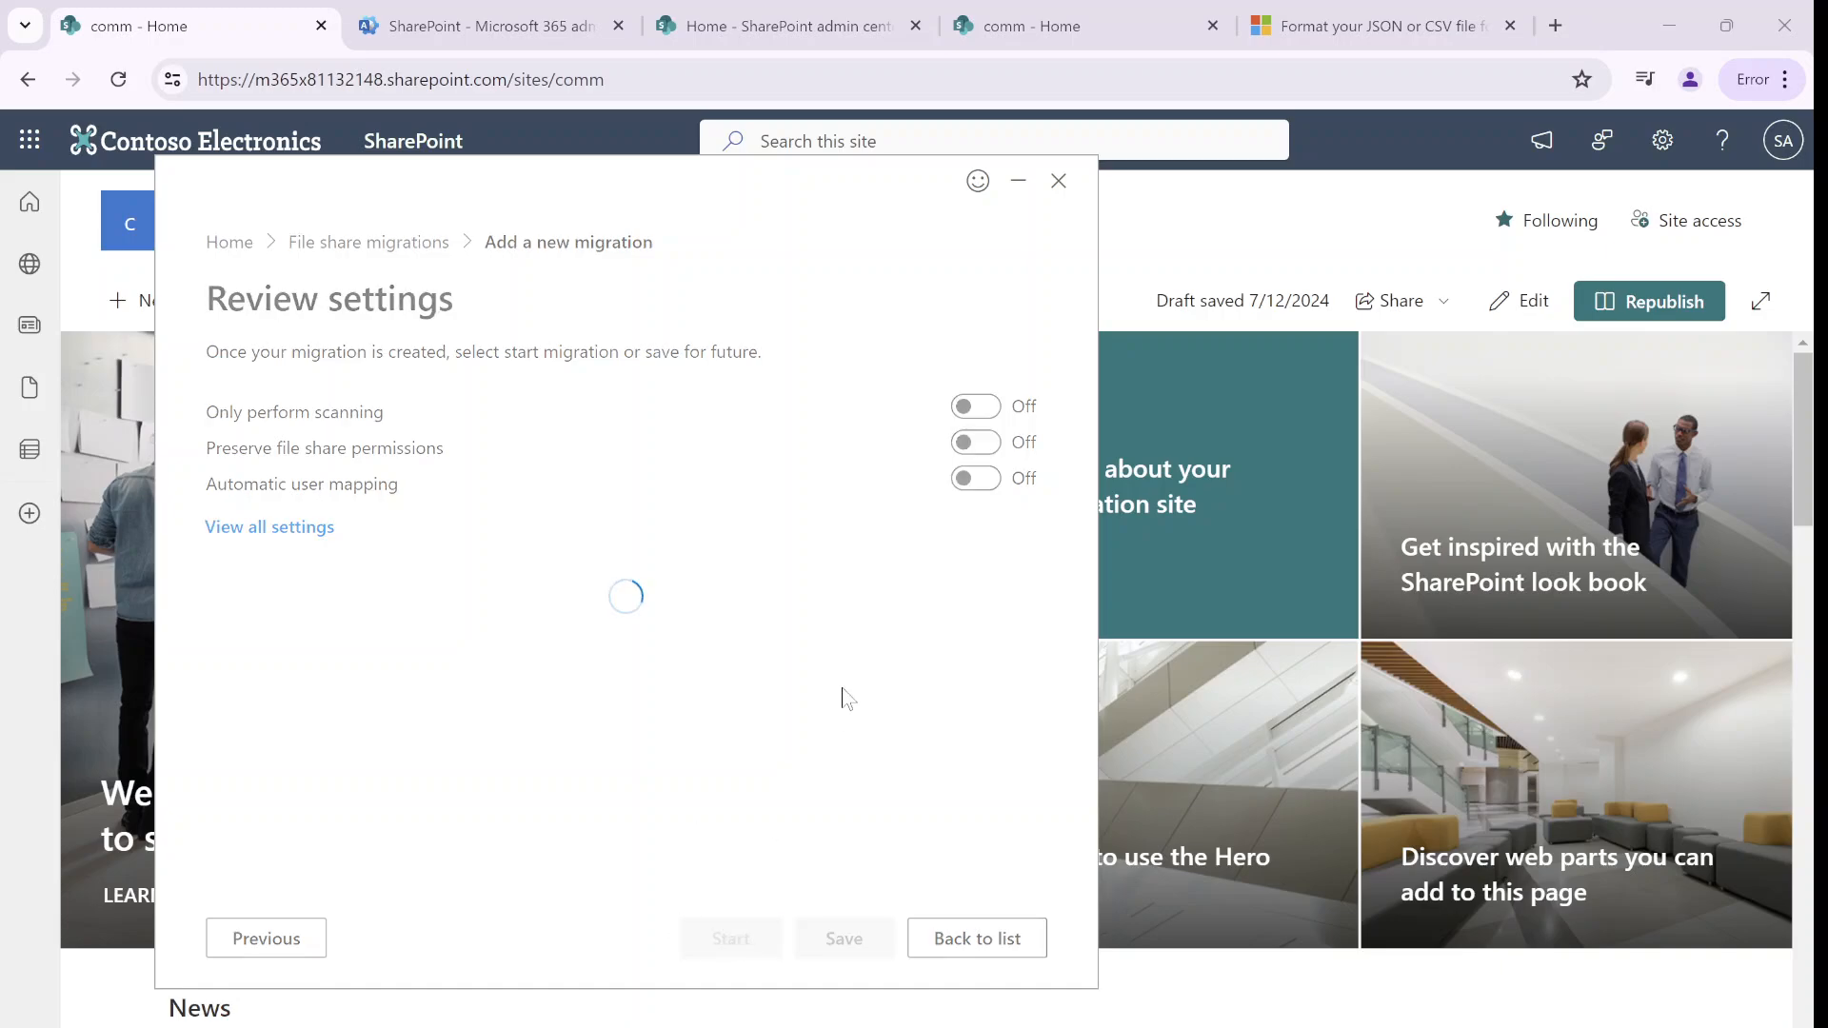
pyautogui.click(731, 938)
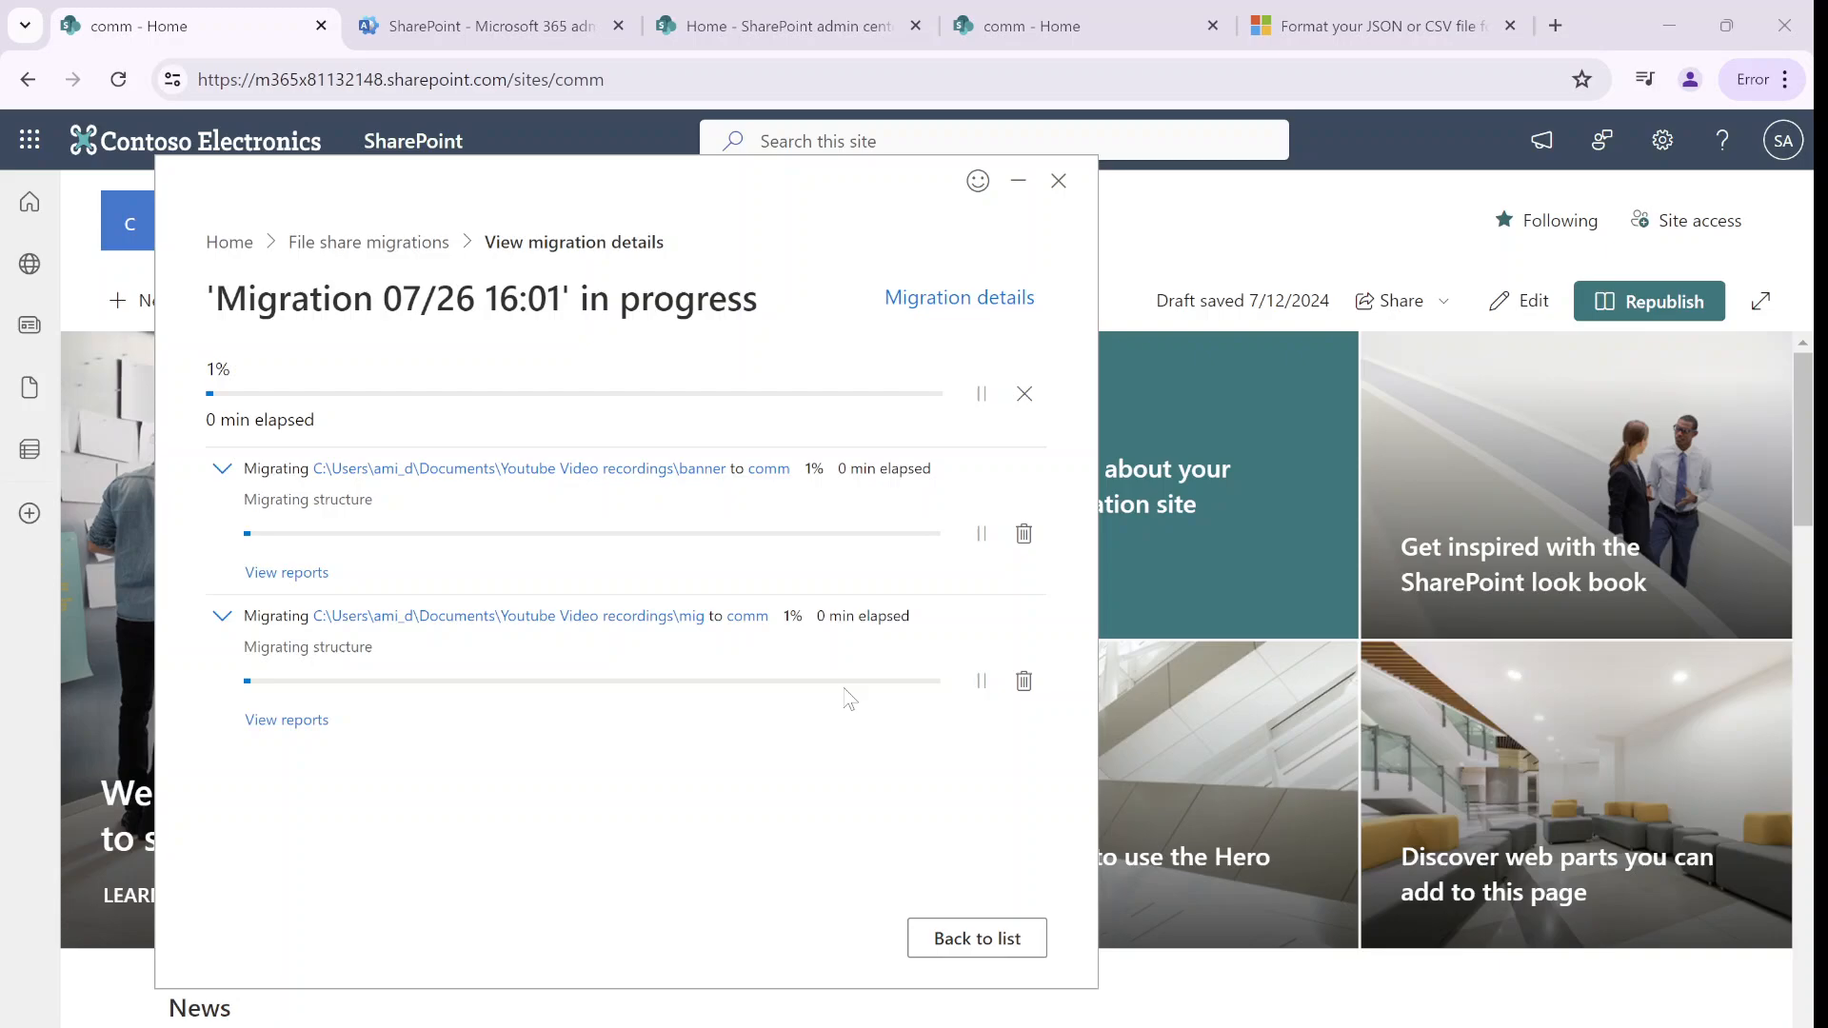
pyautogui.moveTo(844, 786)
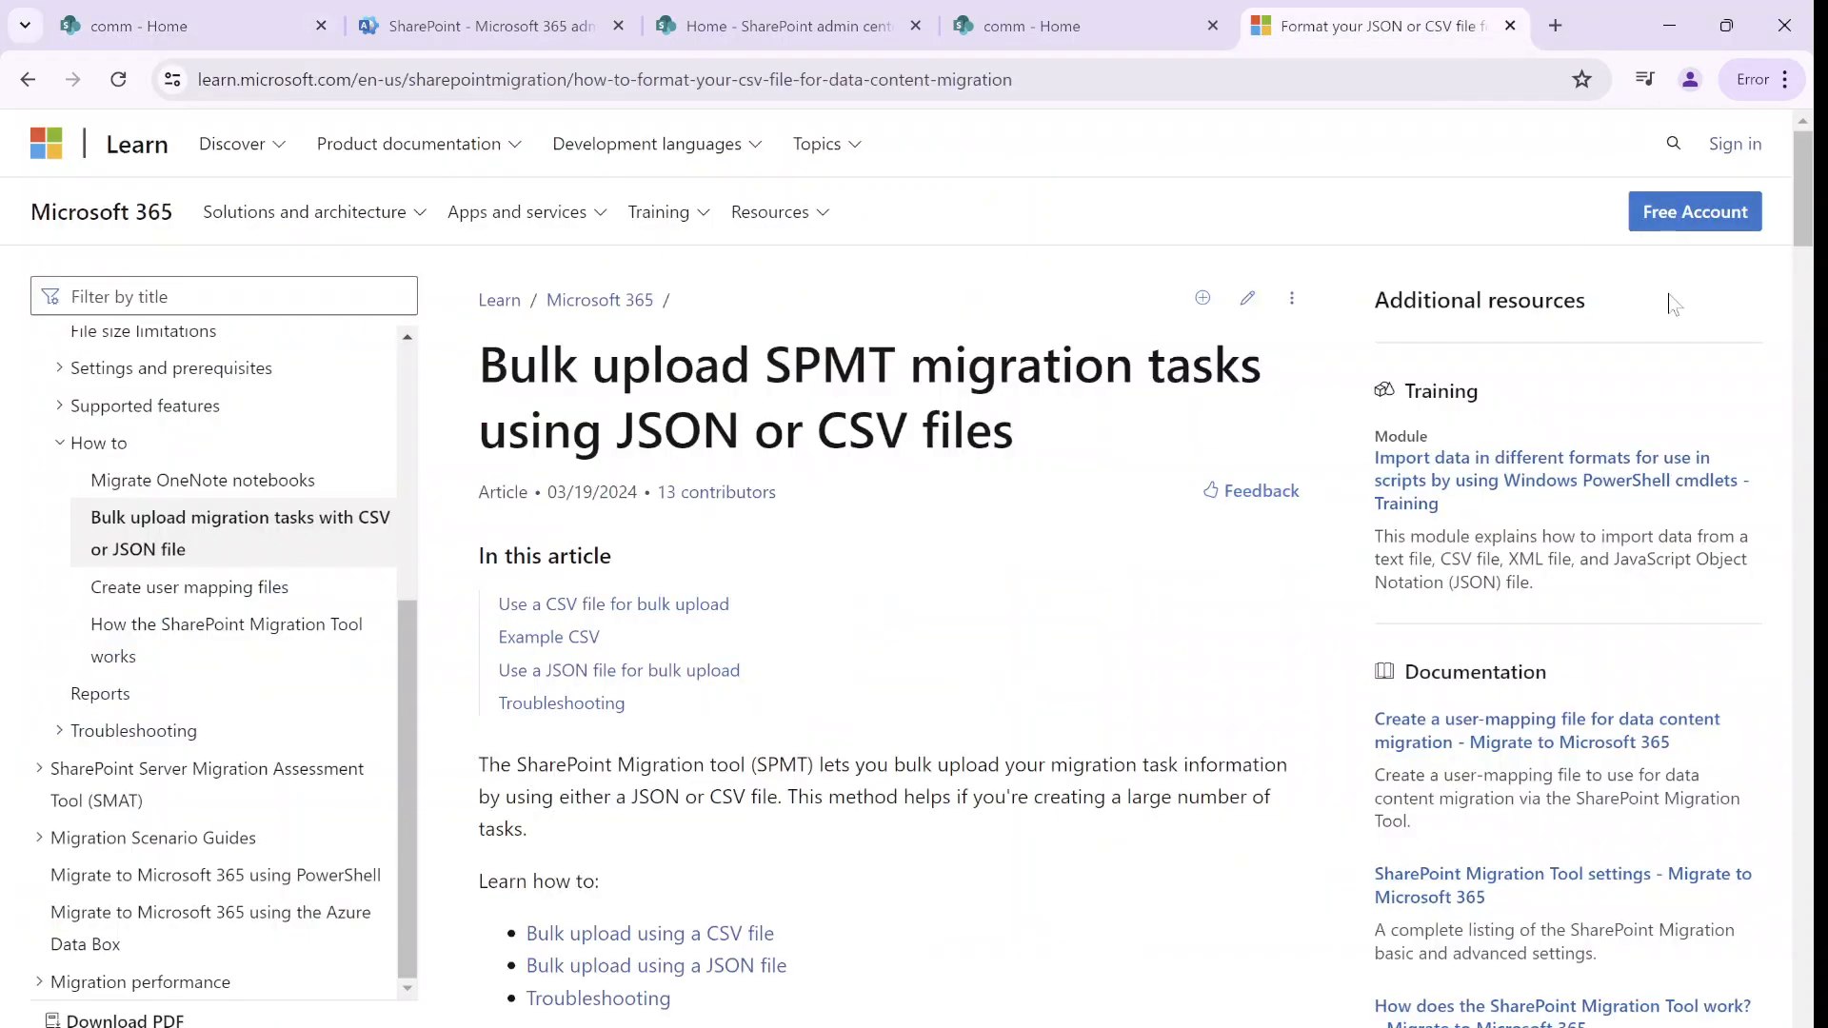
pyautogui.moveTo(1801, 172)
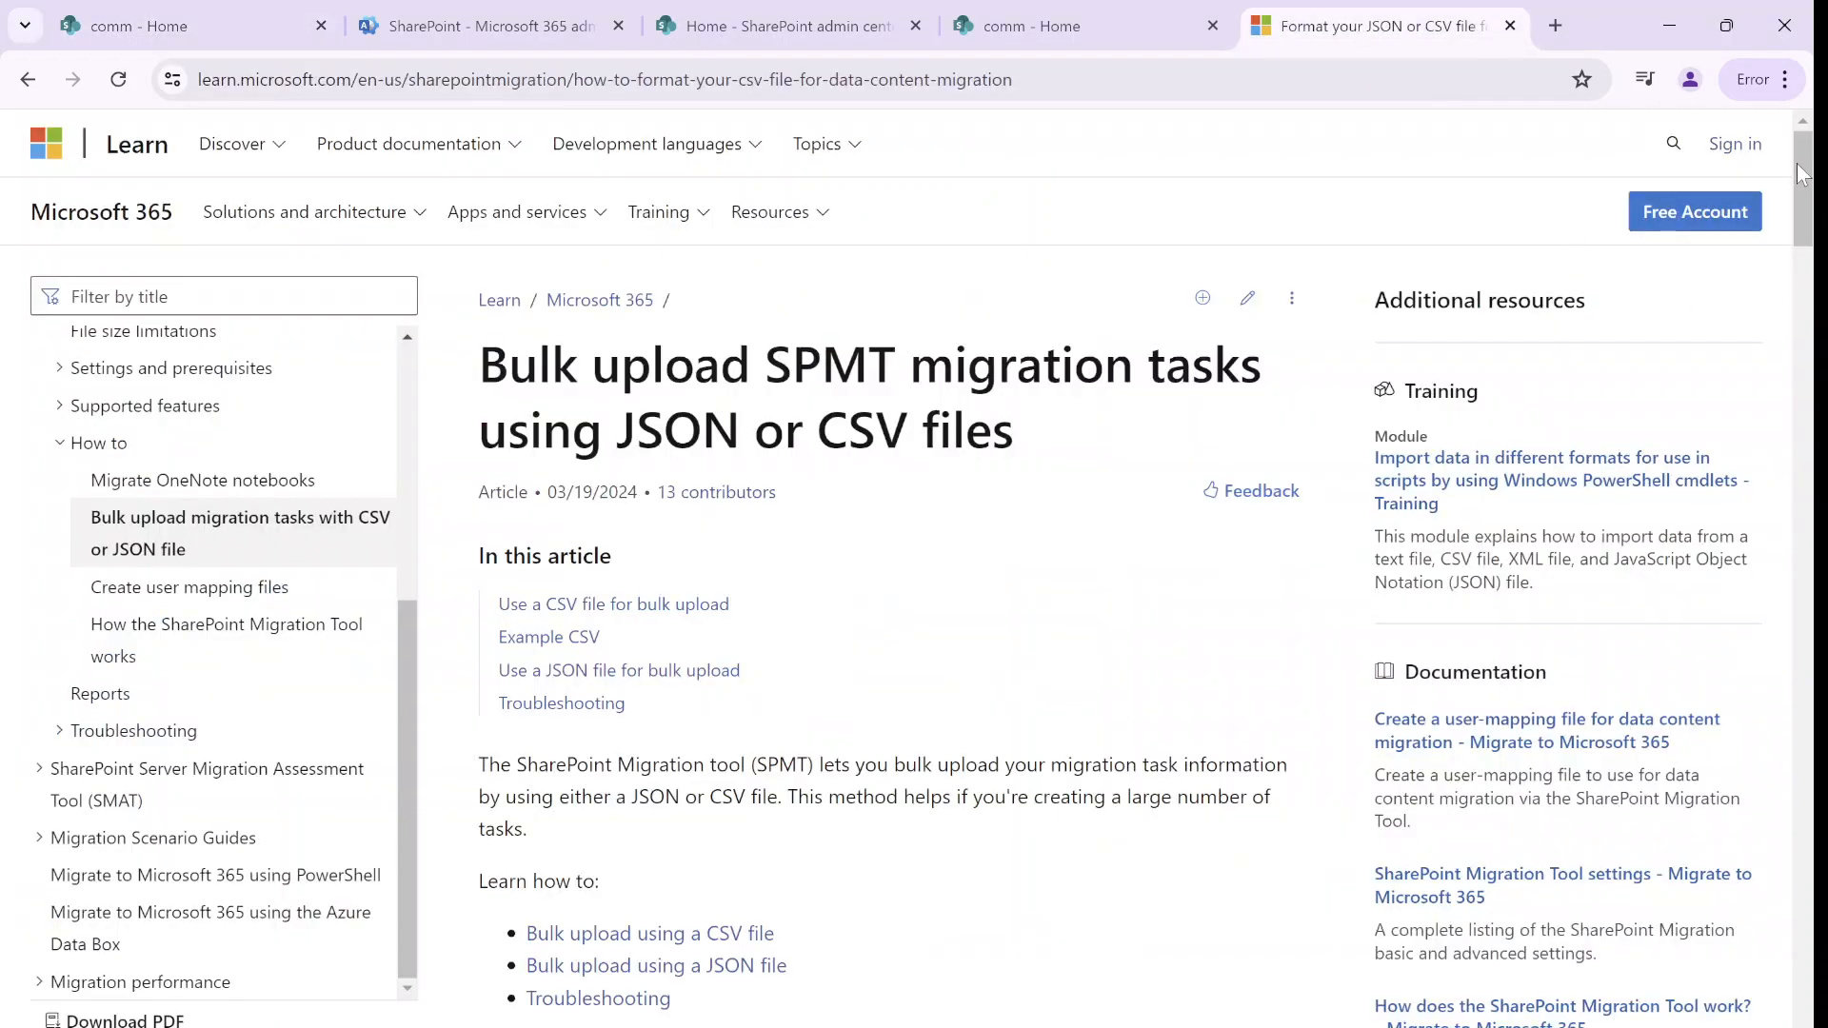
# Scroll the bulk upload article down to the CSV Column definitions table
pyautogui.scroll(-3)
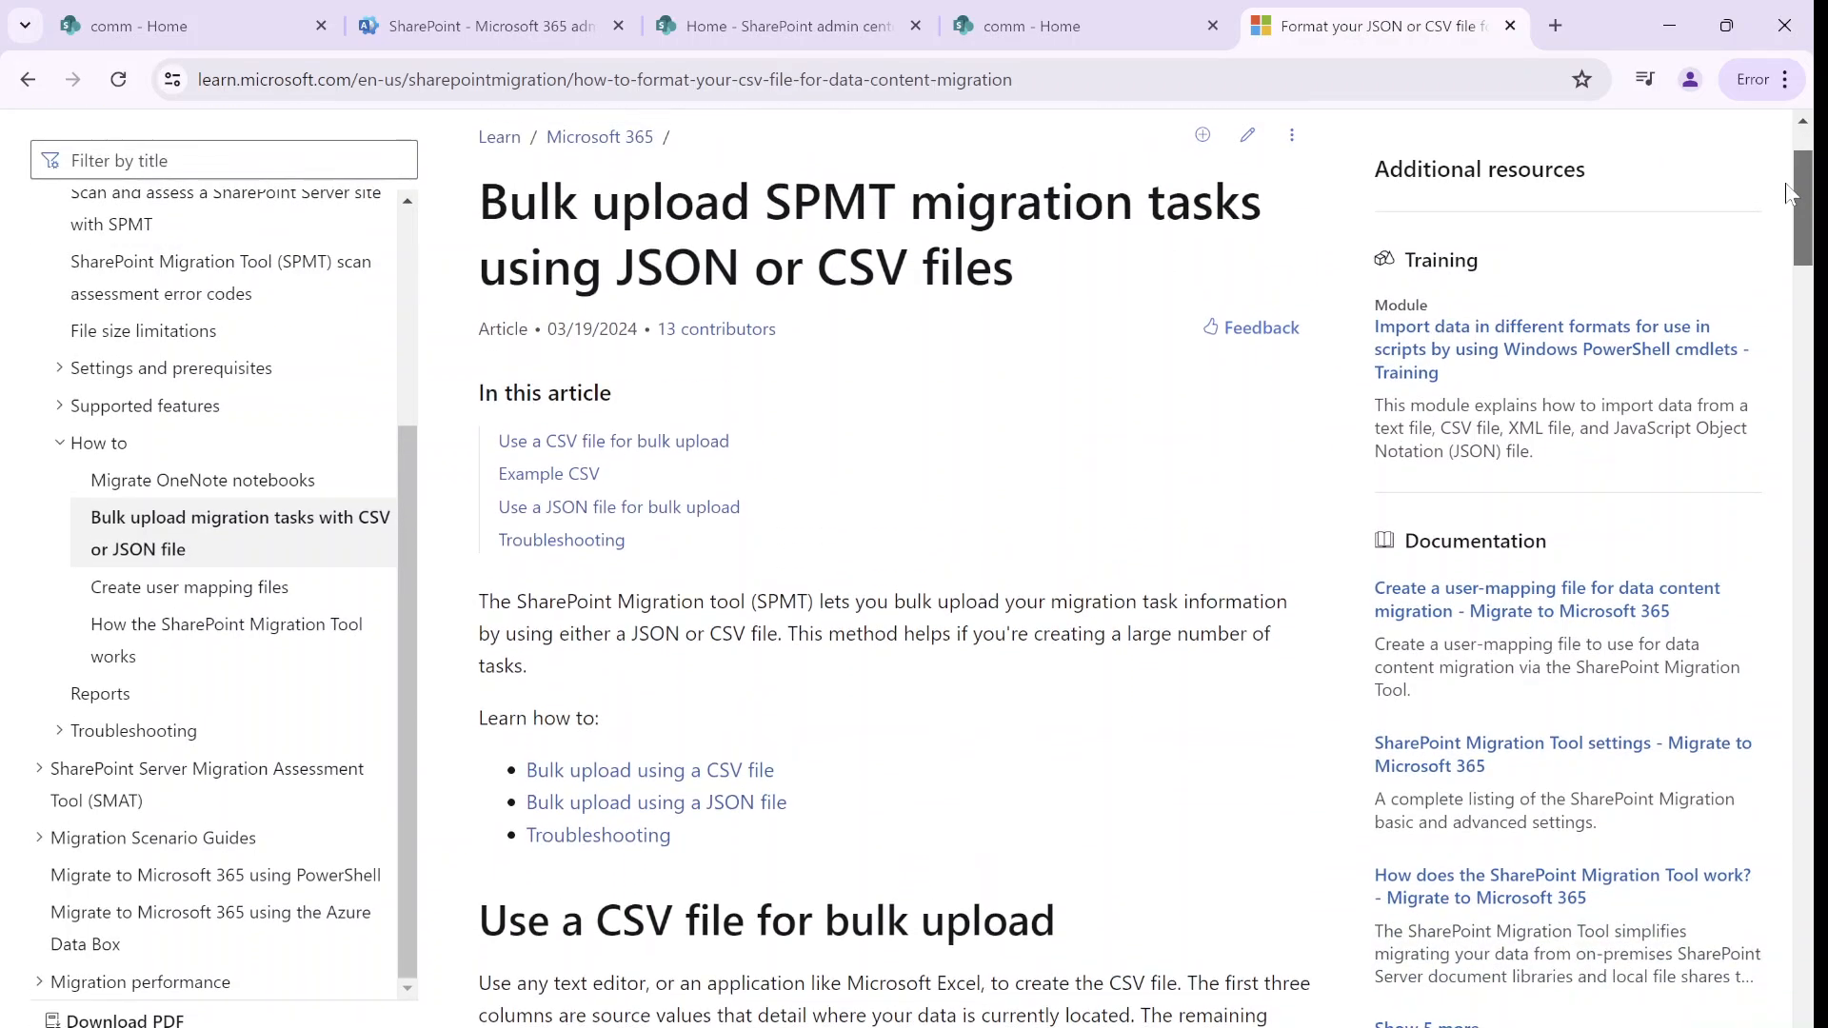
pyautogui.scroll(-3)
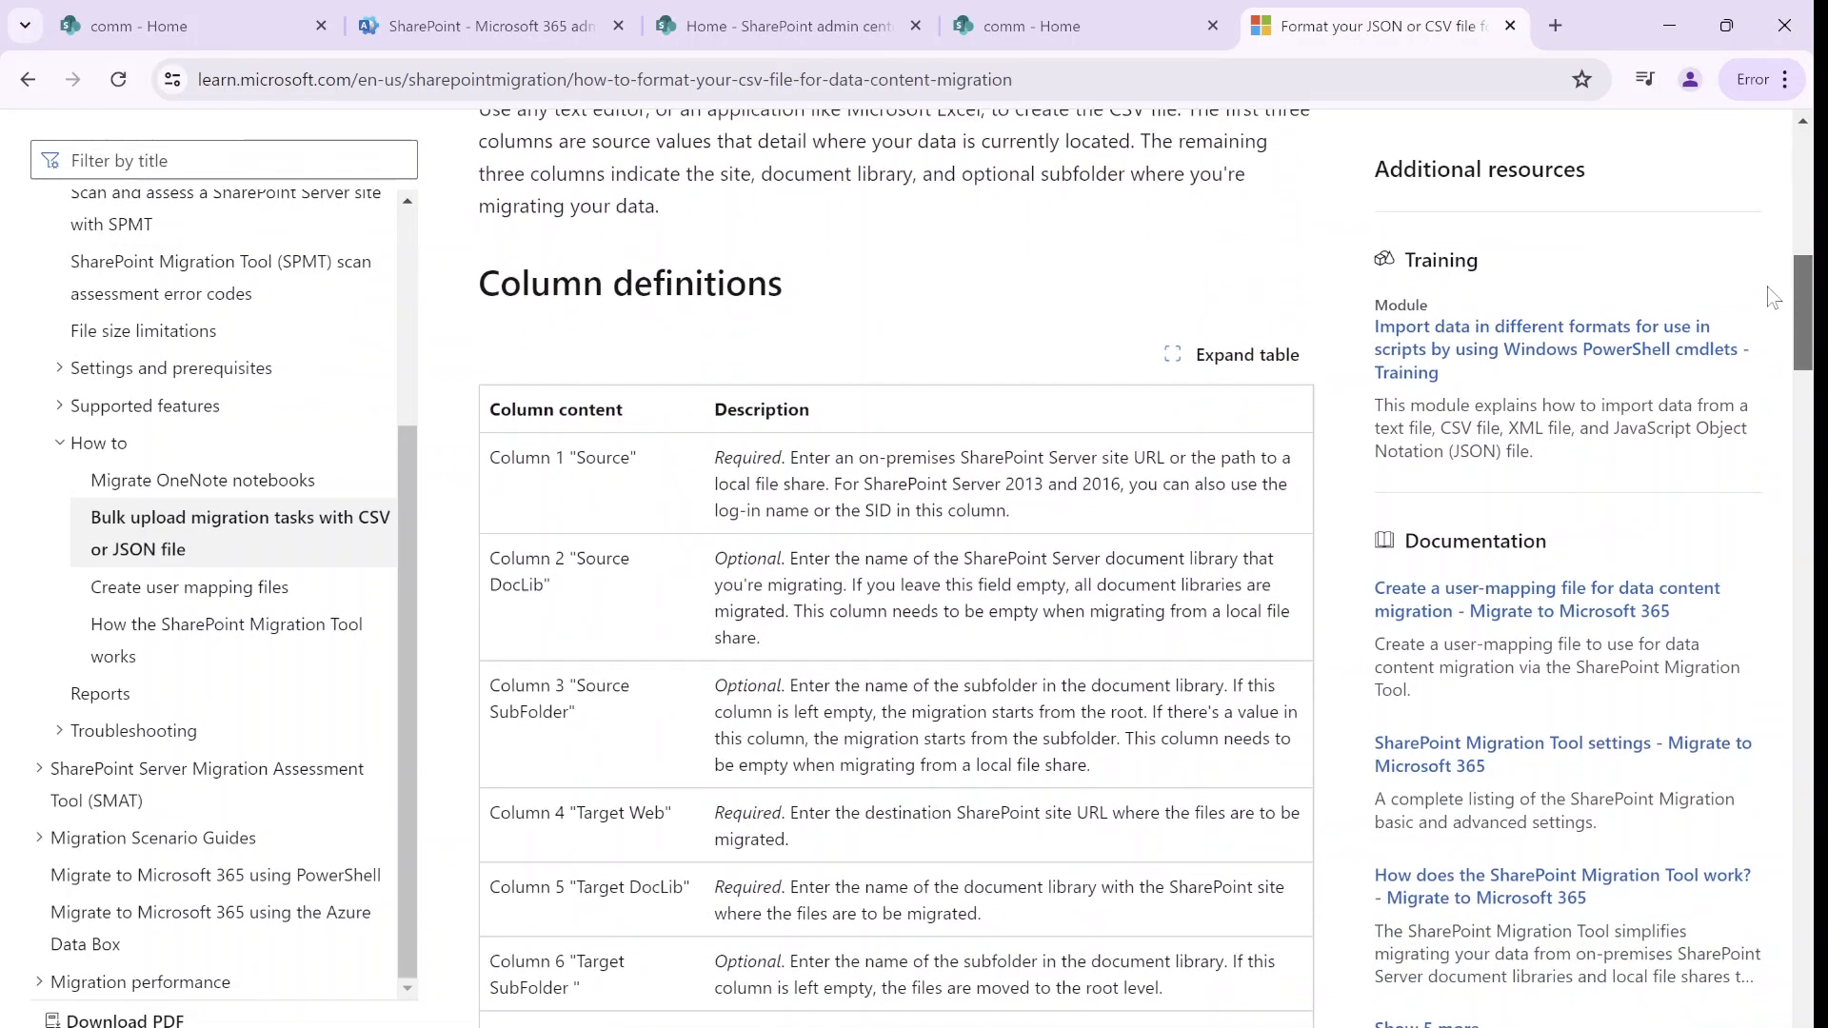
pyautogui.scroll(-3)
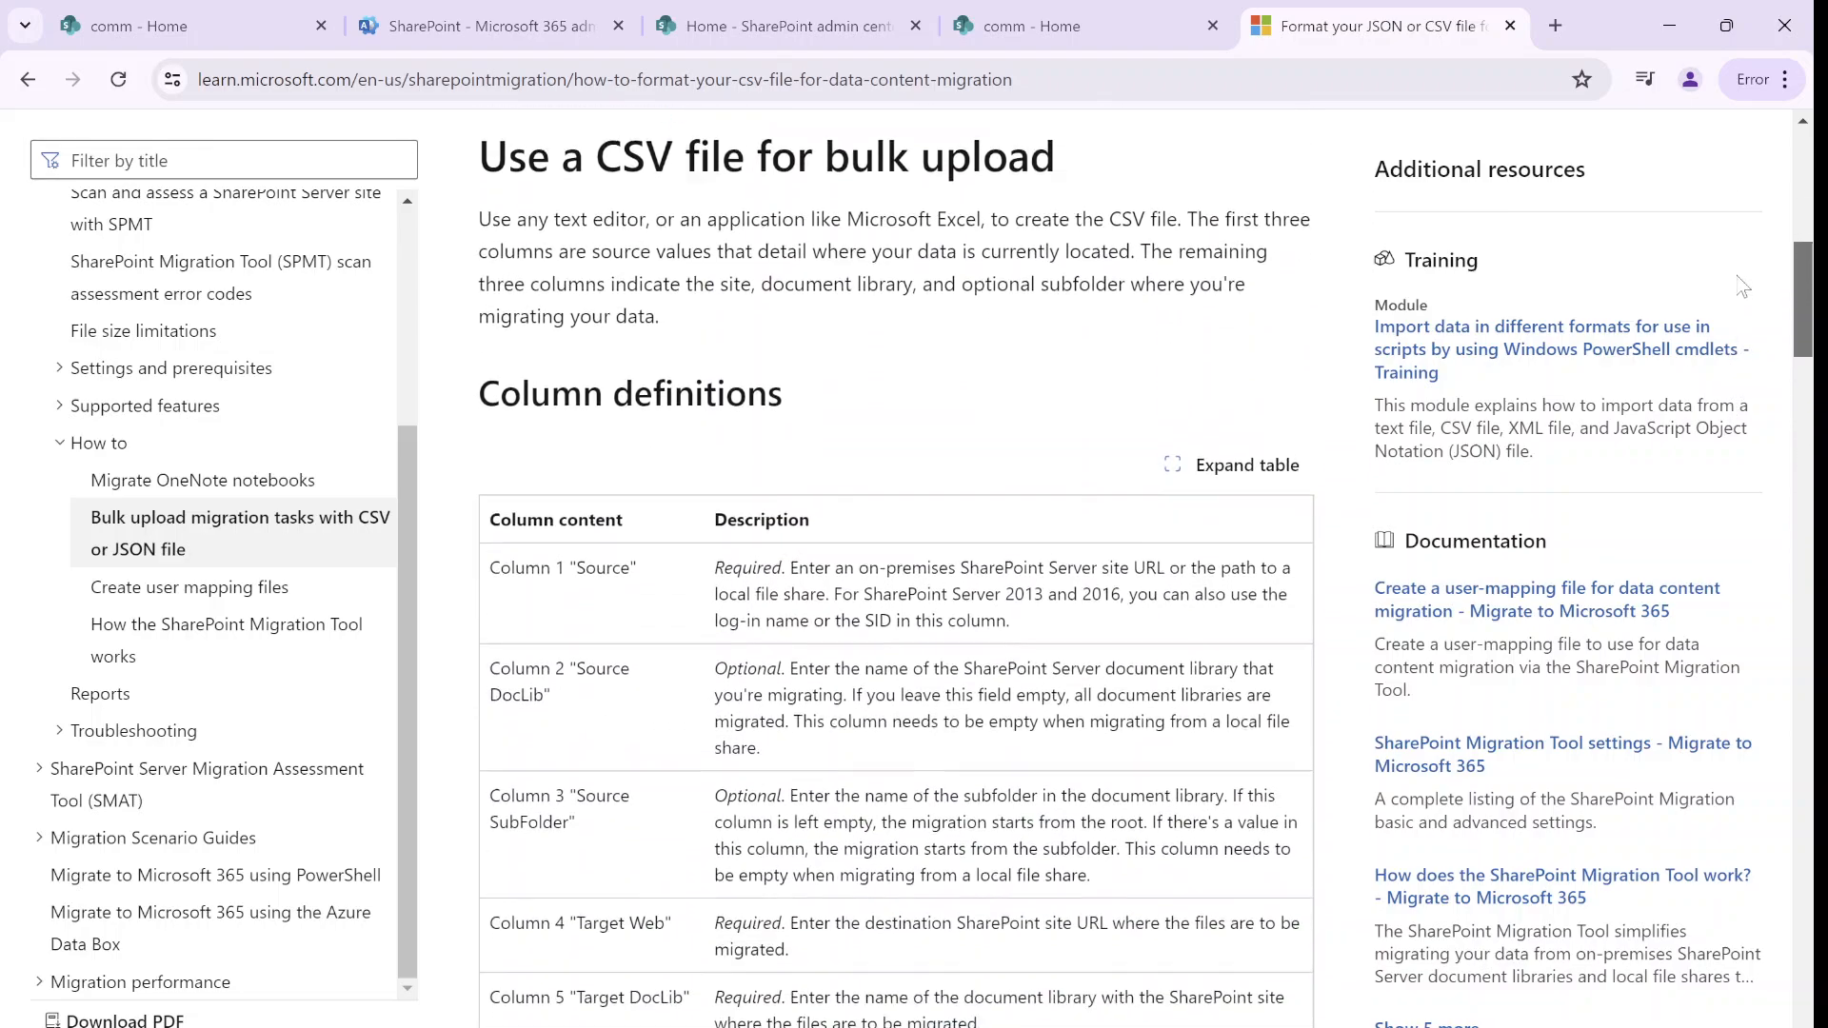
pyautogui.scroll(-3)
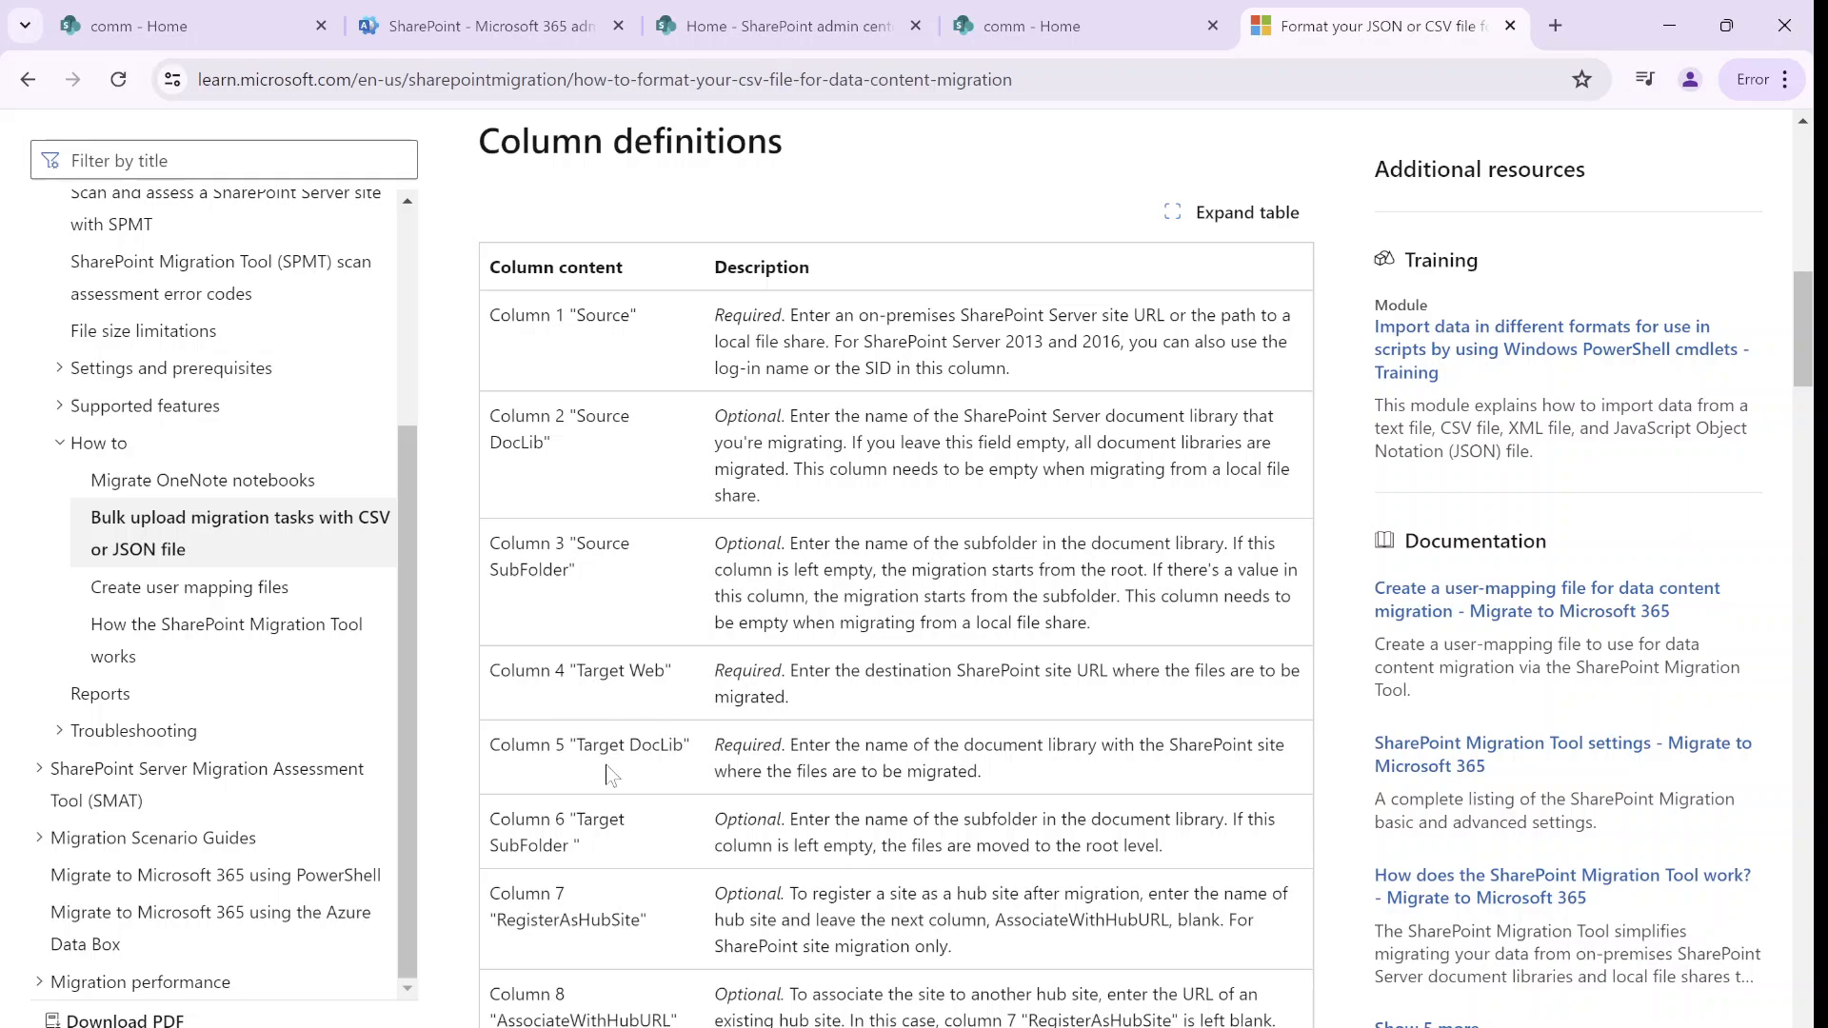
pyautogui.moveTo(731, 767)
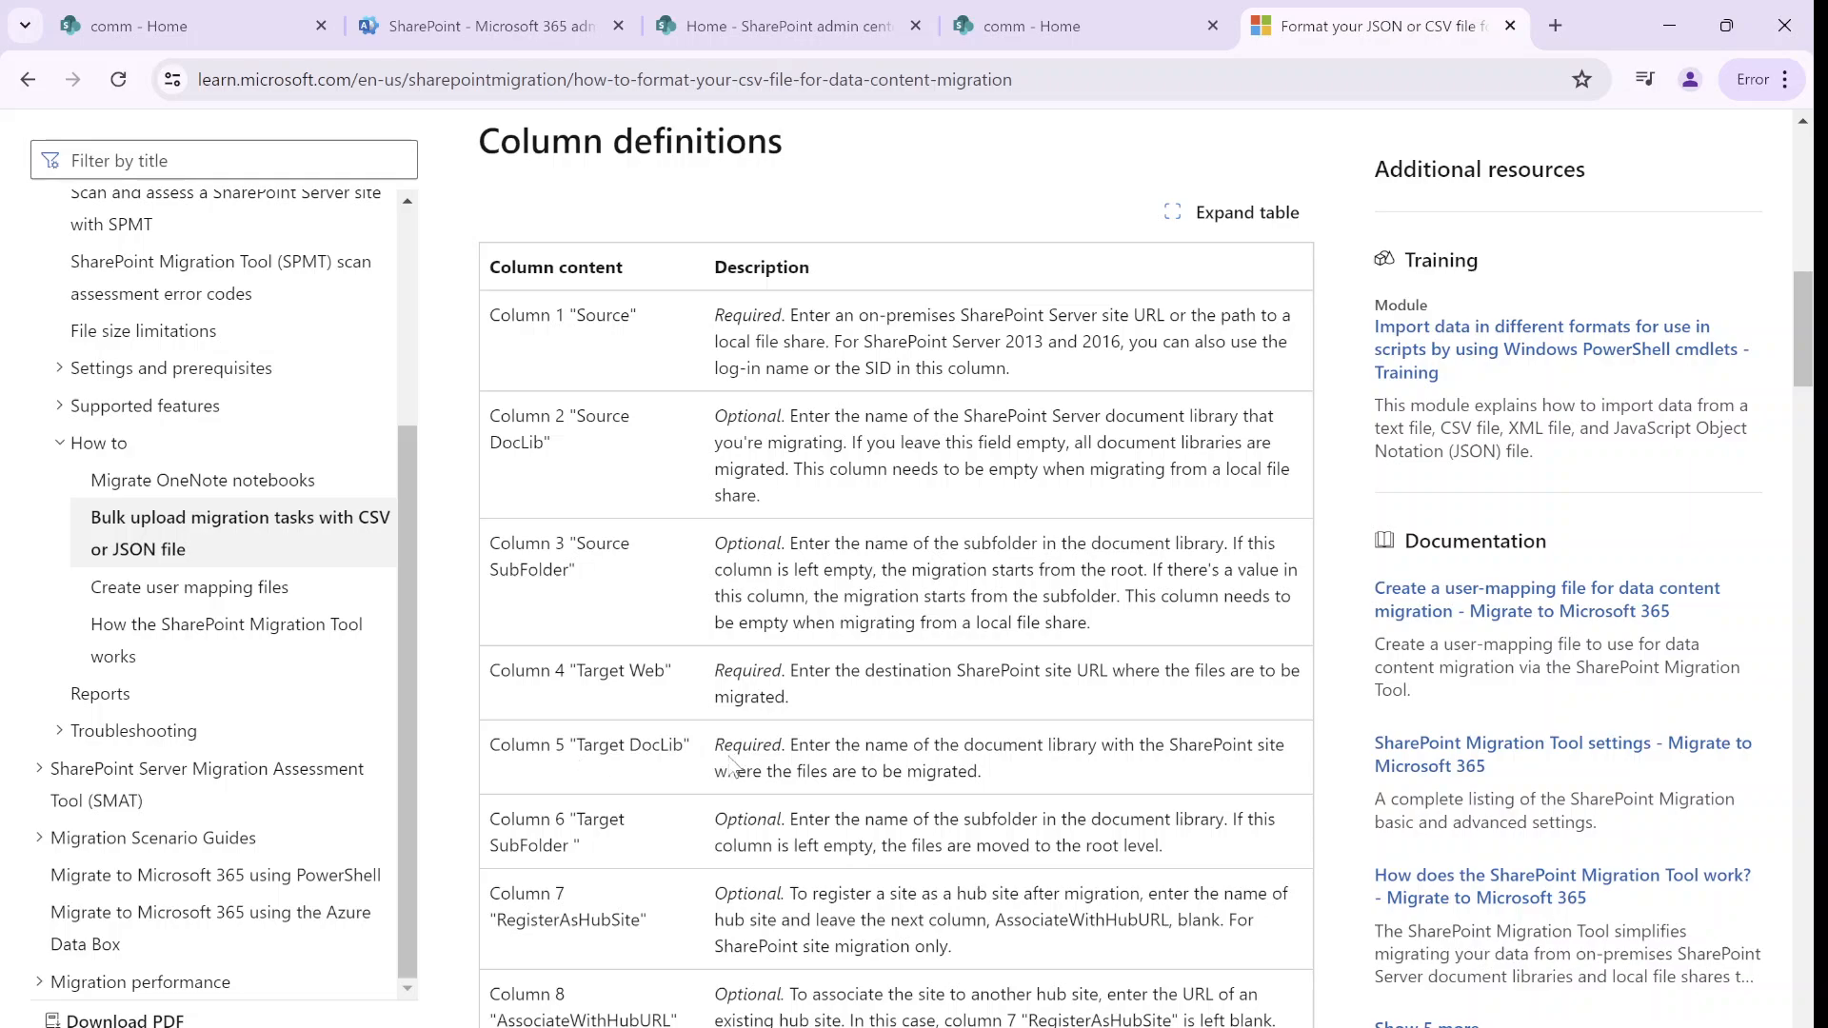
pyautogui.moveTo(633, 851)
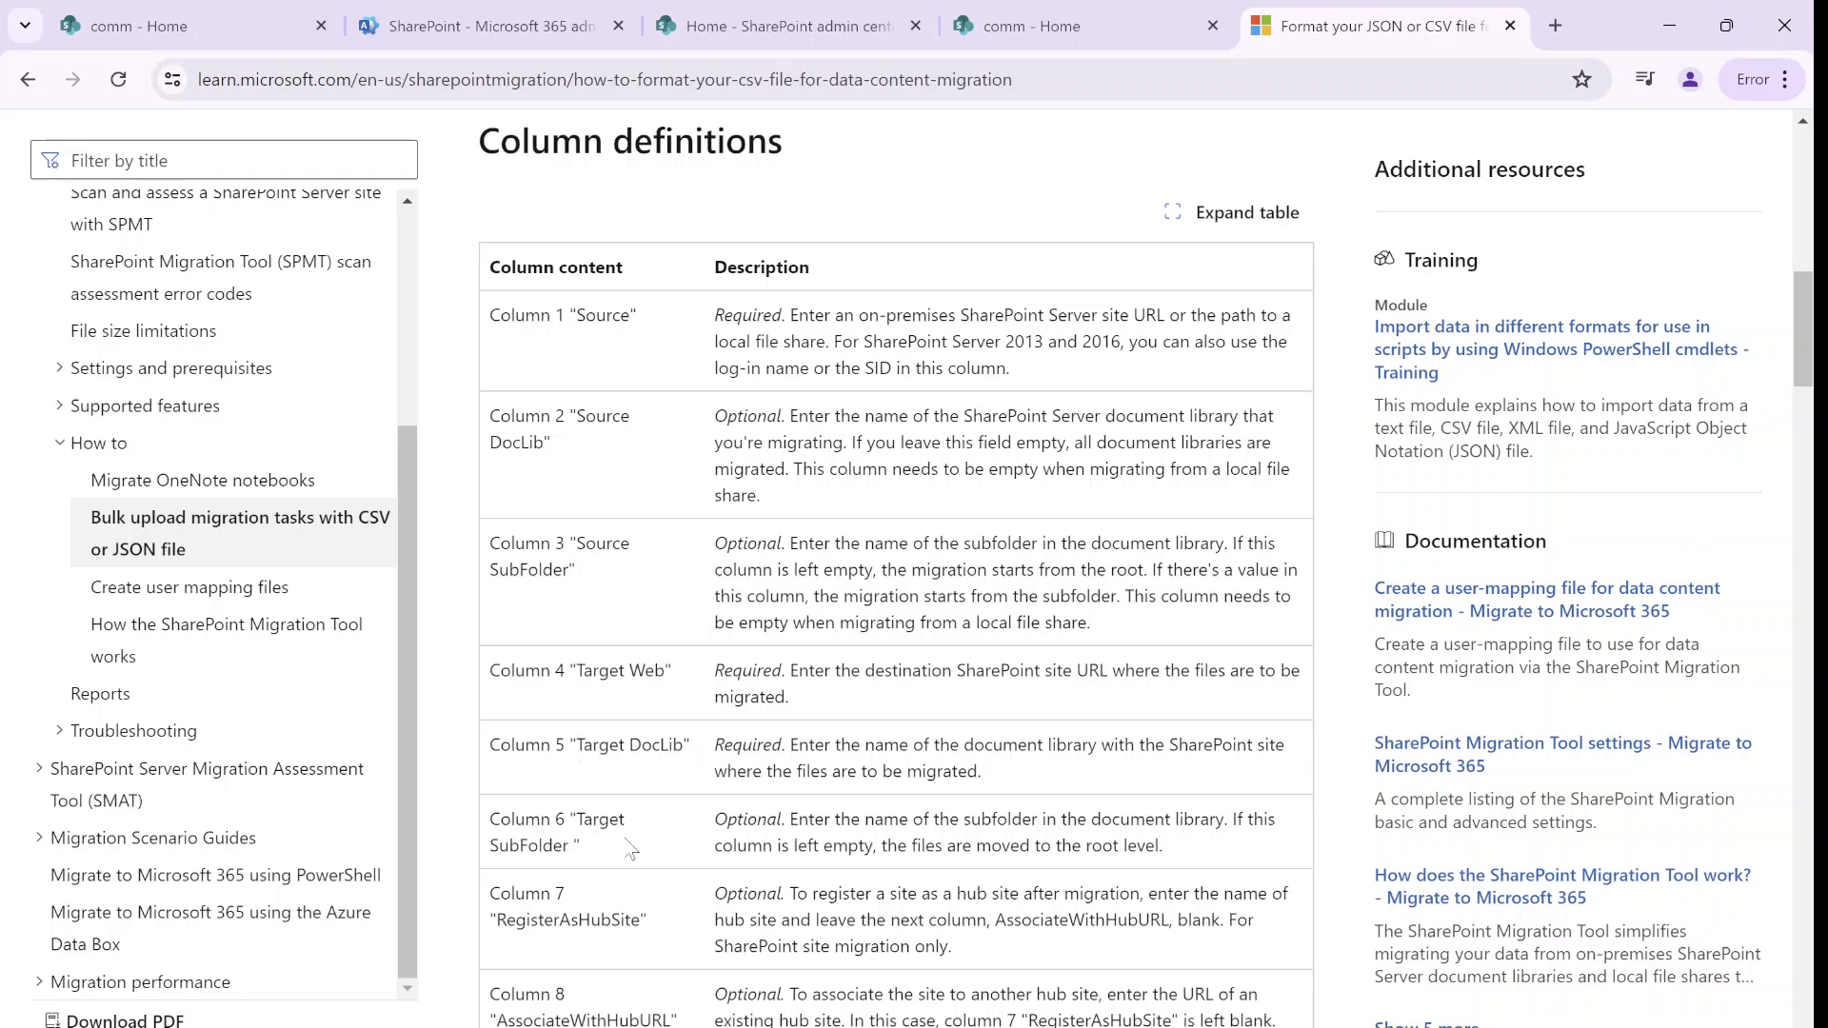
pyautogui.moveTo(620, 850)
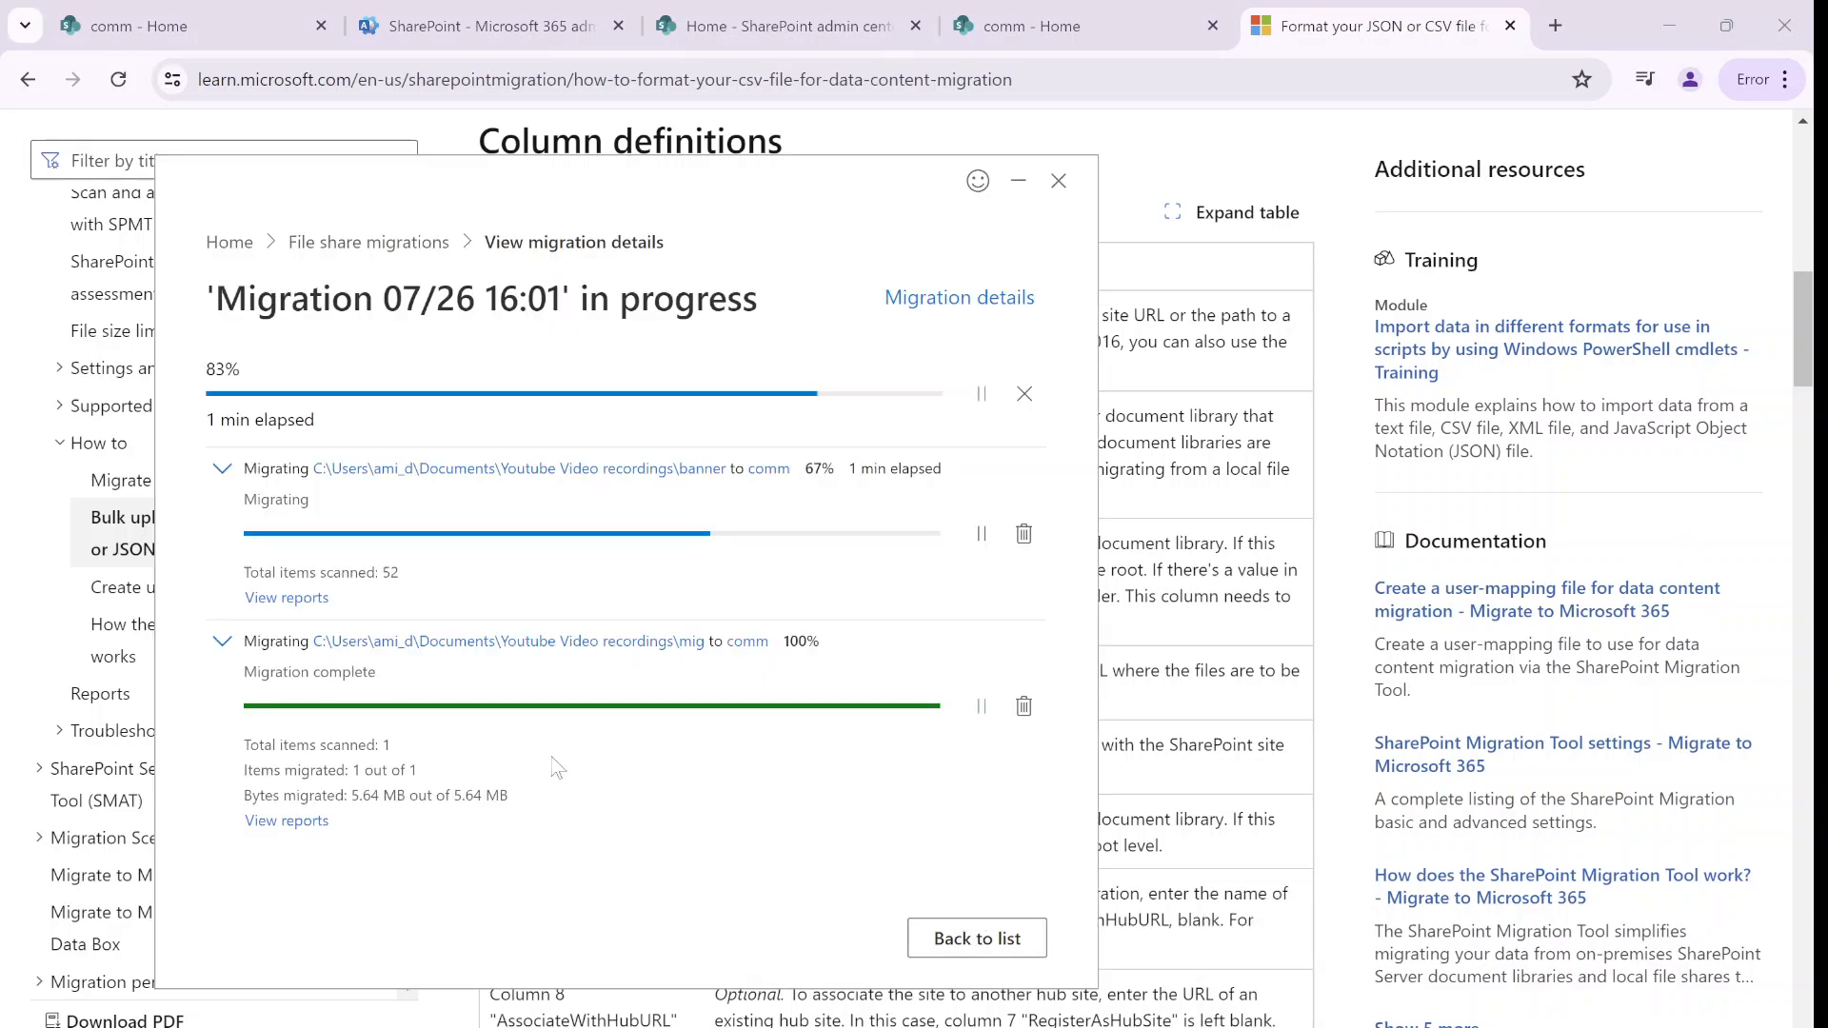
pyautogui.moveTo(604, 785)
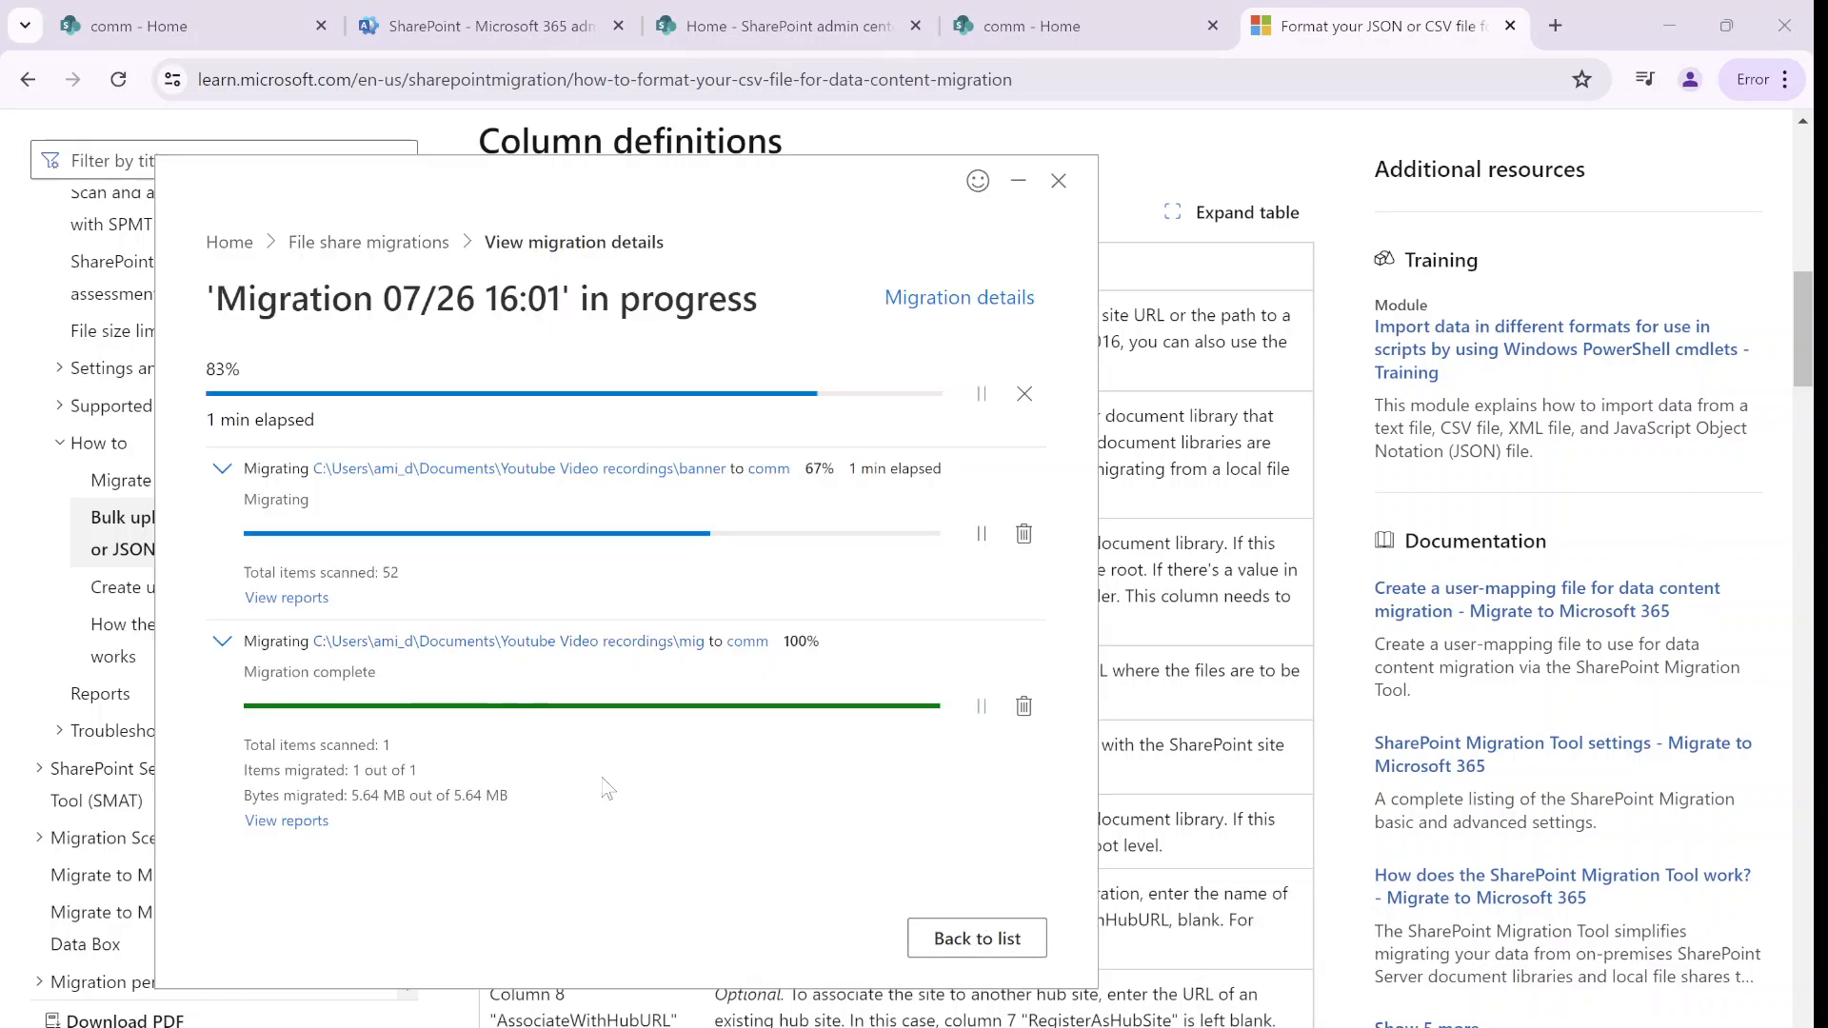
pyautogui.moveTo(691, 782)
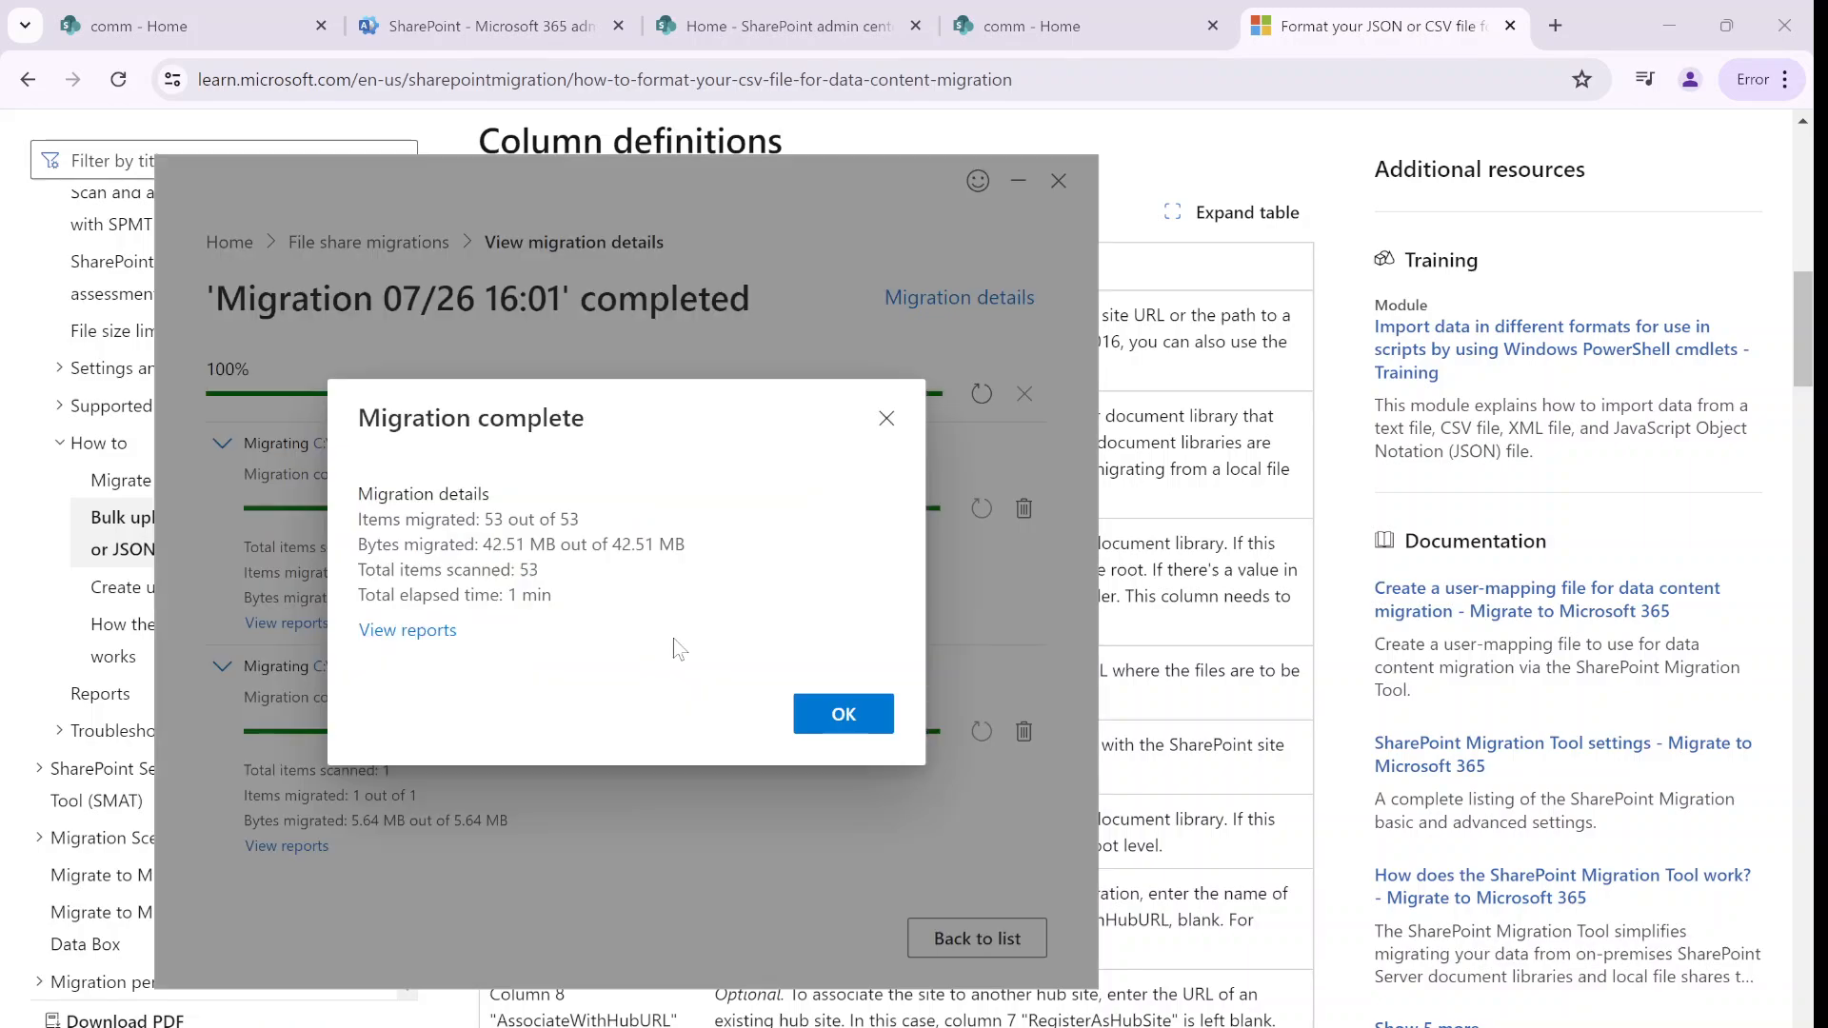
pyautogui.moveTo(499, 540)
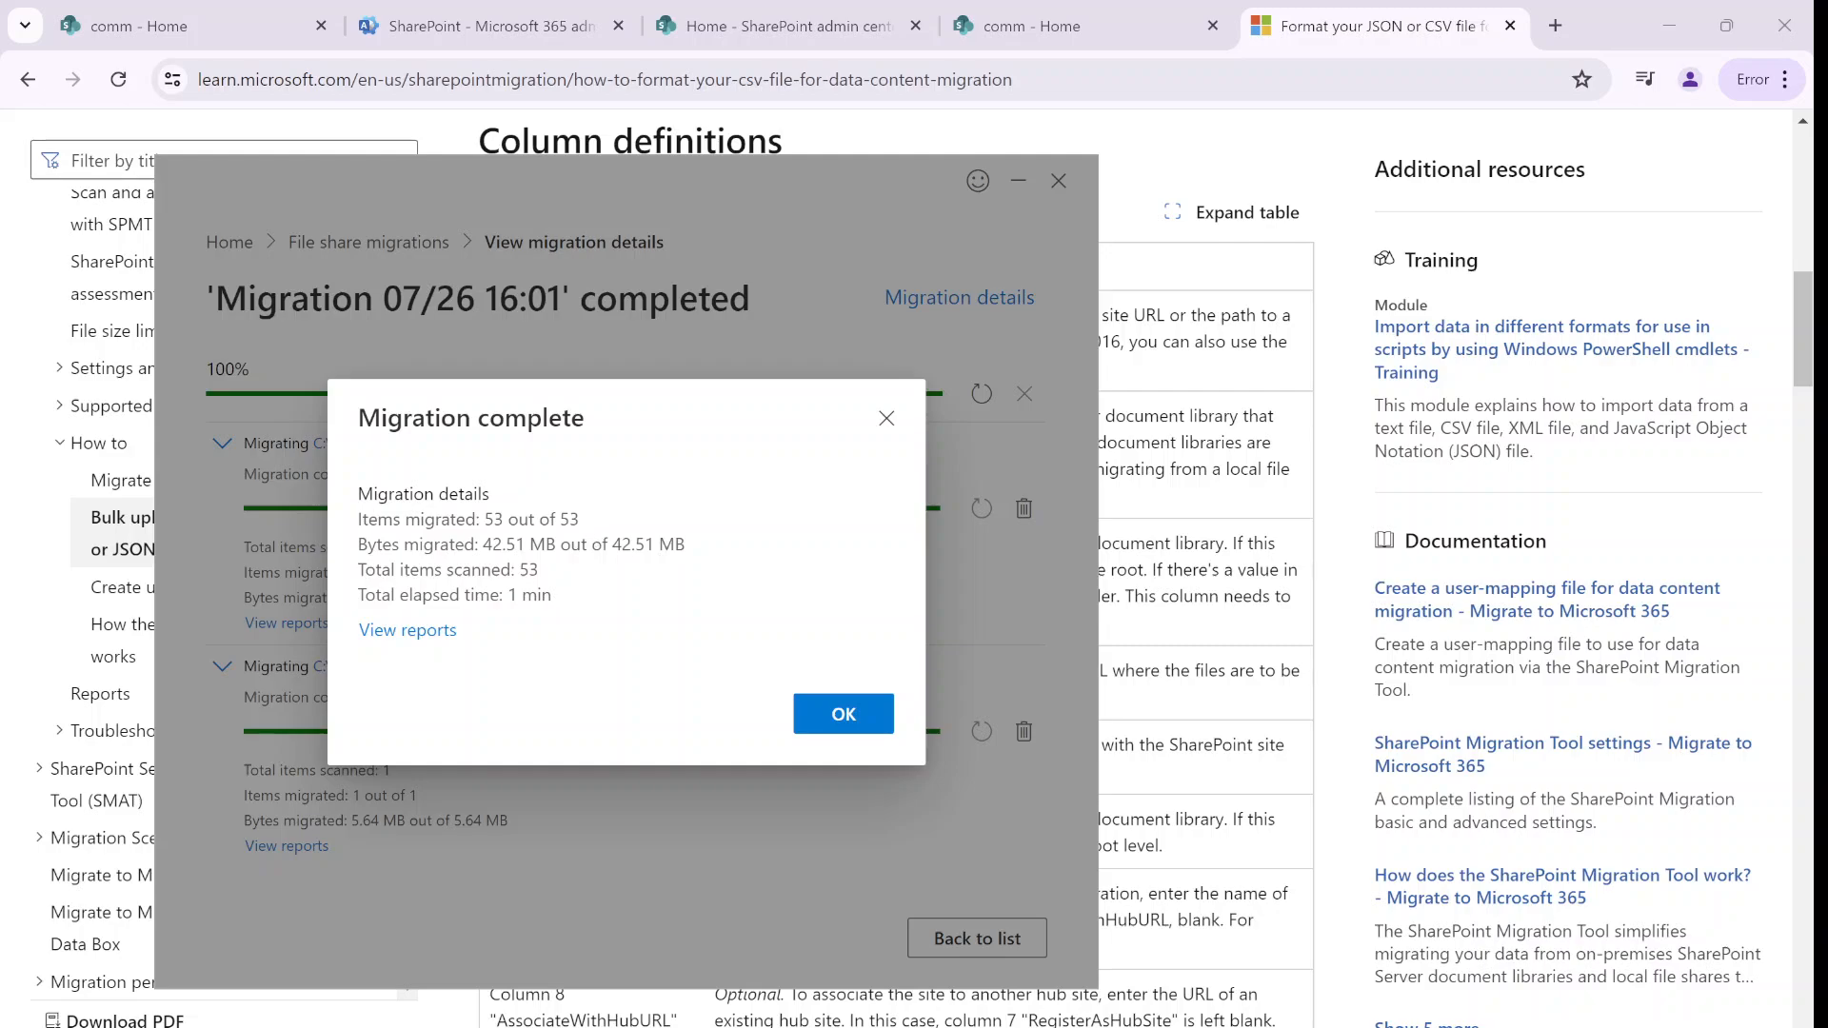
pyautogui.moveTo(599, 655)
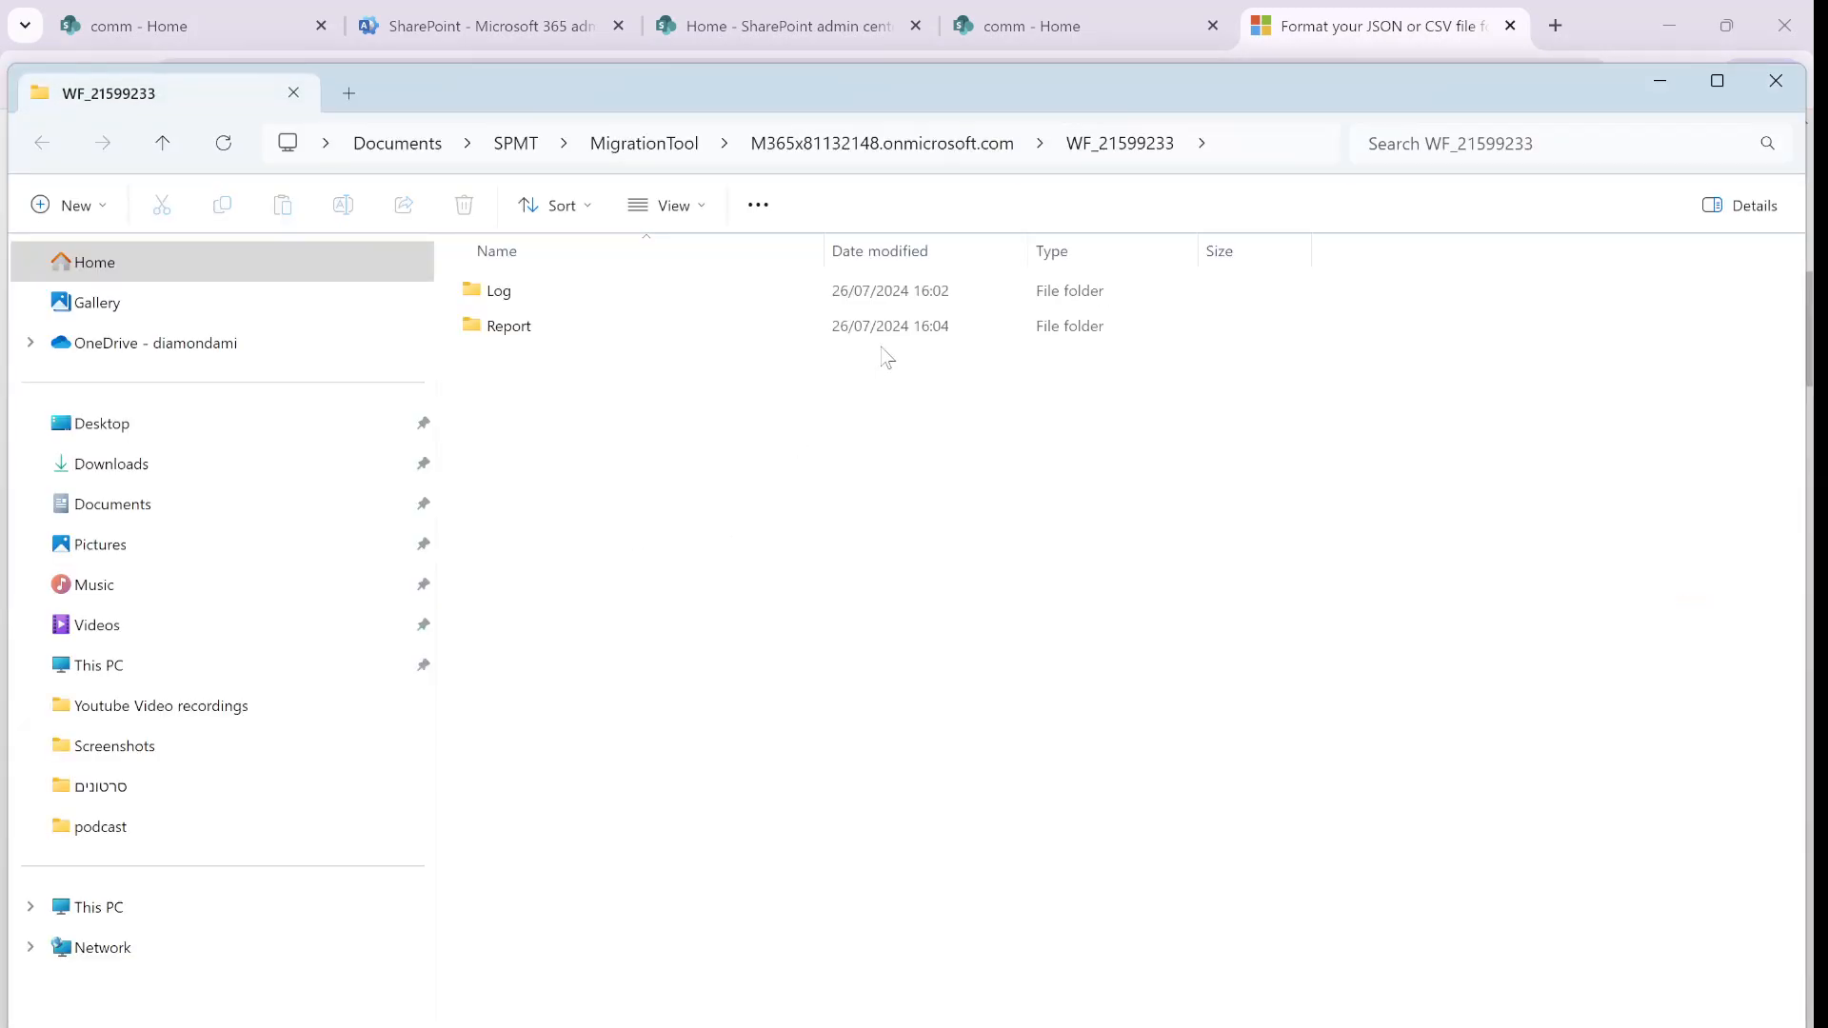
pyautogui.moveTo(499, 290)
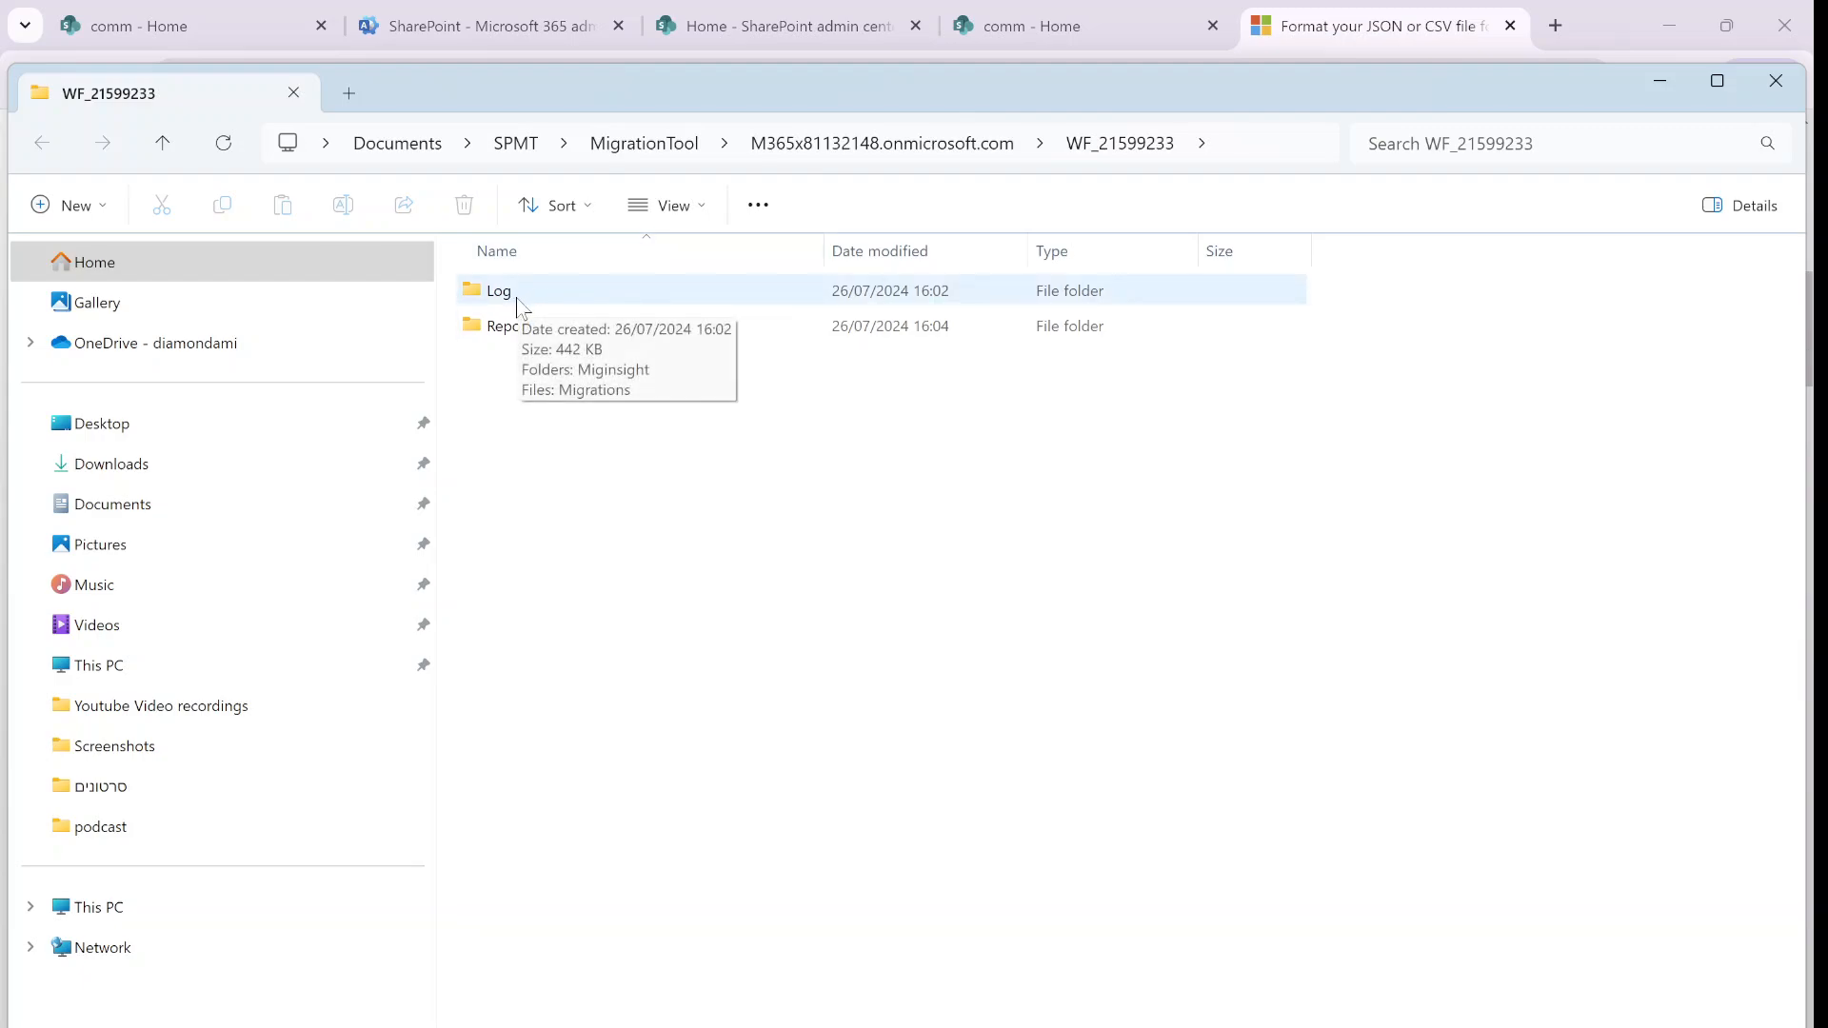
# Browse the job's Log and Report folders and open the TaskReport_8c9077dd folder
pyautogui.doubleClick(498, 290)
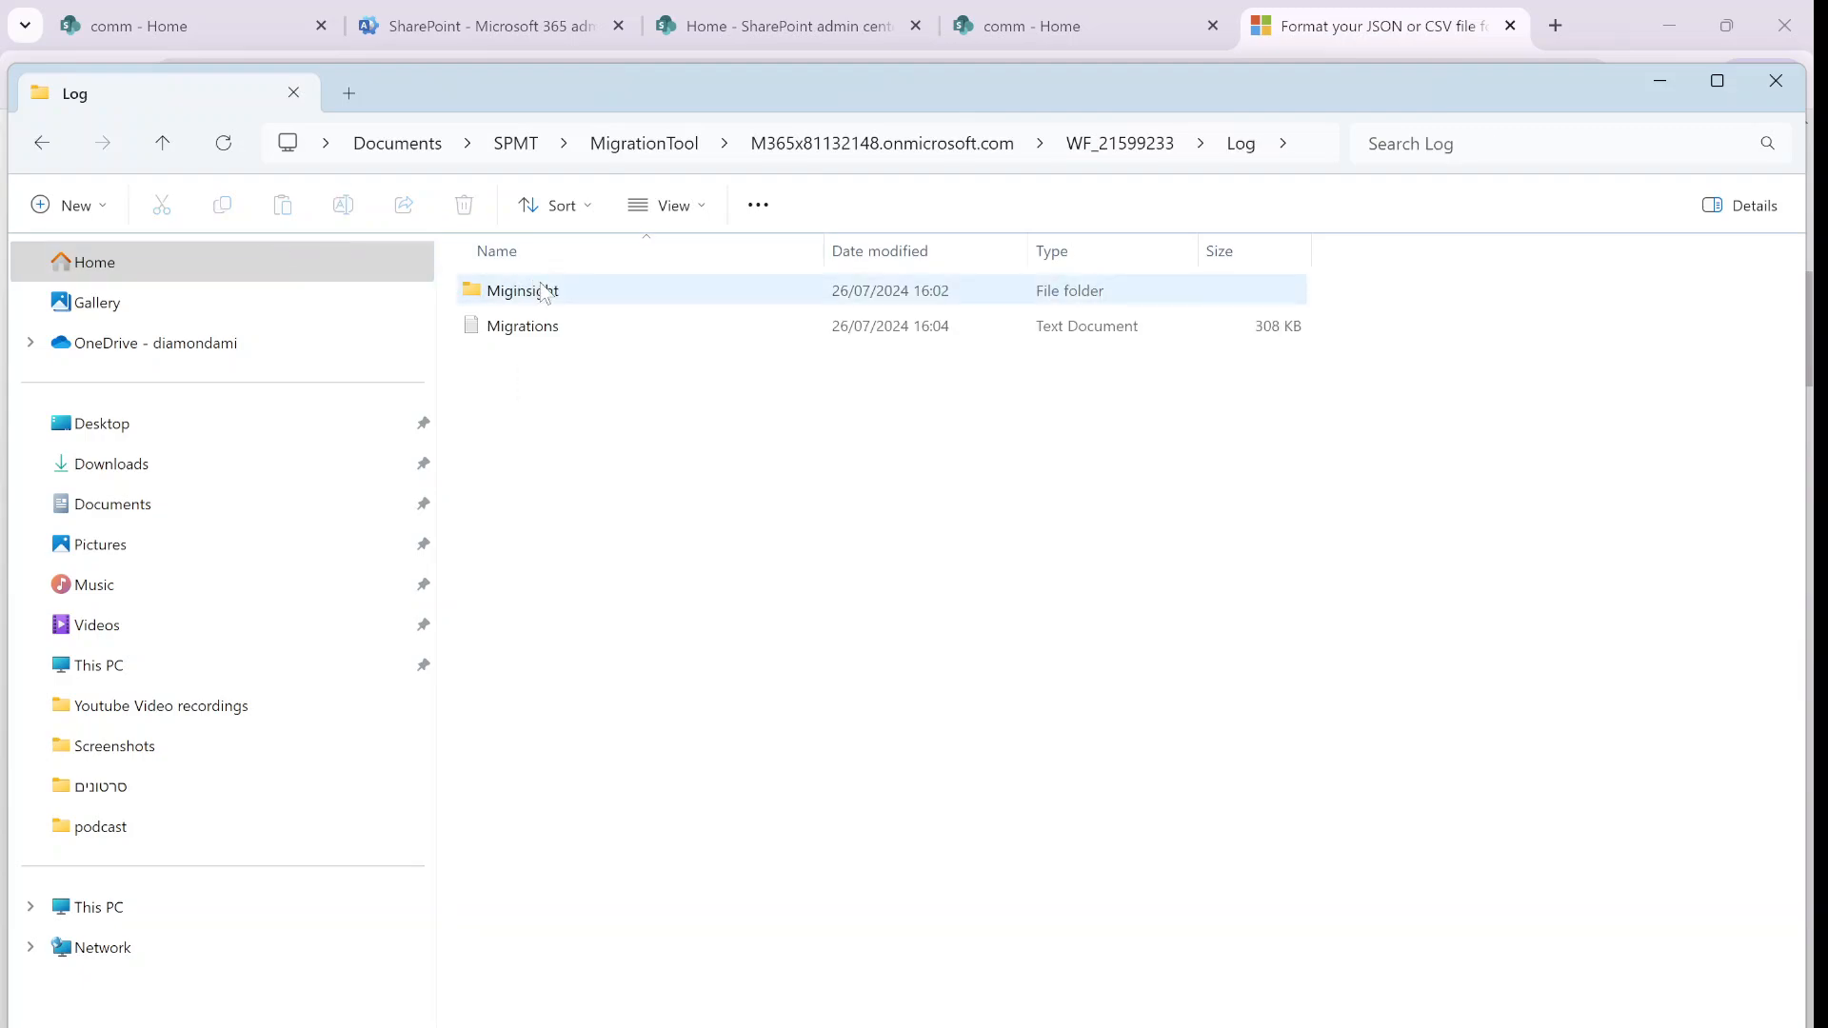
pyautogui.doubleClick(521, 291)
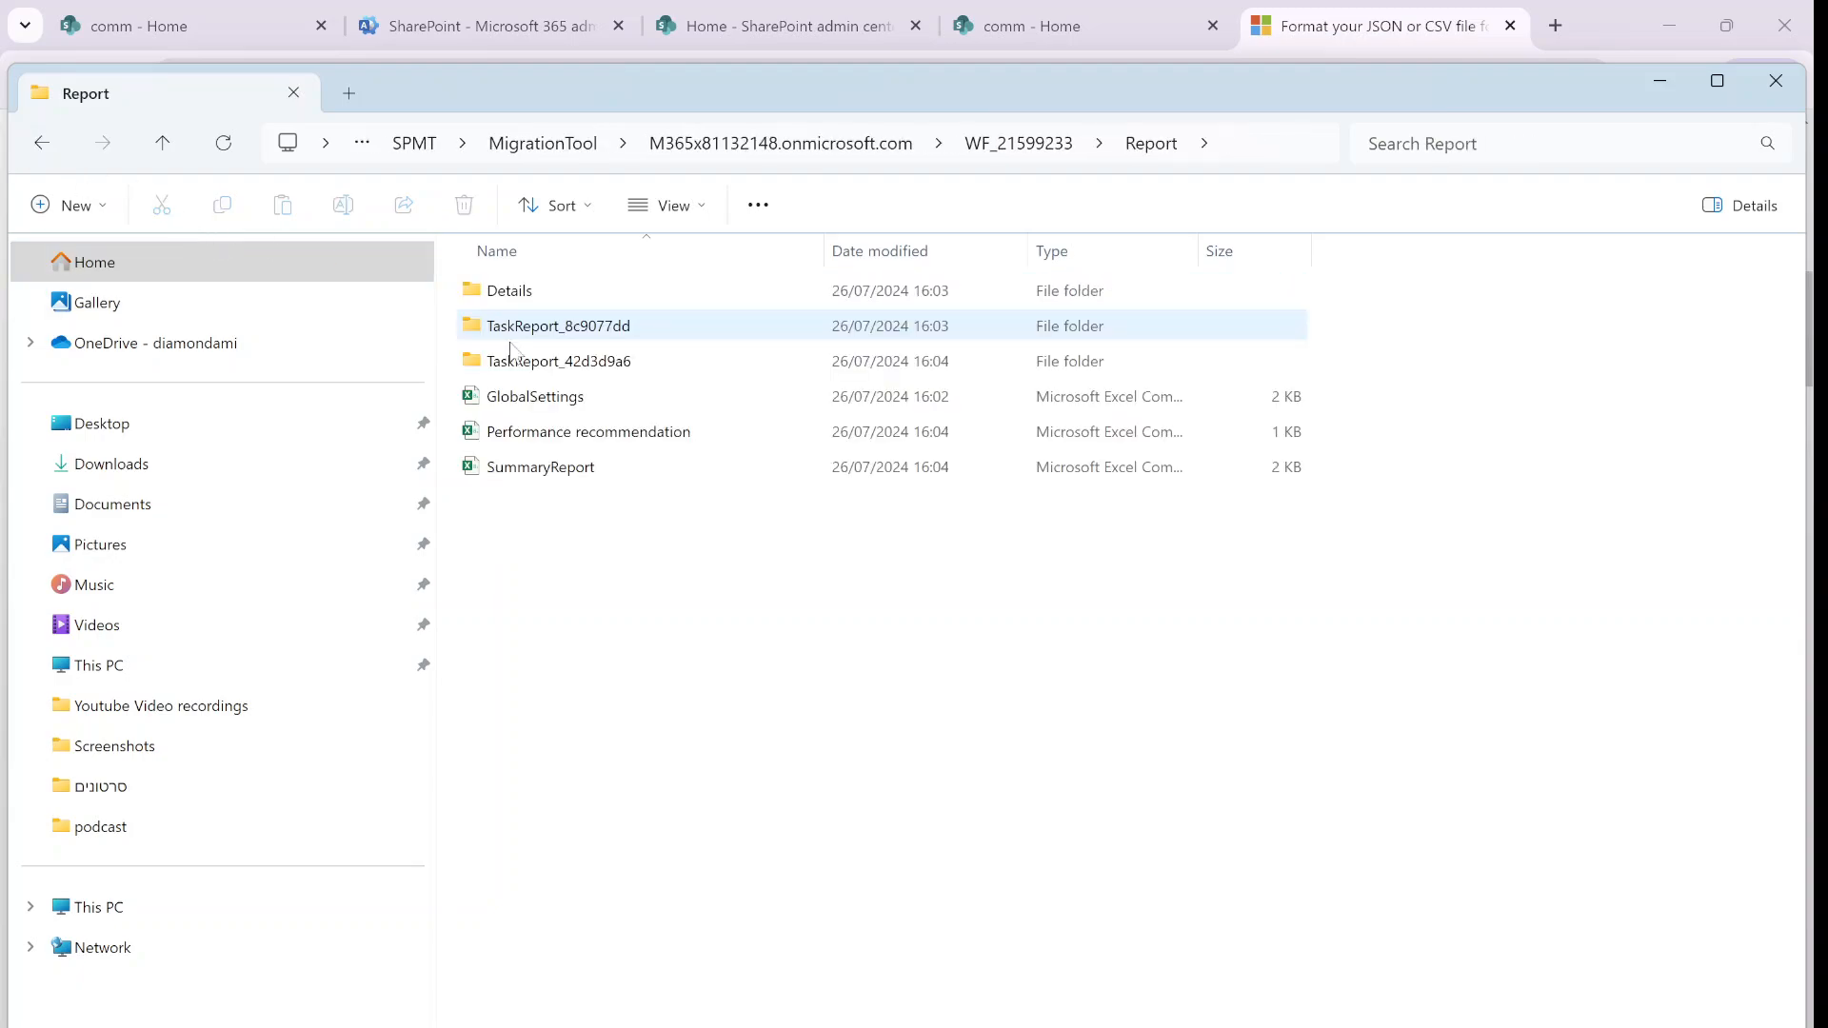
pyautogui.click(551, 565)
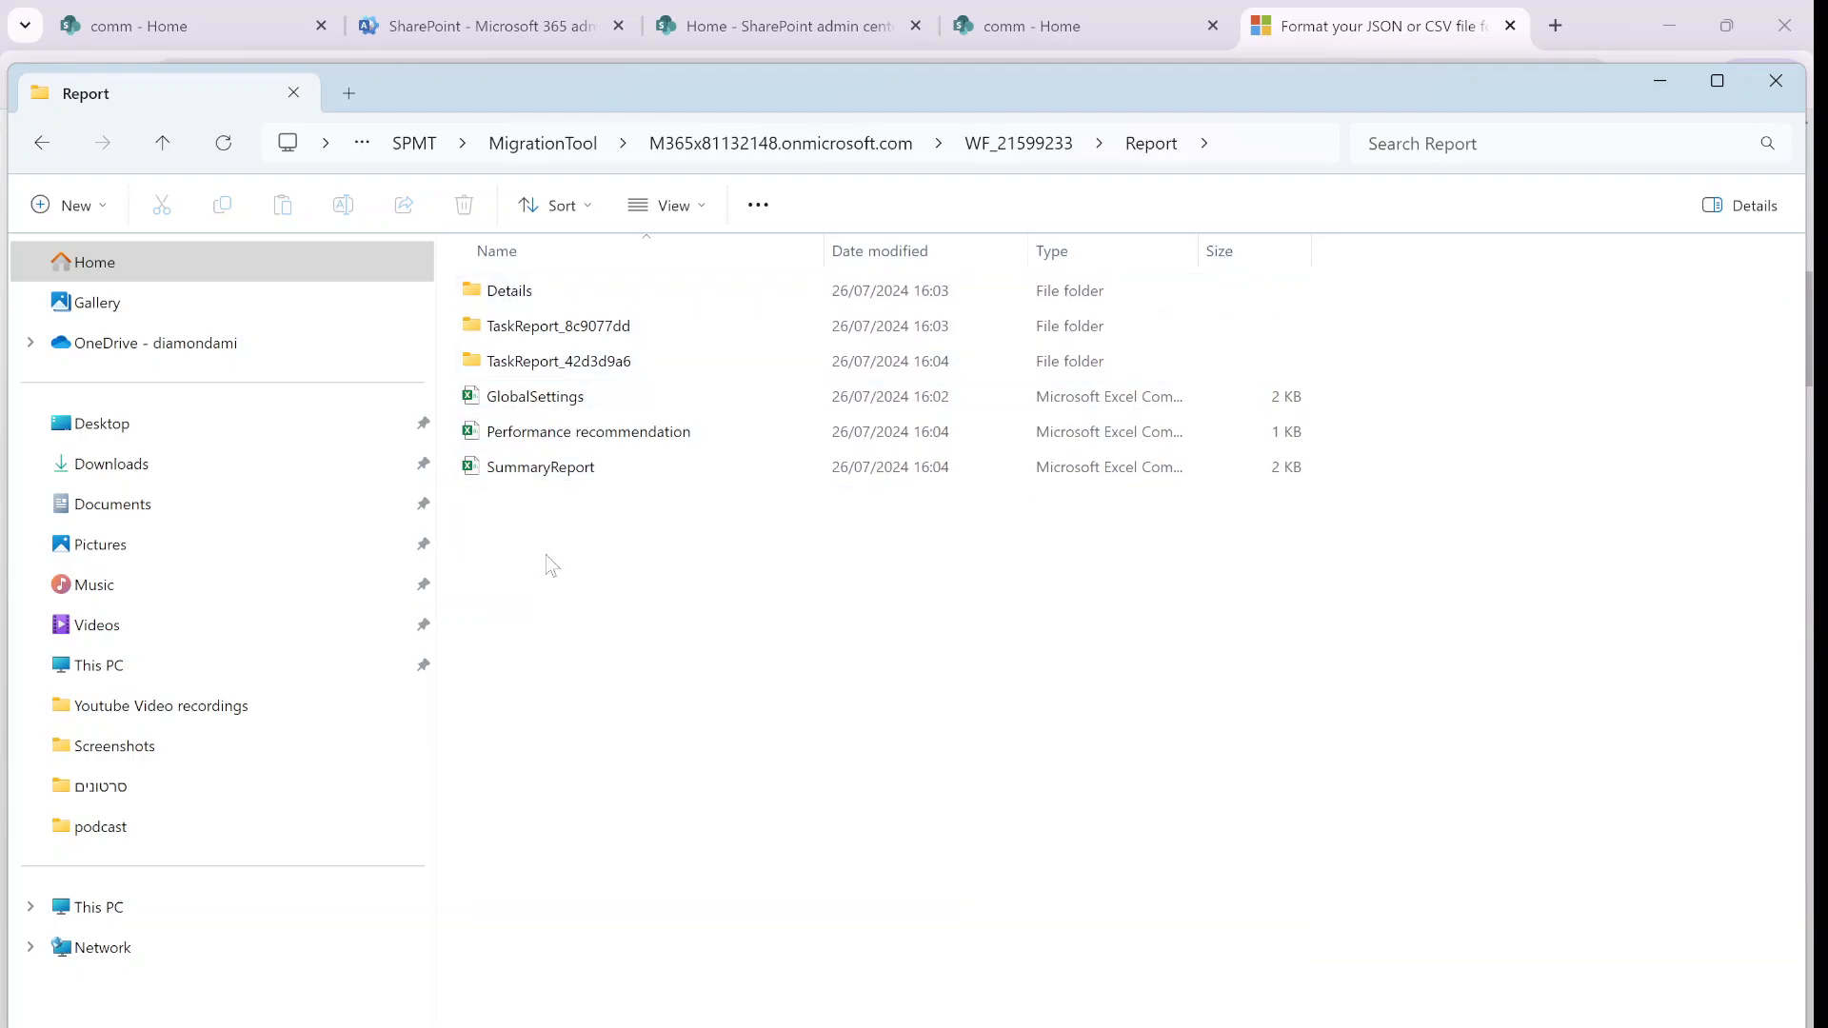
pyautogui.click(509, 290)
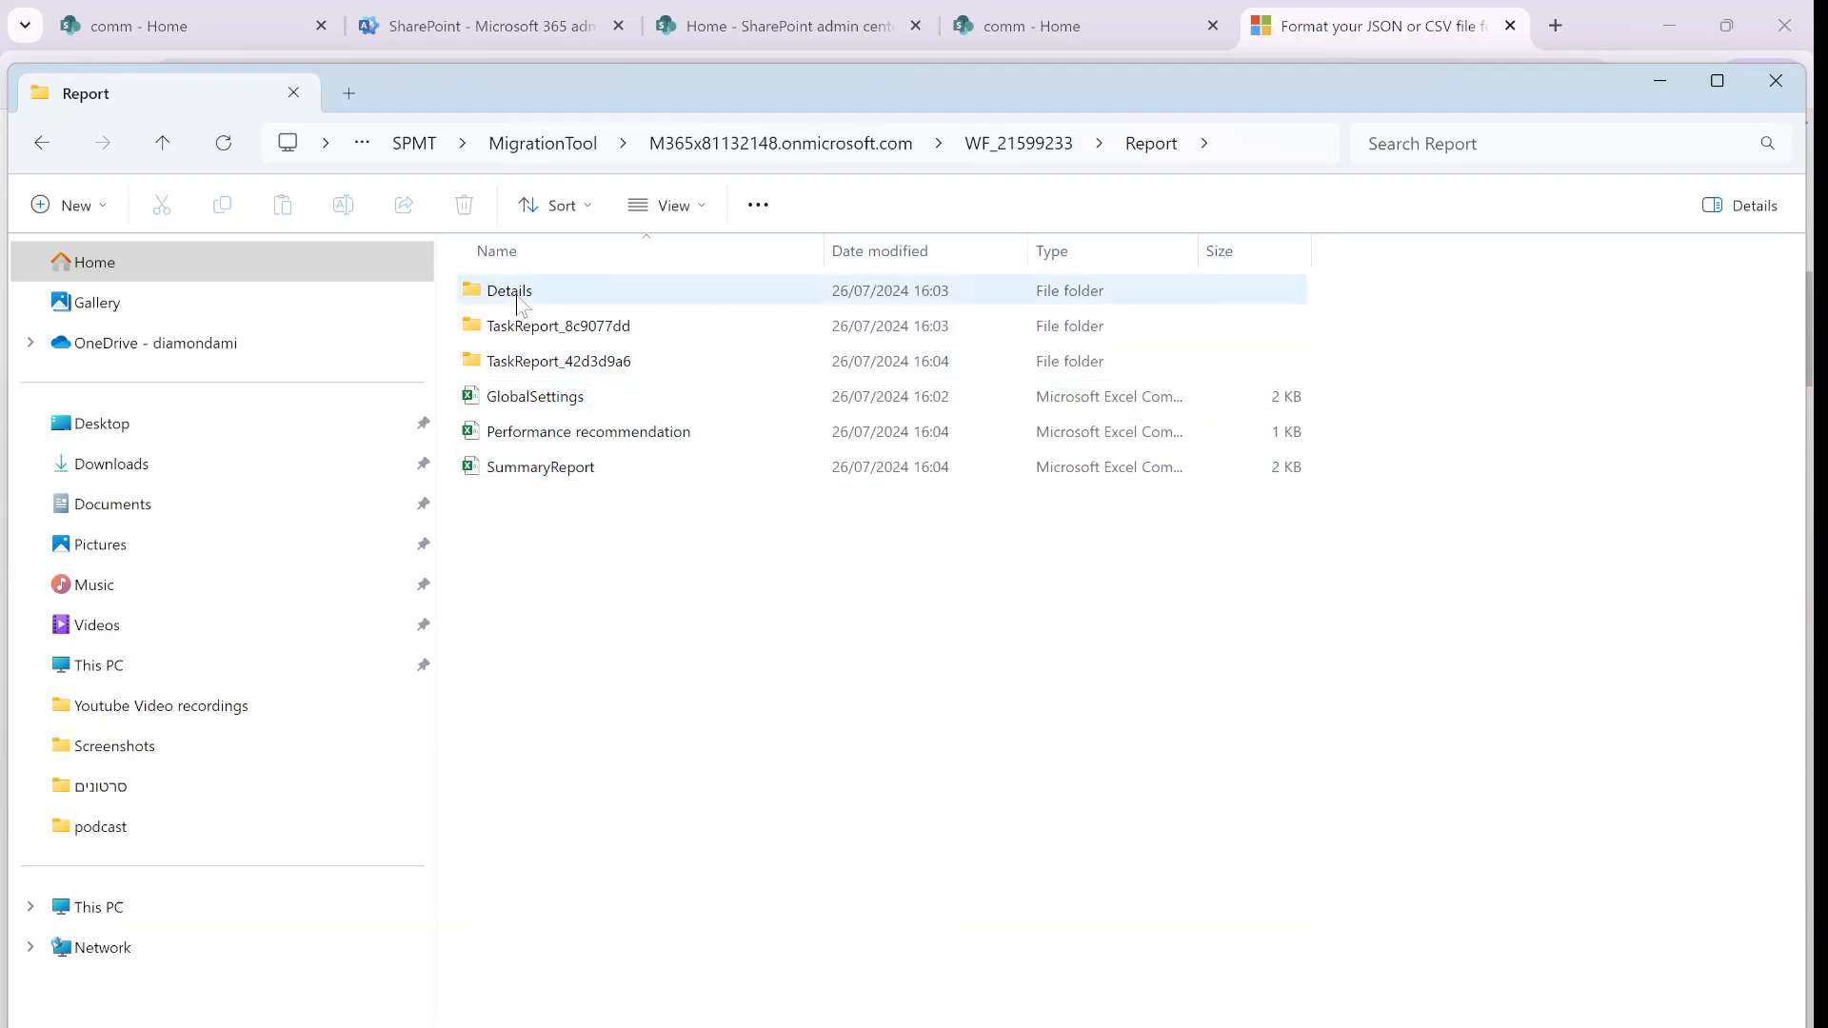
pyautogui.doubleClick(509, 291)
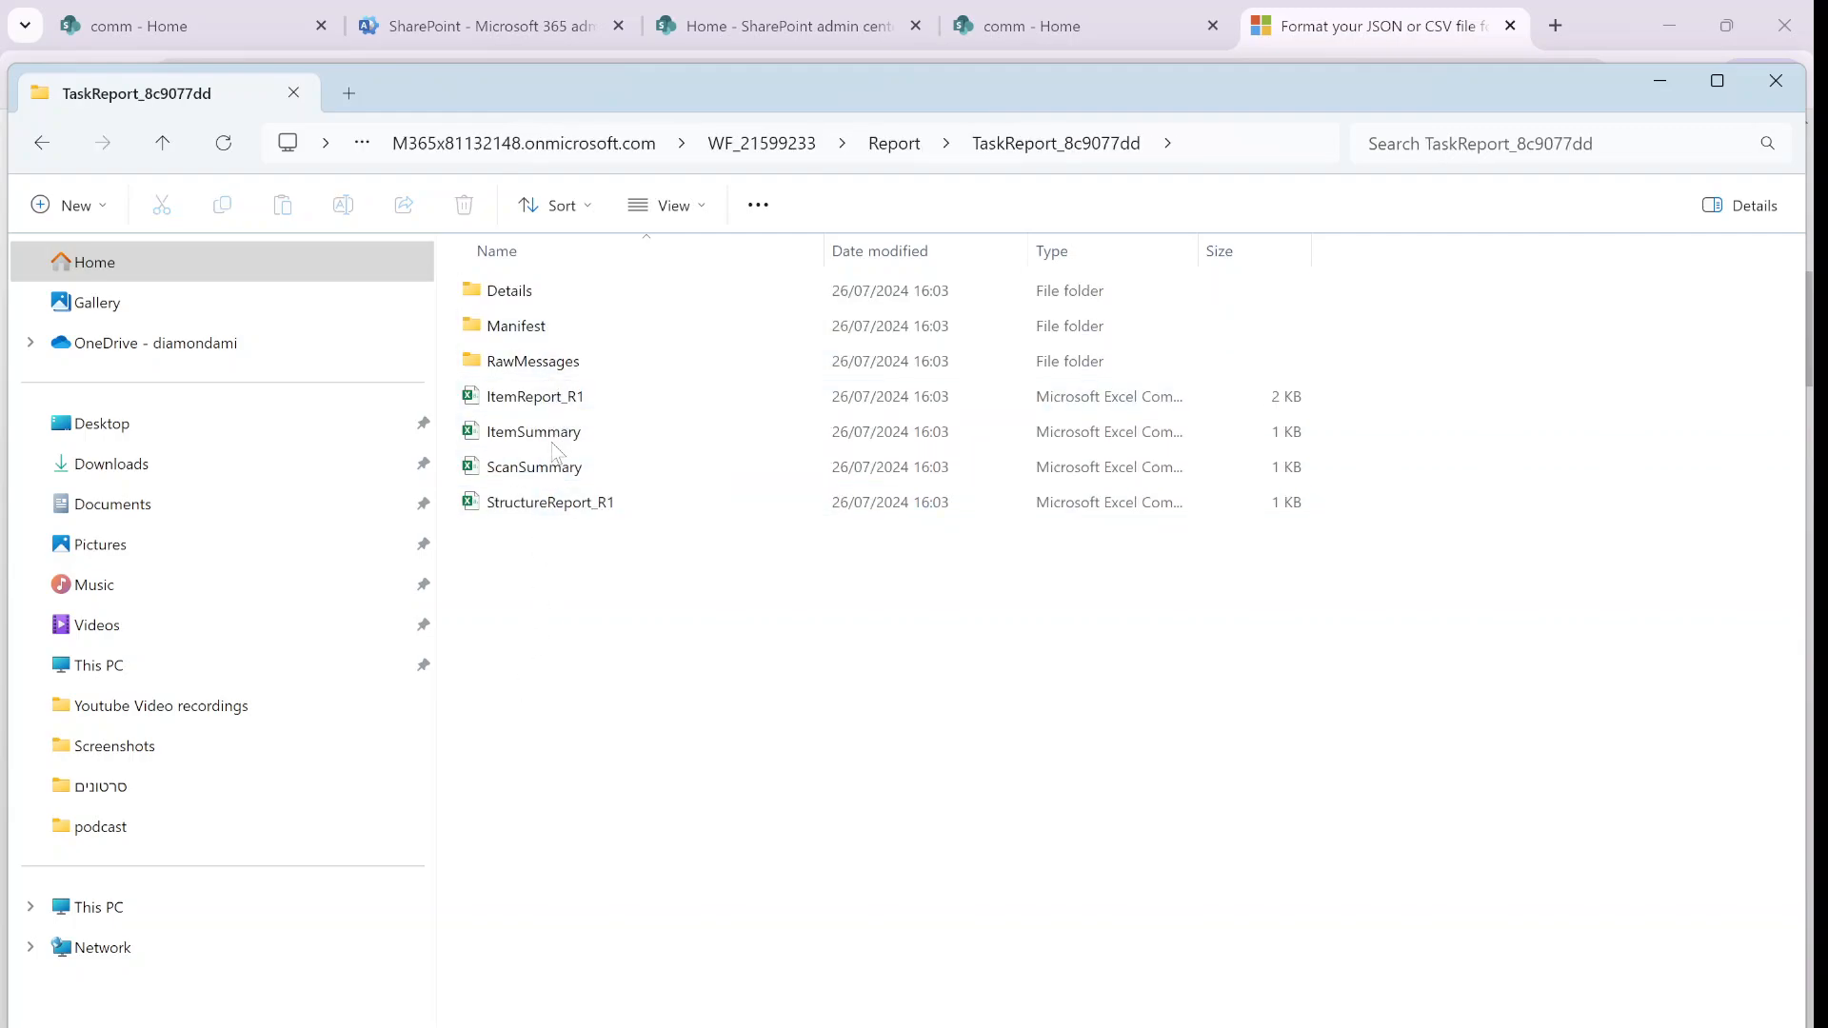
pyautogui.moveTo(533, 431)
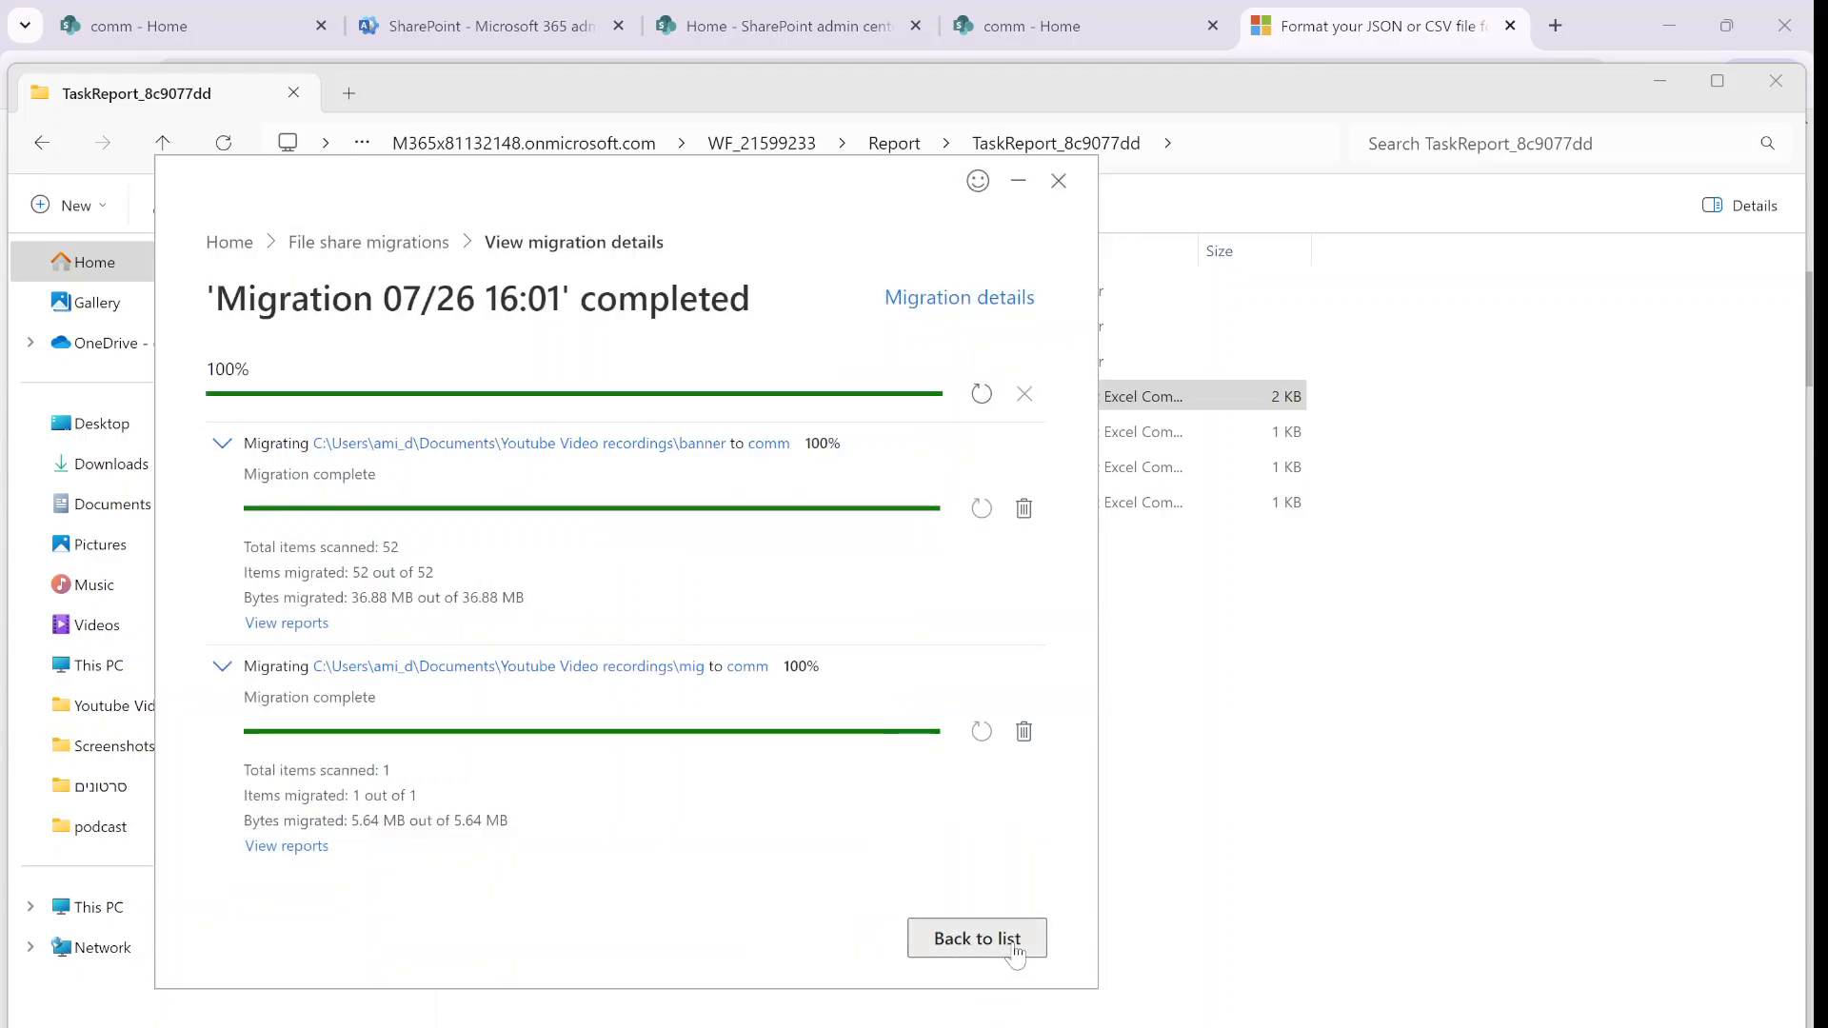
# Go back to the file share migrations list and select Migration 07/25 22:25
pyautogui.click(976, 939)
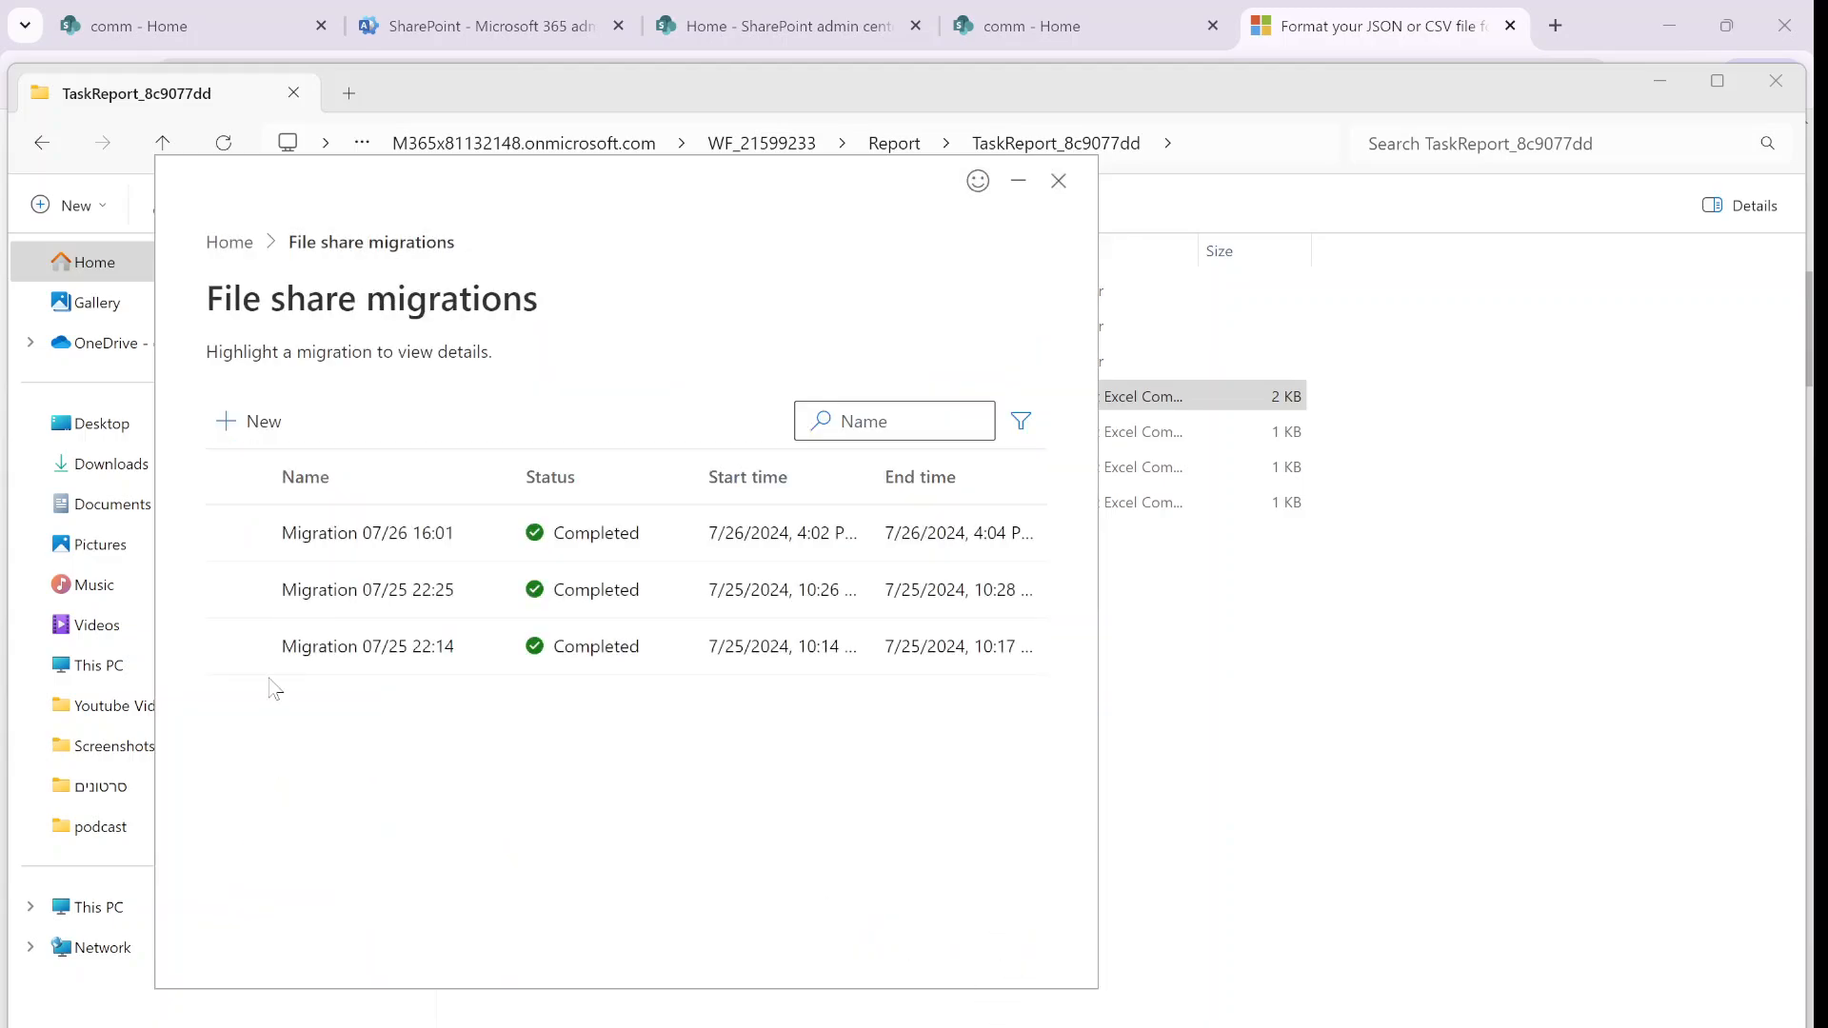
pyautogui.click(368, 588)
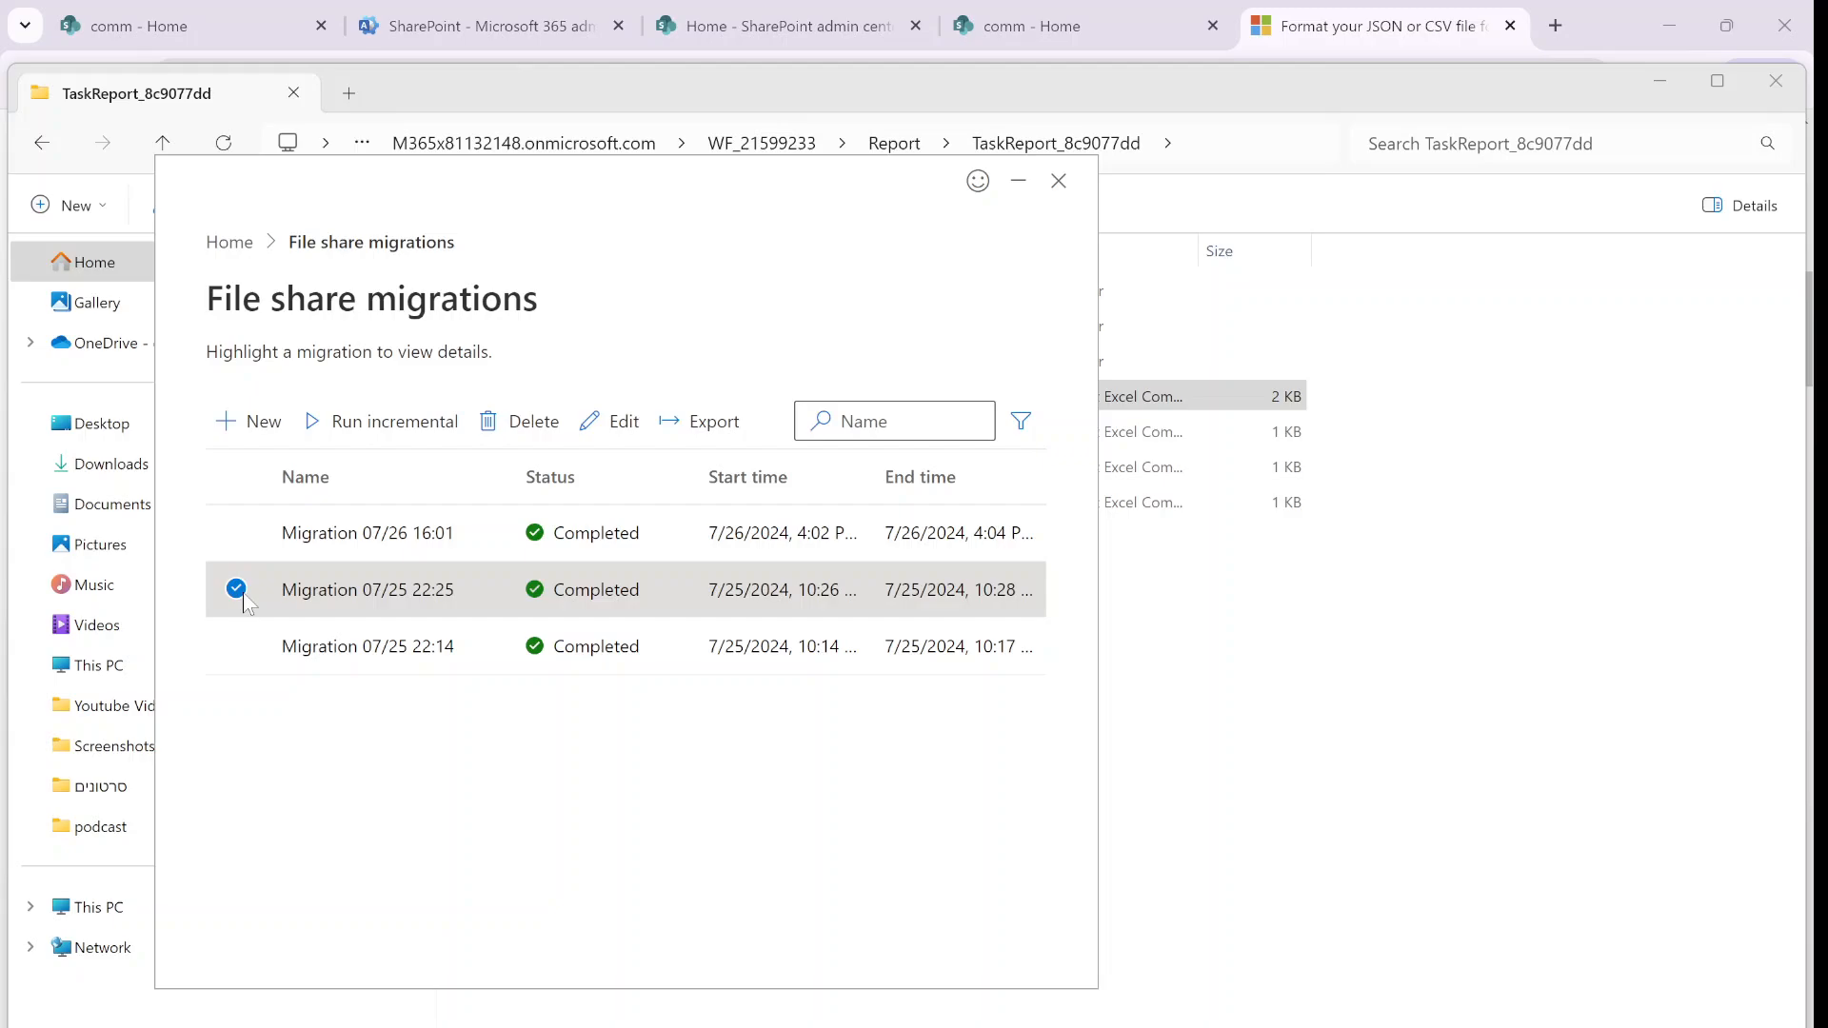
pyautogui.moveTo(419, 436)
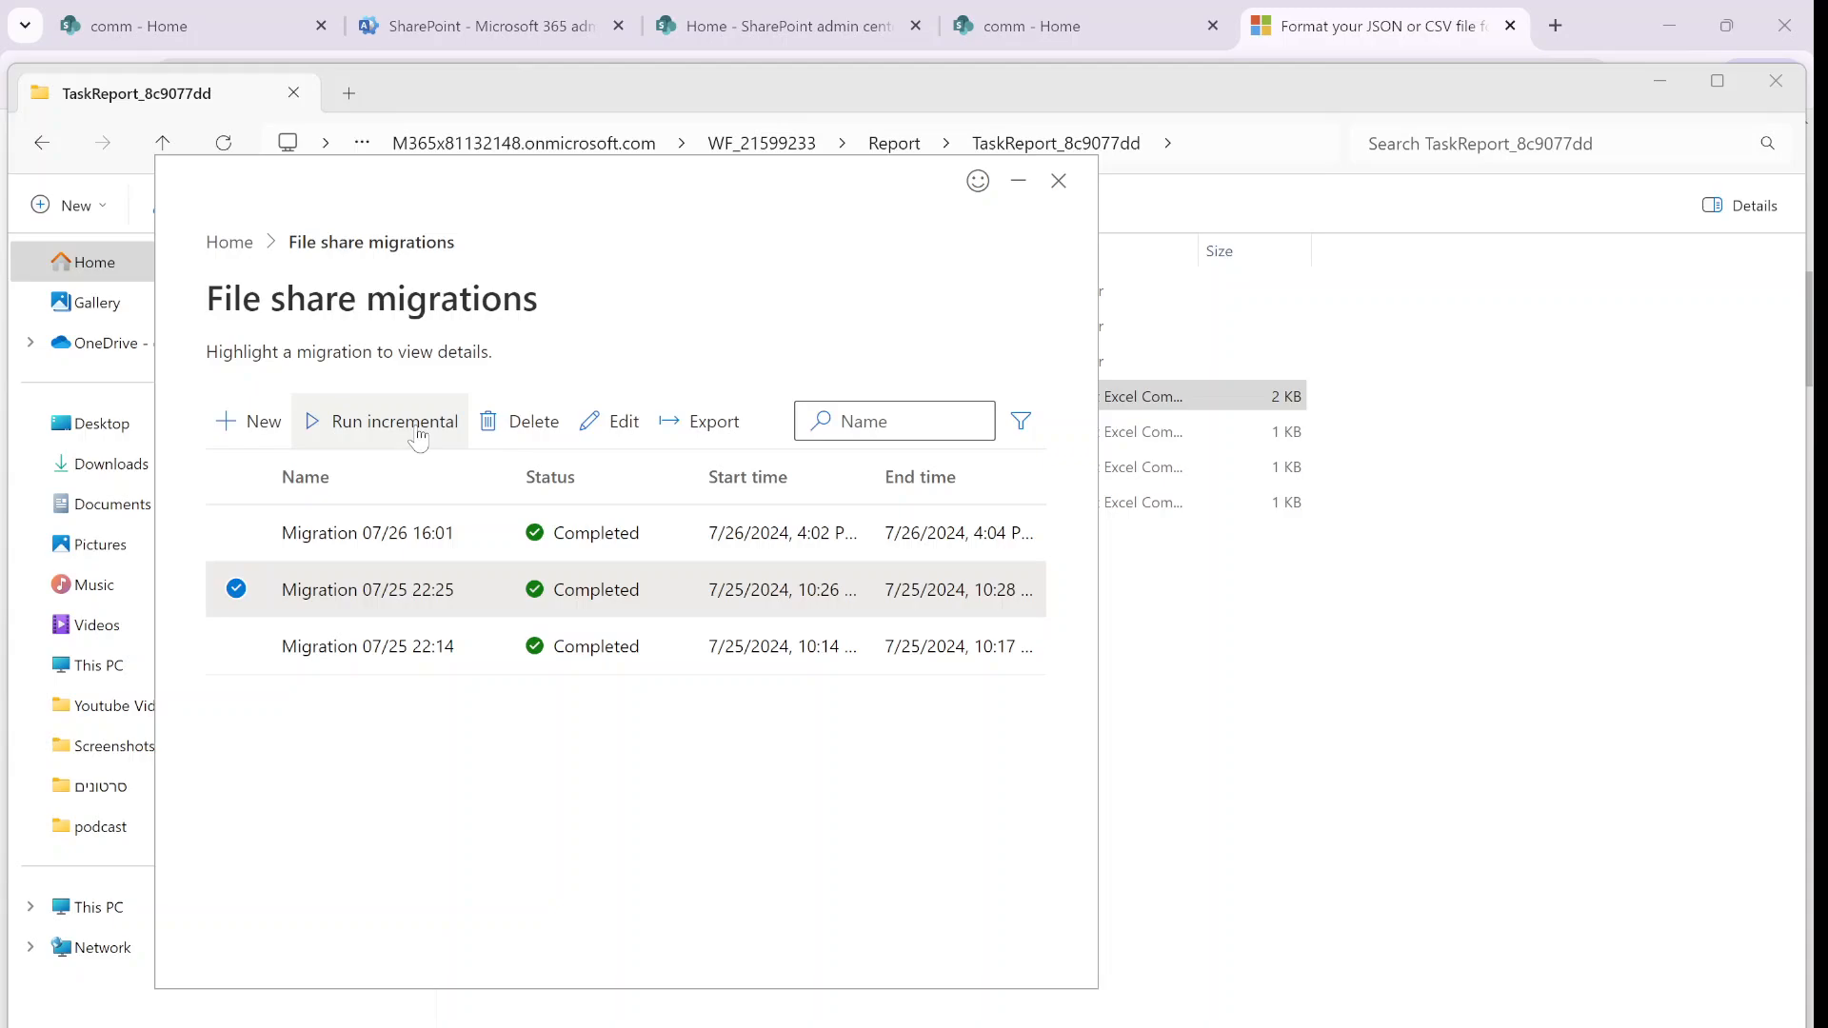
pyautogui.moveTo(863, 209)
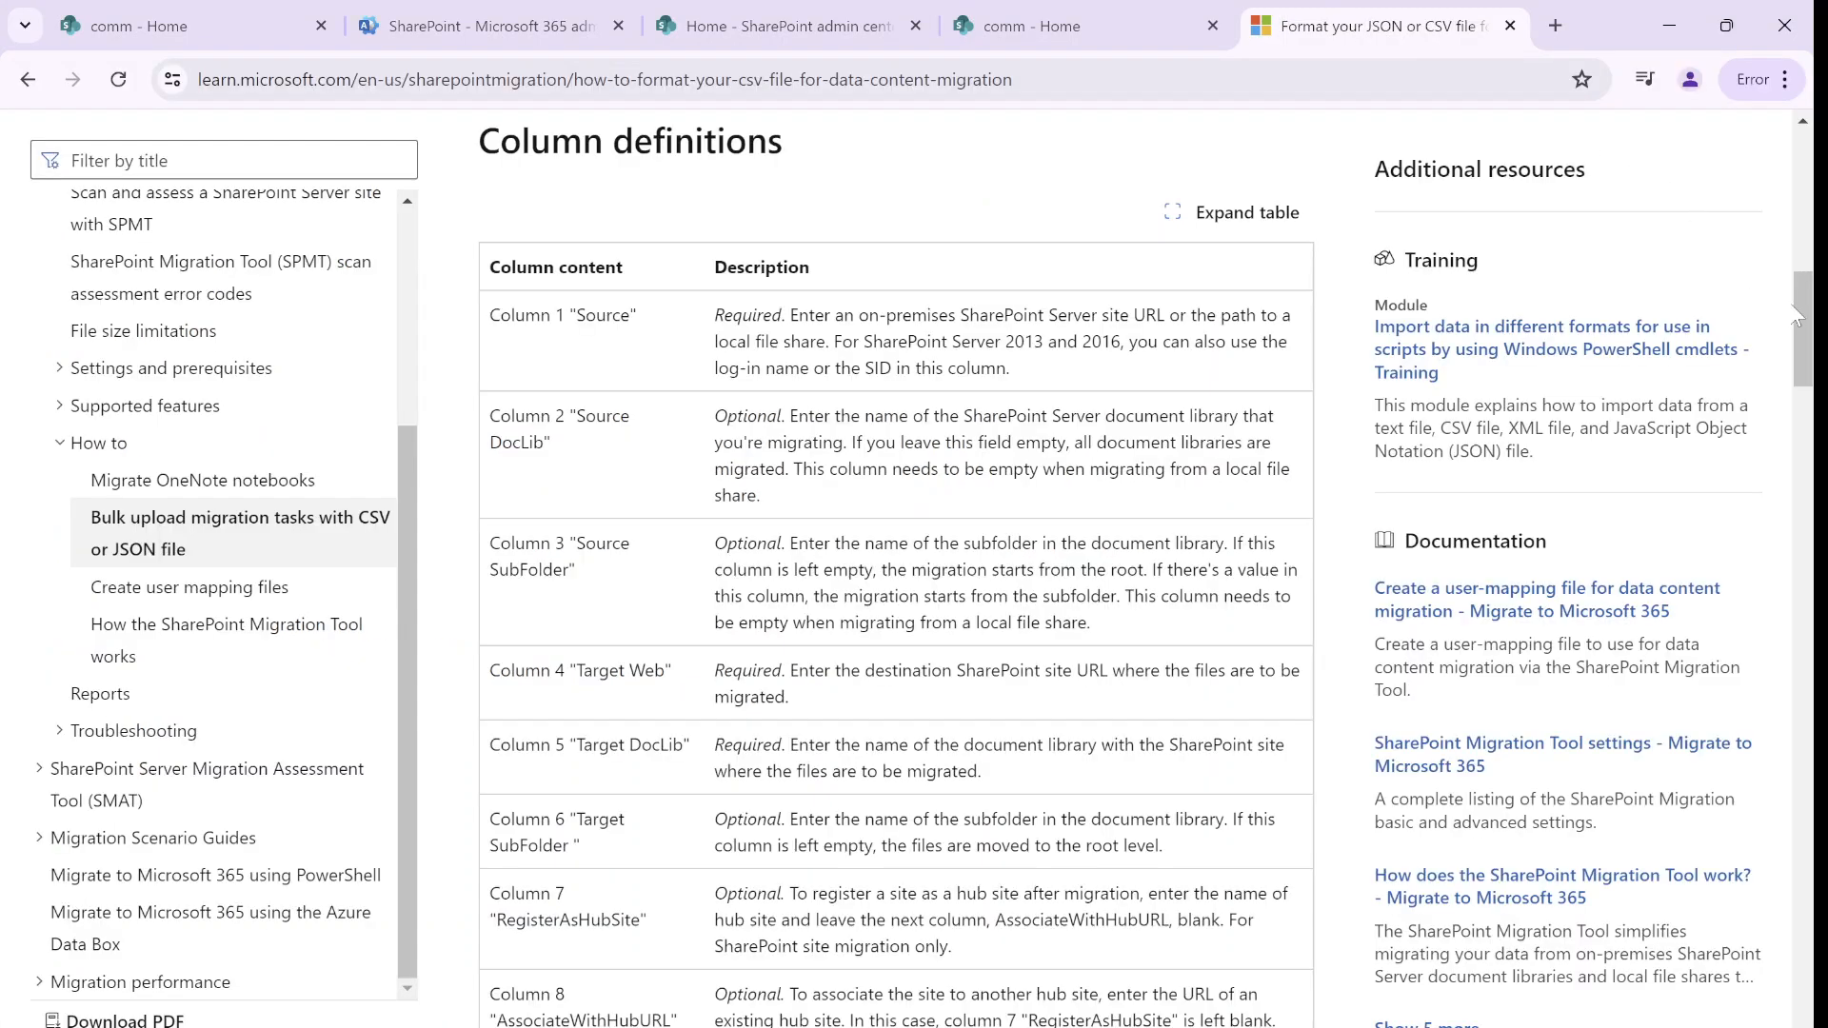
# Scroll the CSV format article below the Column definitions table
pyautogui.scroll(-3)
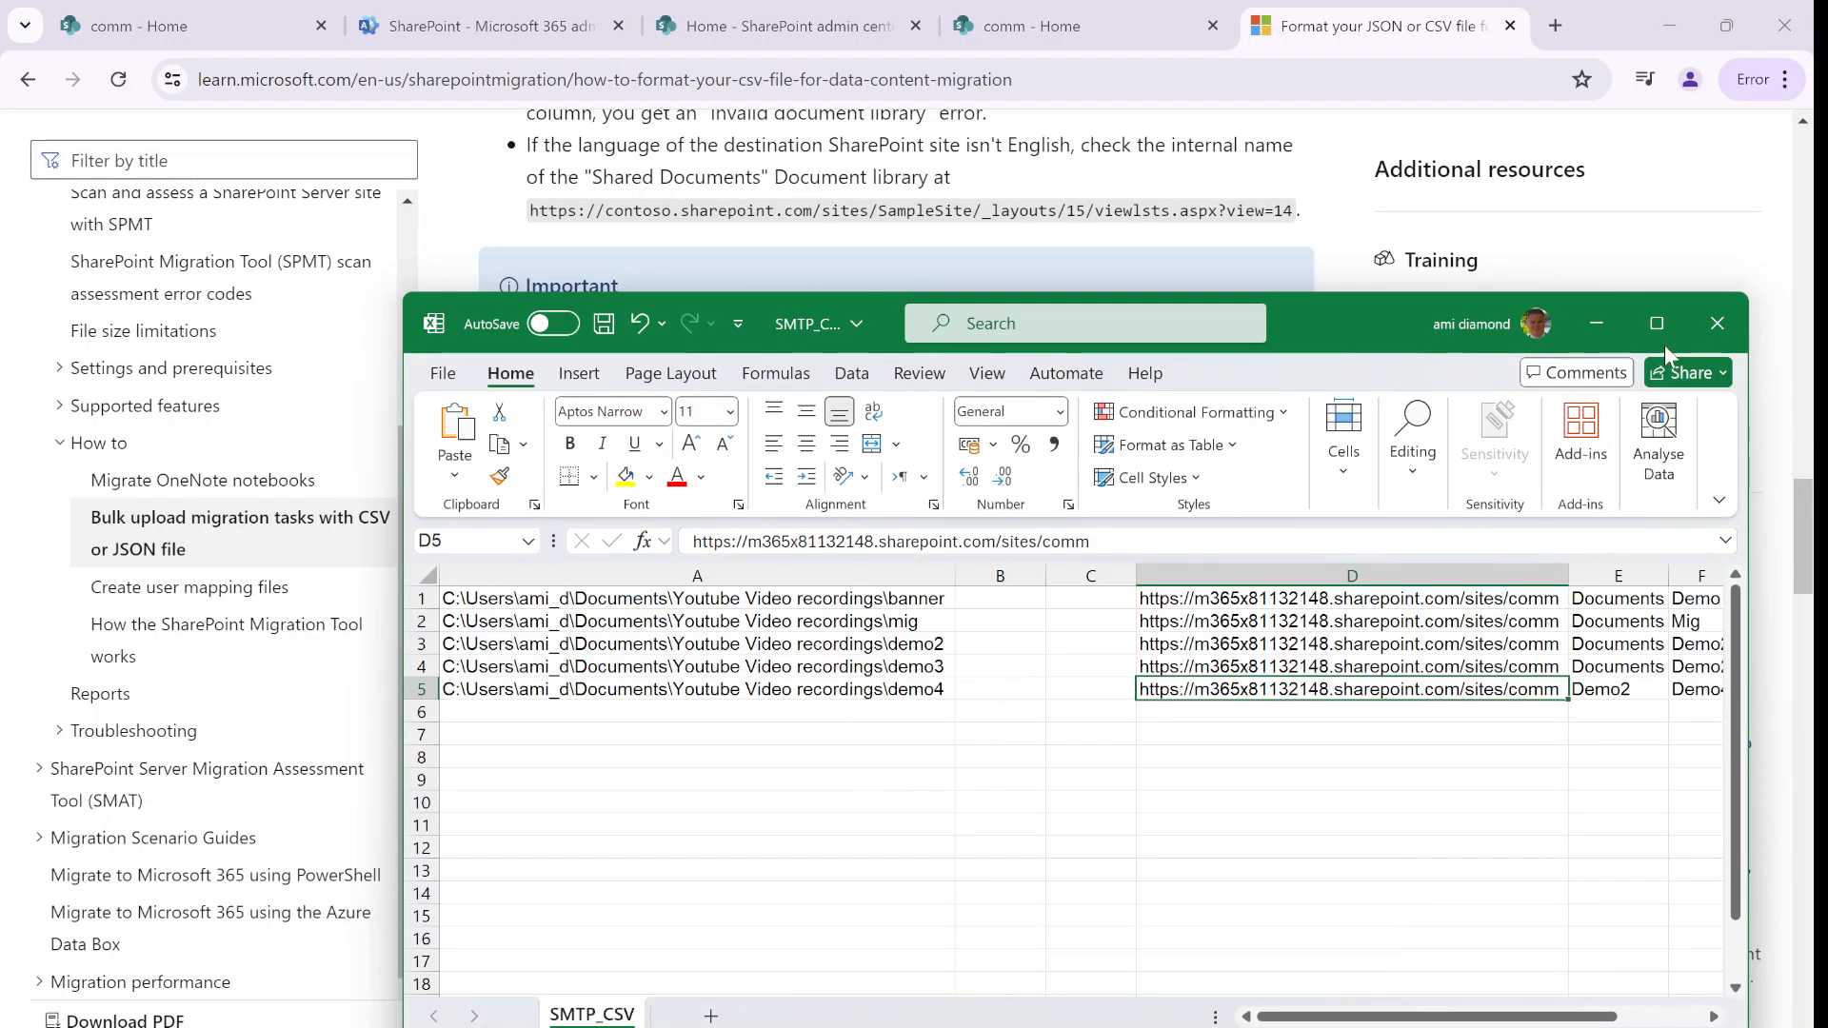
# Maximize Excel and review the source path, site URL and library names in columns A, D, E
pyautogui.click(1655, 323)
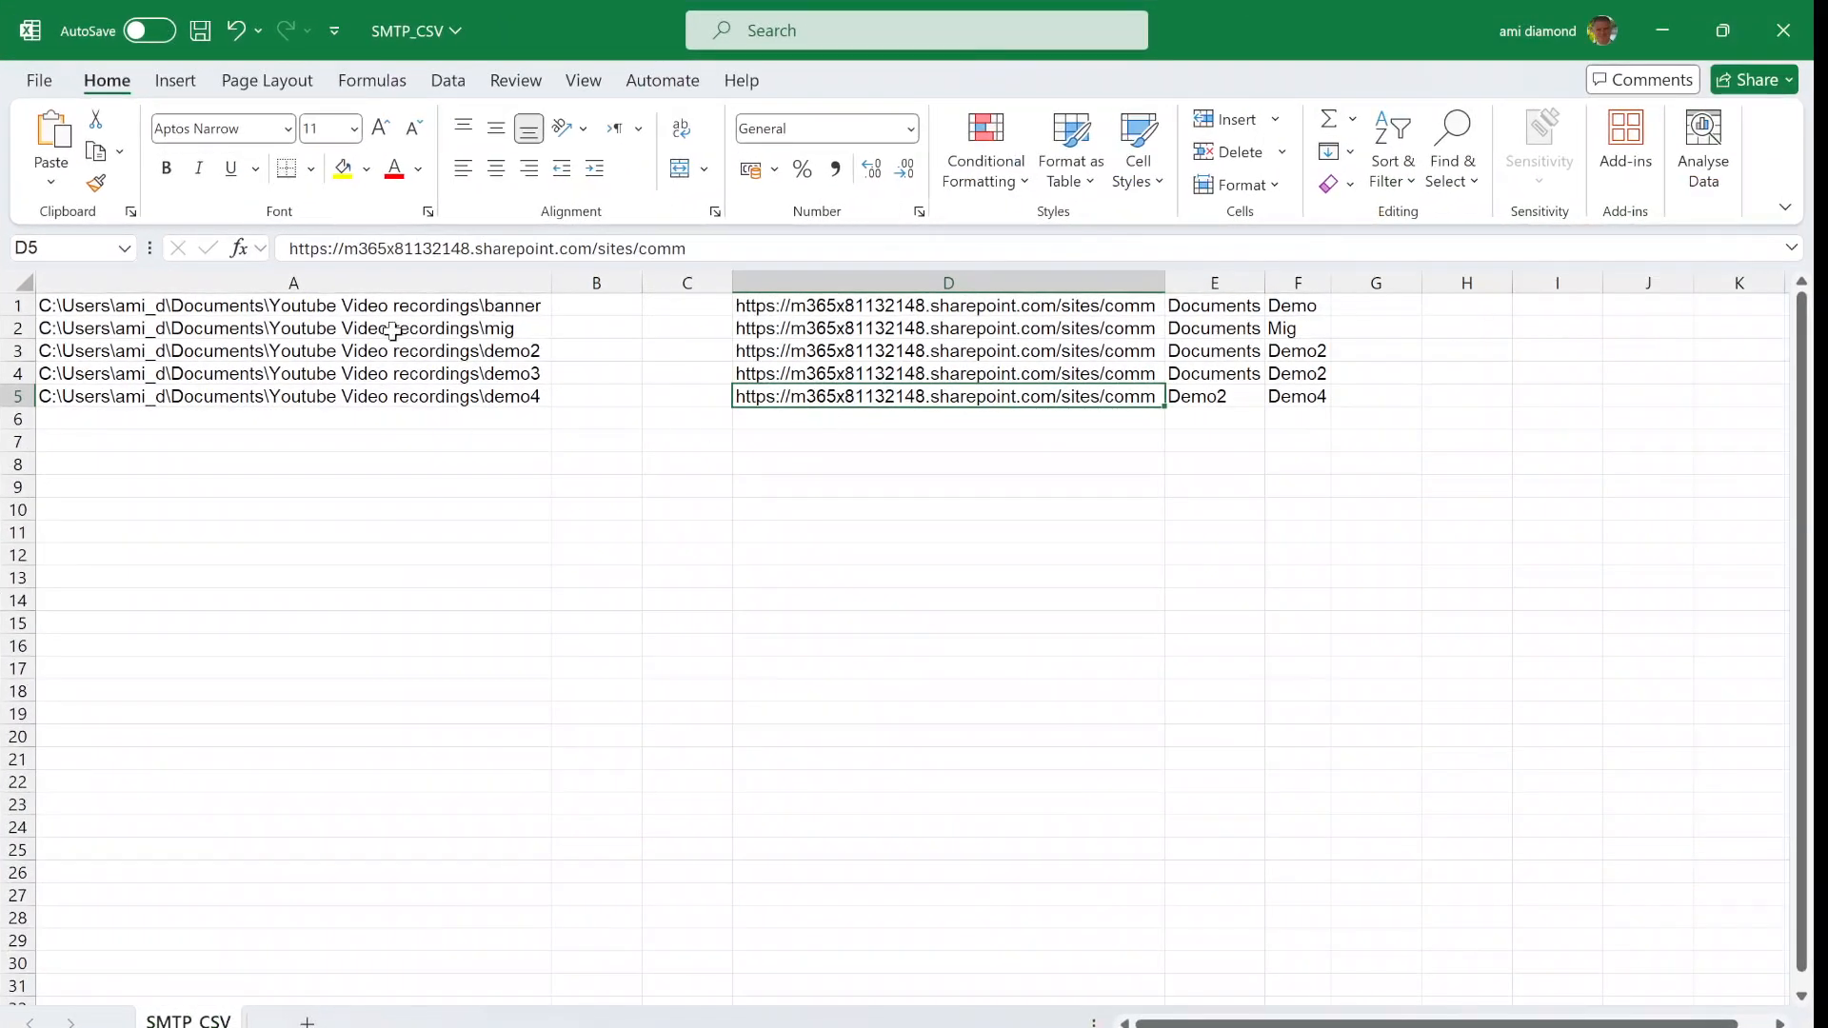
pyautogui.click(291, 327)
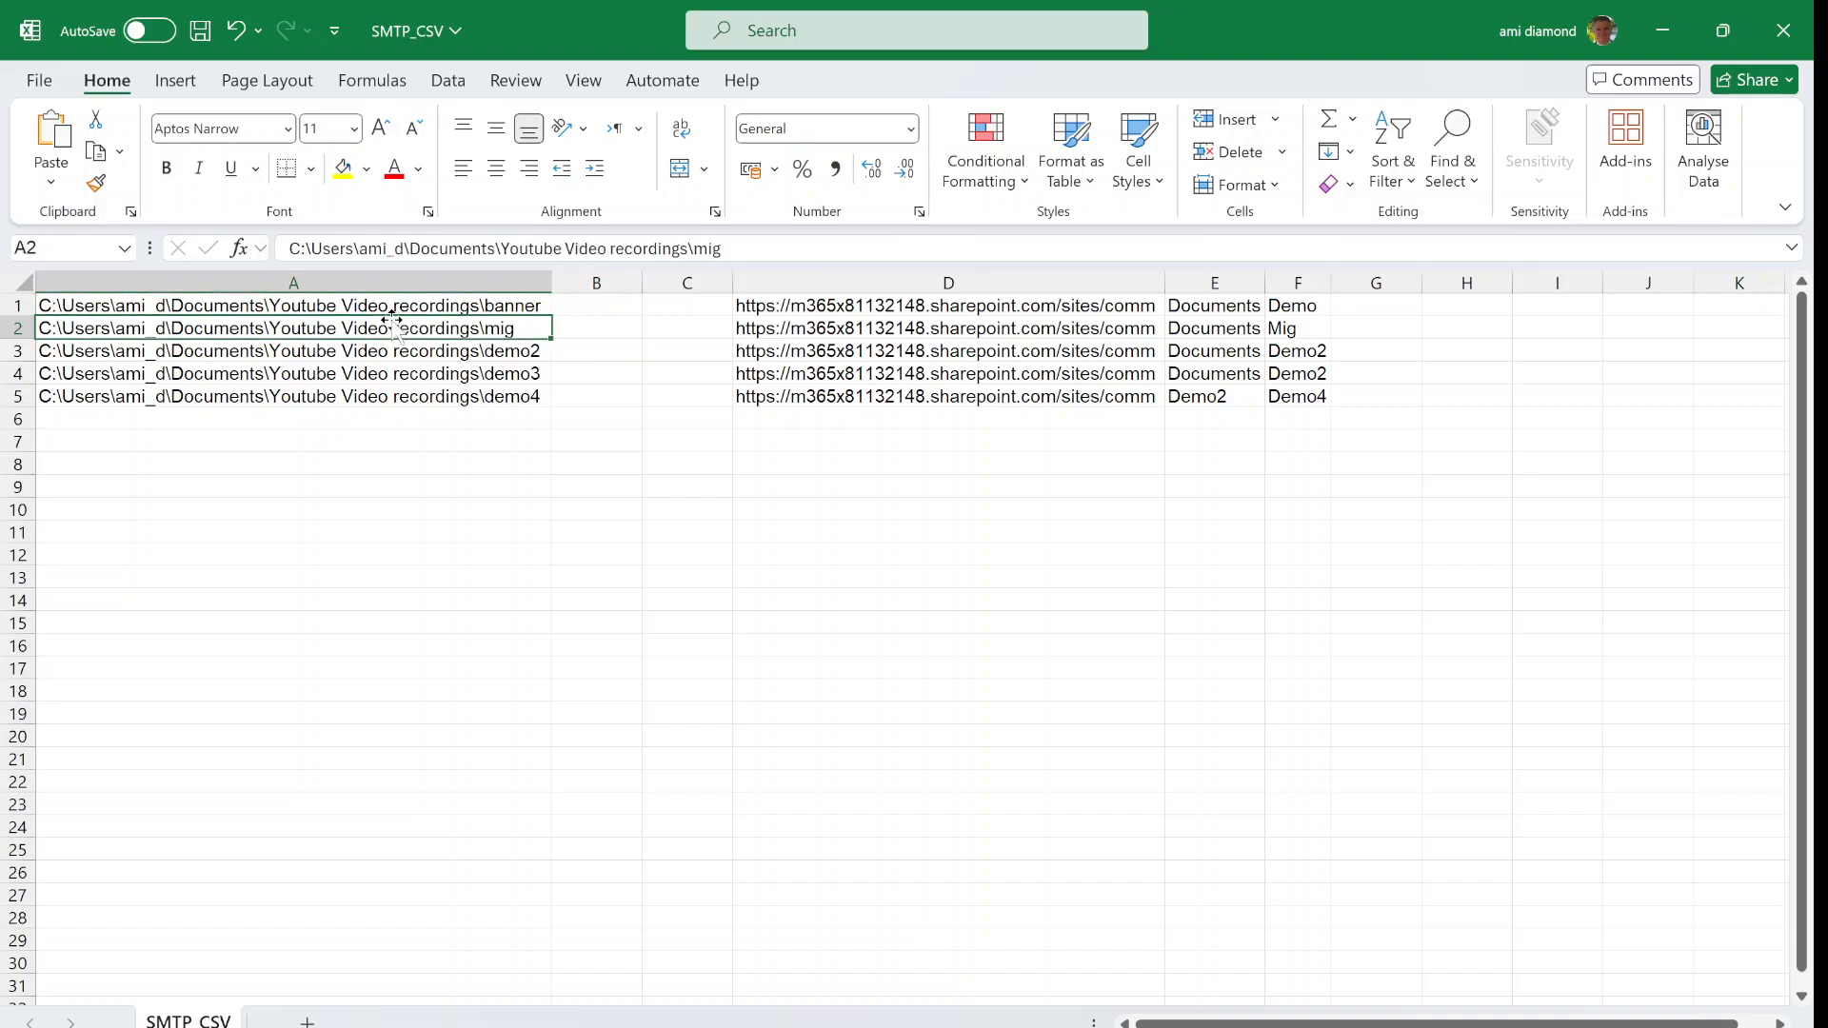
pyautogui.click(687, 328)
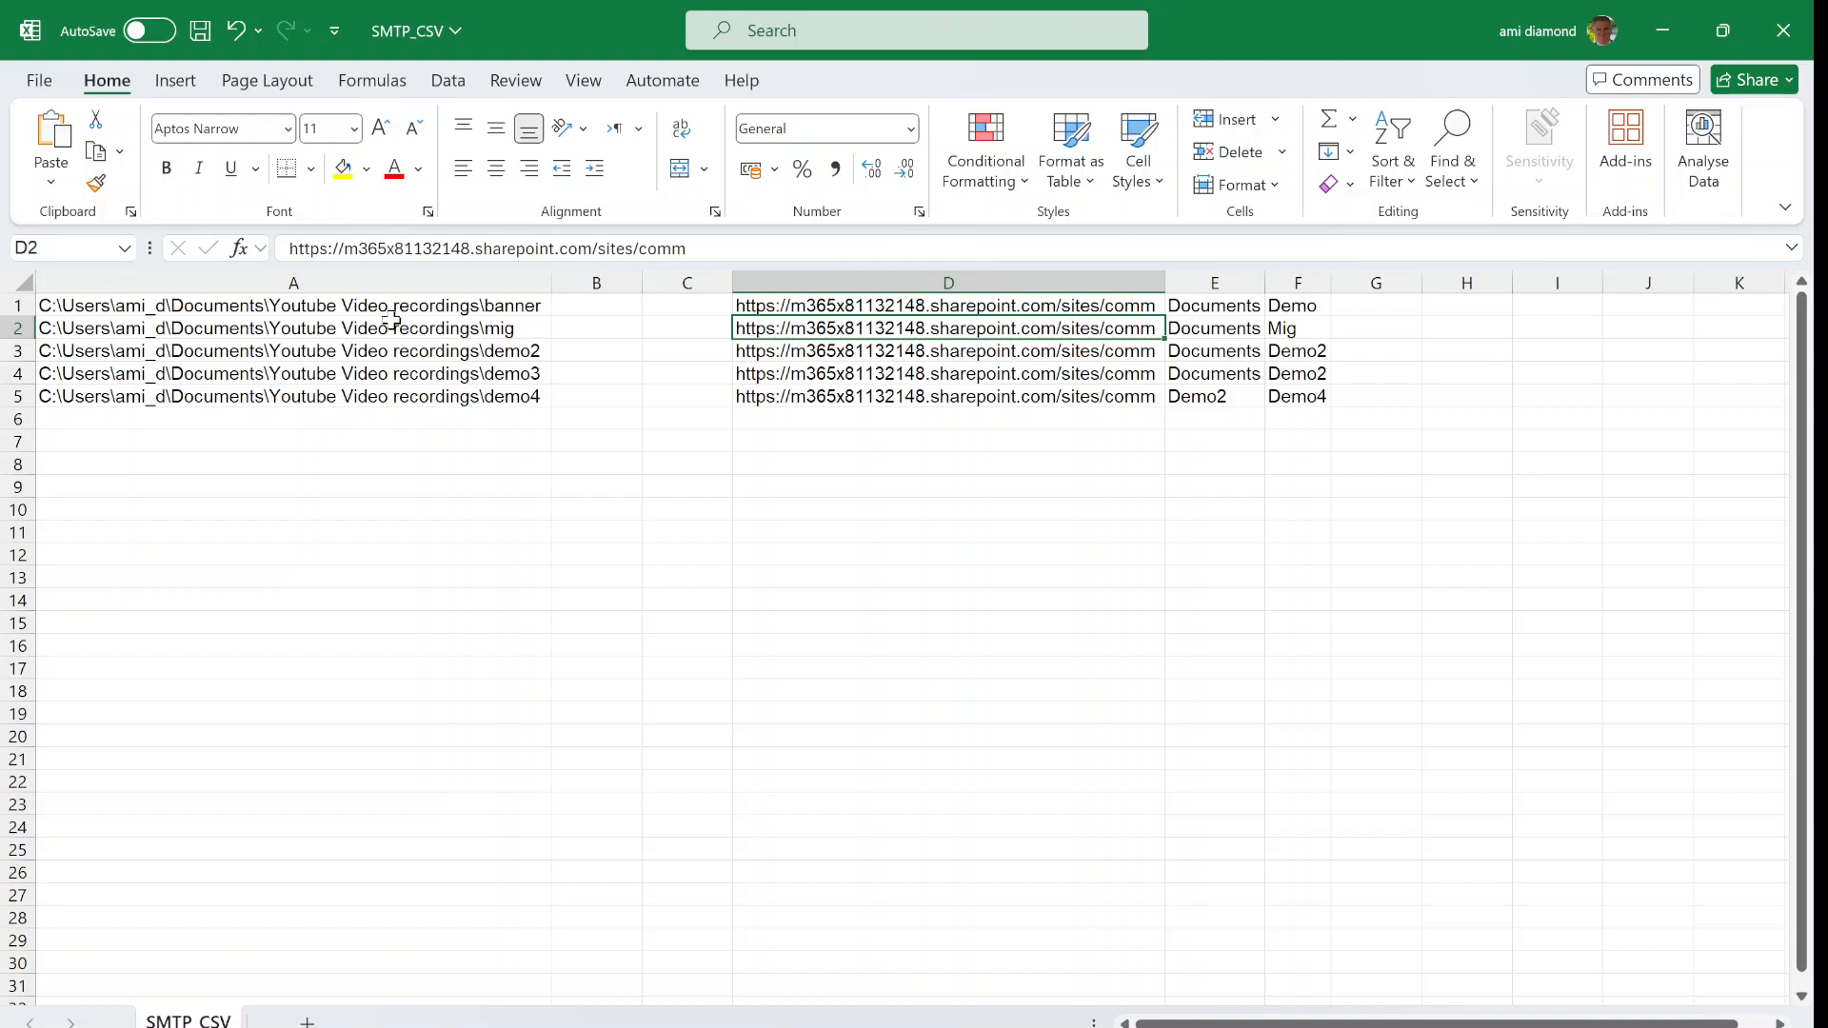
pyautogui.click(947, 306)
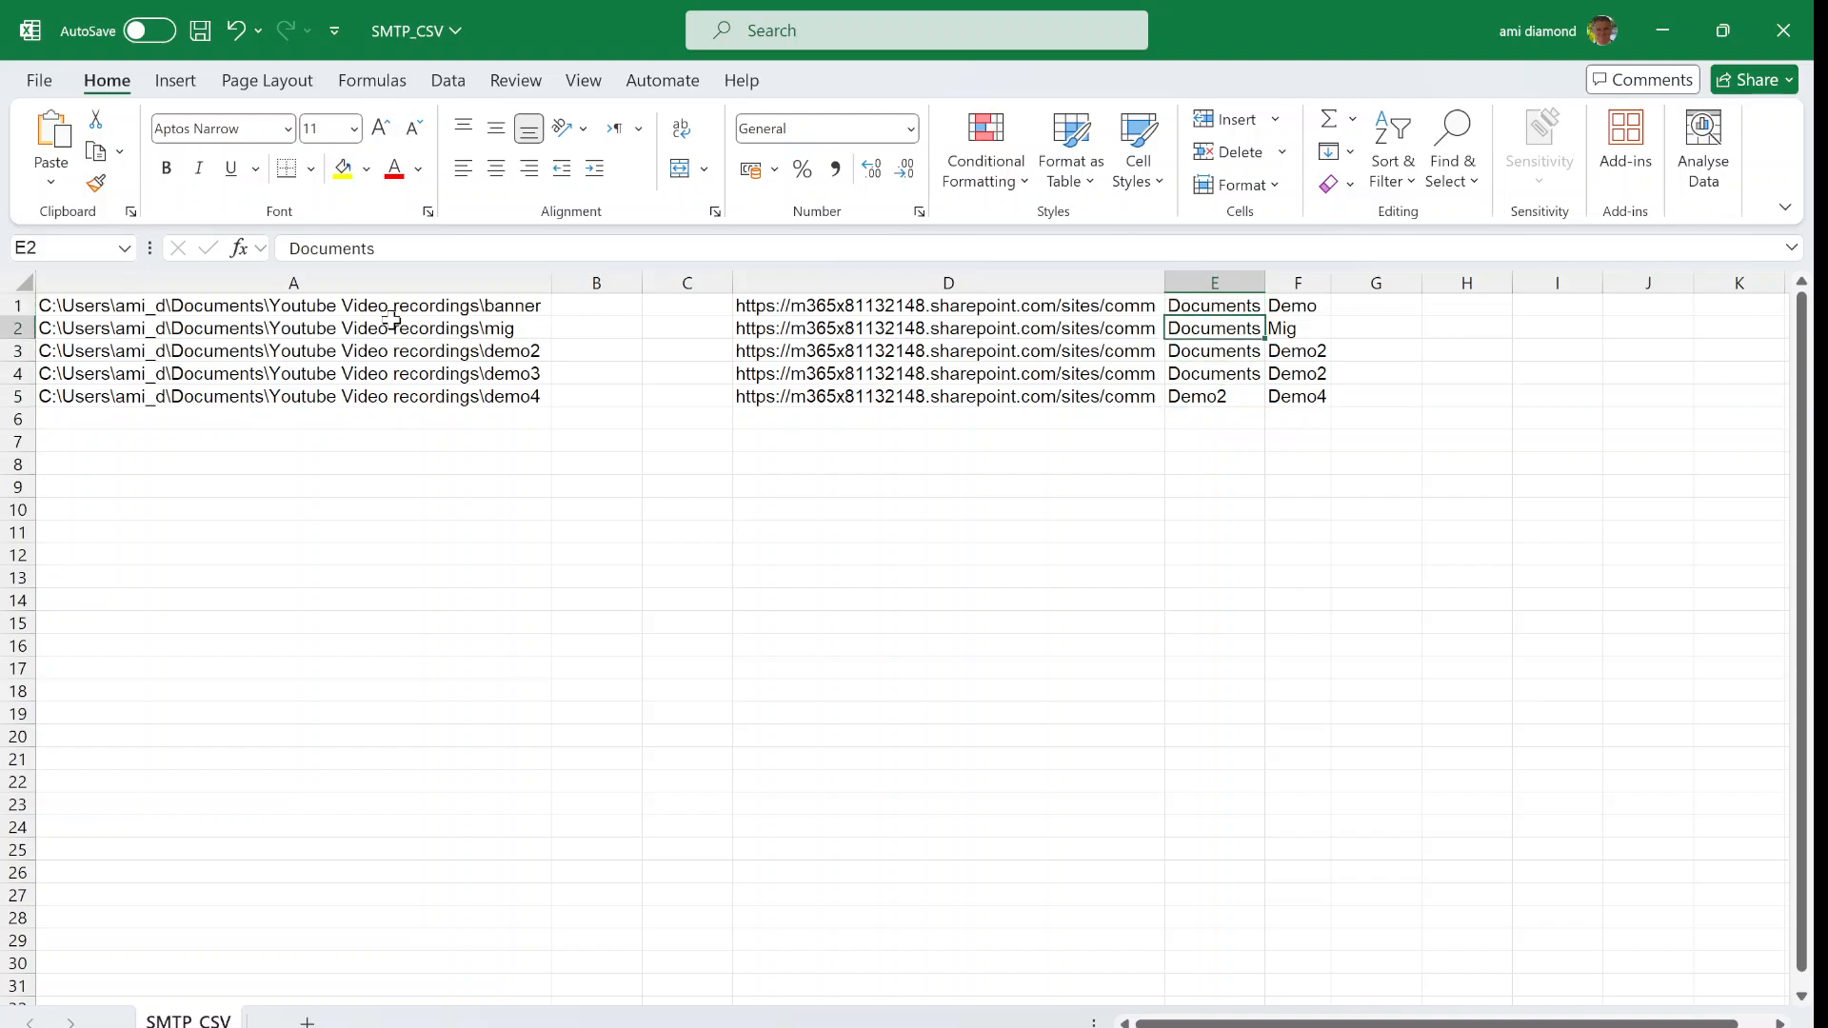
pyautogui.click(1212, 396)
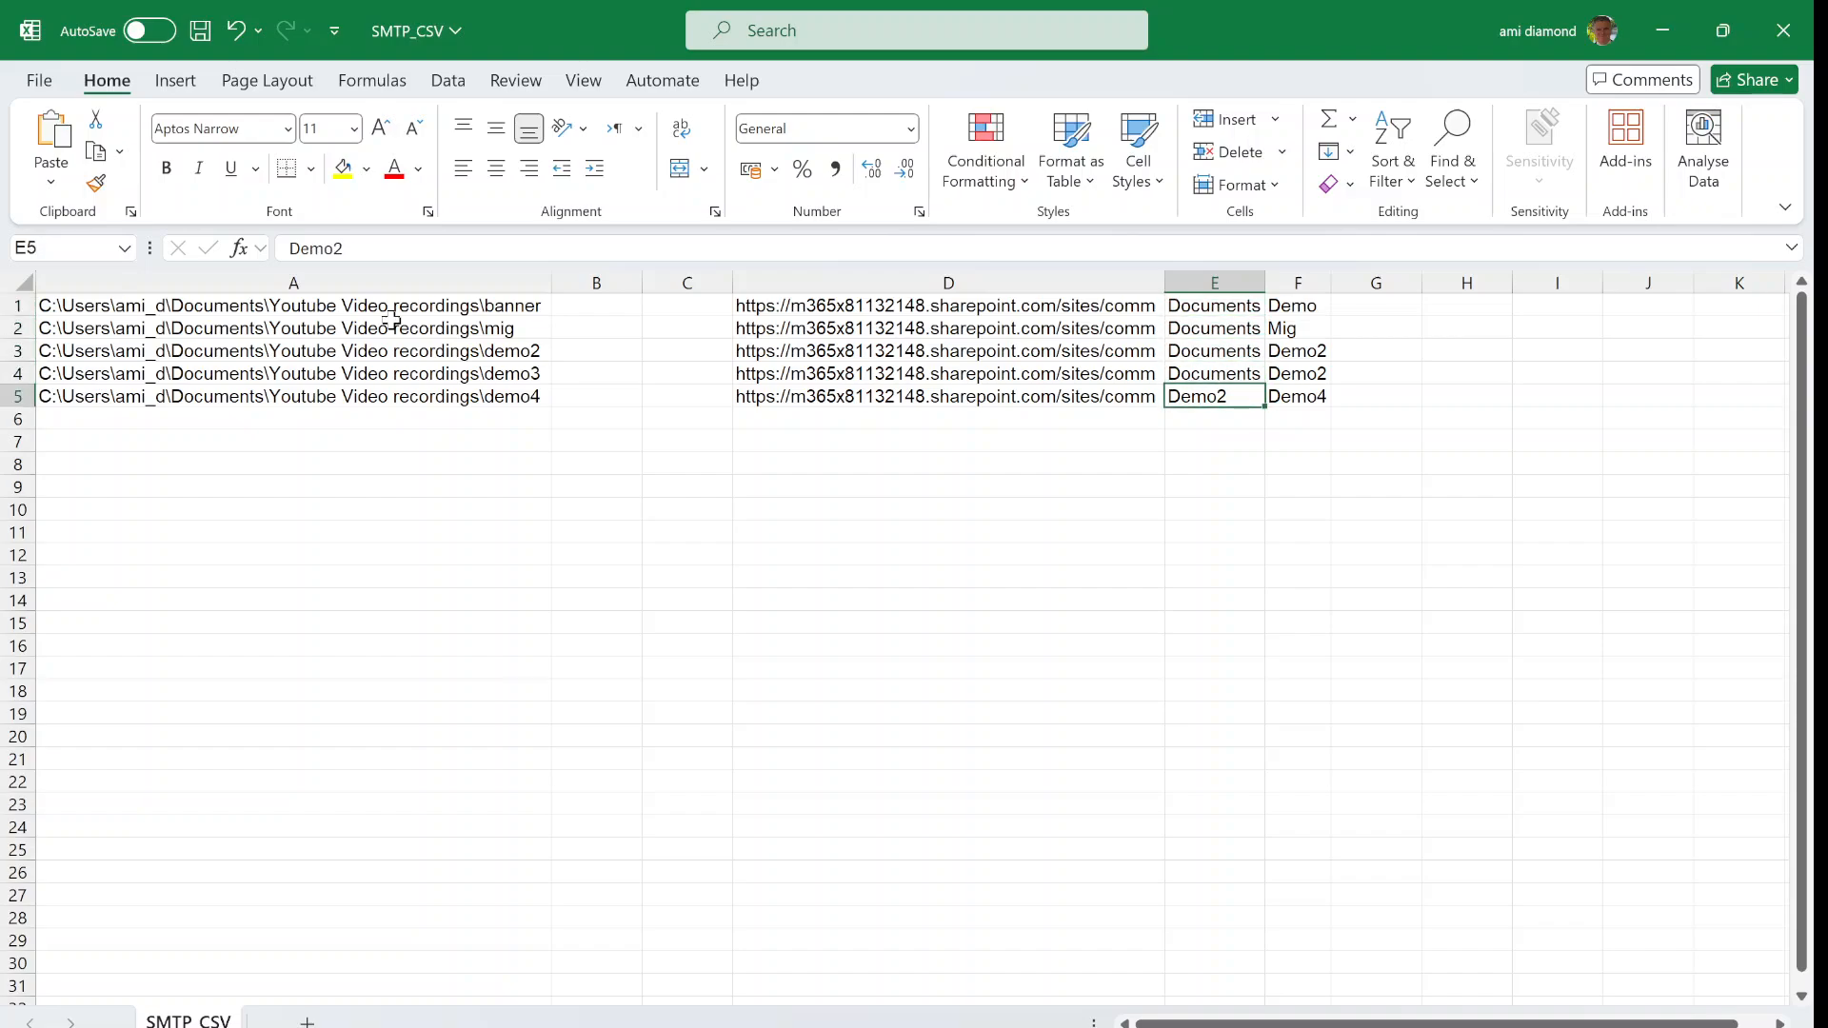
pyautogui.click(1212, 373)
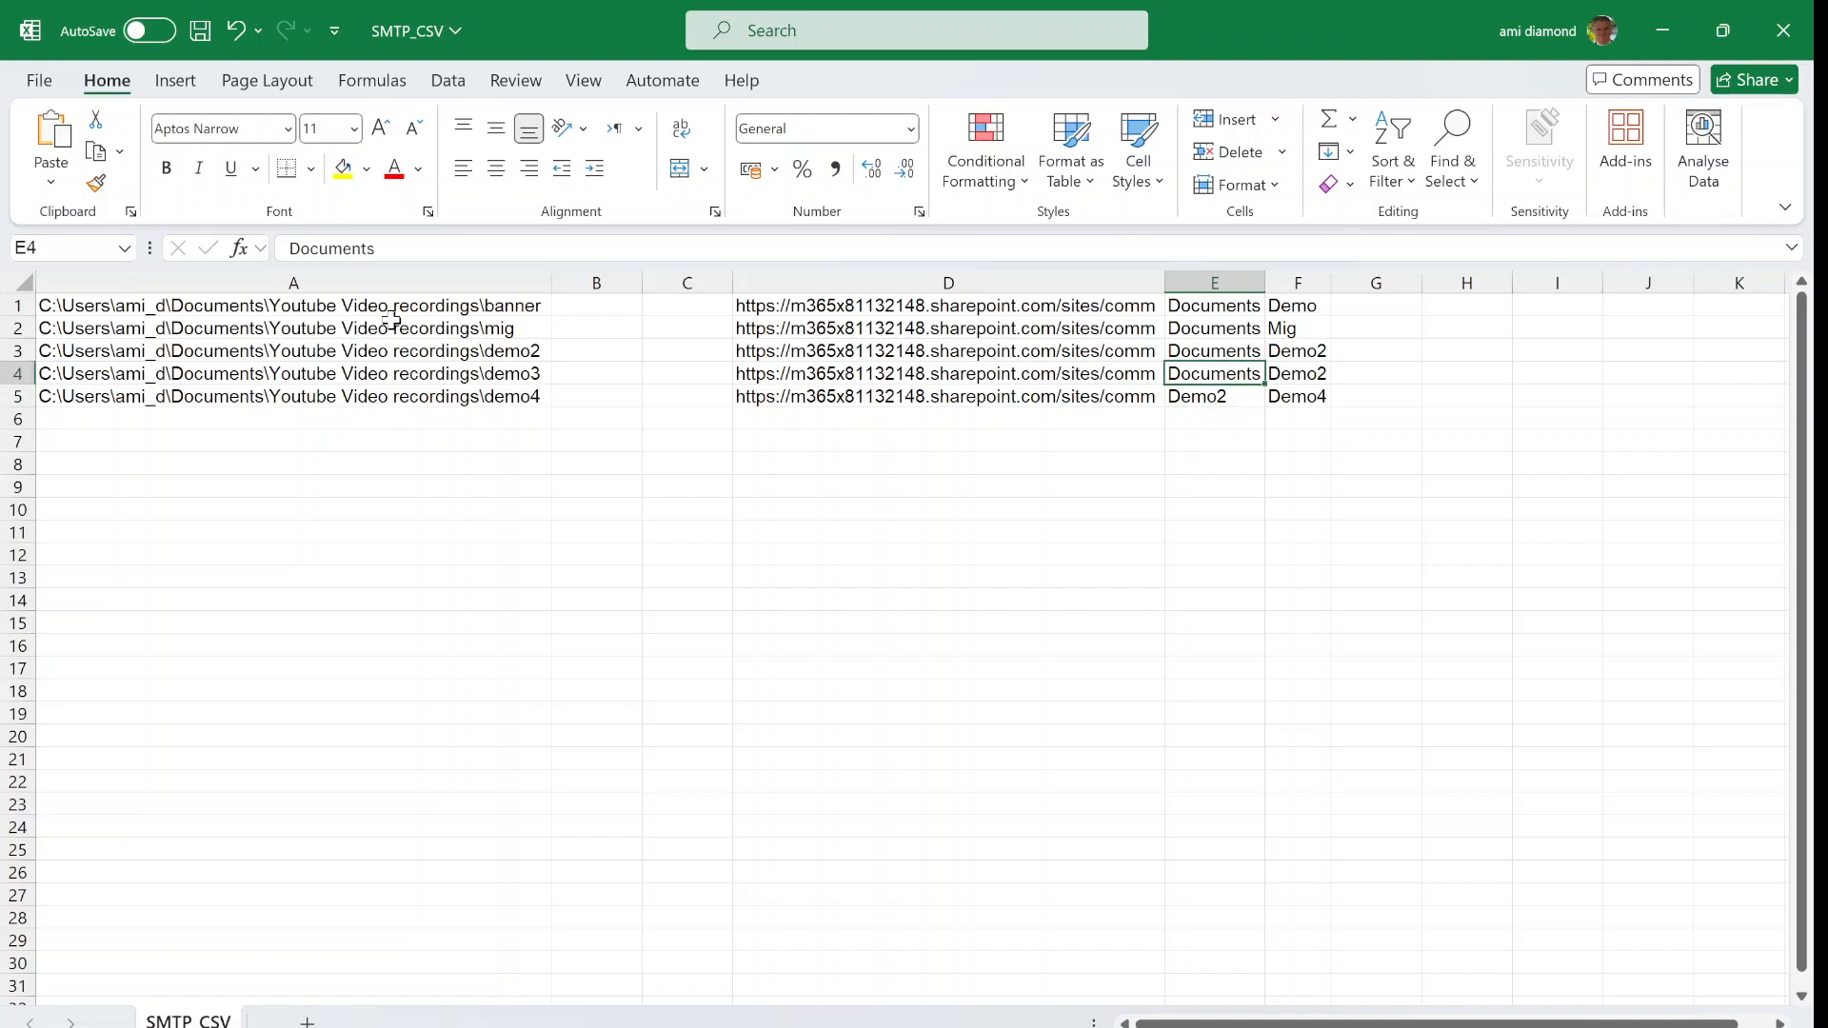
# Set column F destination folders to Demo, Mig, Demo2, Demo2, Demo4 and open the File page
pyautogui.click(1214, 396)
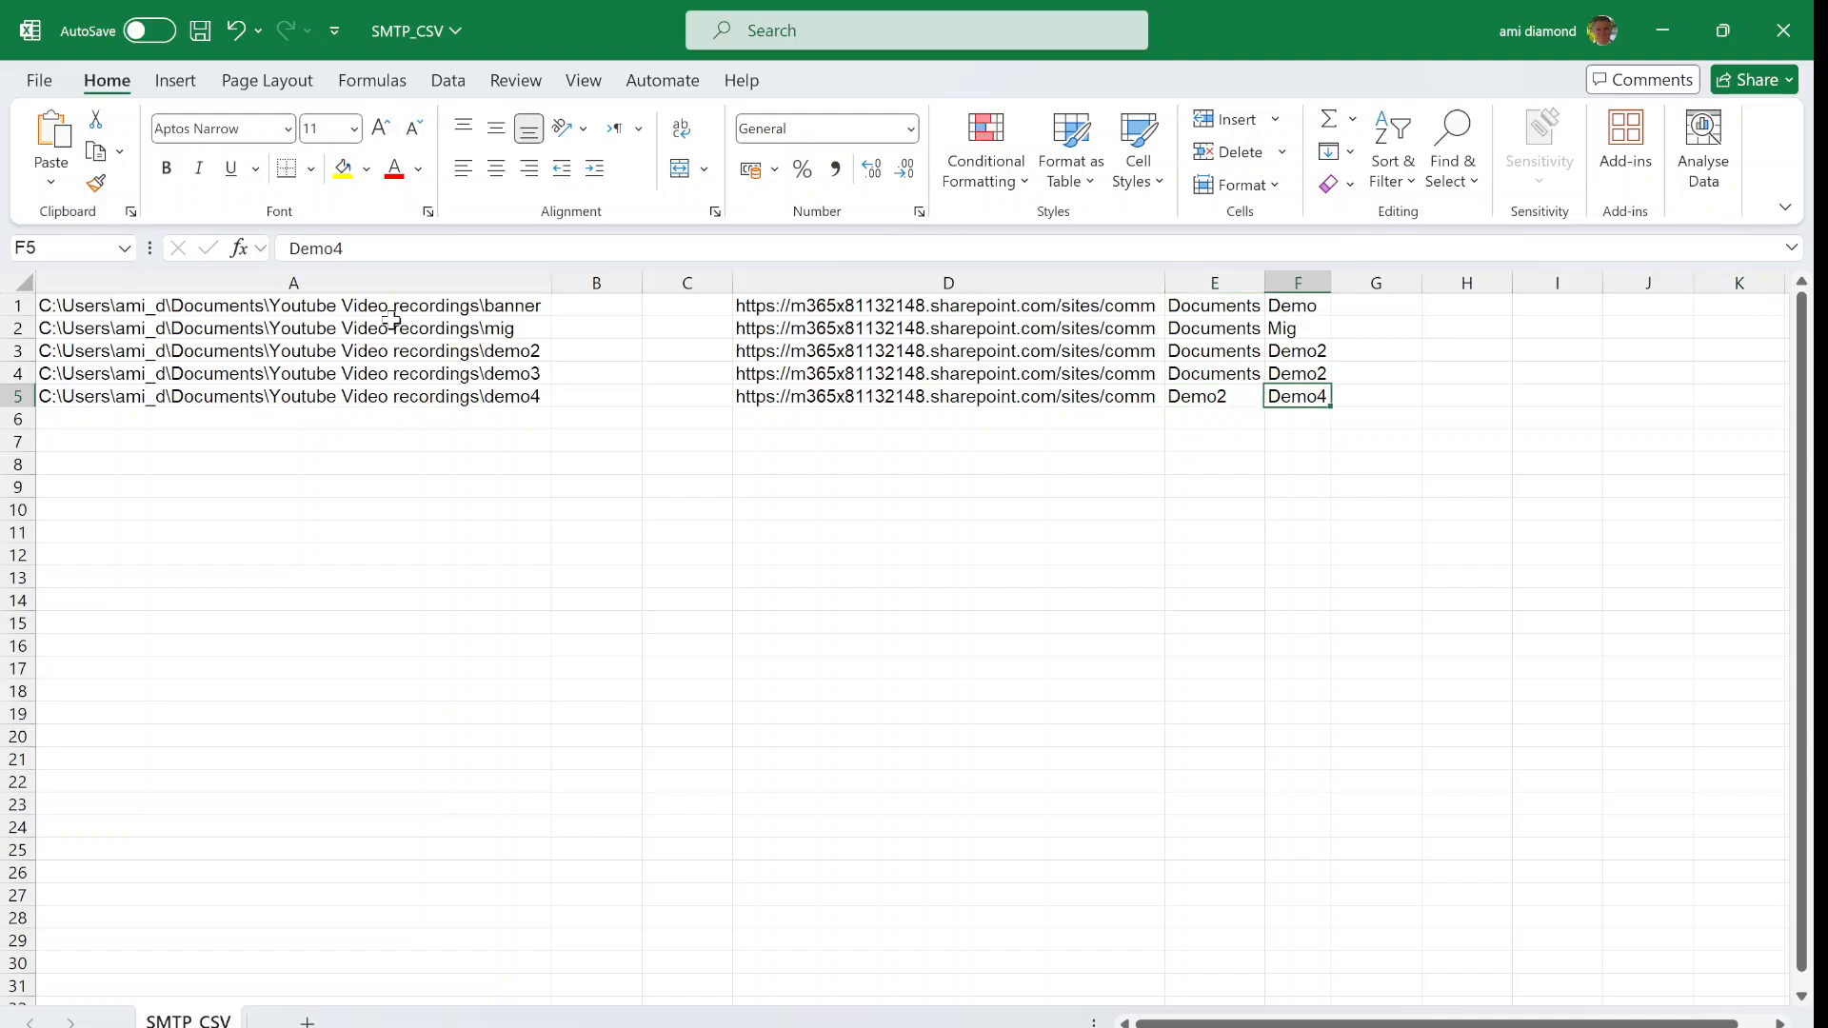
pyautogui.click(1296, 351)
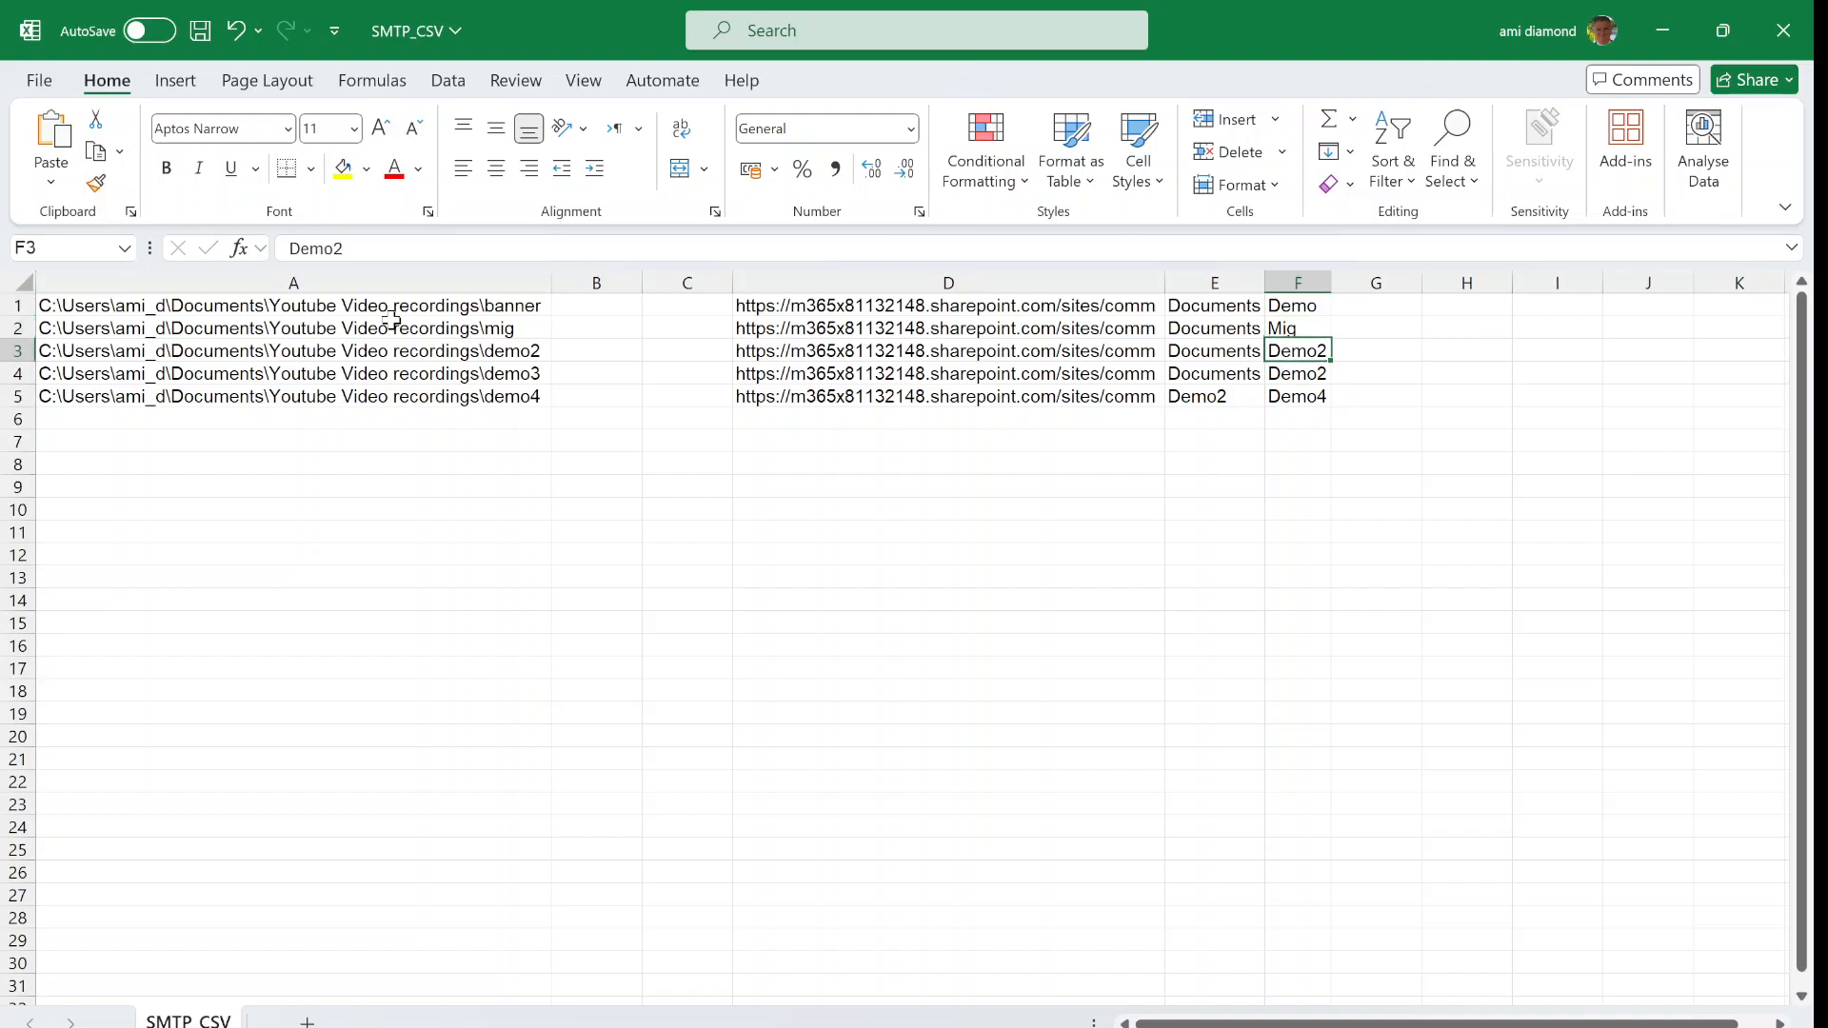
pyautogui.click(1296, 306)
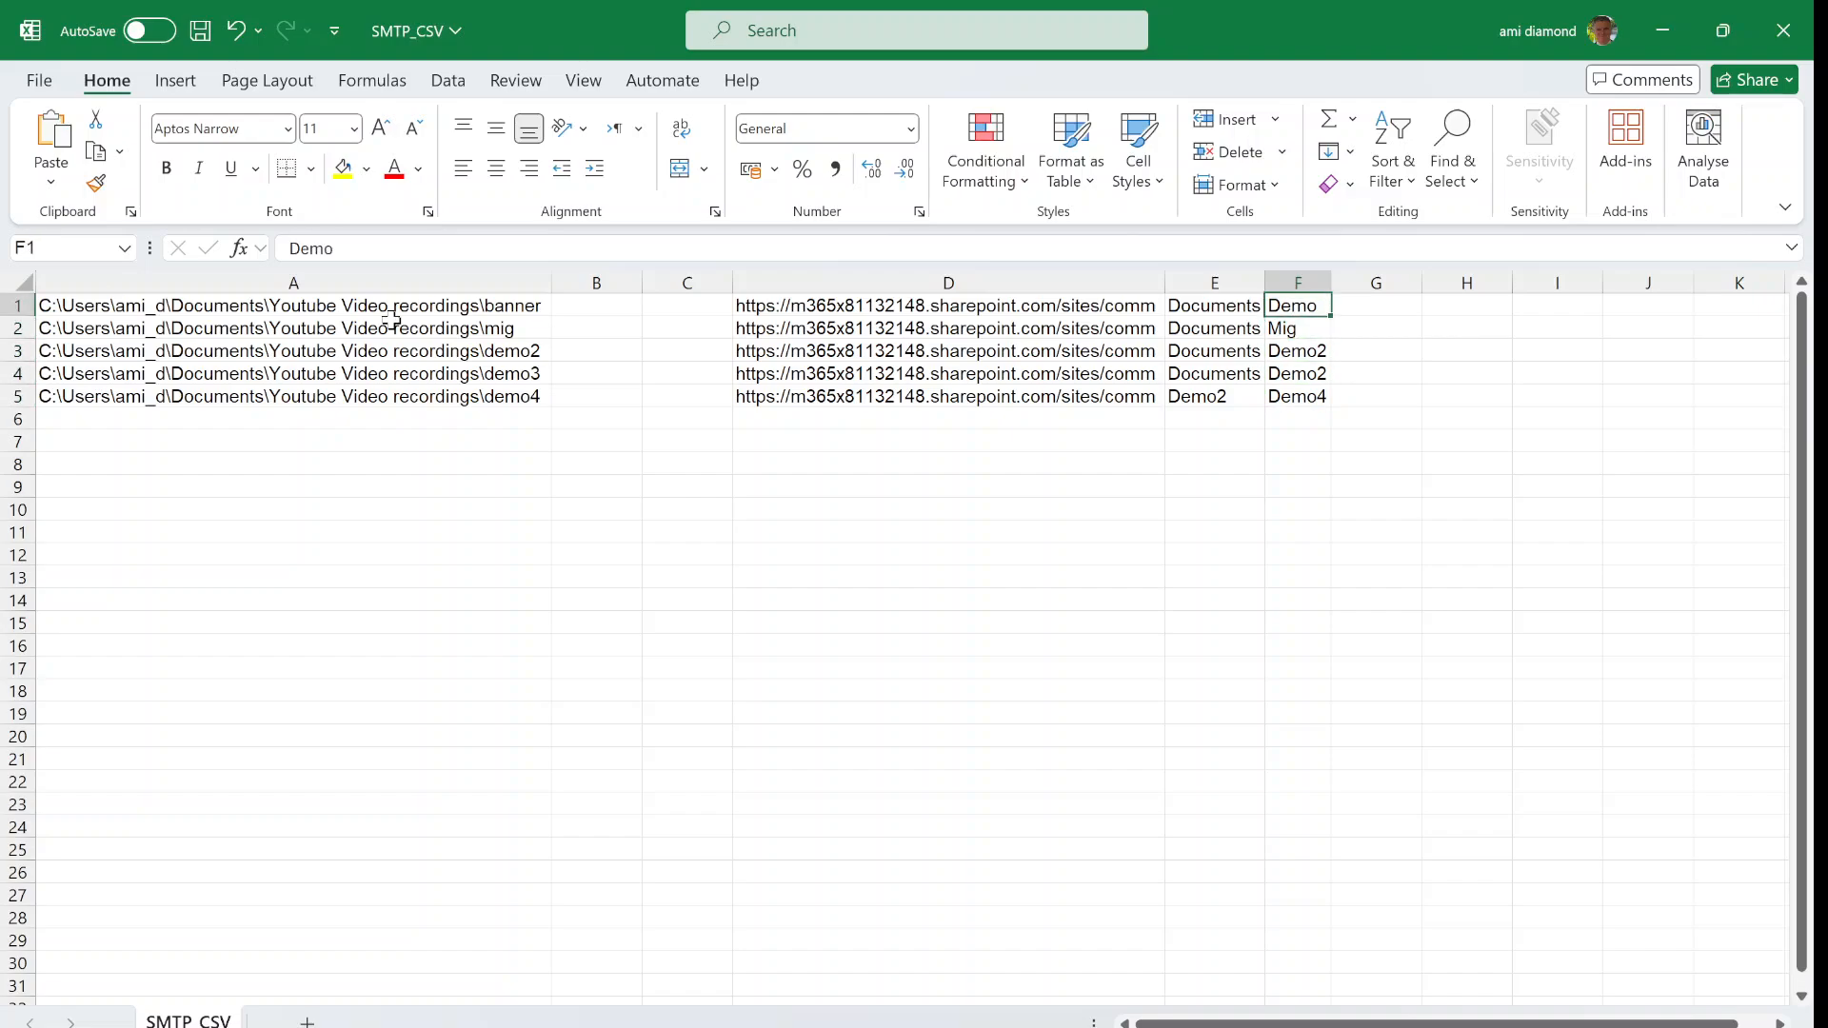
pyautogui.click(1297, 396)
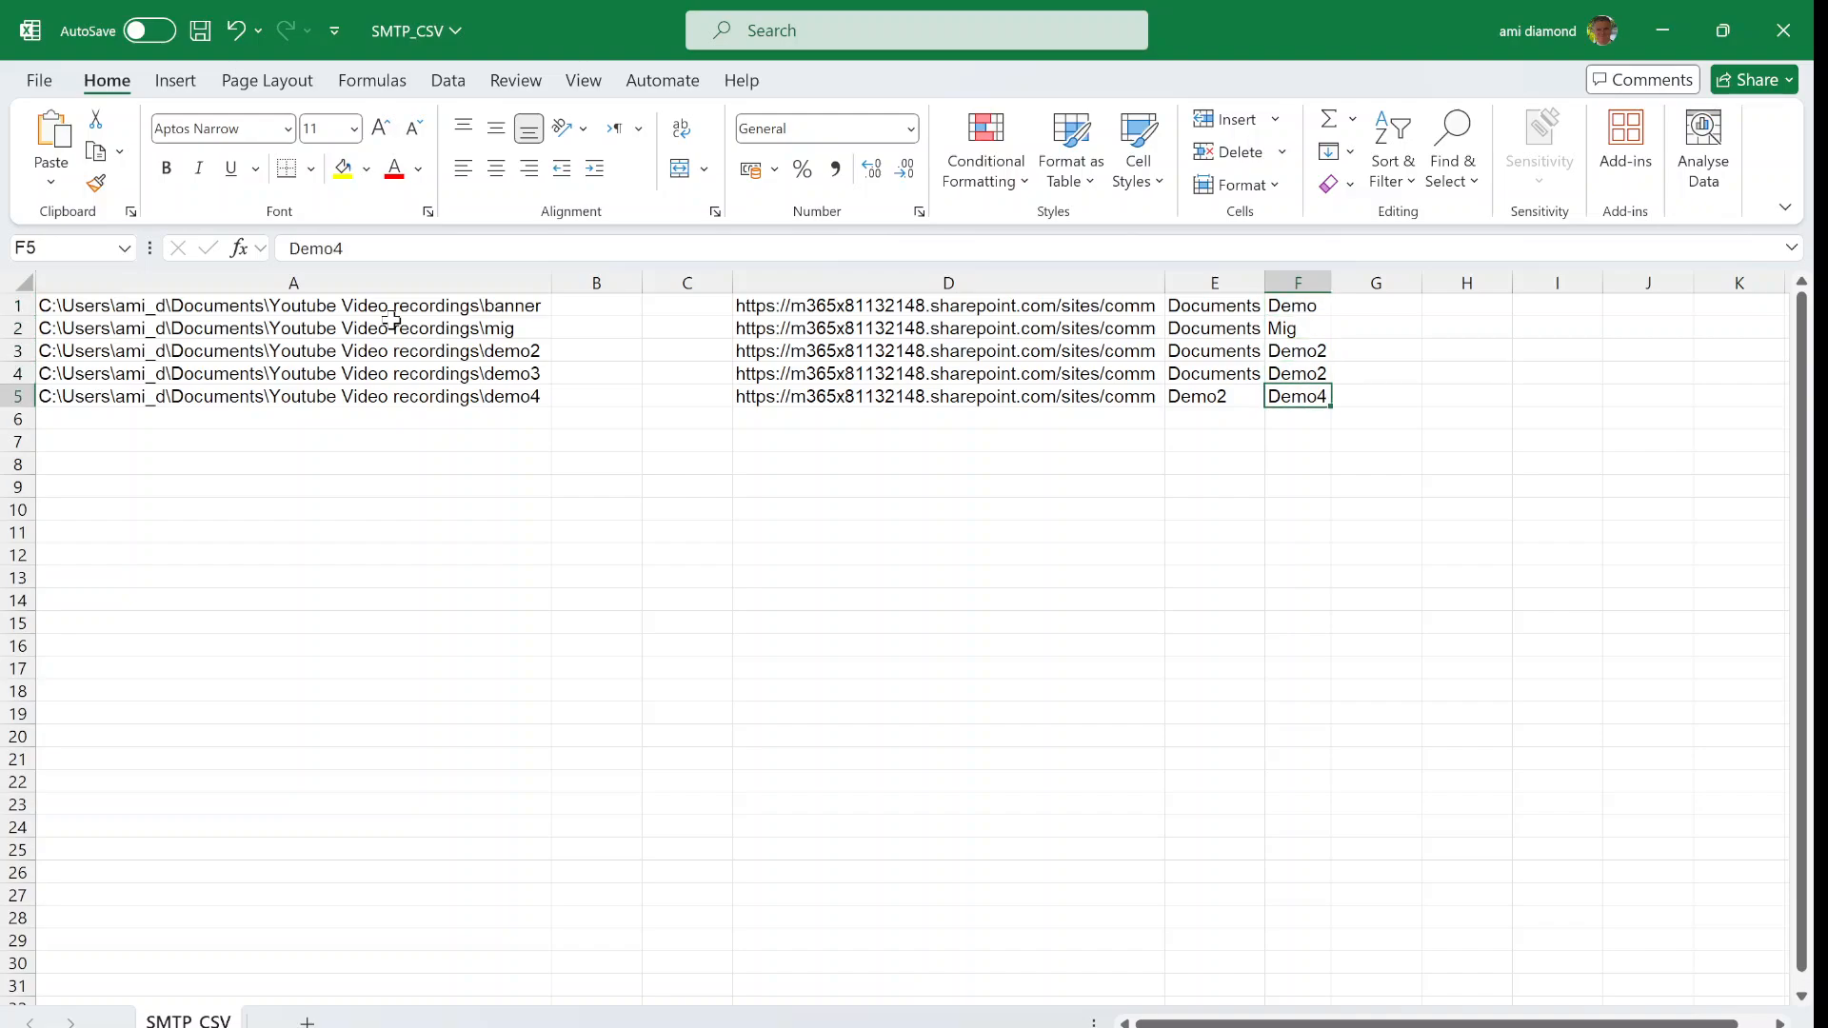
pyautogui.click(1297, 349)
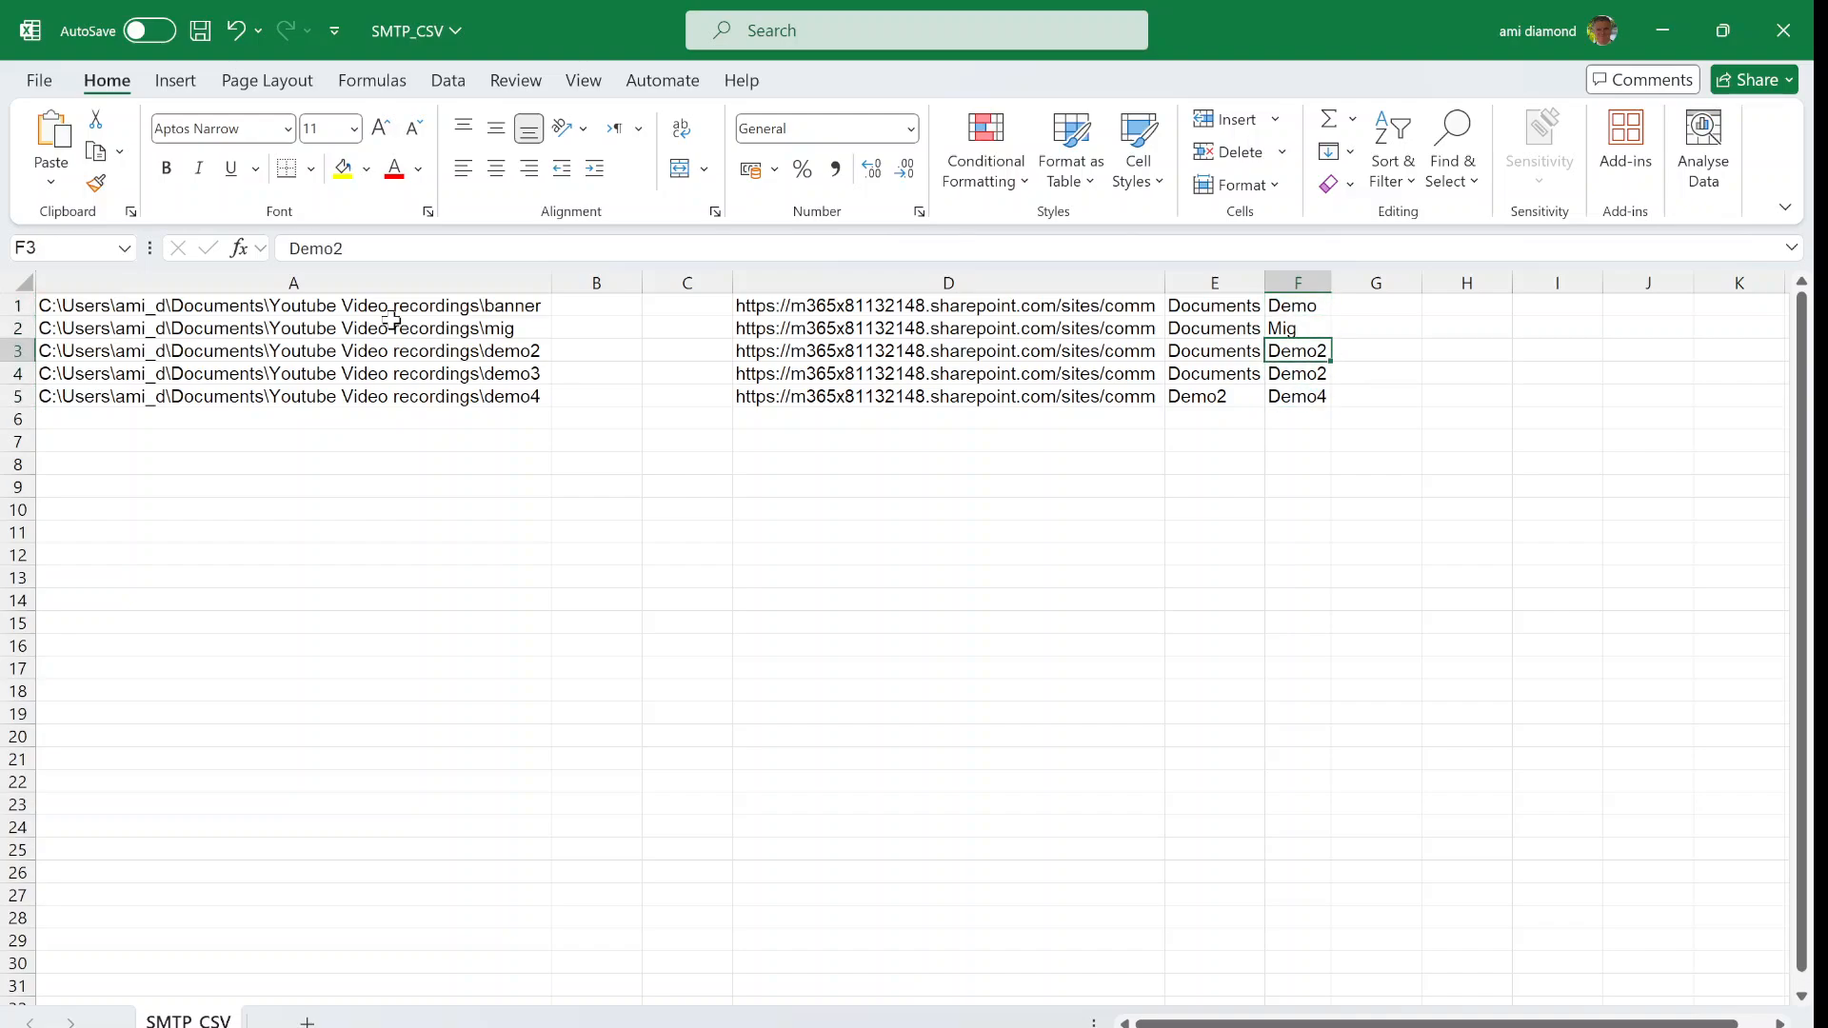
pyautogui.click(1296, 419)
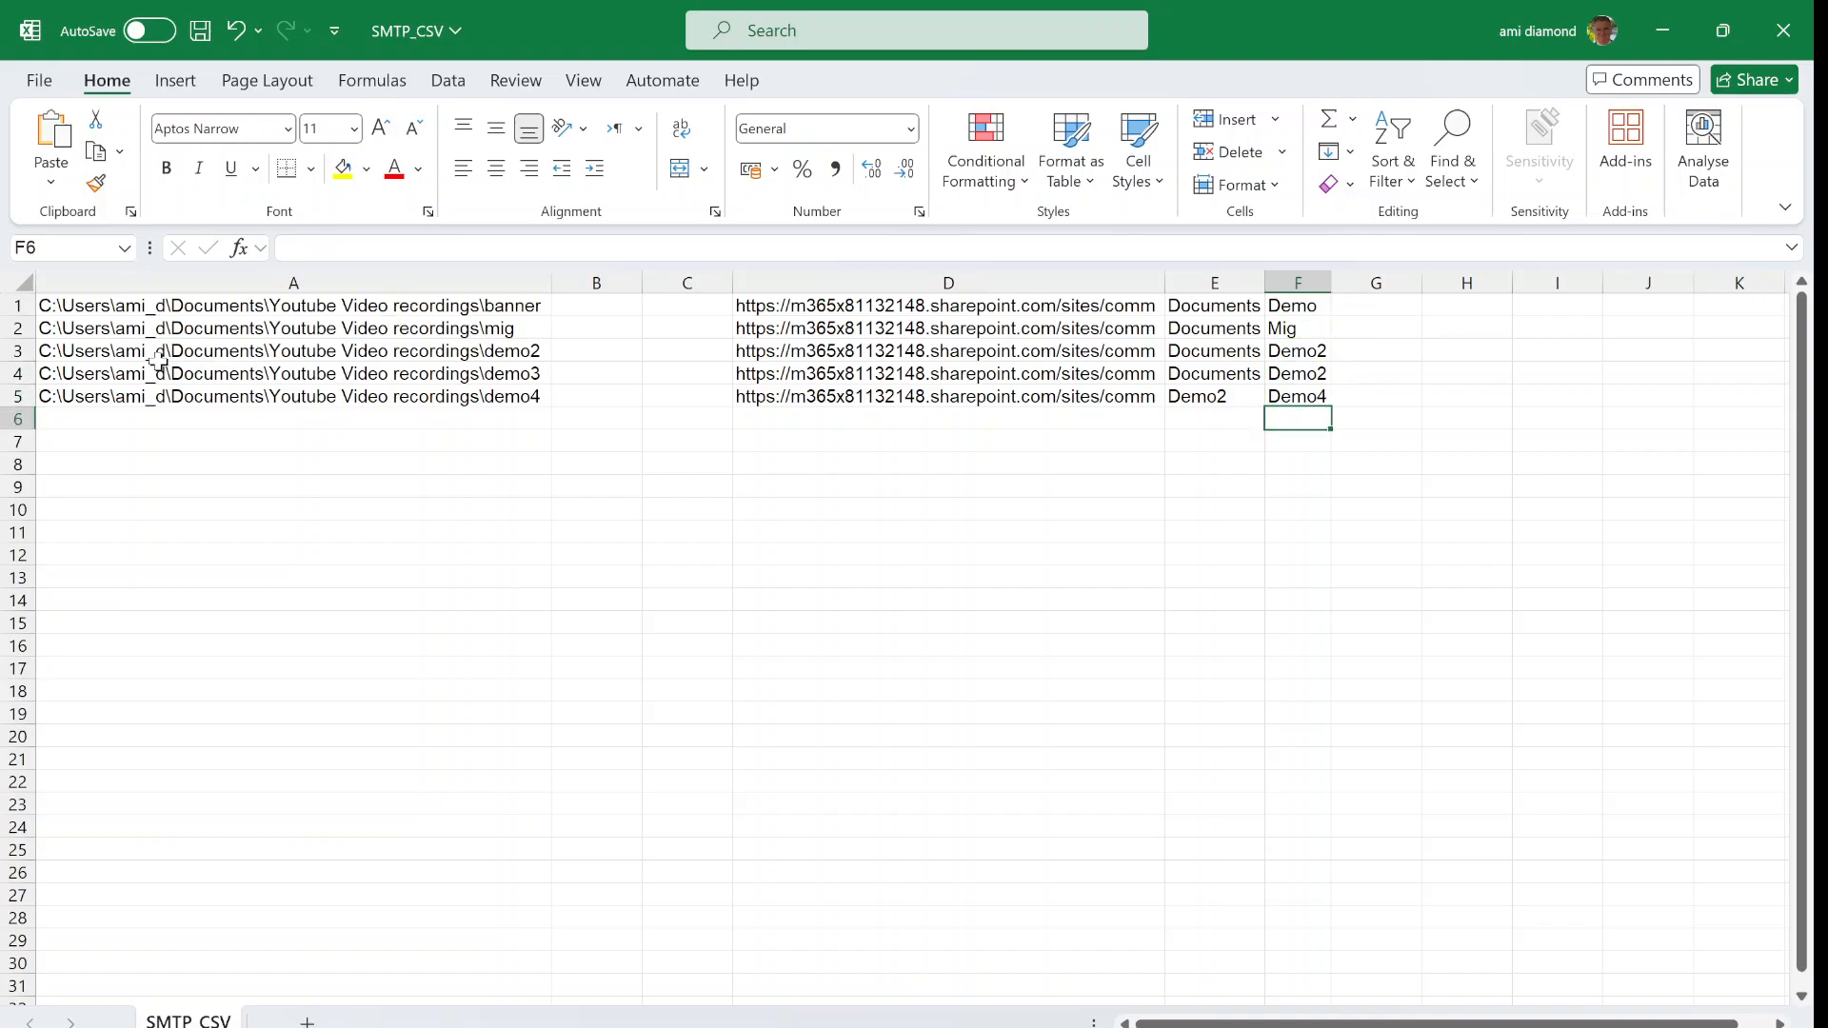
pyautogui.click(38, 79)
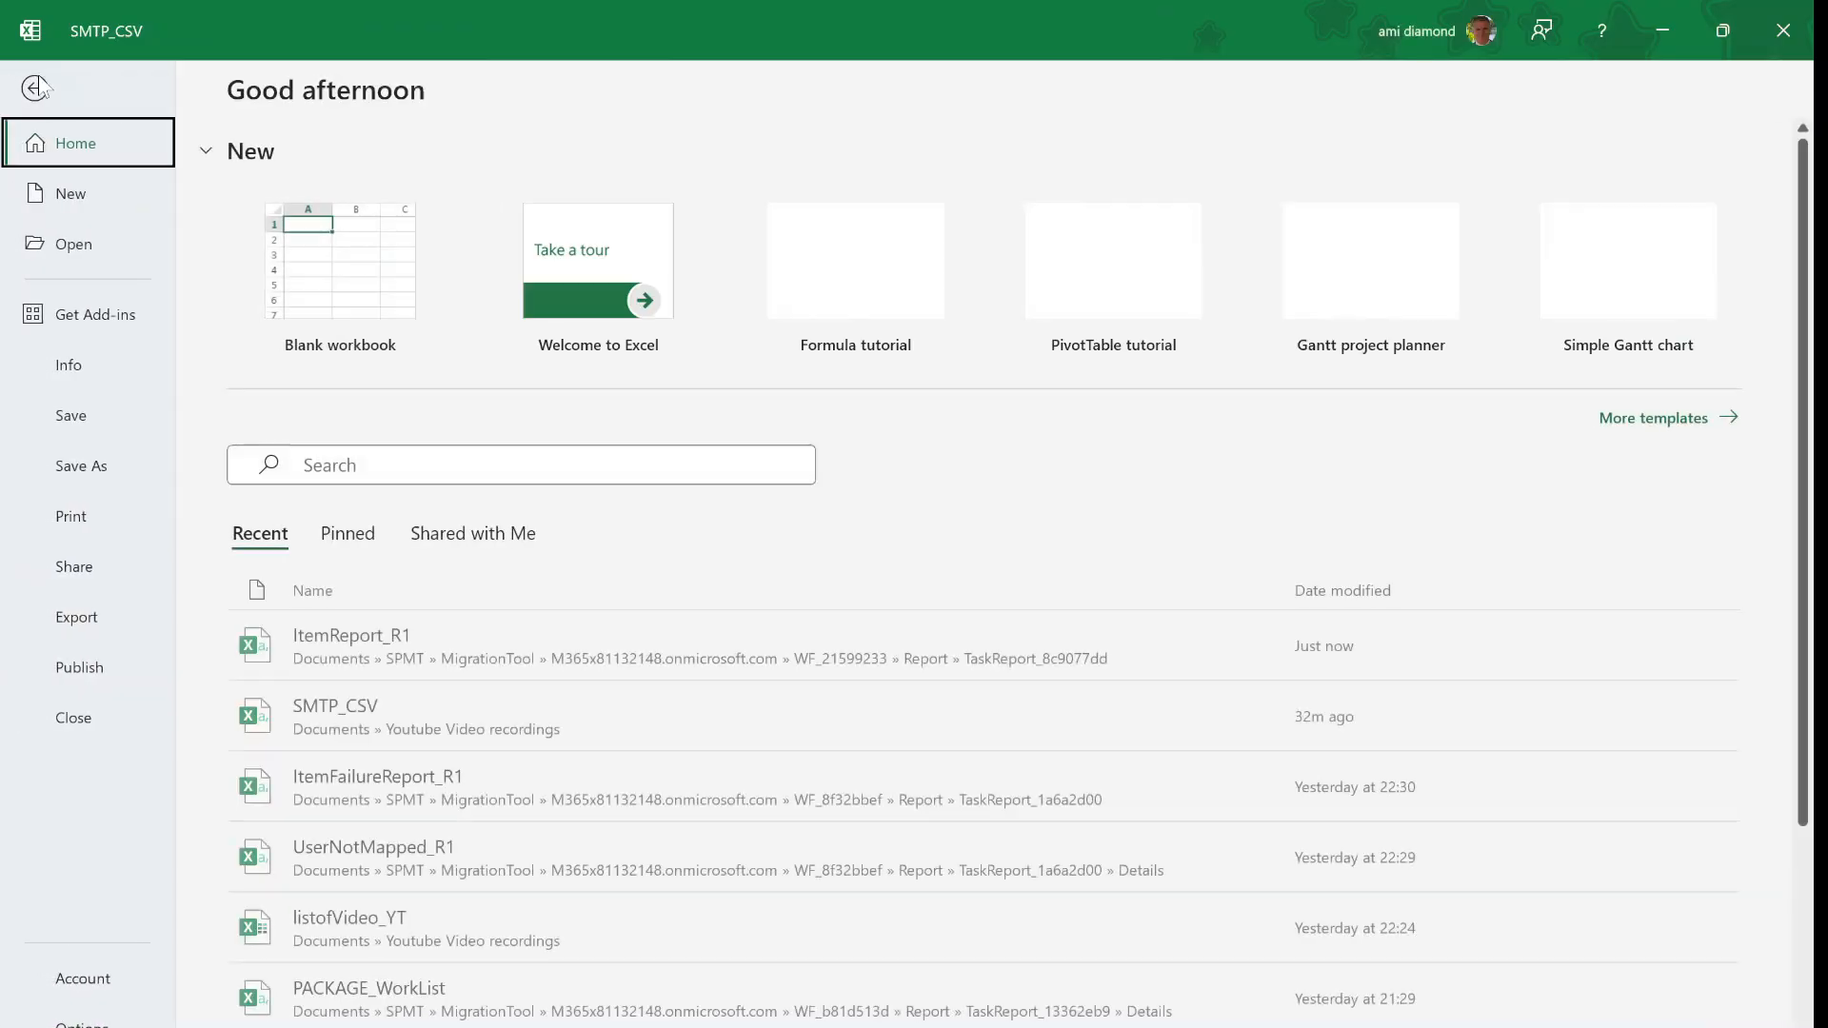
# Save SMTP_CSV as CSV UTF-8 in Youtube Video recordings and confirm saving on close
pyautogui.click(80, 465)
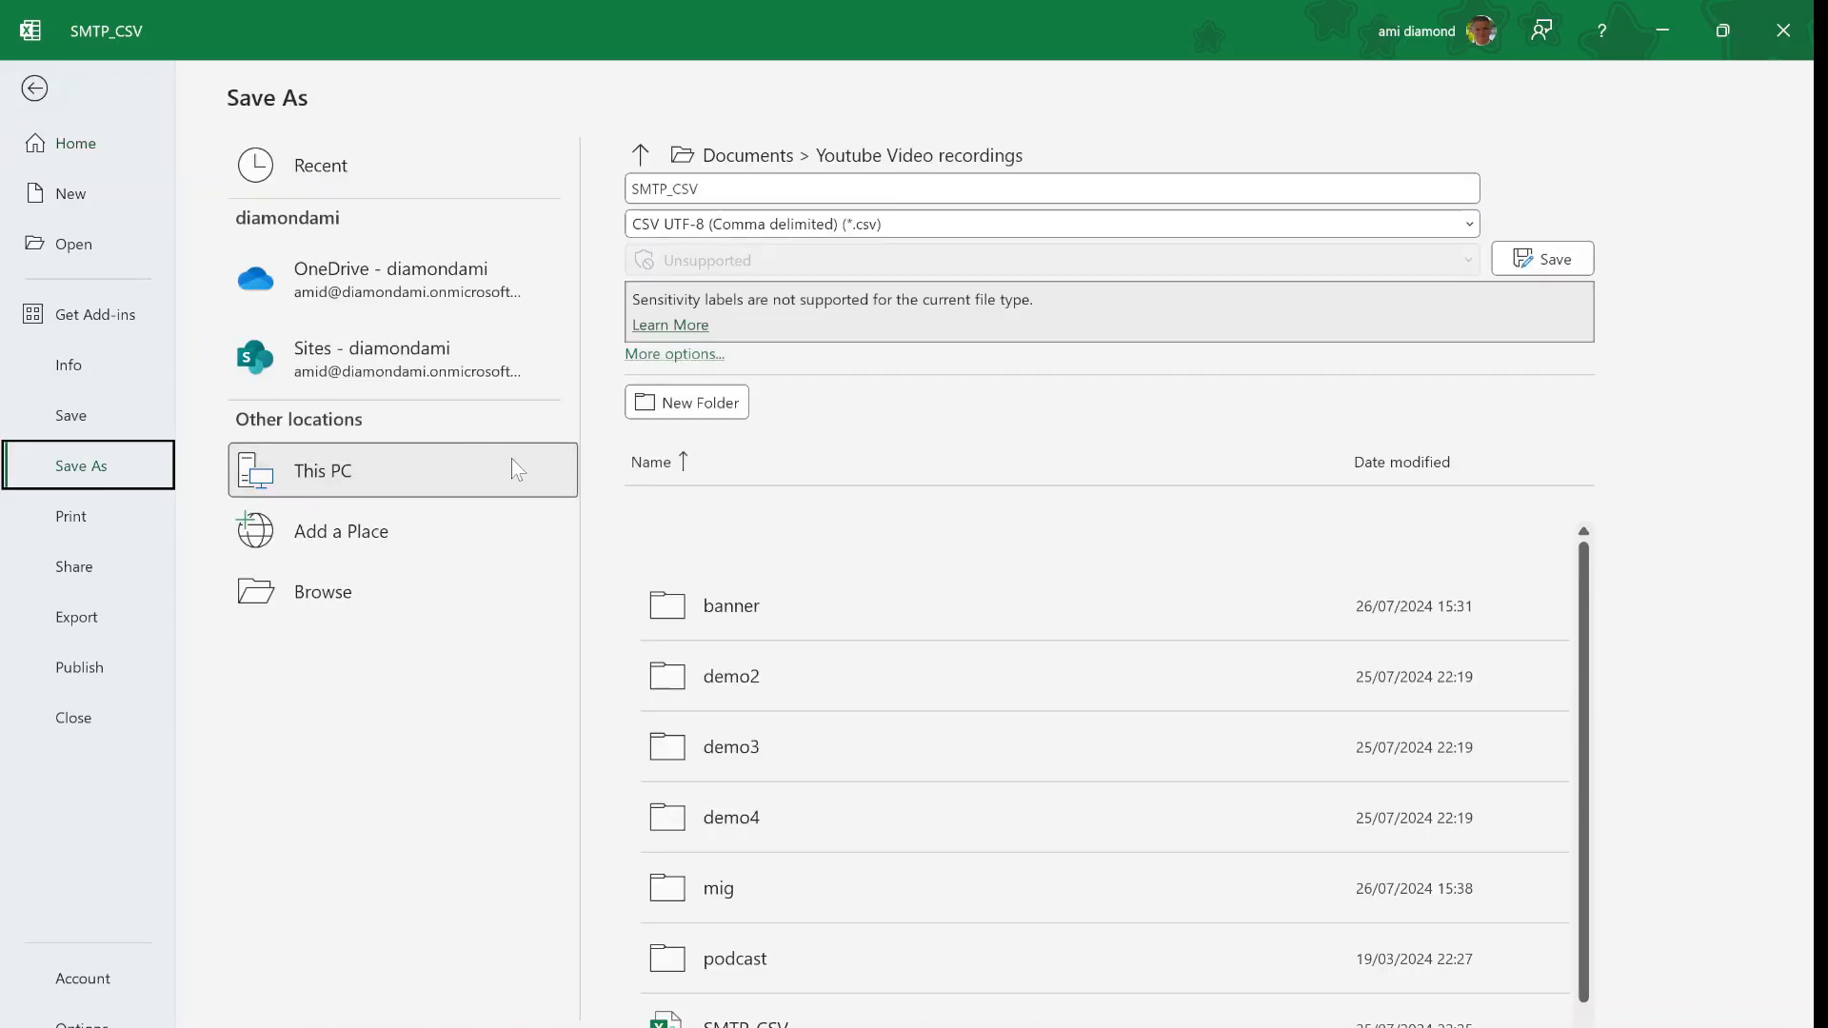
pyautogui.moveTo(1081, 223)
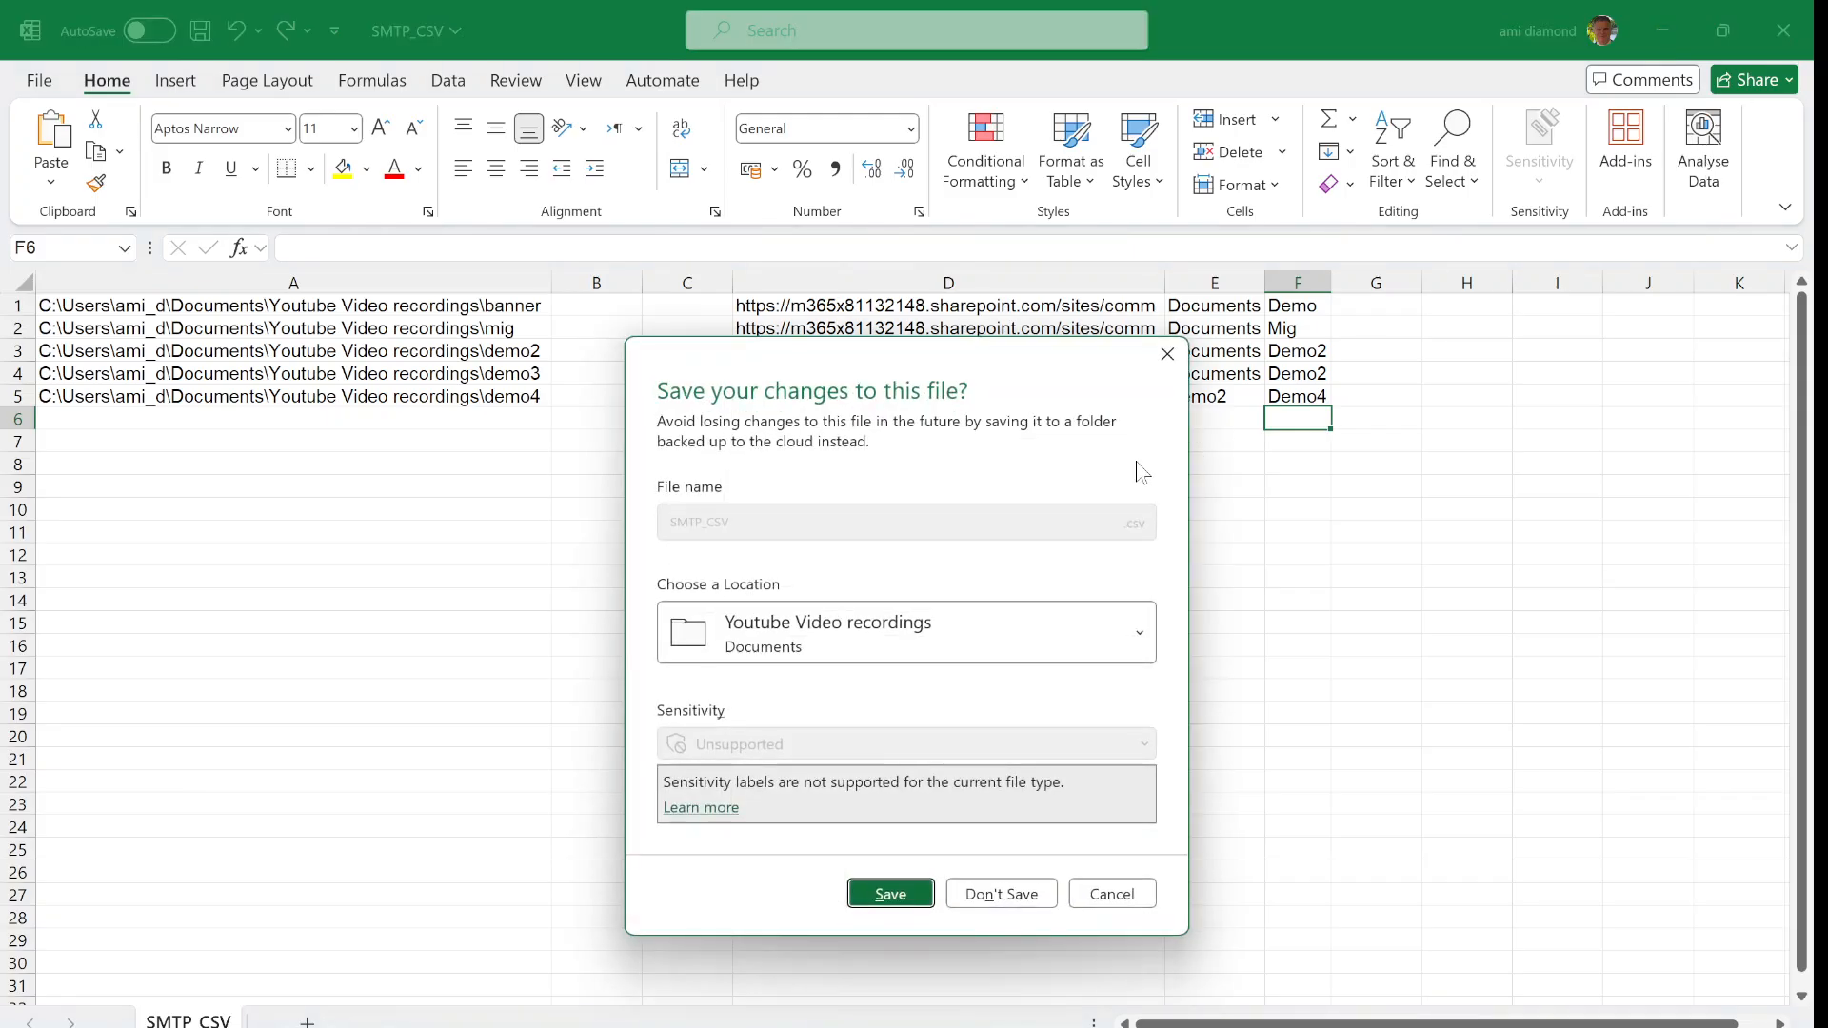
pyautogui.click(998, 894)
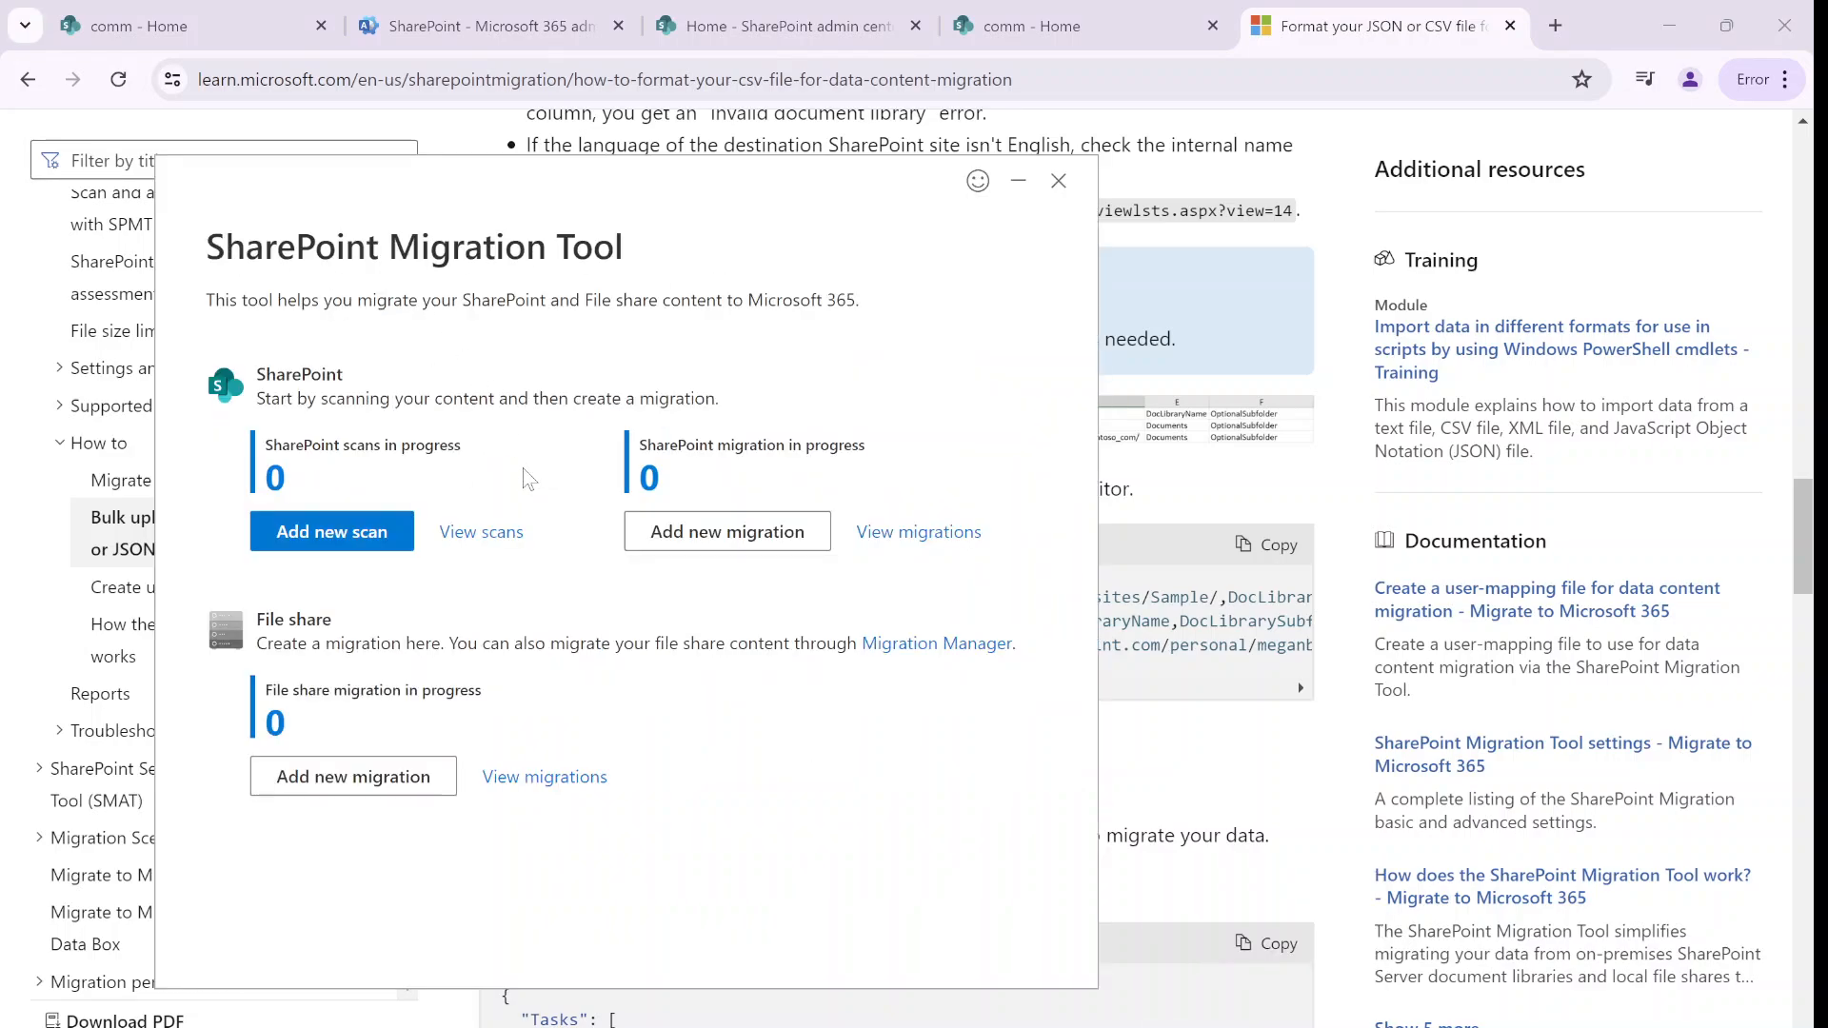
# Create a bulk file share migration from SMTP_CSV.csv and advance to reviewing its five tasks
pyautogui.click(353, 776)
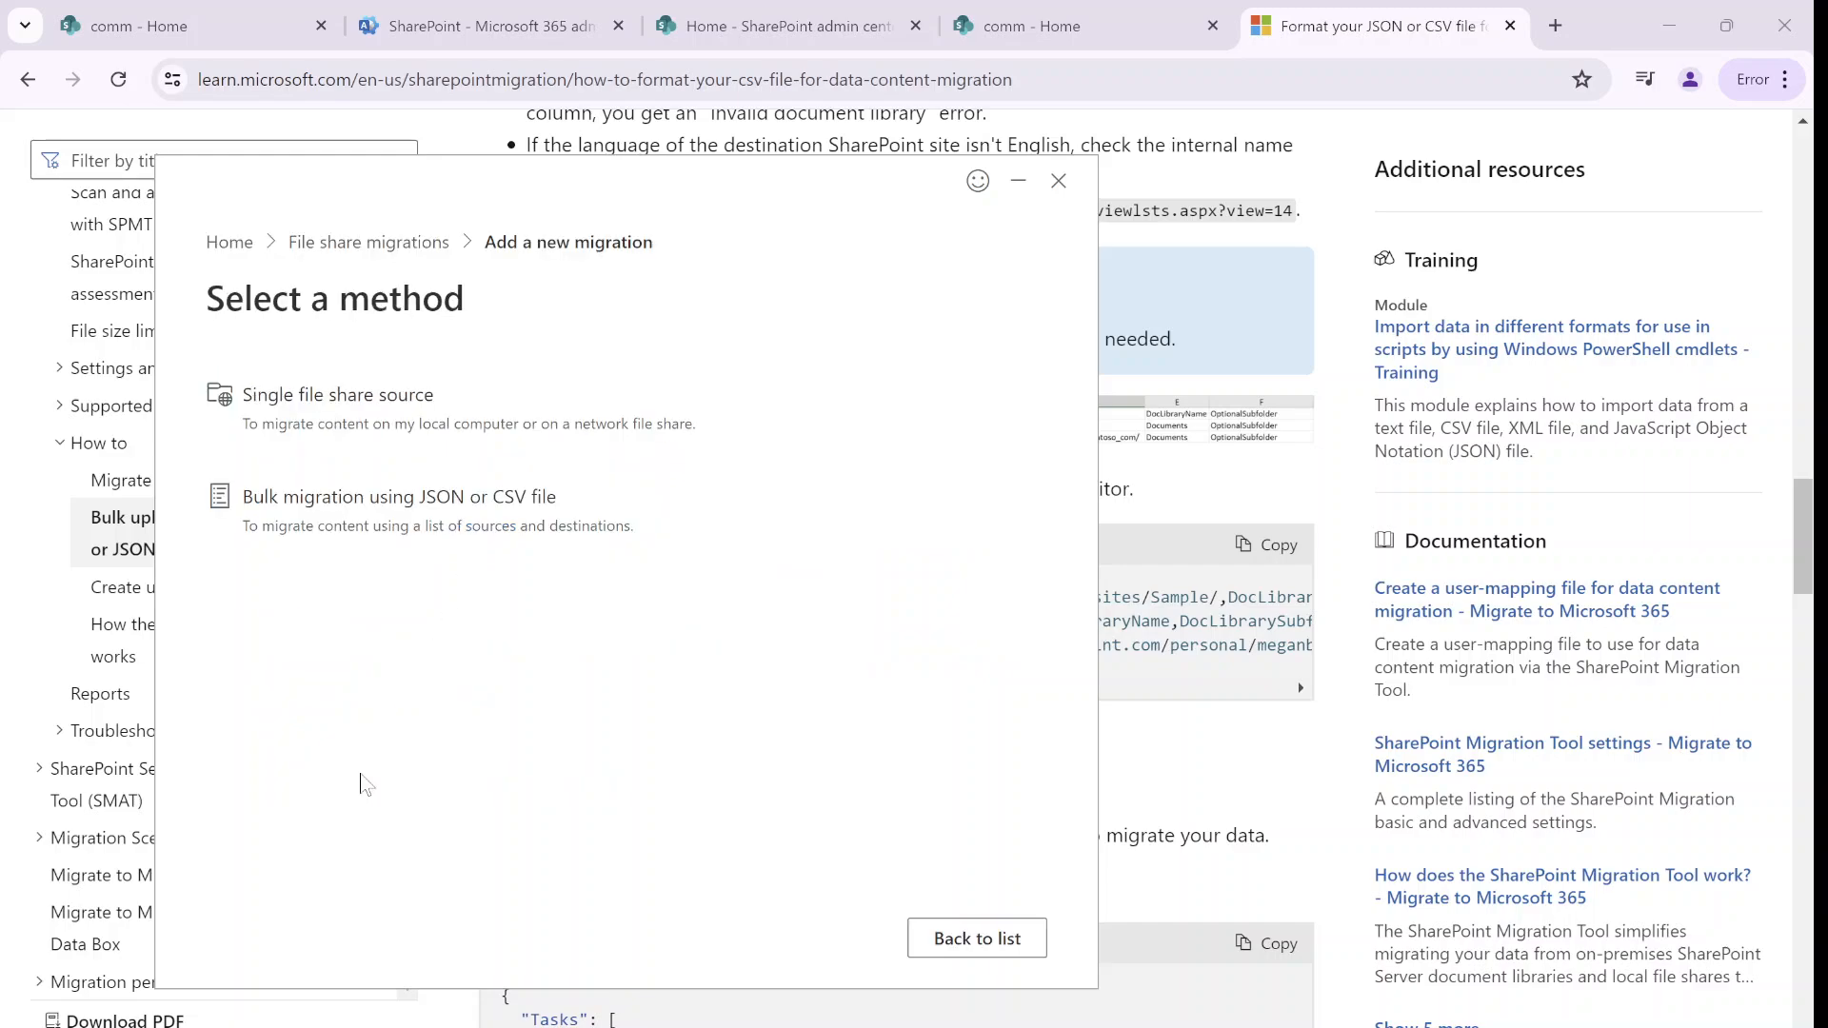
pyautogui.moveTo(355, 513)
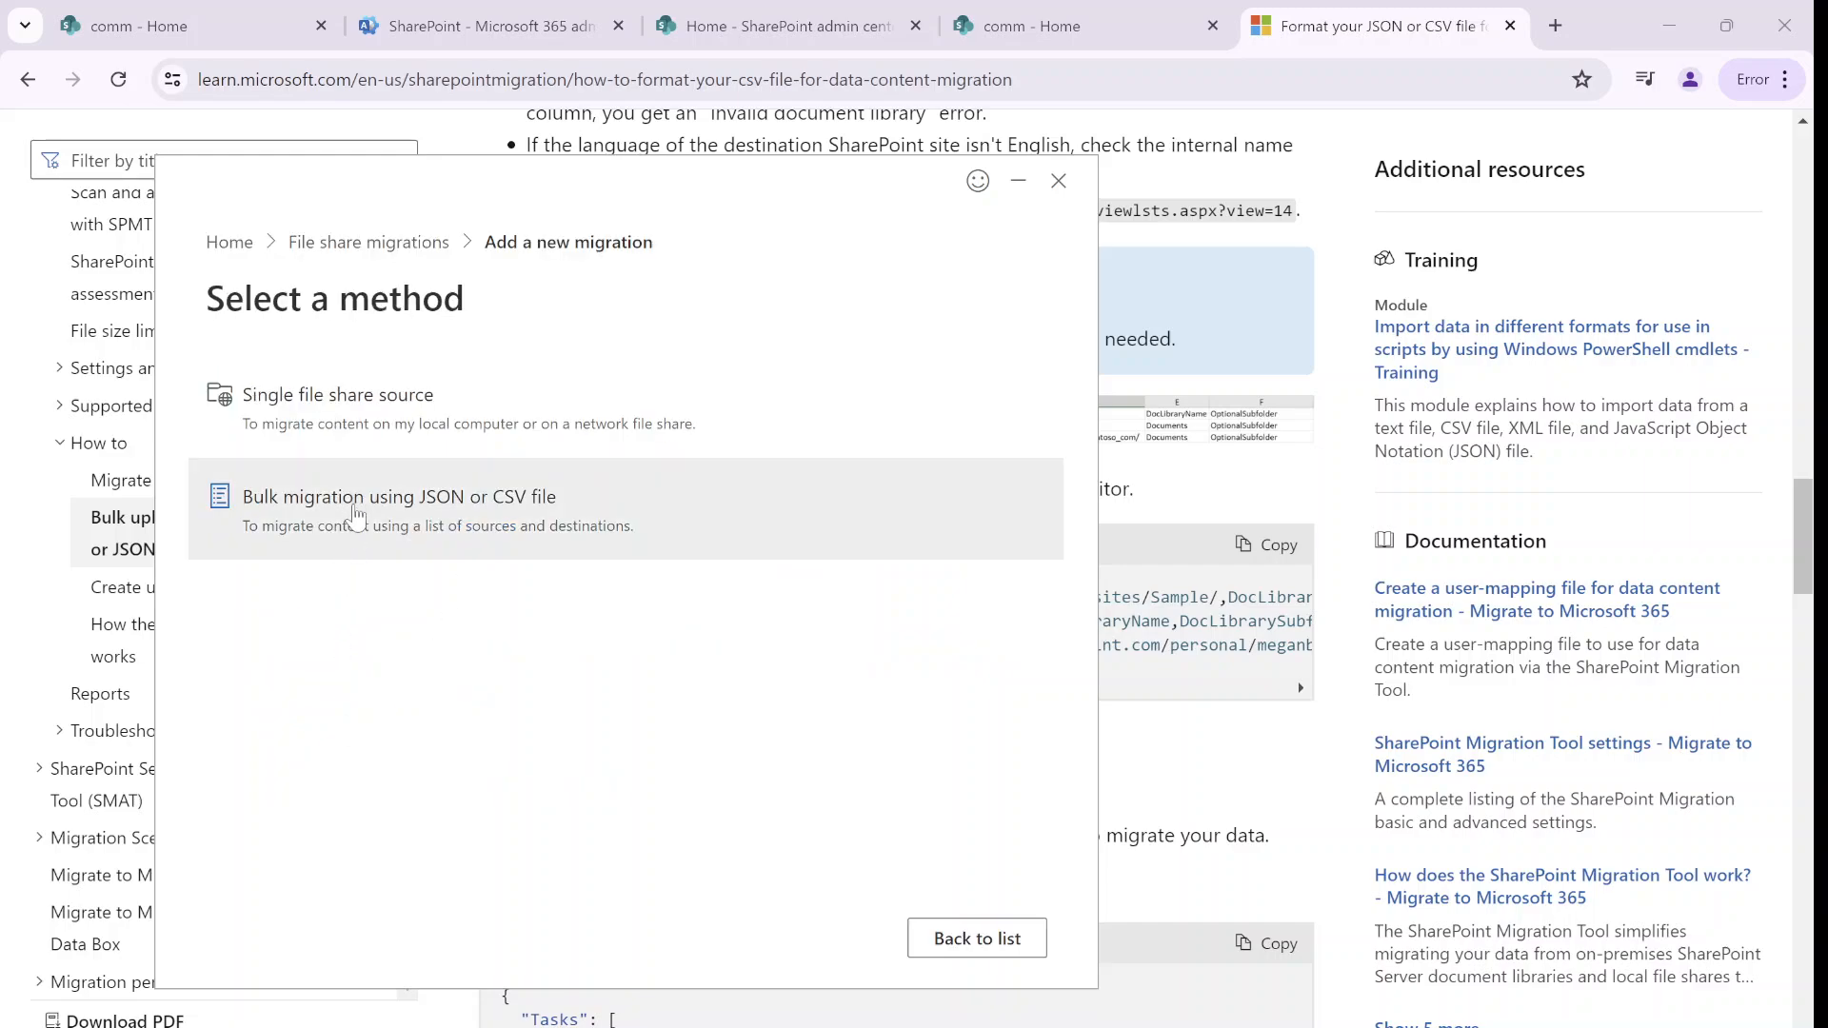
pyautogui.click(396, 509)
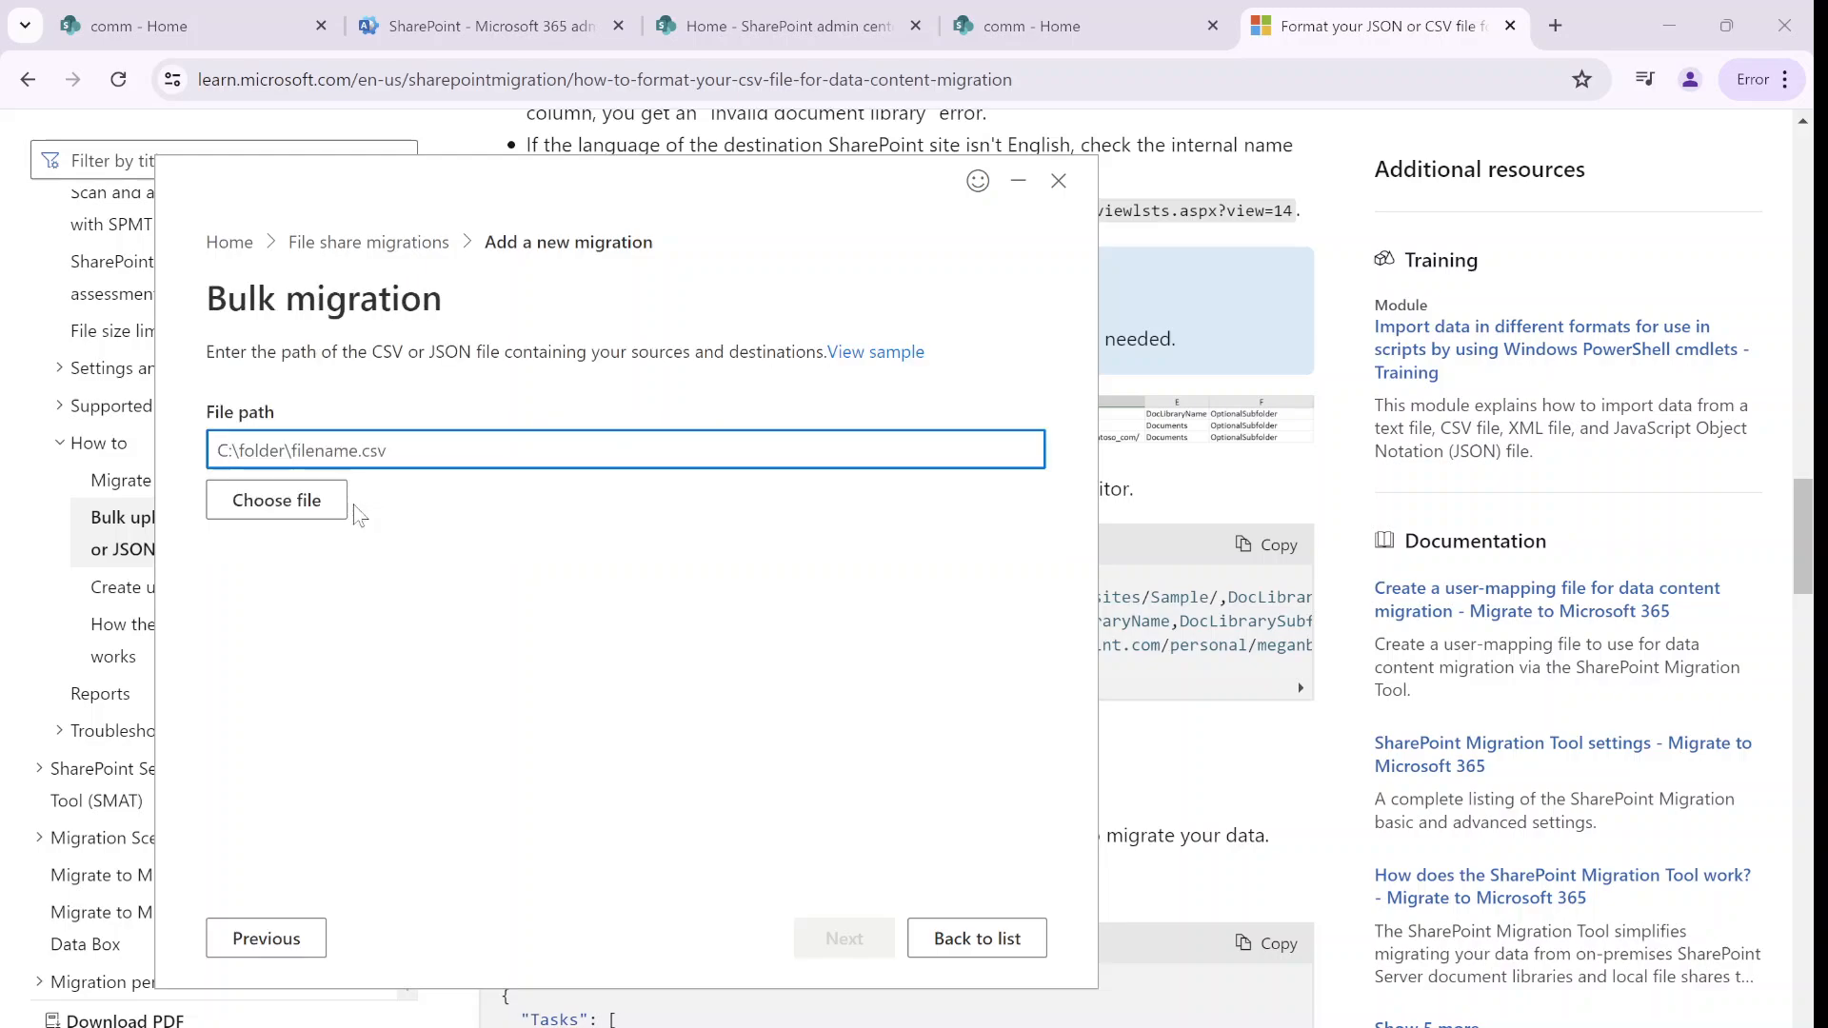
pyautogui.click(276, 499)
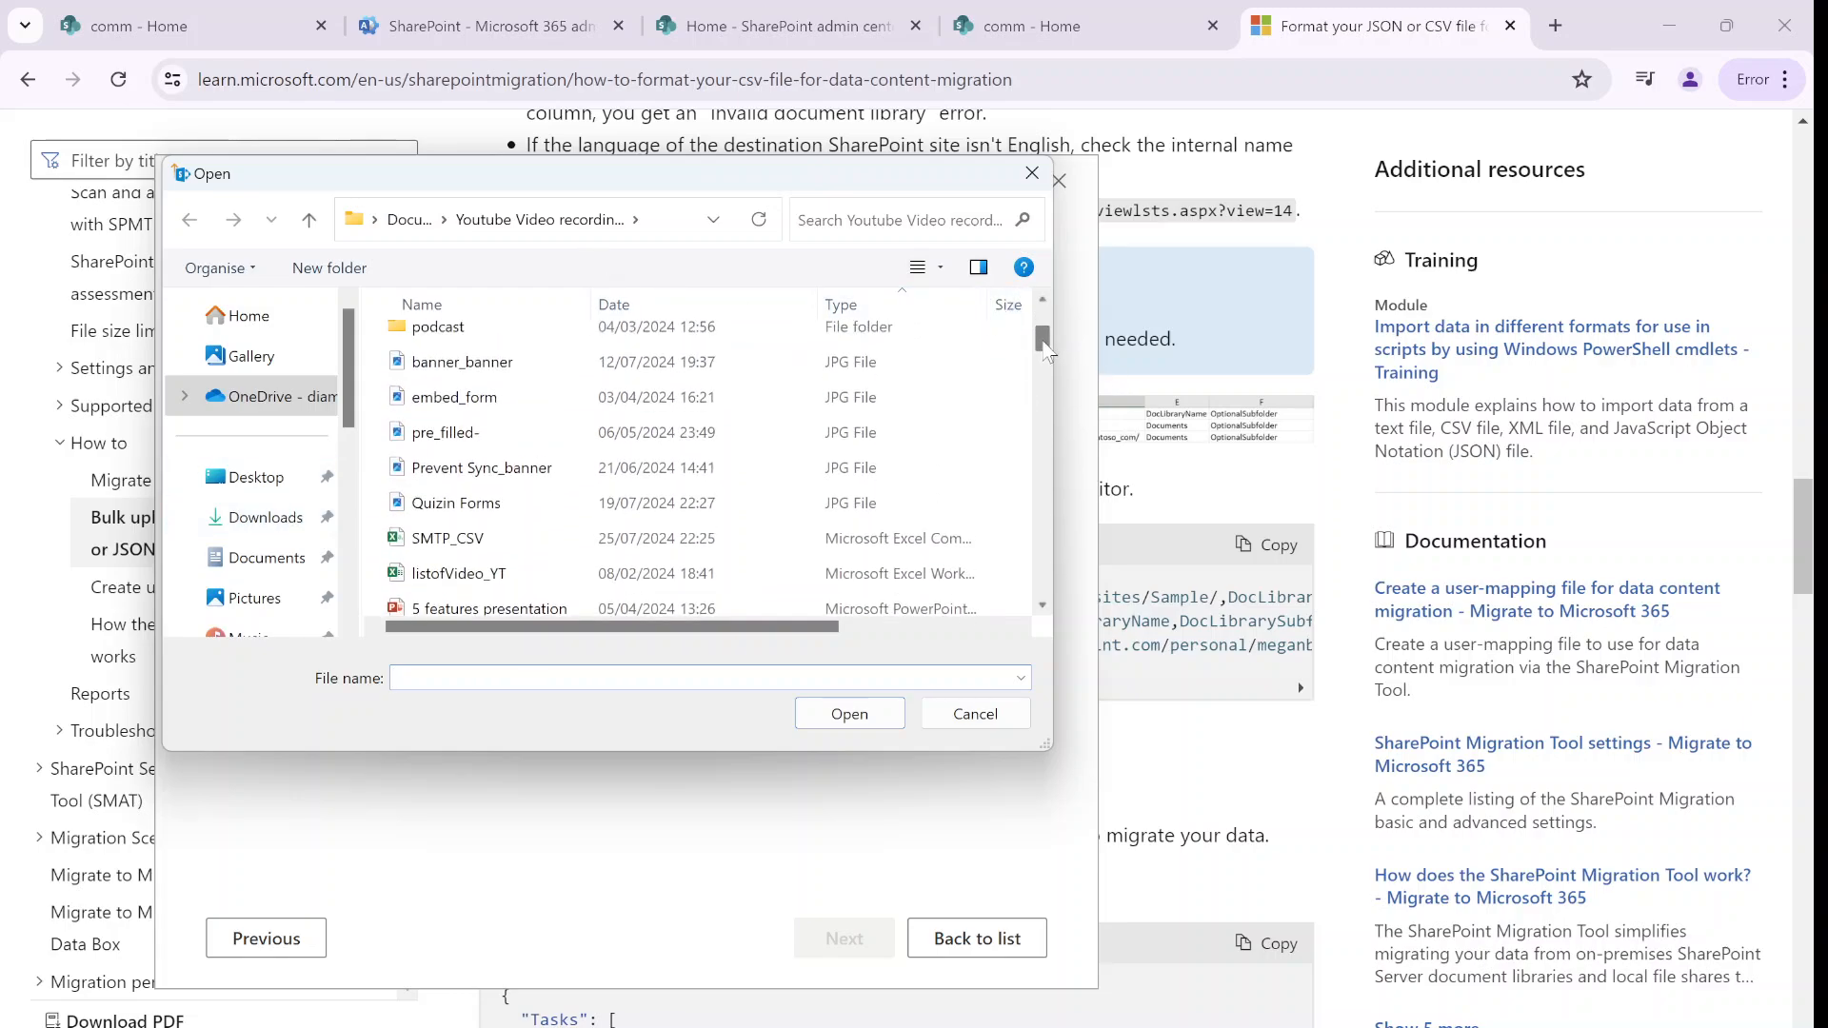
pyautogui.click(447, 537)
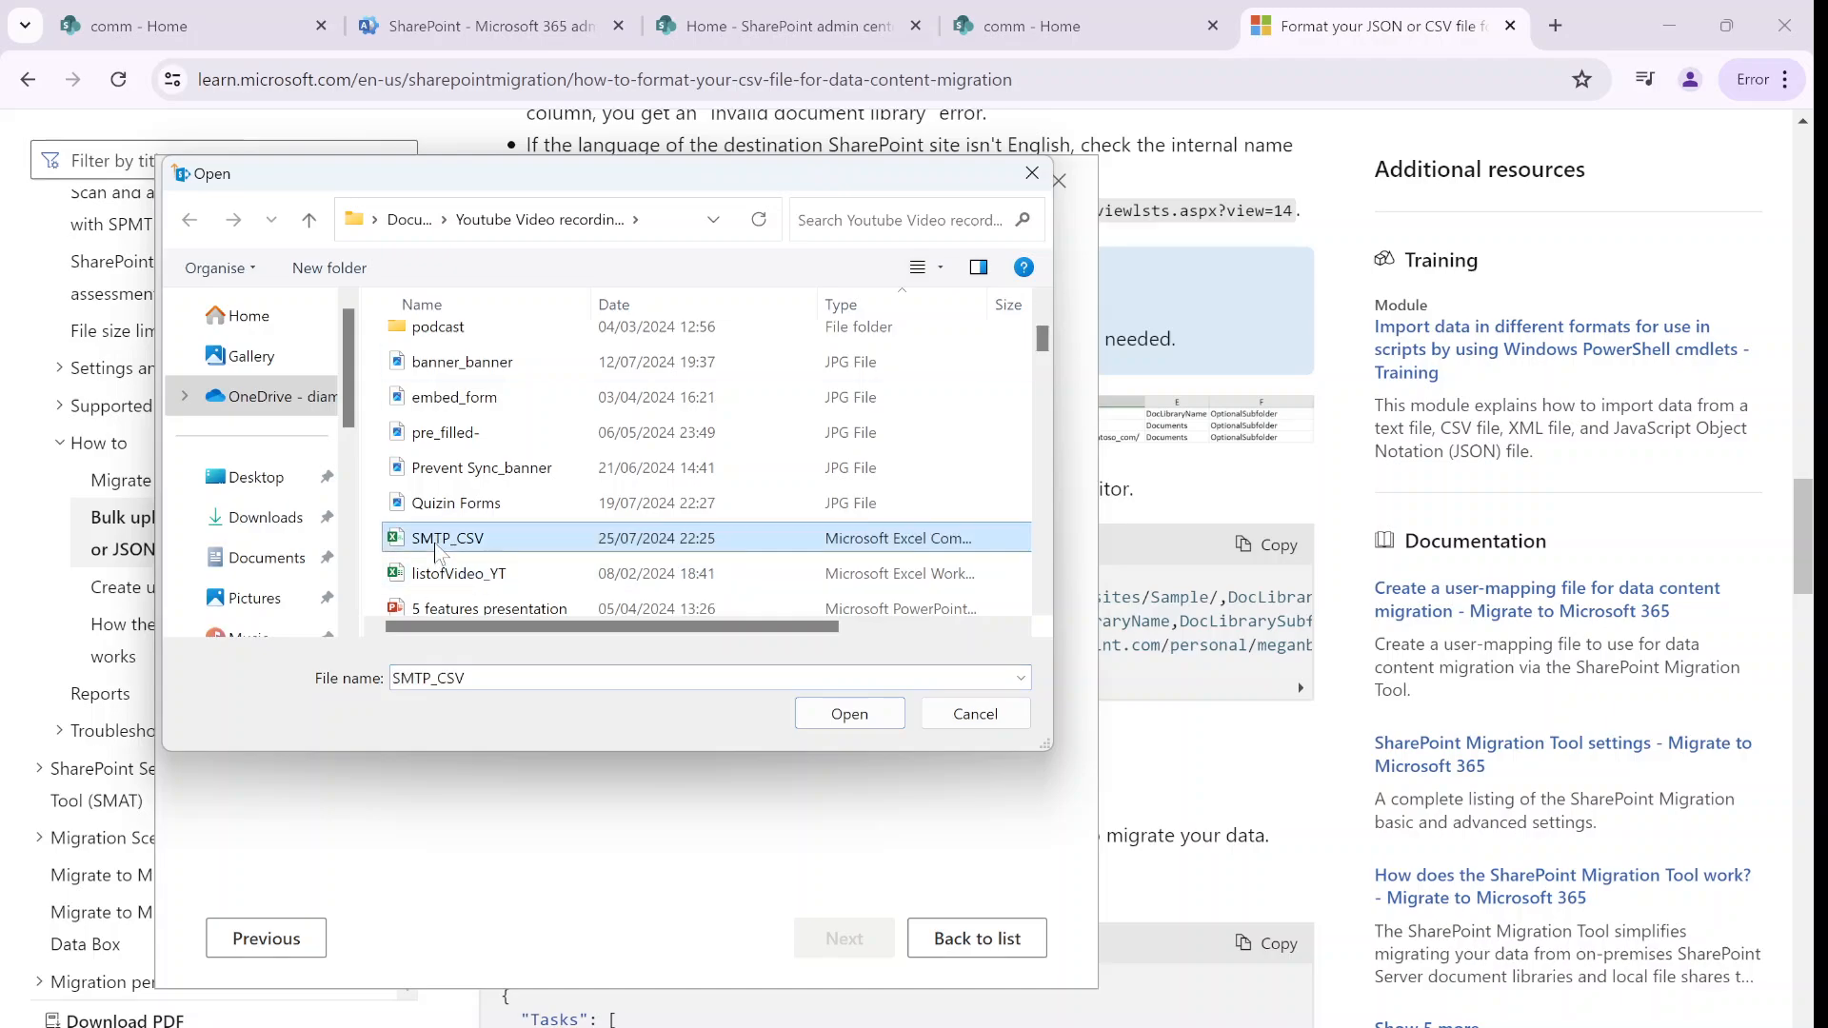
pyautogui.click(848, 713)
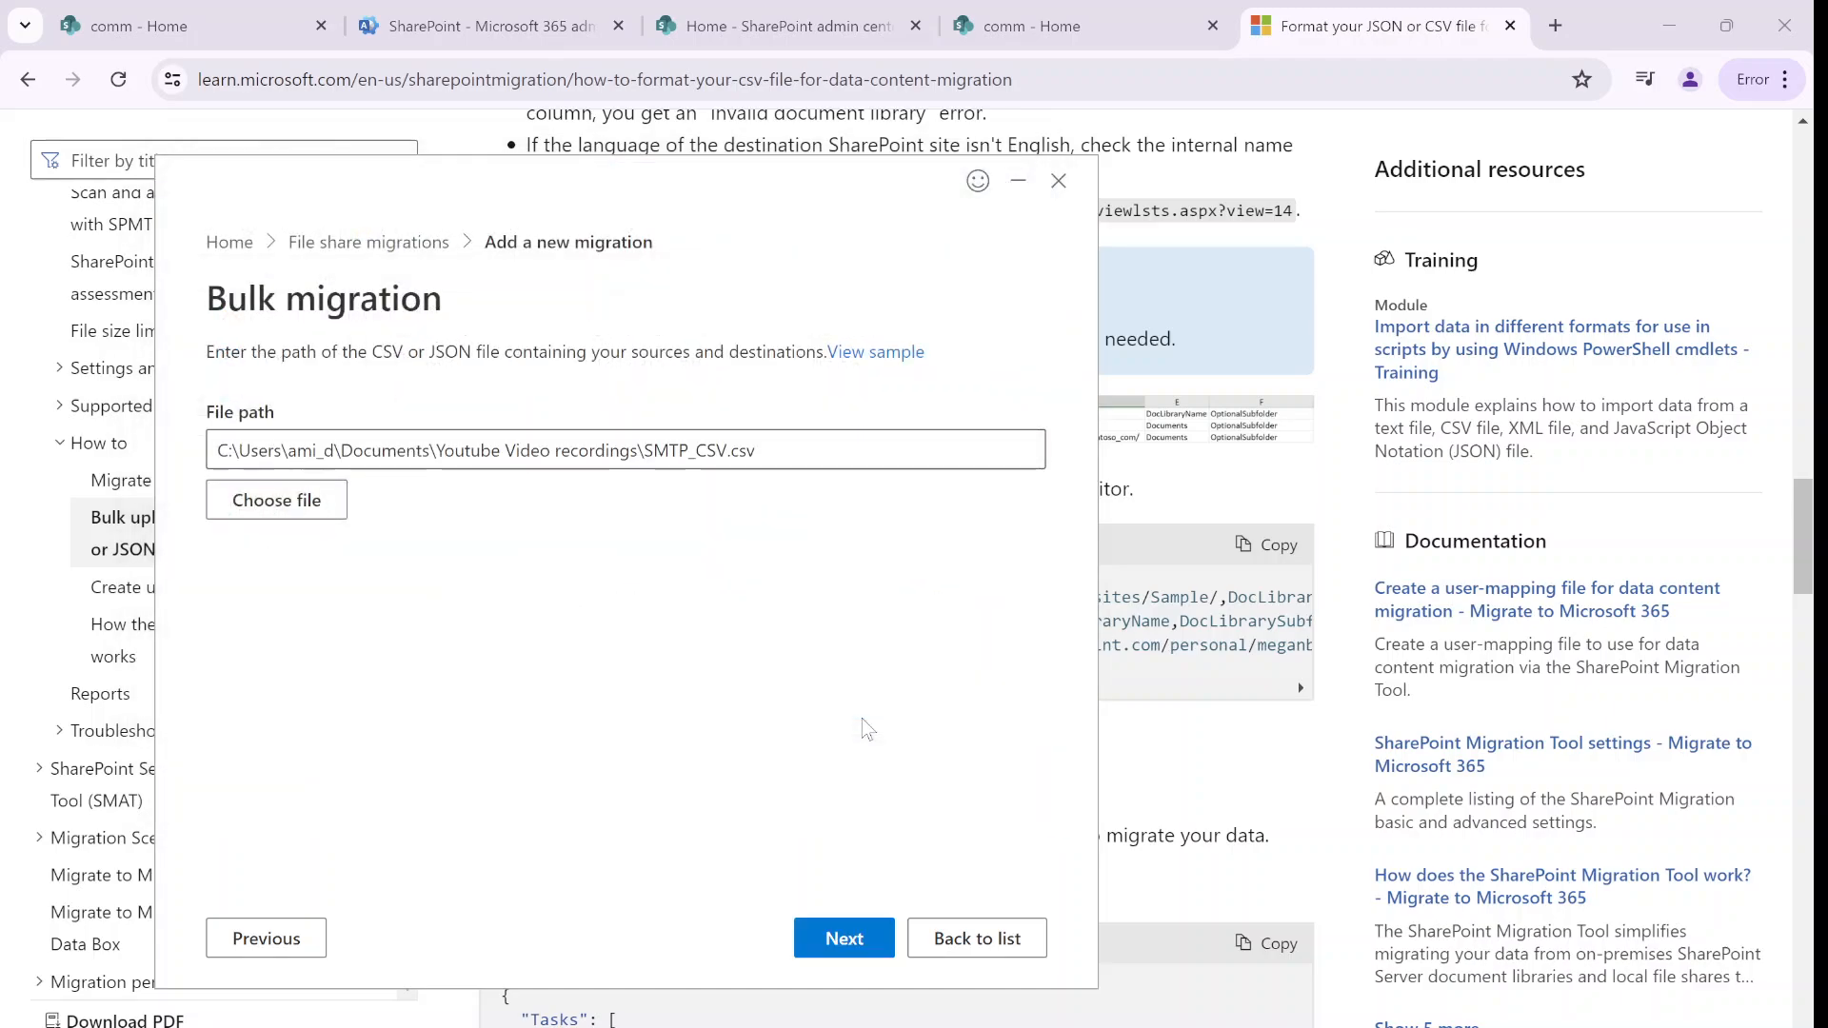
pyautogui.click(843, 937)
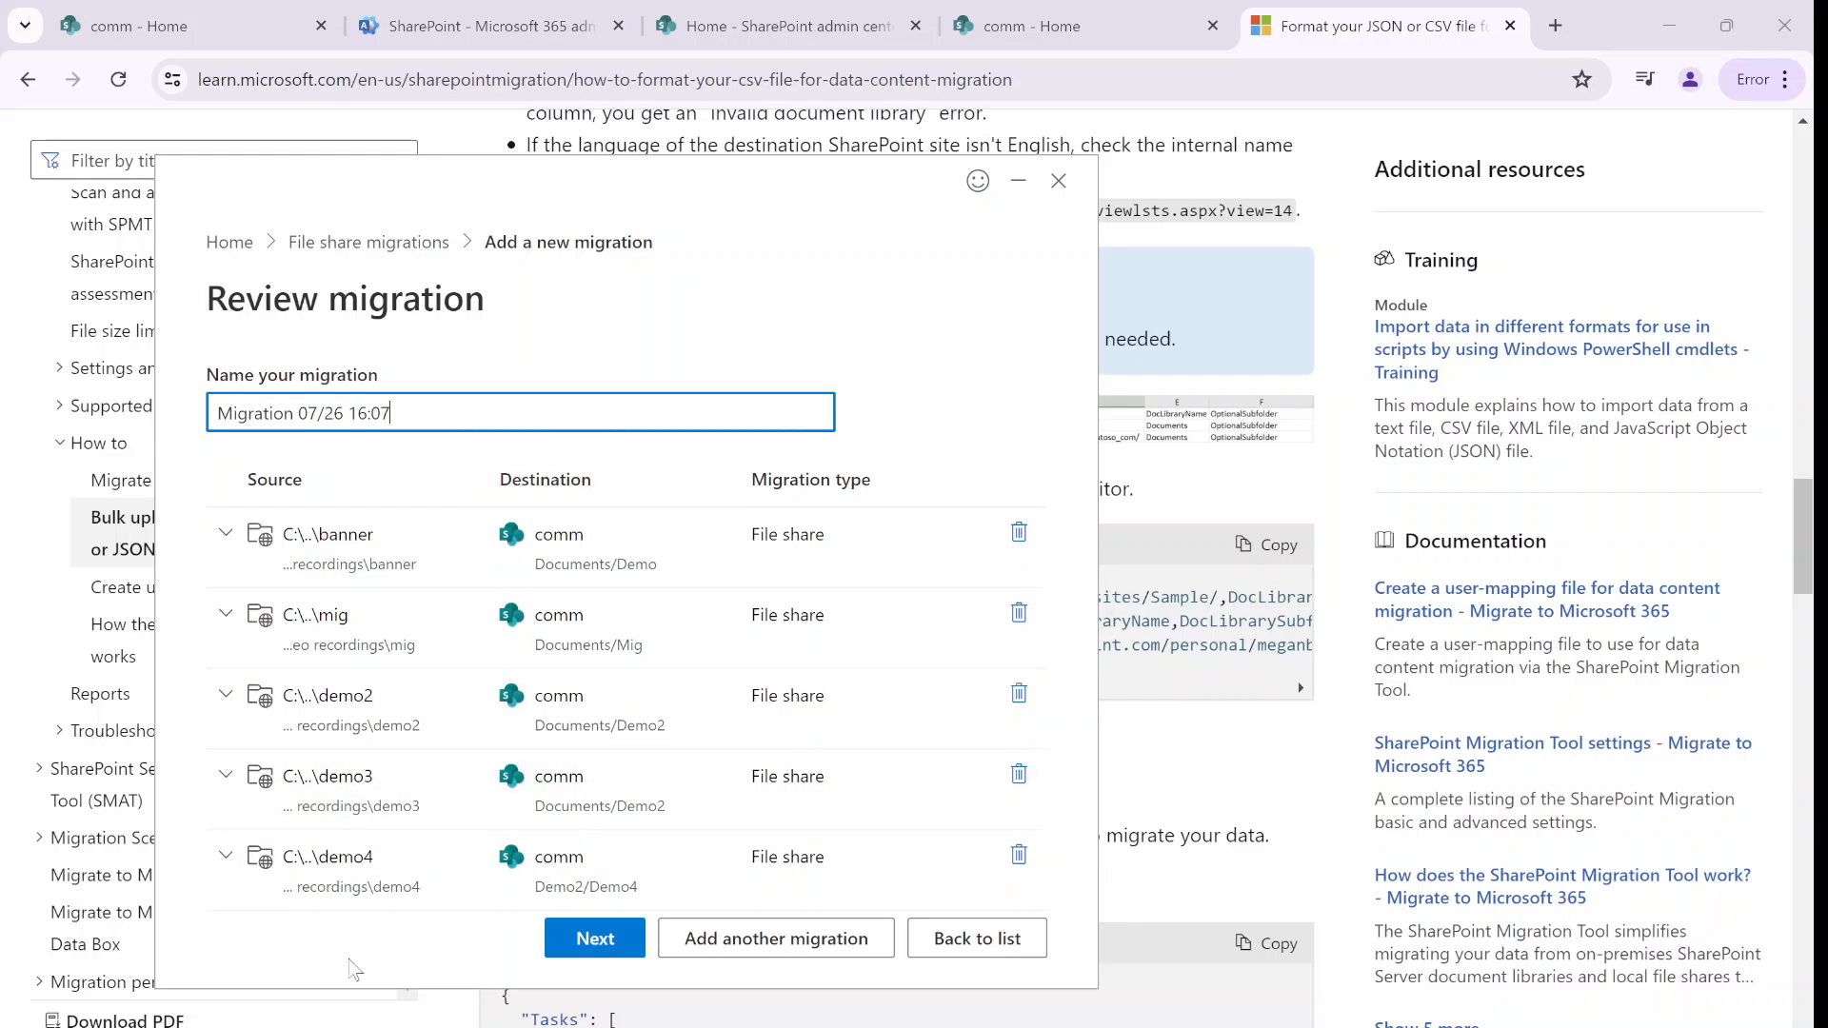
# Accept the review and start 'Migration 07/26 16:07' with all setting toggles left Off
pyautogui.click(594, 937)
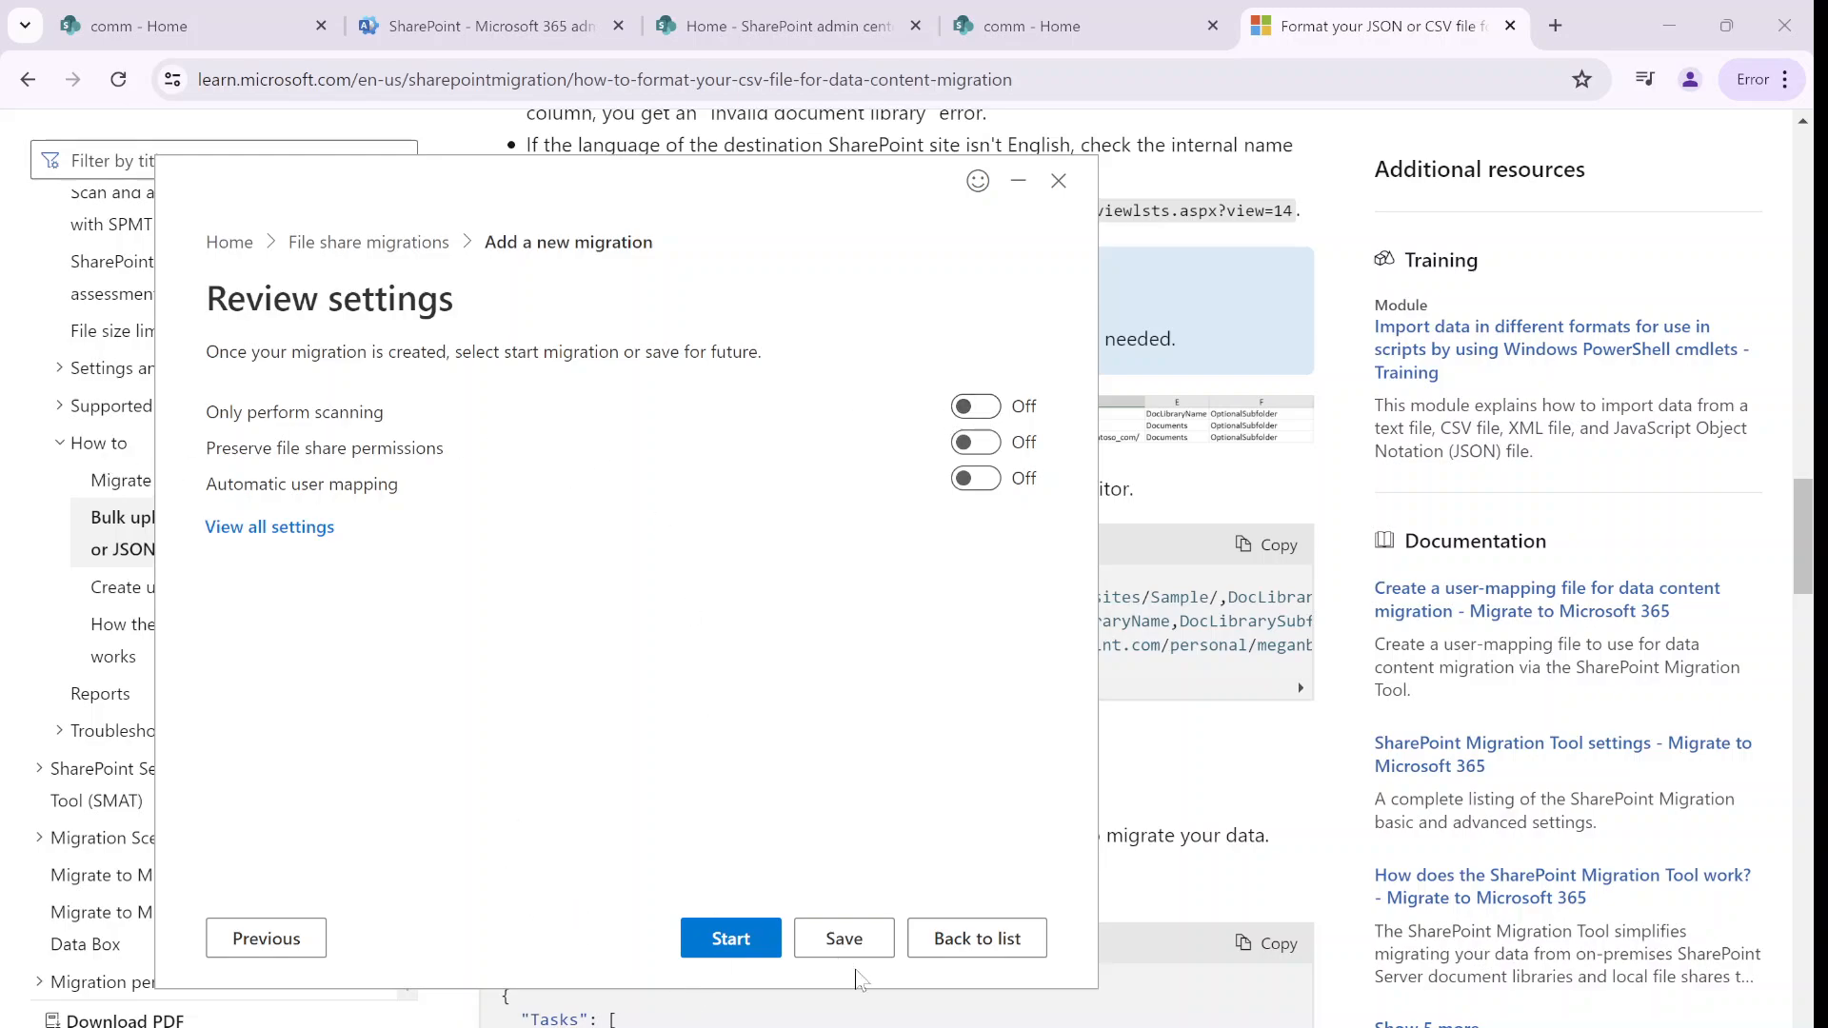
pyautogui.click(731, 937)
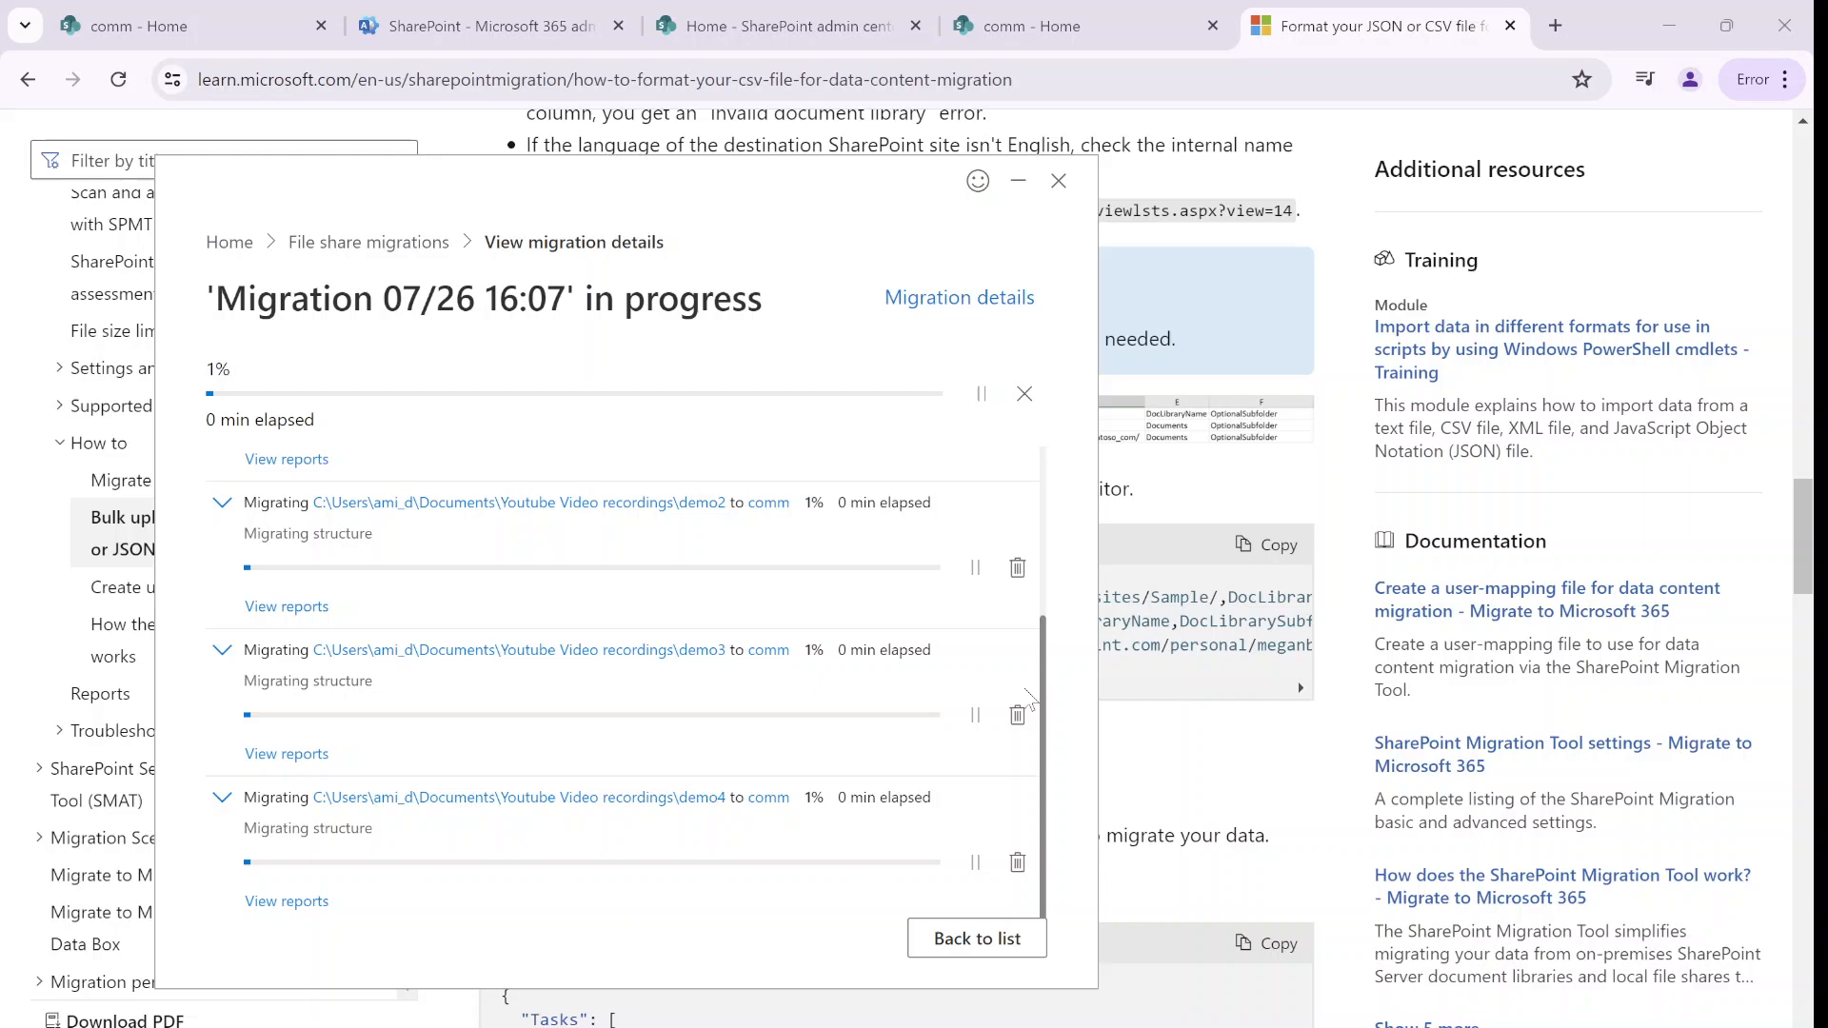
pyautogui.moveTo(1035, 700)
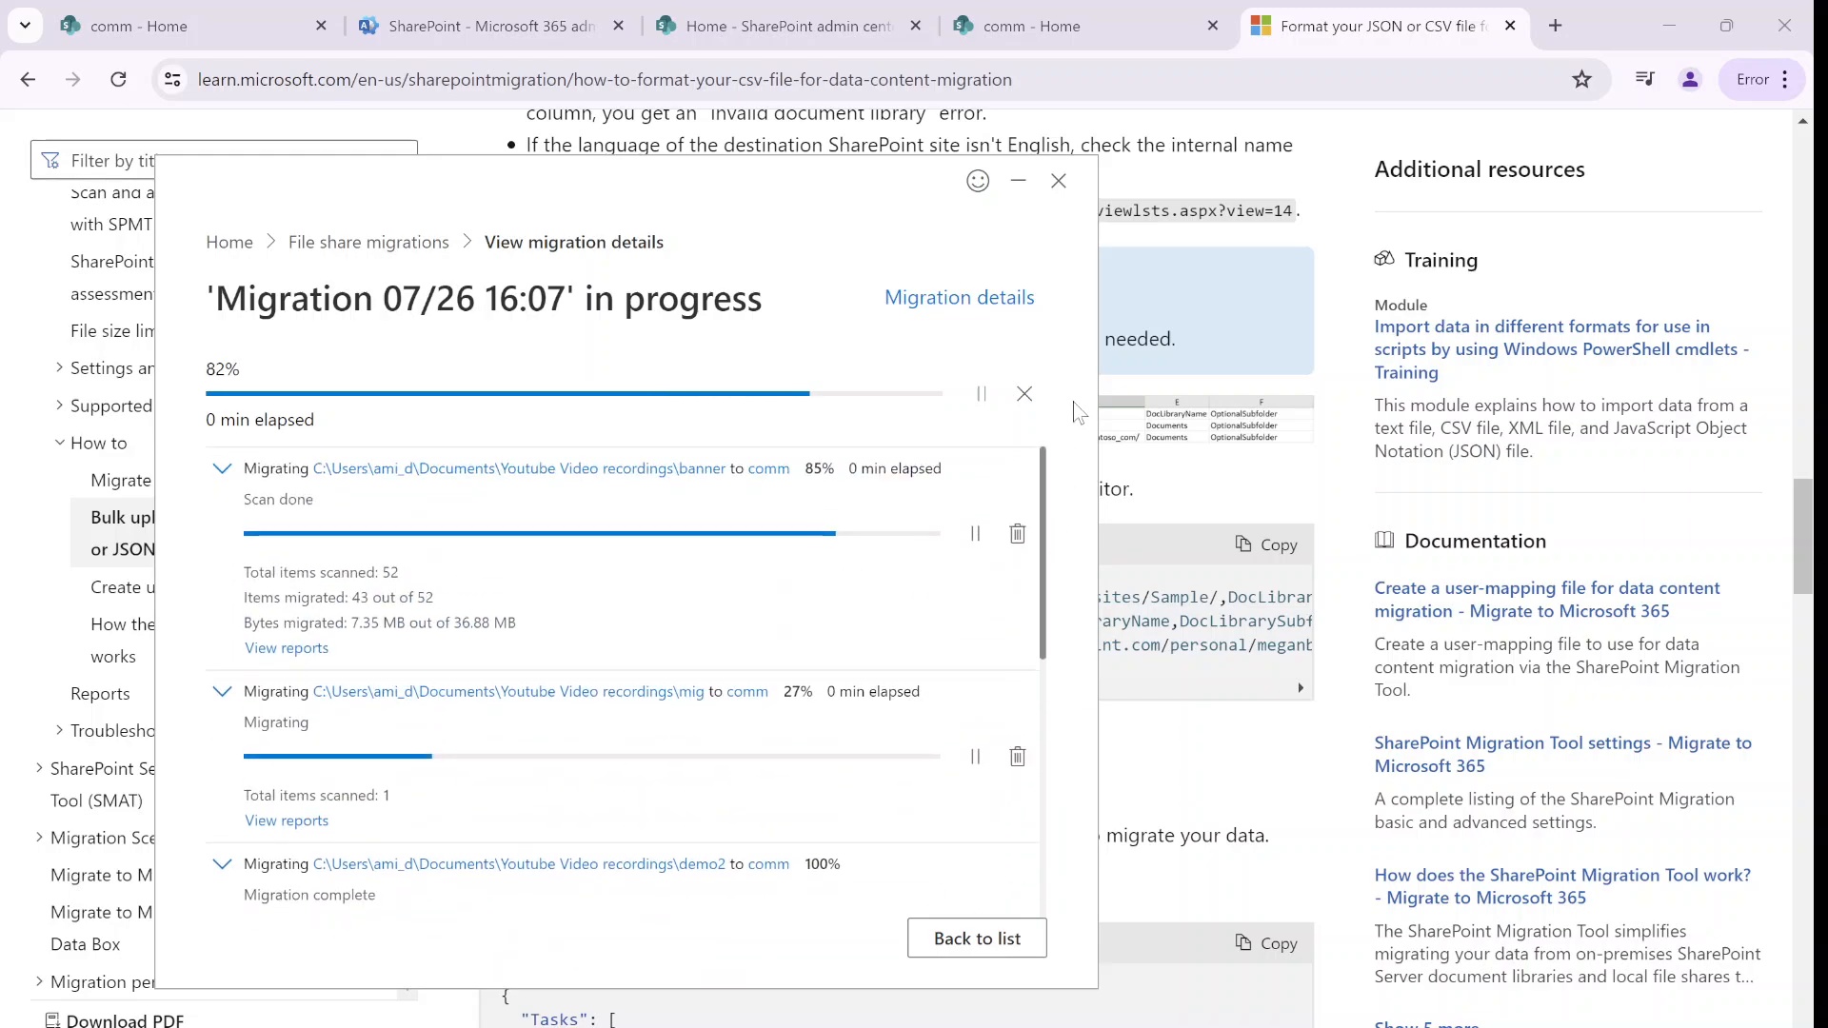
pyautogui.moveTo(1037, 598)
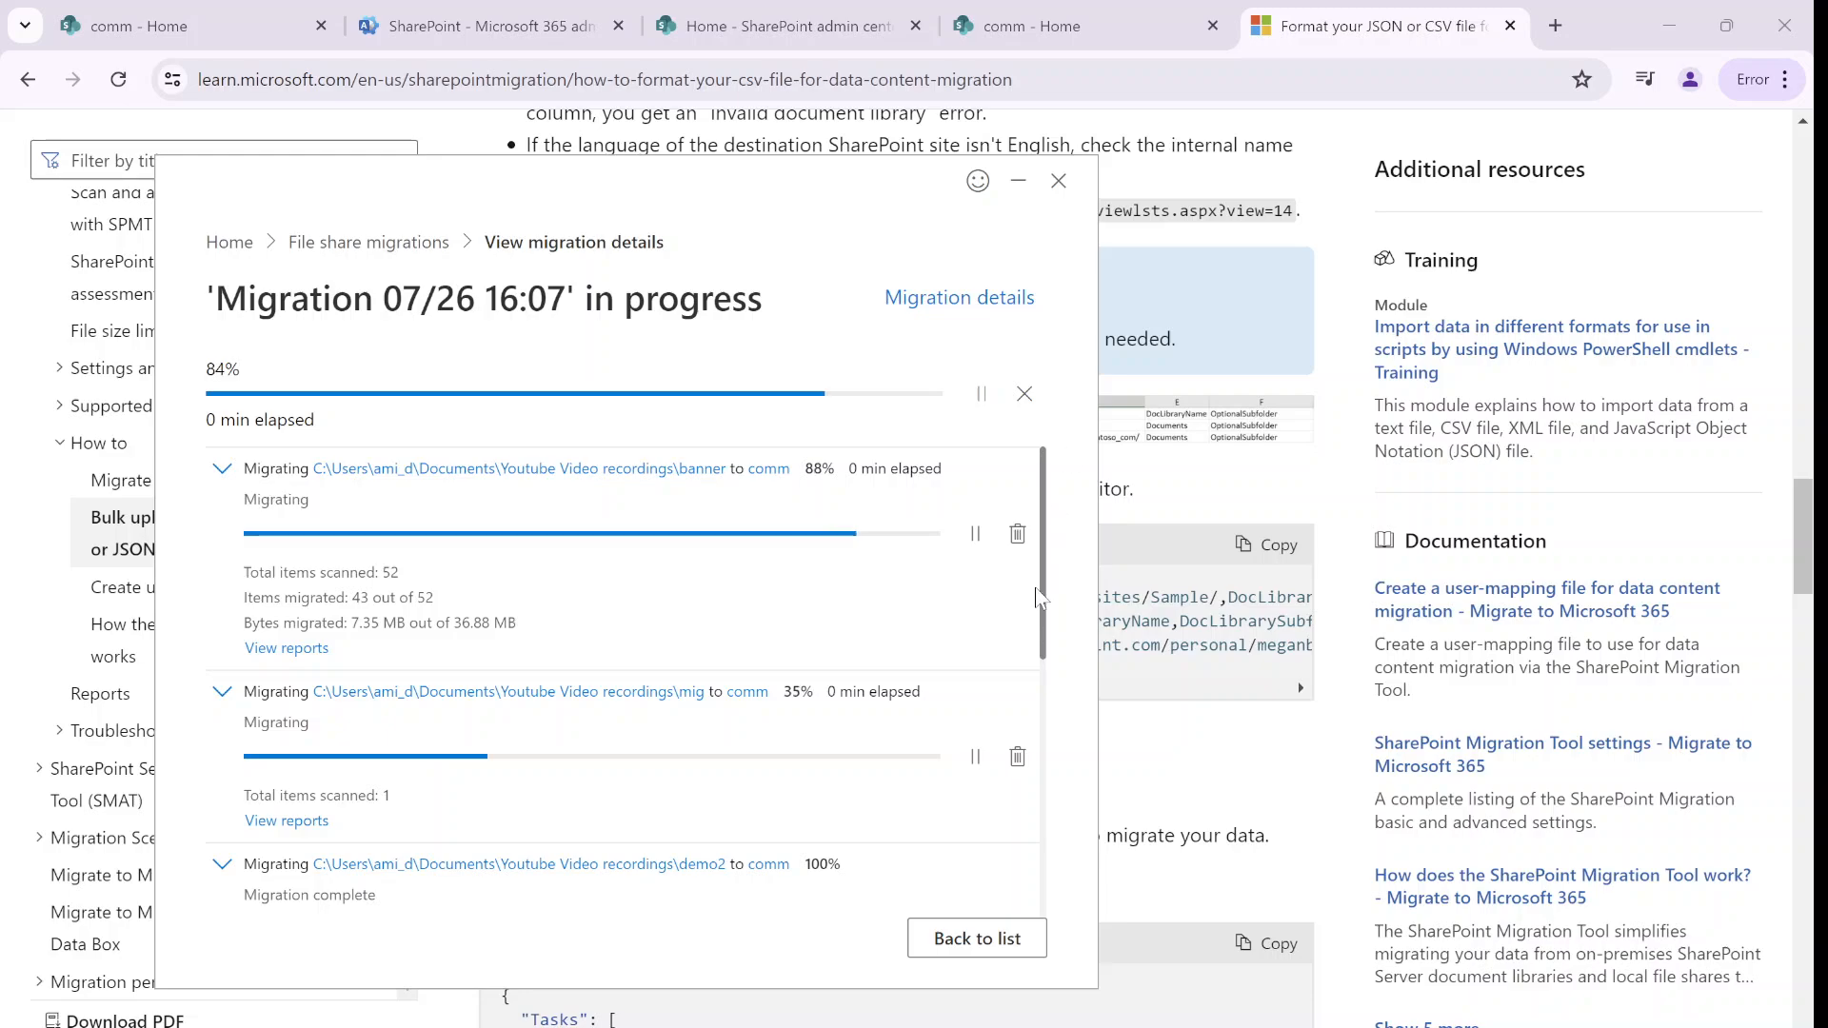
# Let the 56-item migration reach 100%, dismiss the completion summary, and go to the comm - Home tab
pyautogui.moveTo(241, 468); pyautogui.dragTo(822, 864)
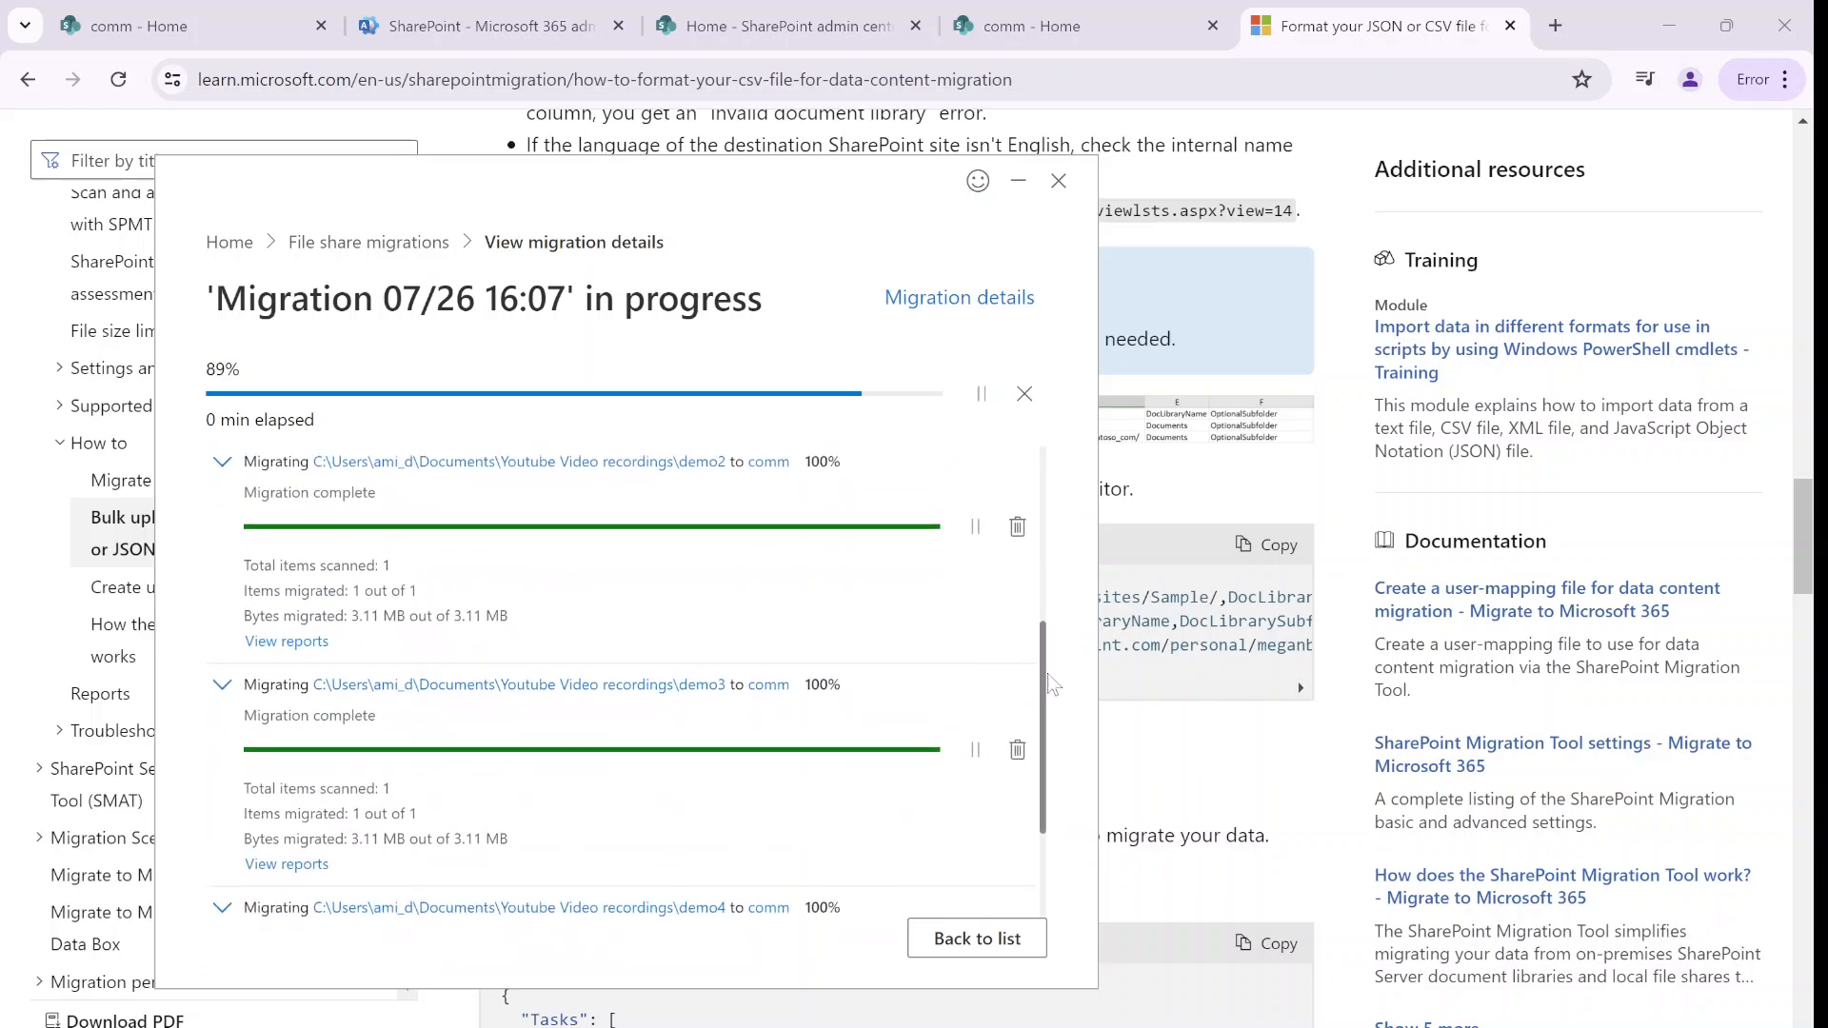
pyautogui.scroll(-3)
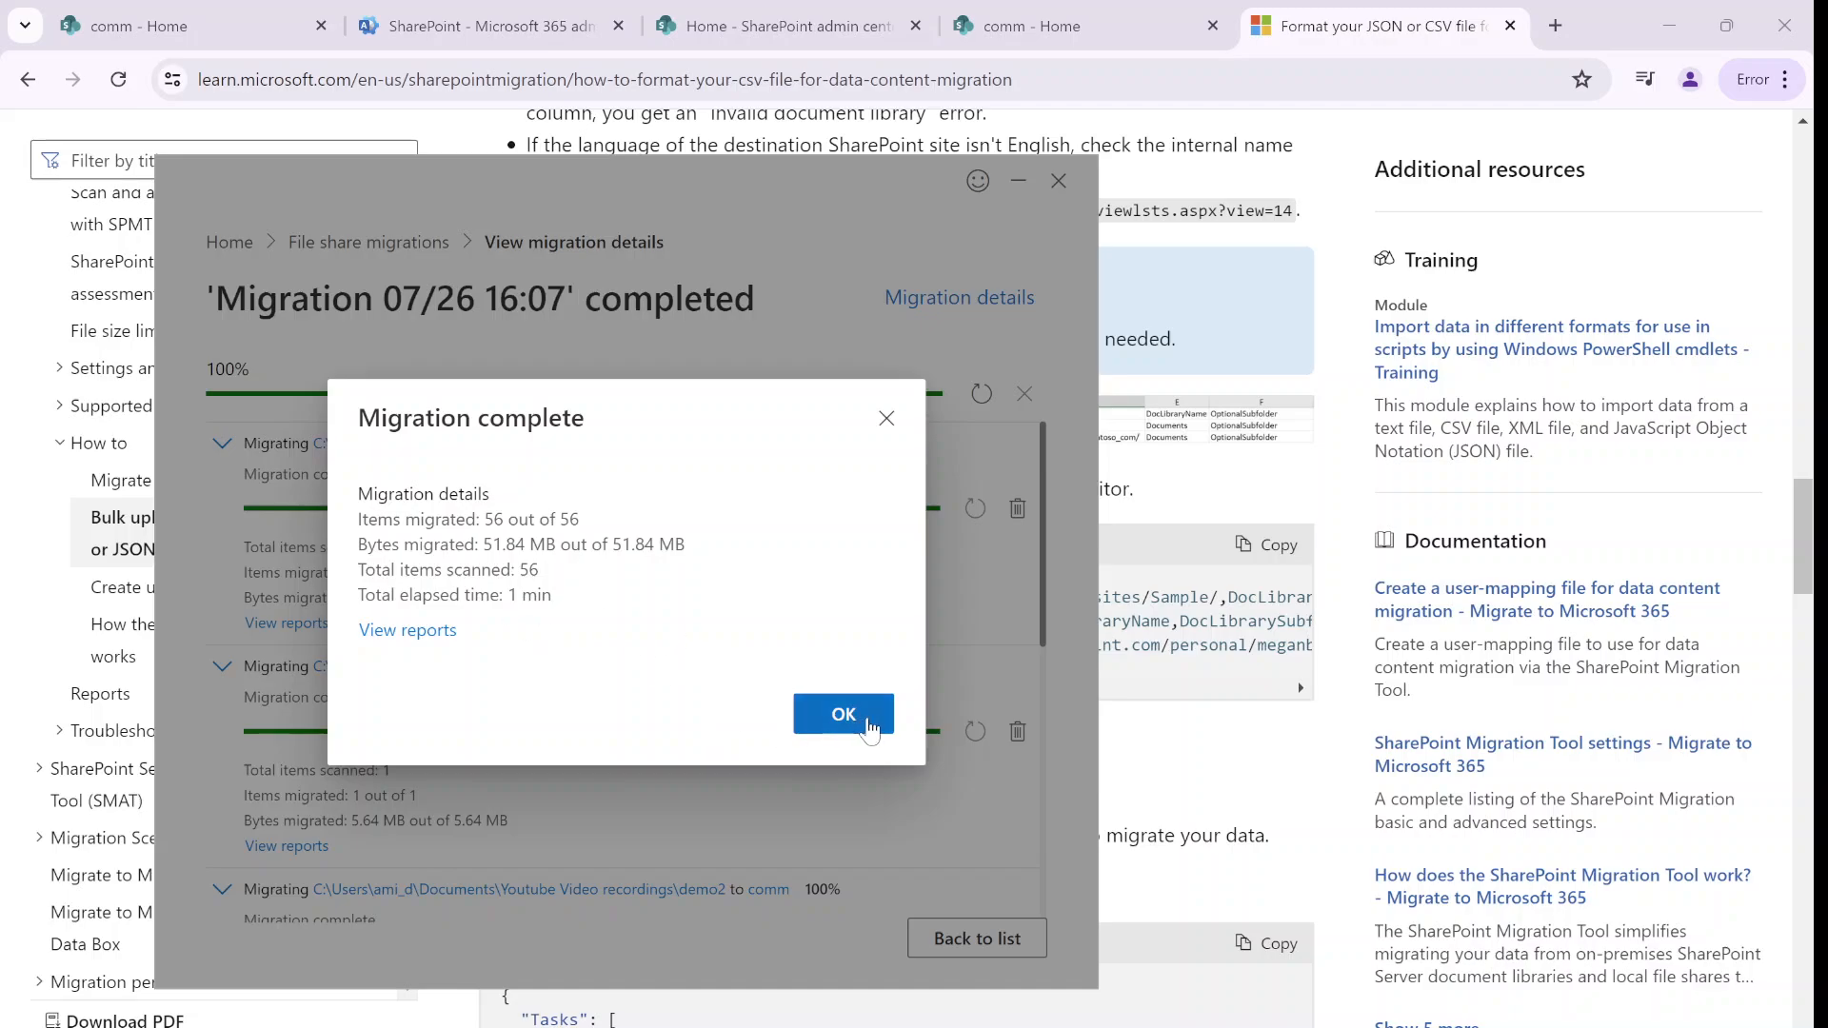
pyautogui.click(841, 713)
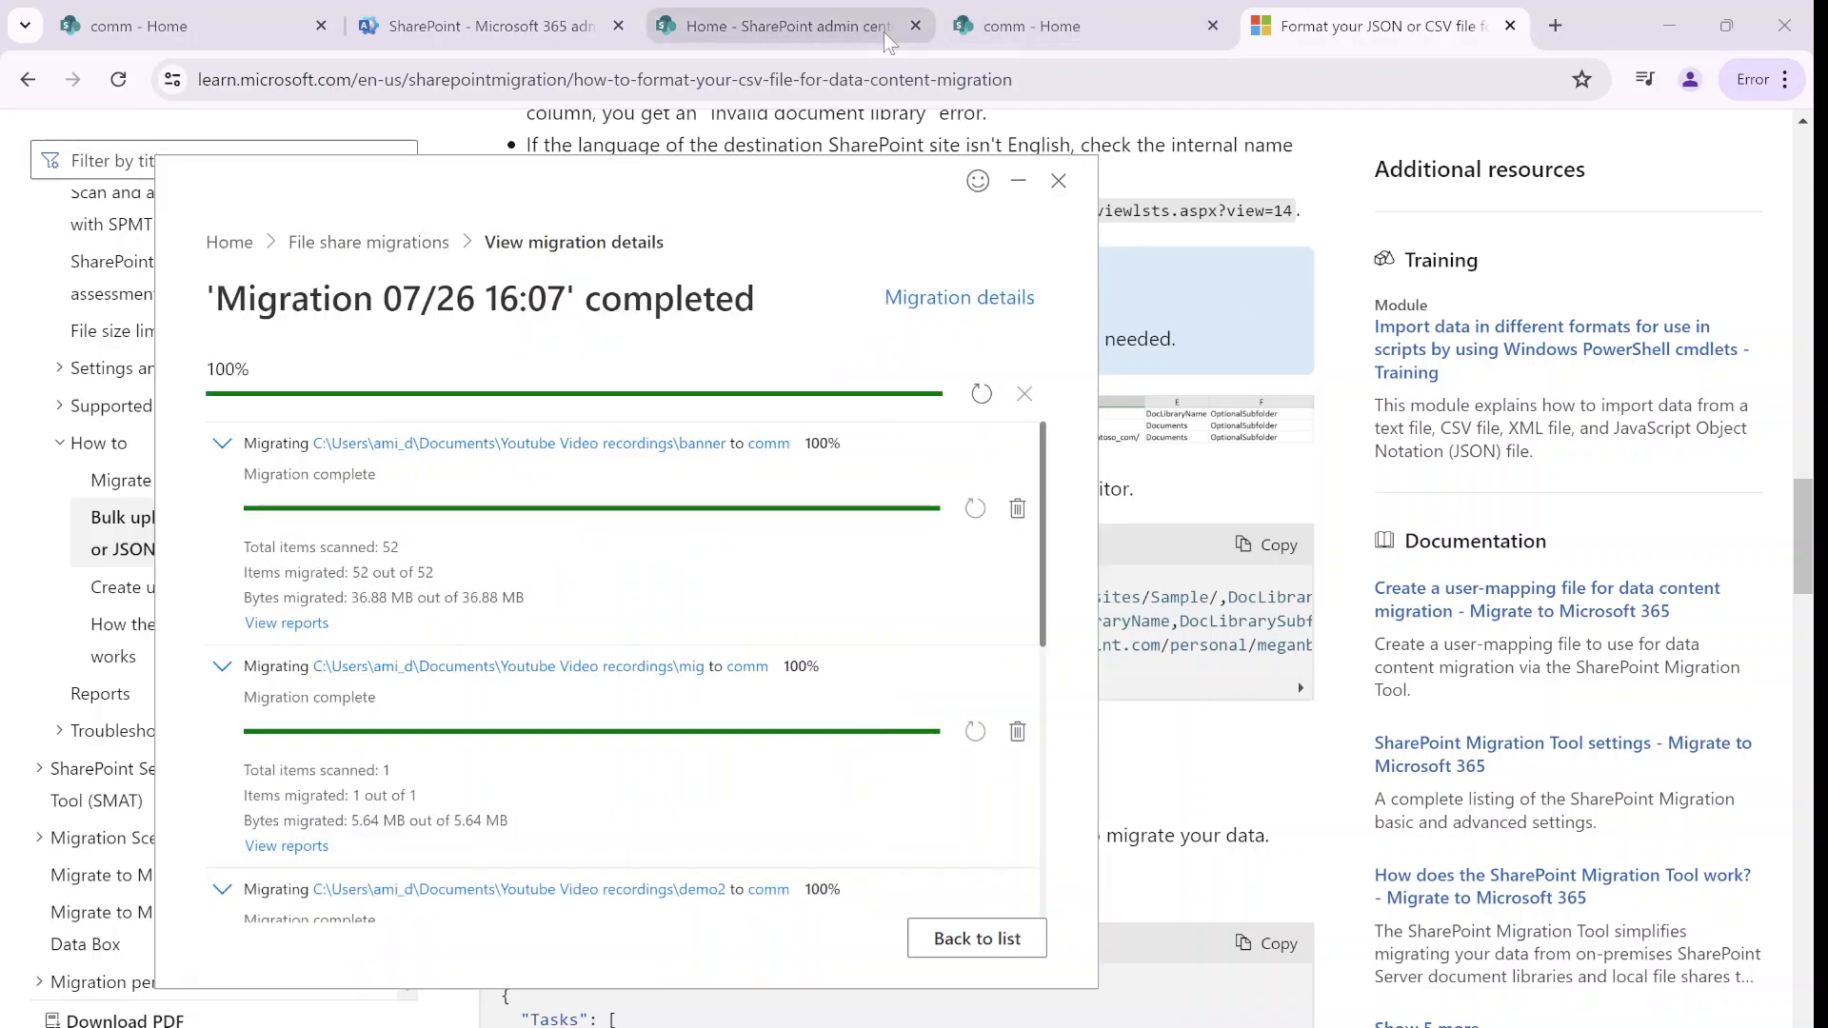
pyautogui.click(1084, 25)
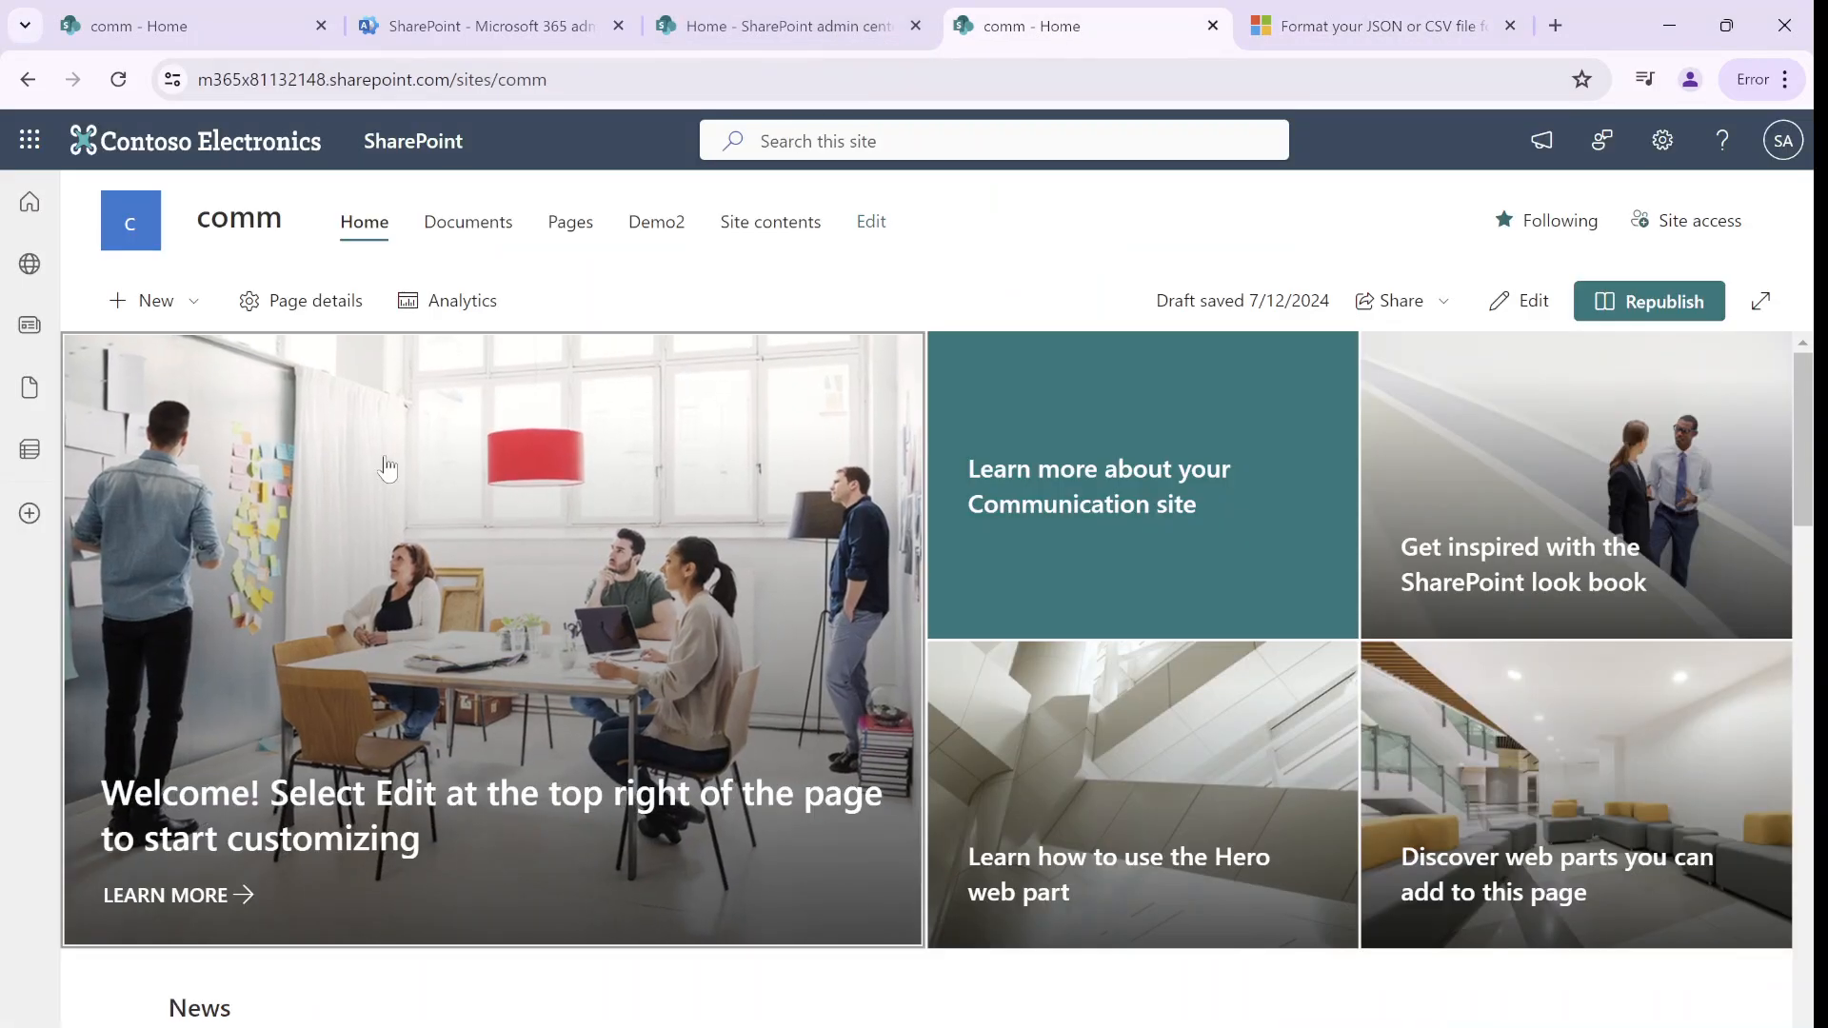
# Browse the comm site's Documents library into the migrated Demo3 folder, then open the Demo2 library
pyautogui.click(468, 222)
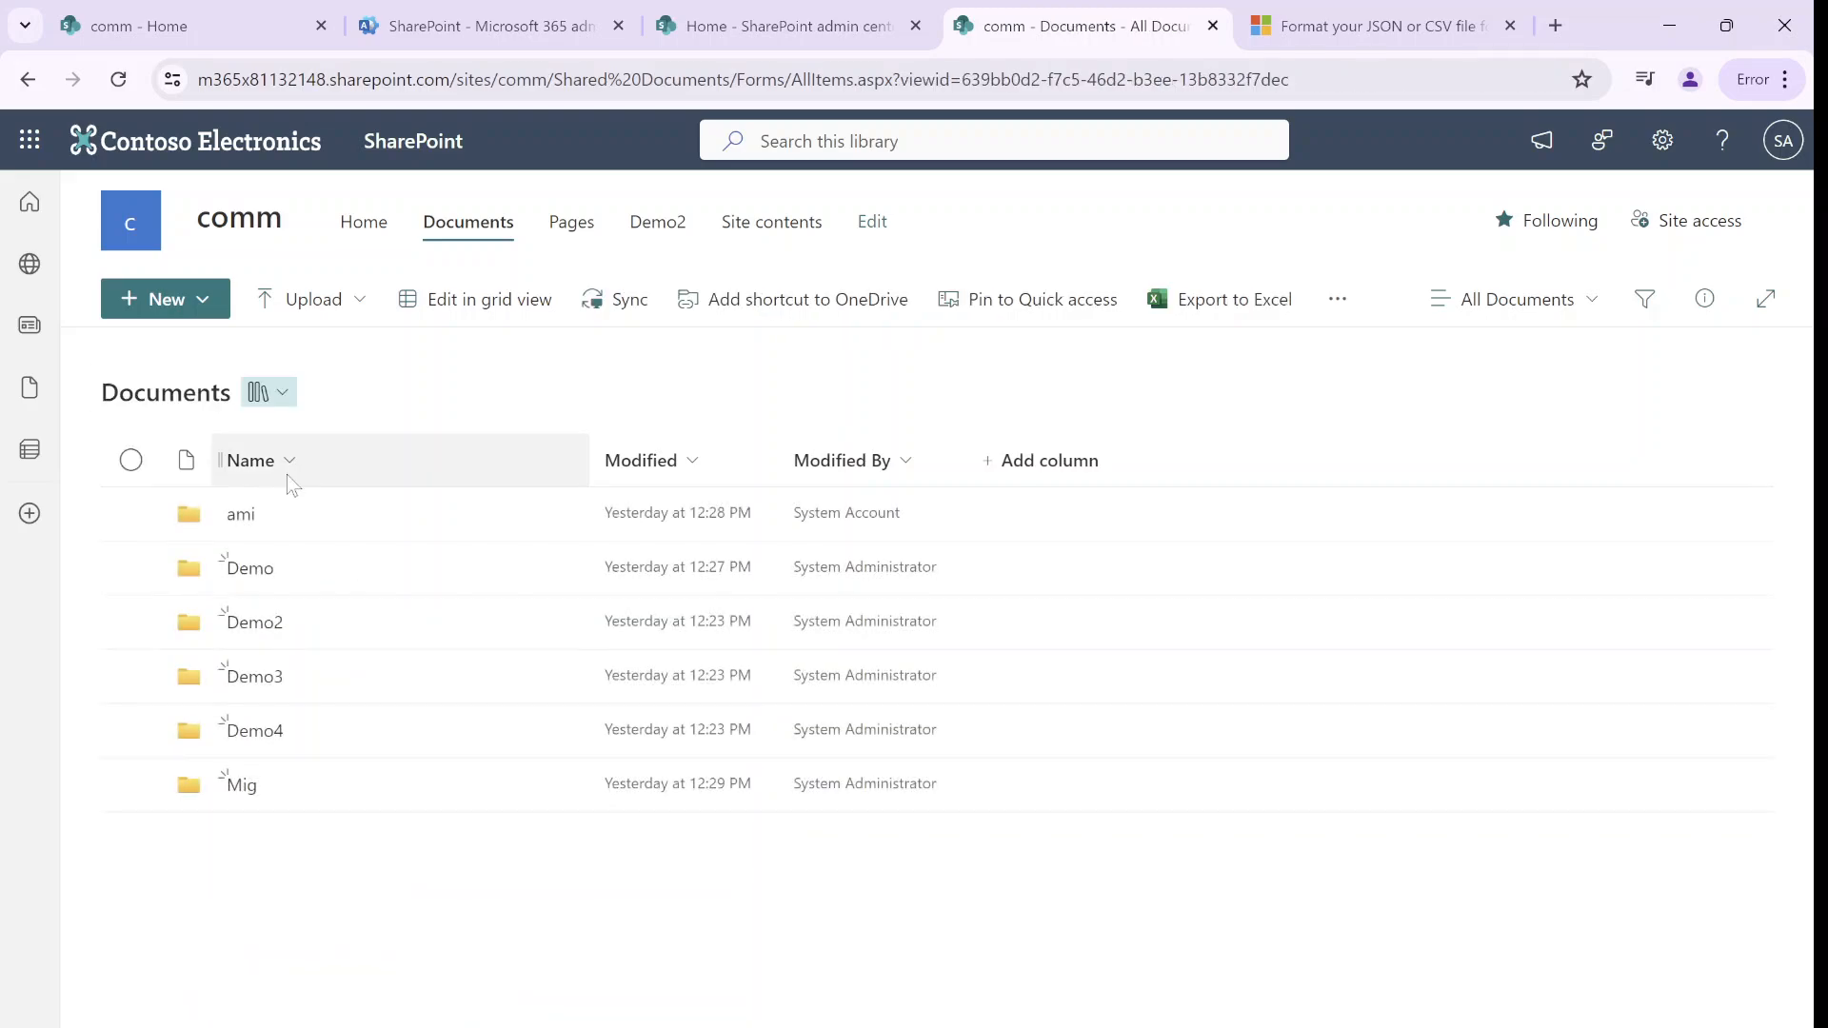
pyautogui.doubleClick(250, 622)
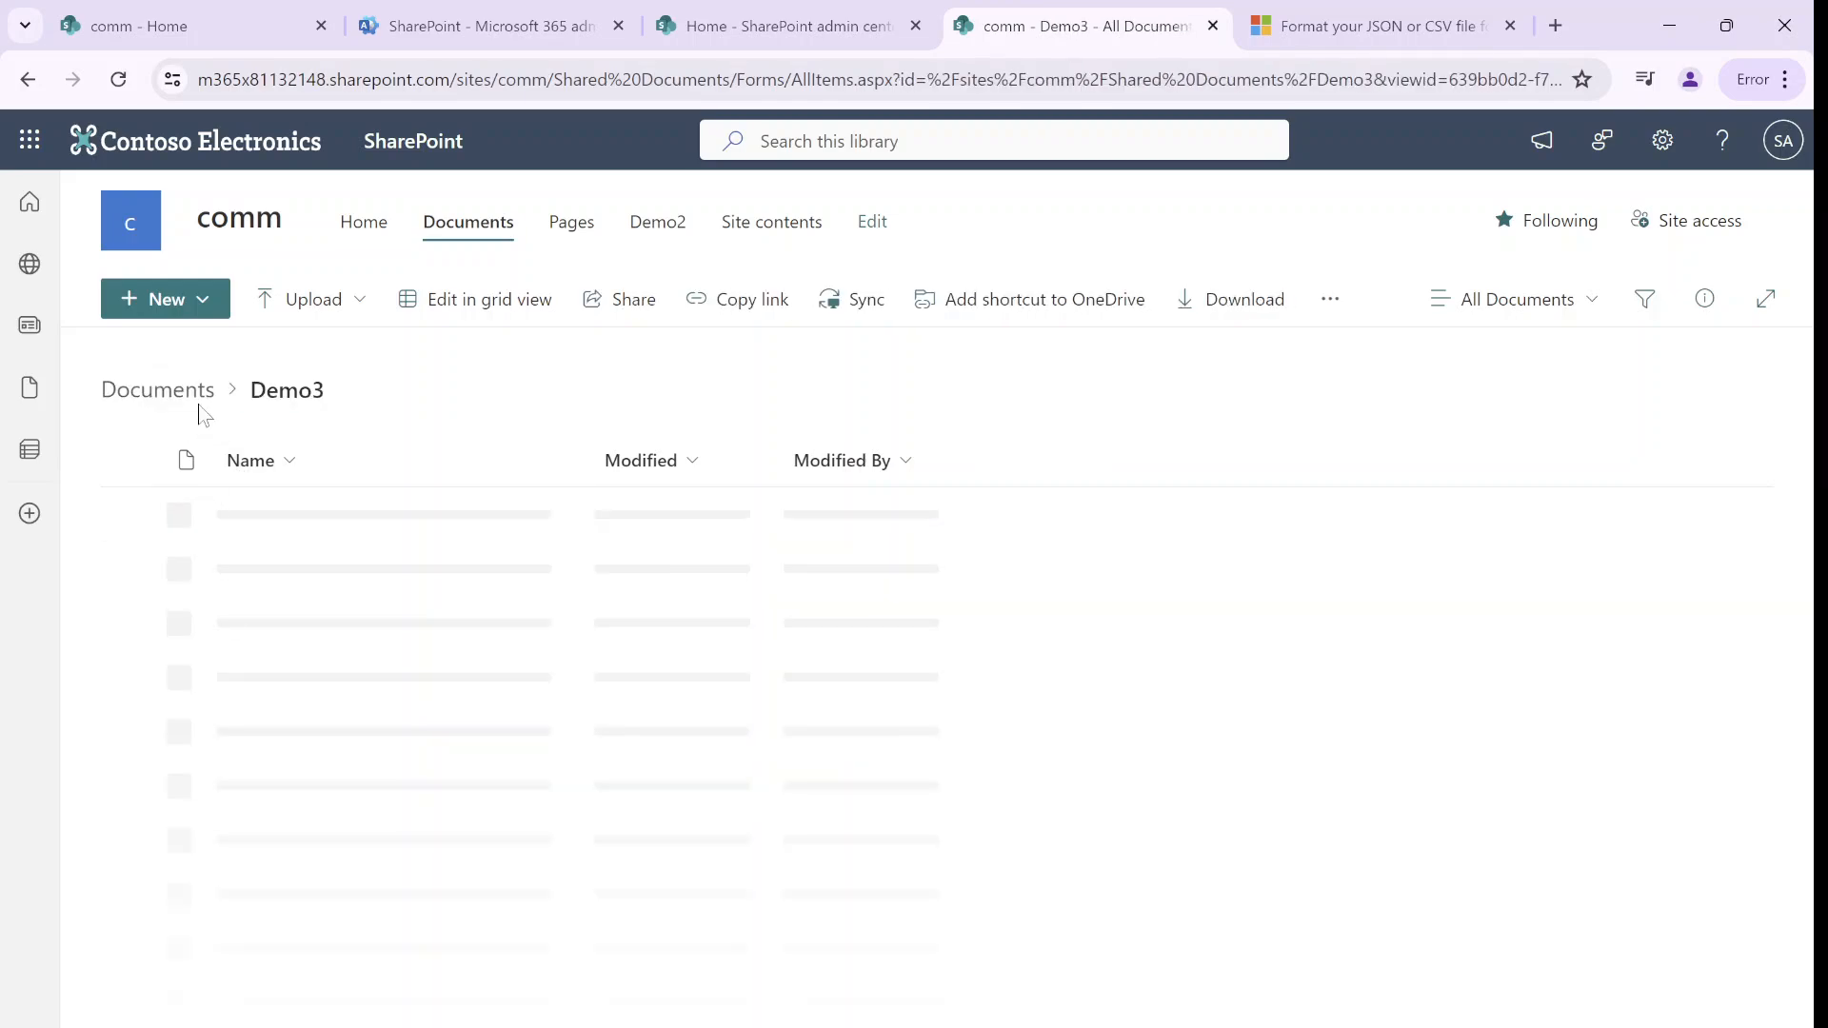
pyautogui.click(157, 389)
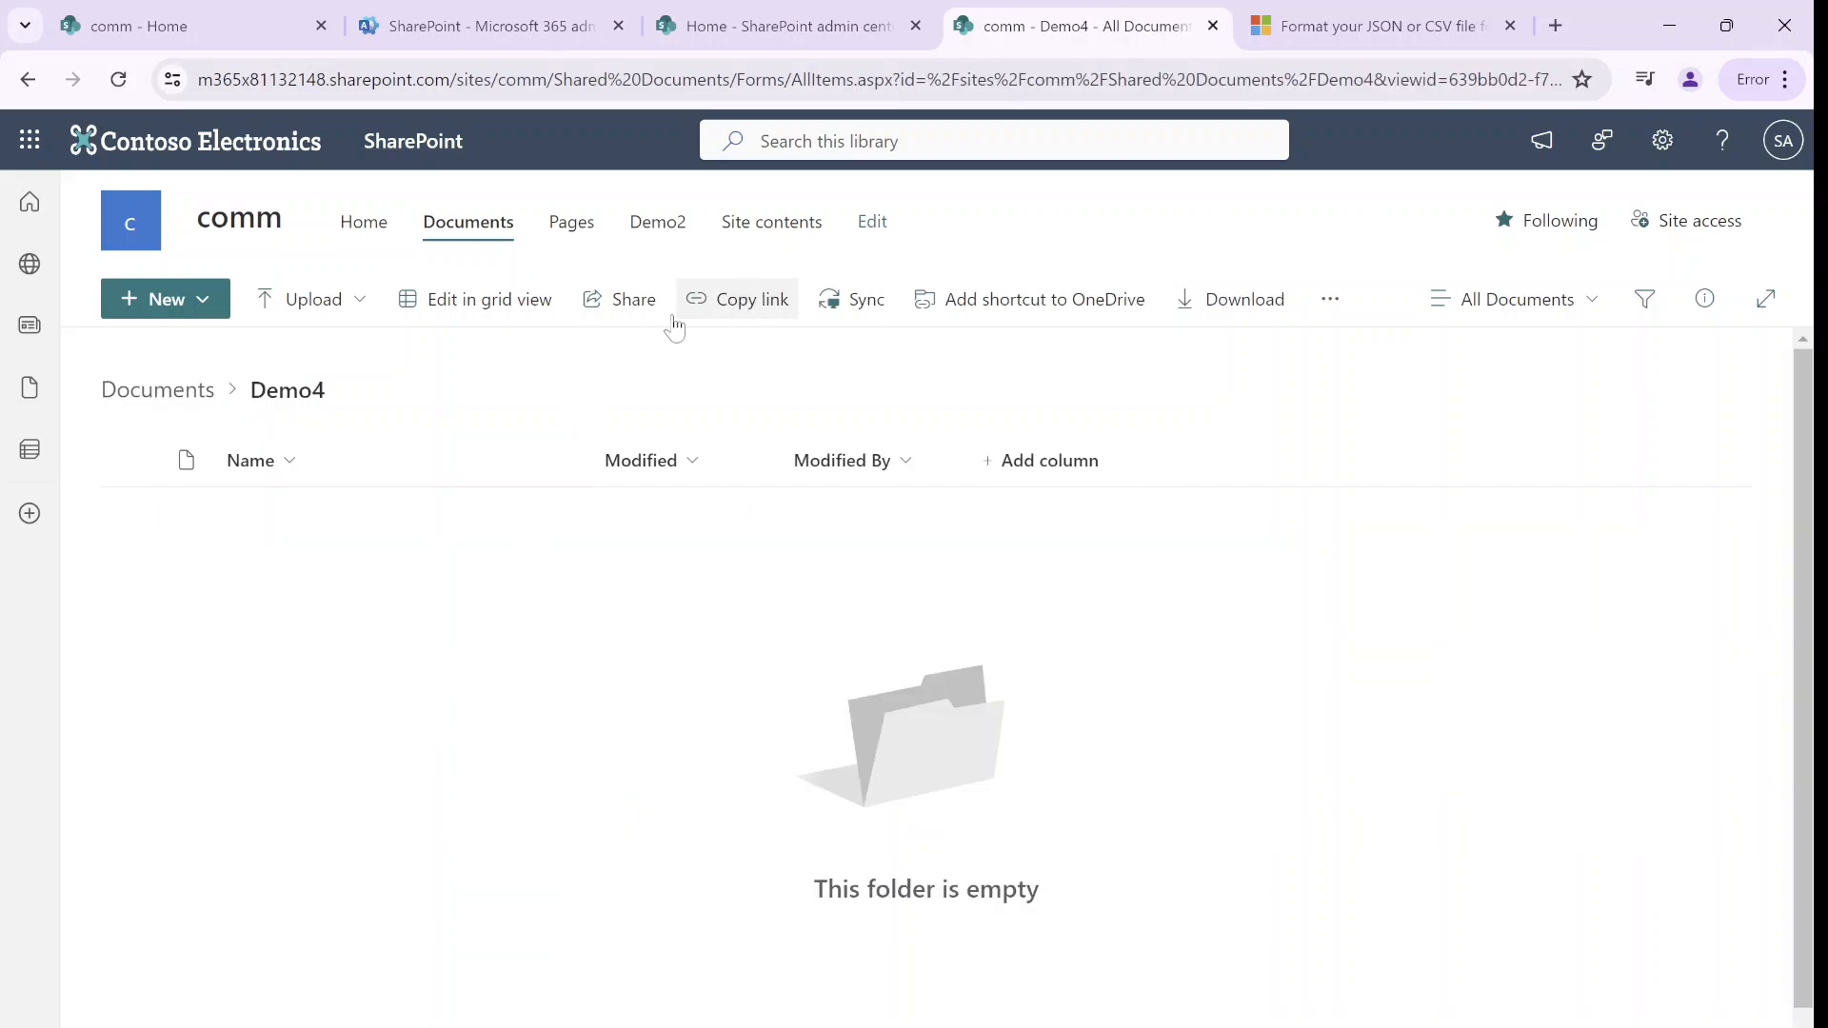
pyautogui.click(656, 222)
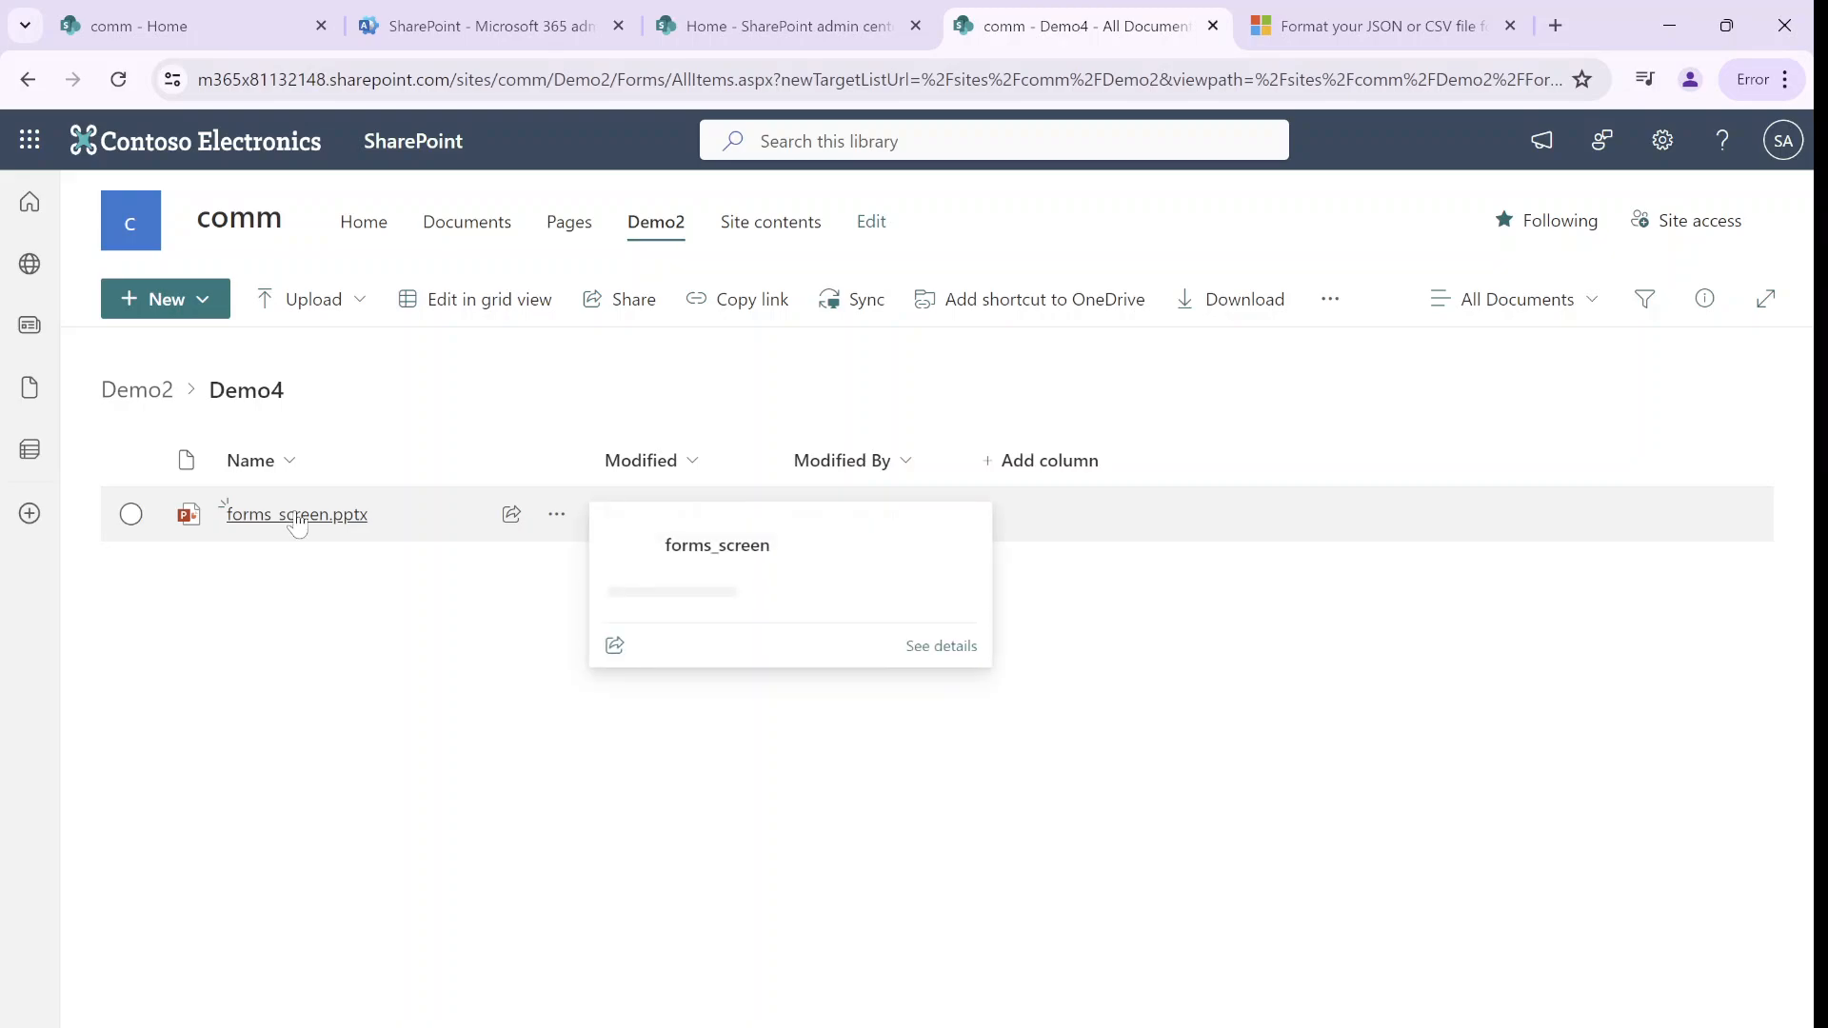
pyautogui.moveTo(1143, 785)
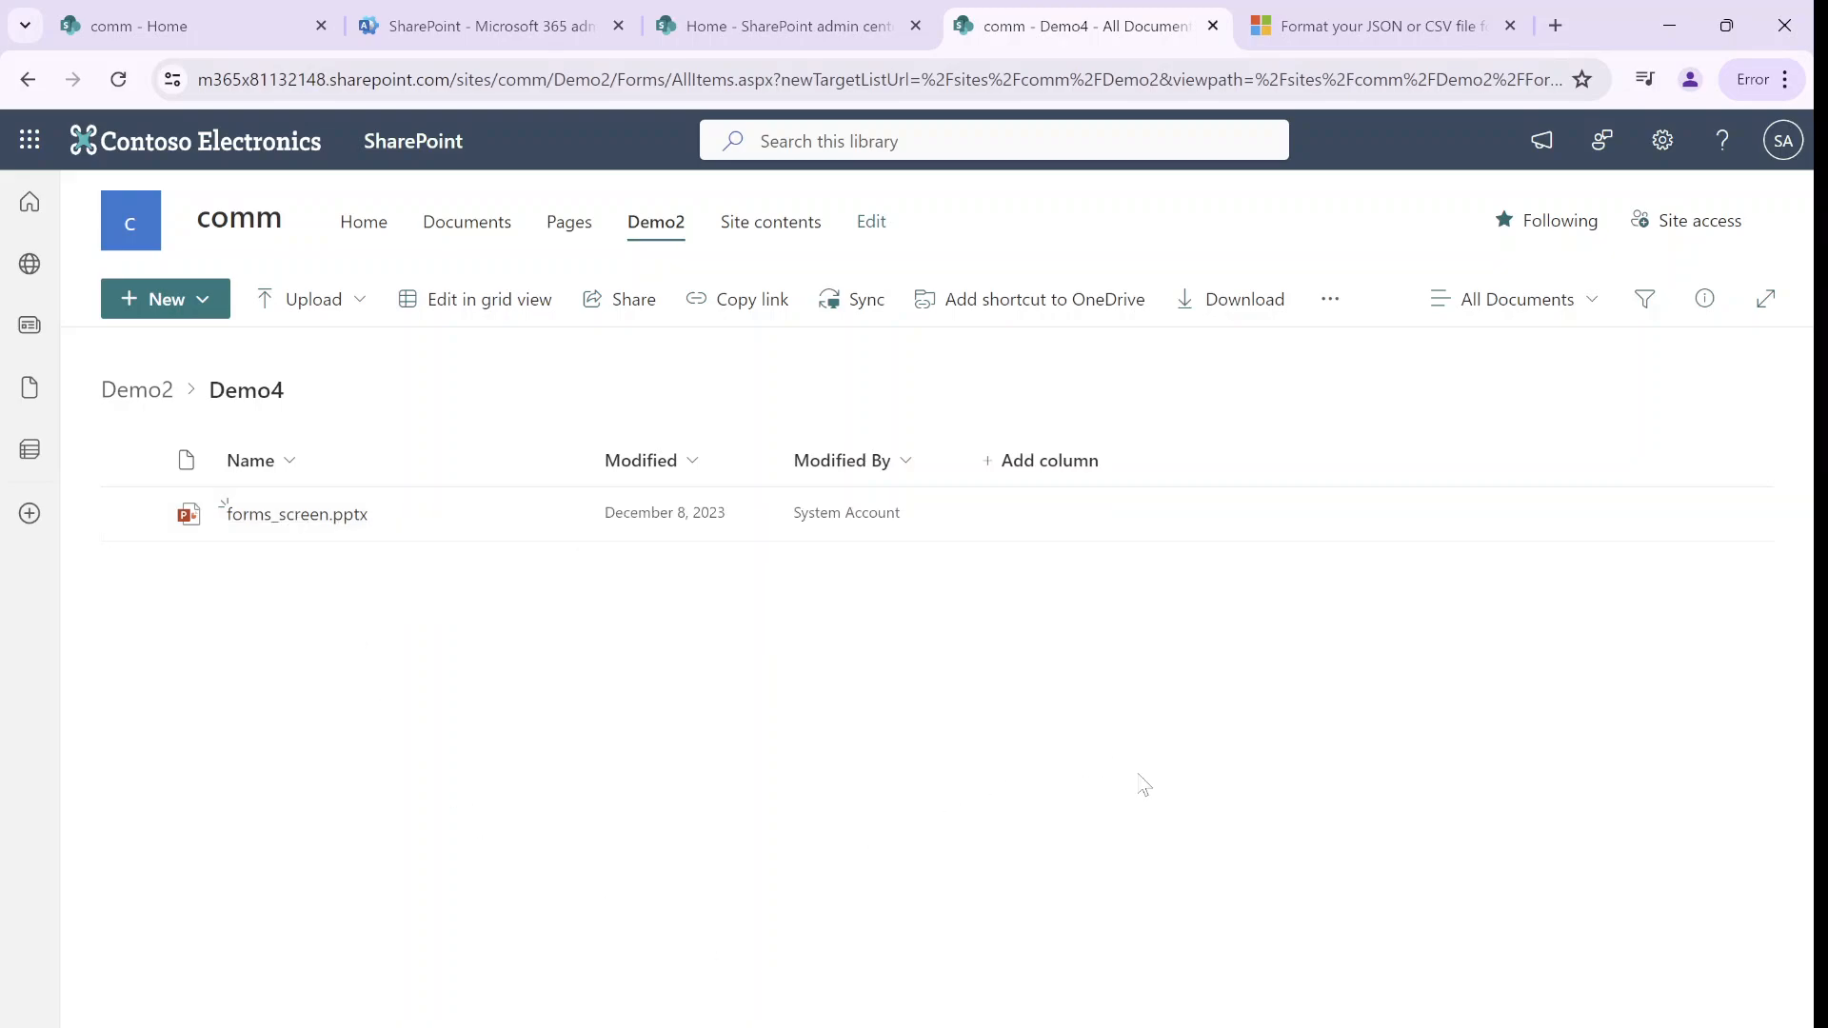